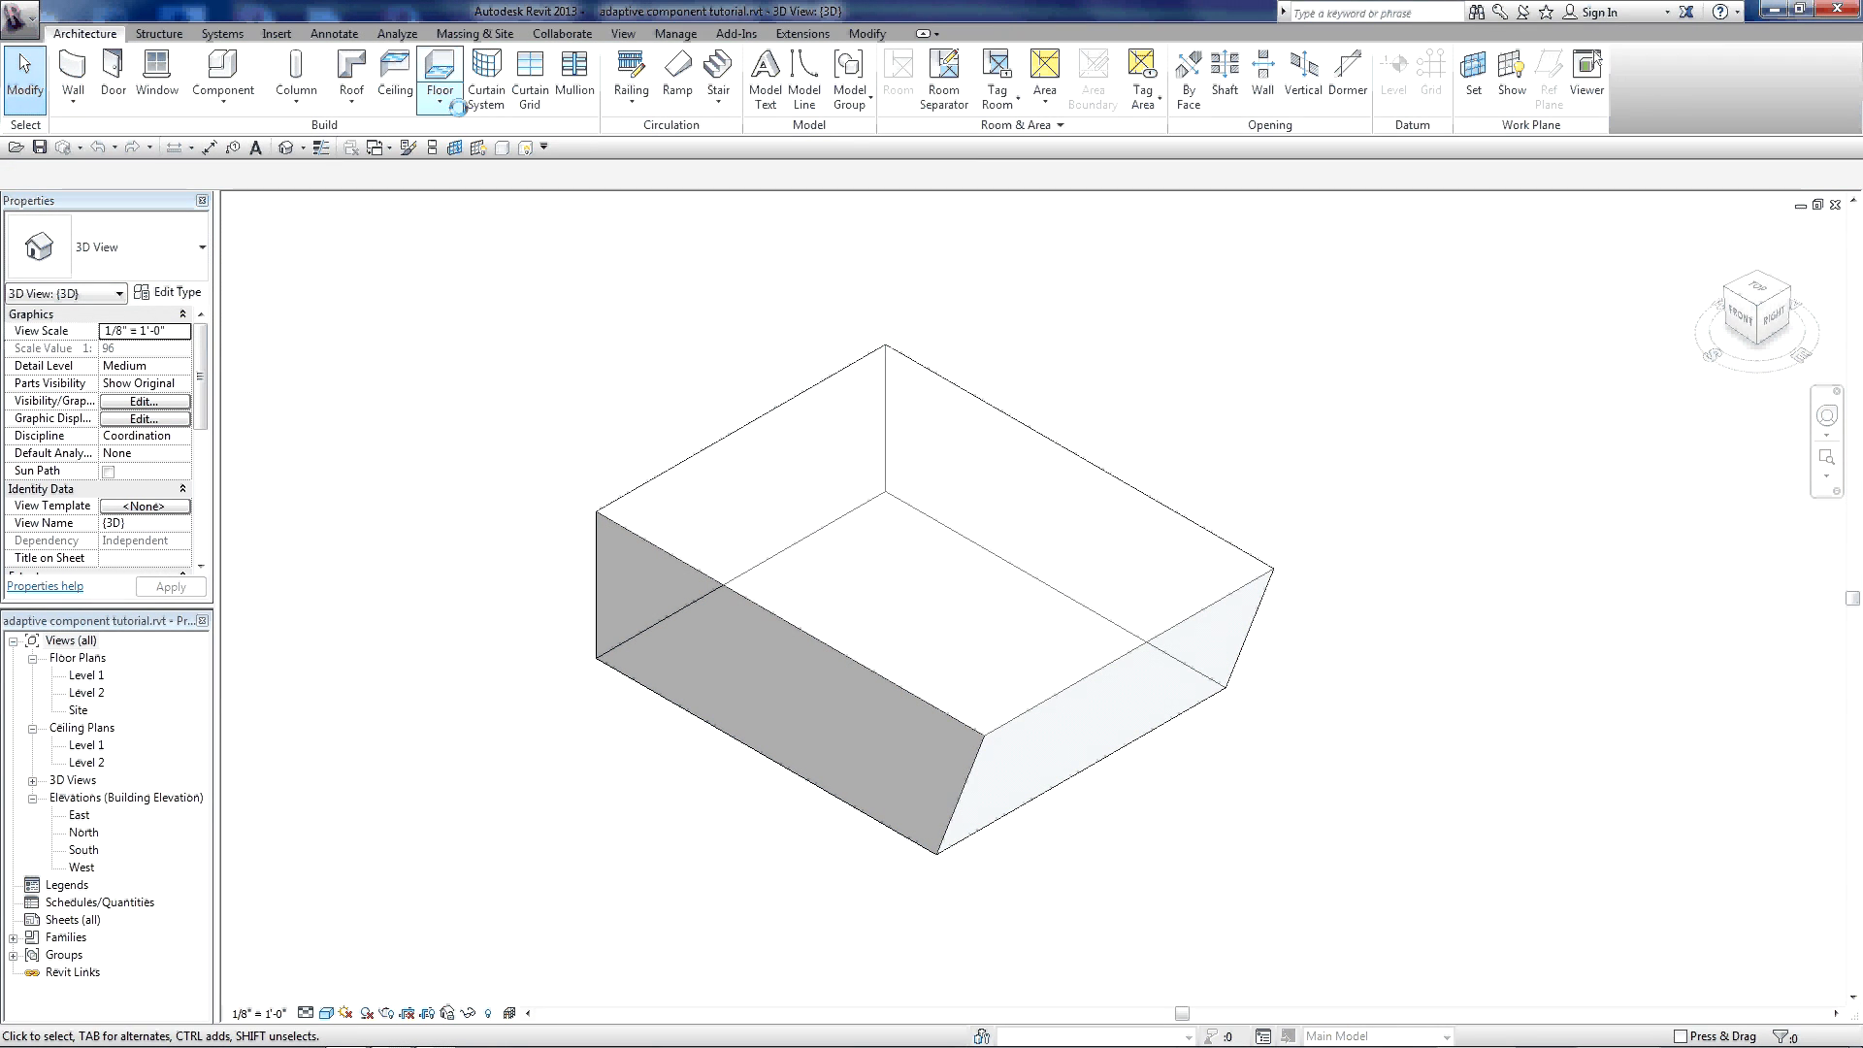
- Place a freestanding Curtain Wall 5'x10' wall to the left of the mass
left_click(71, 78)
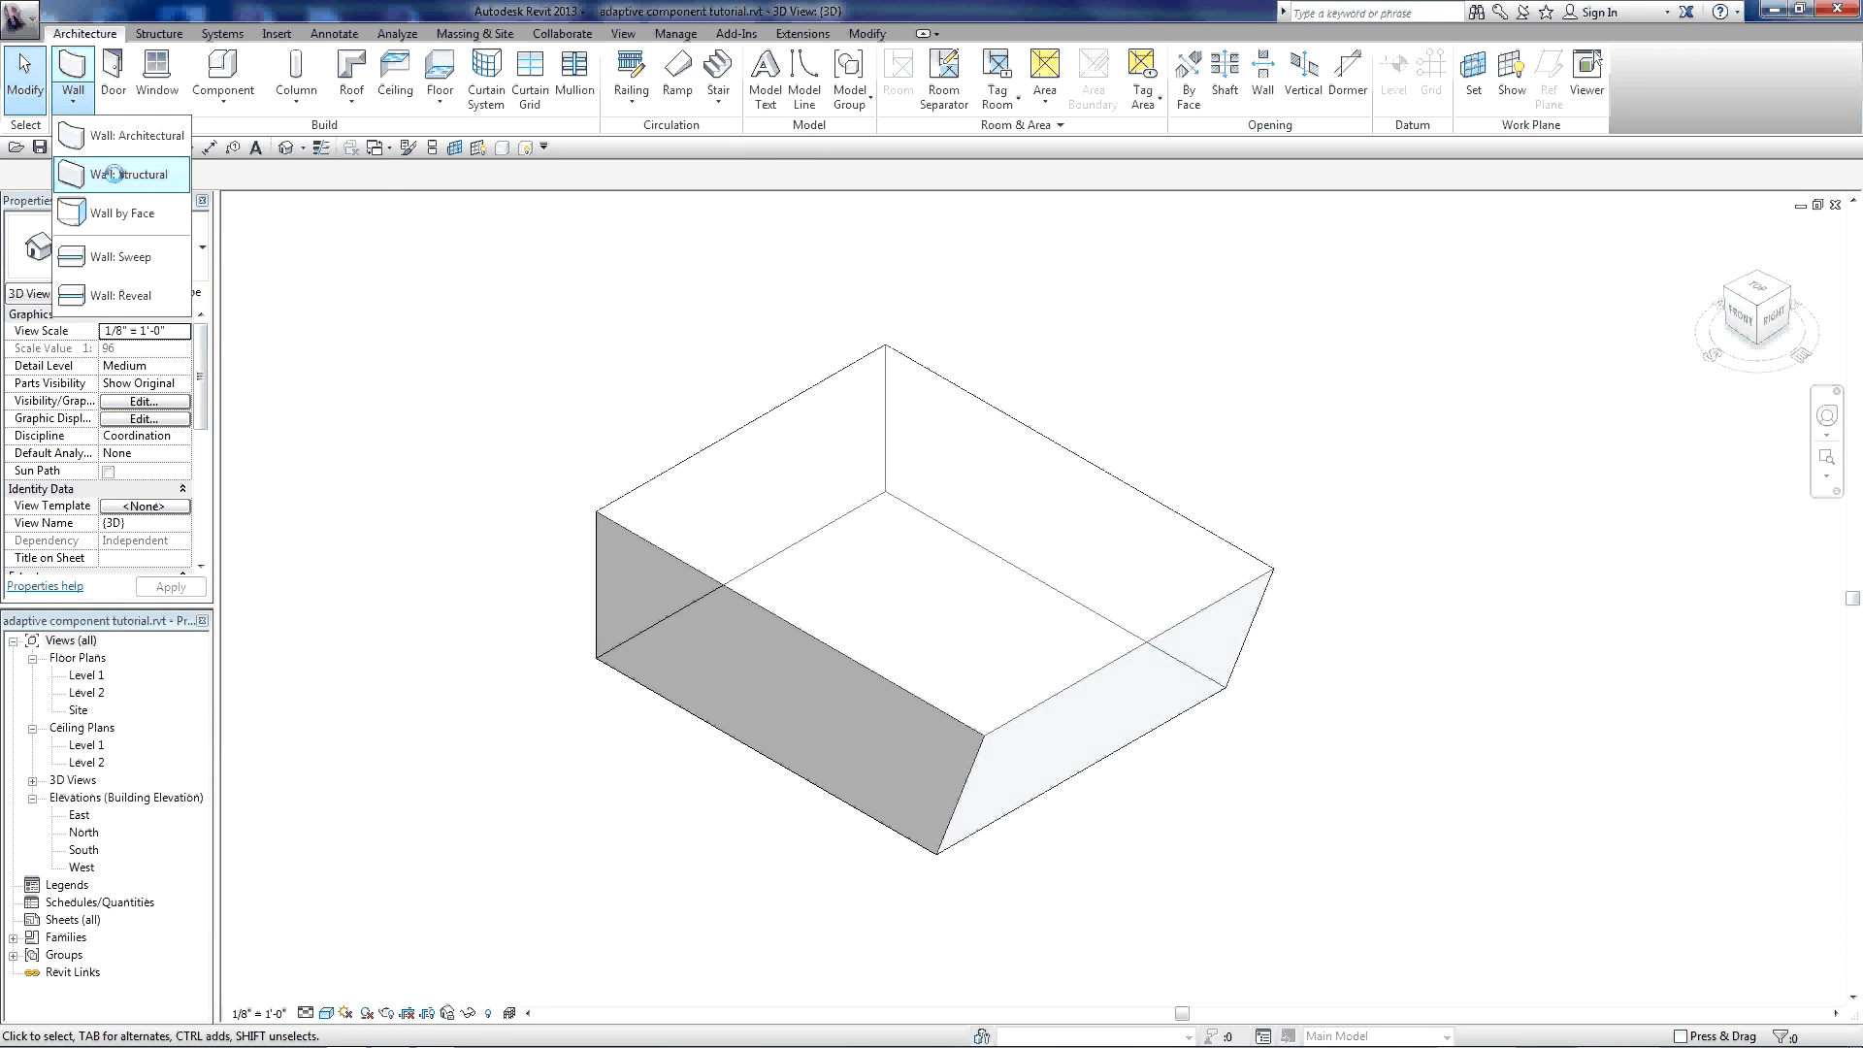
left_click(118, 173)
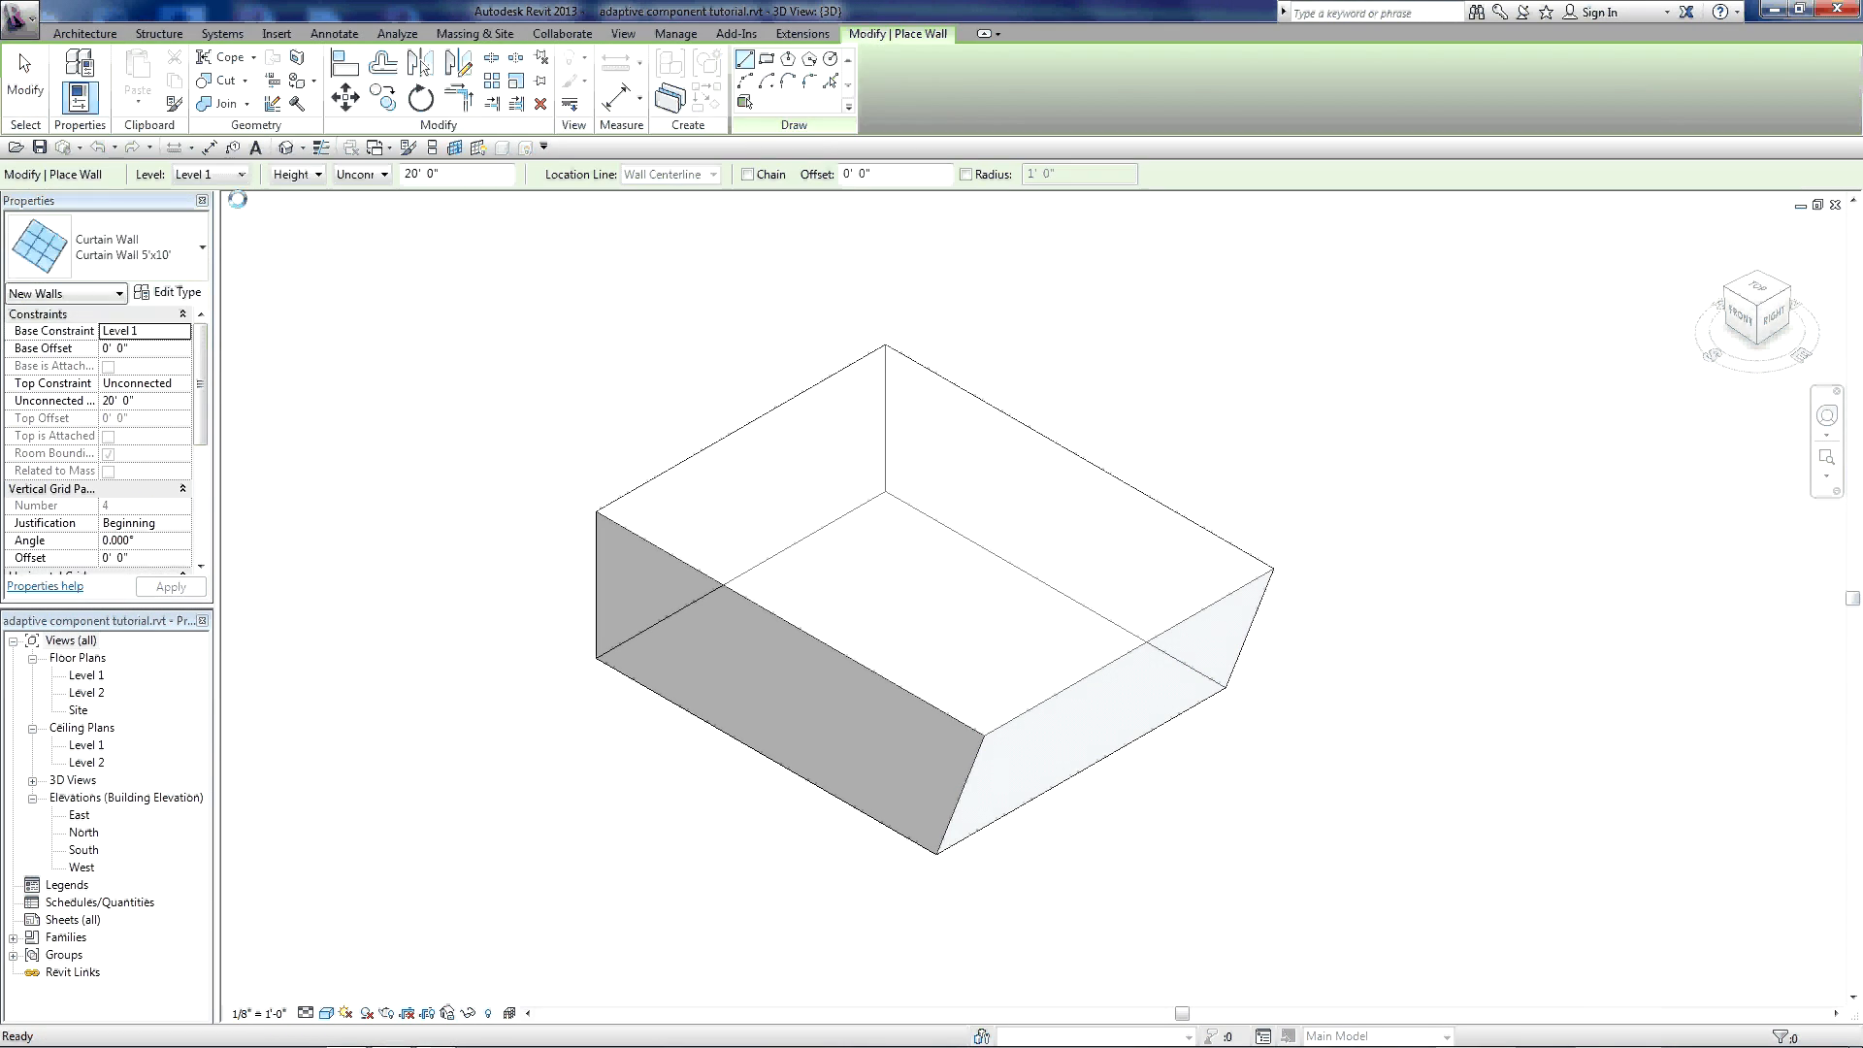
mouse_move(107, 246)
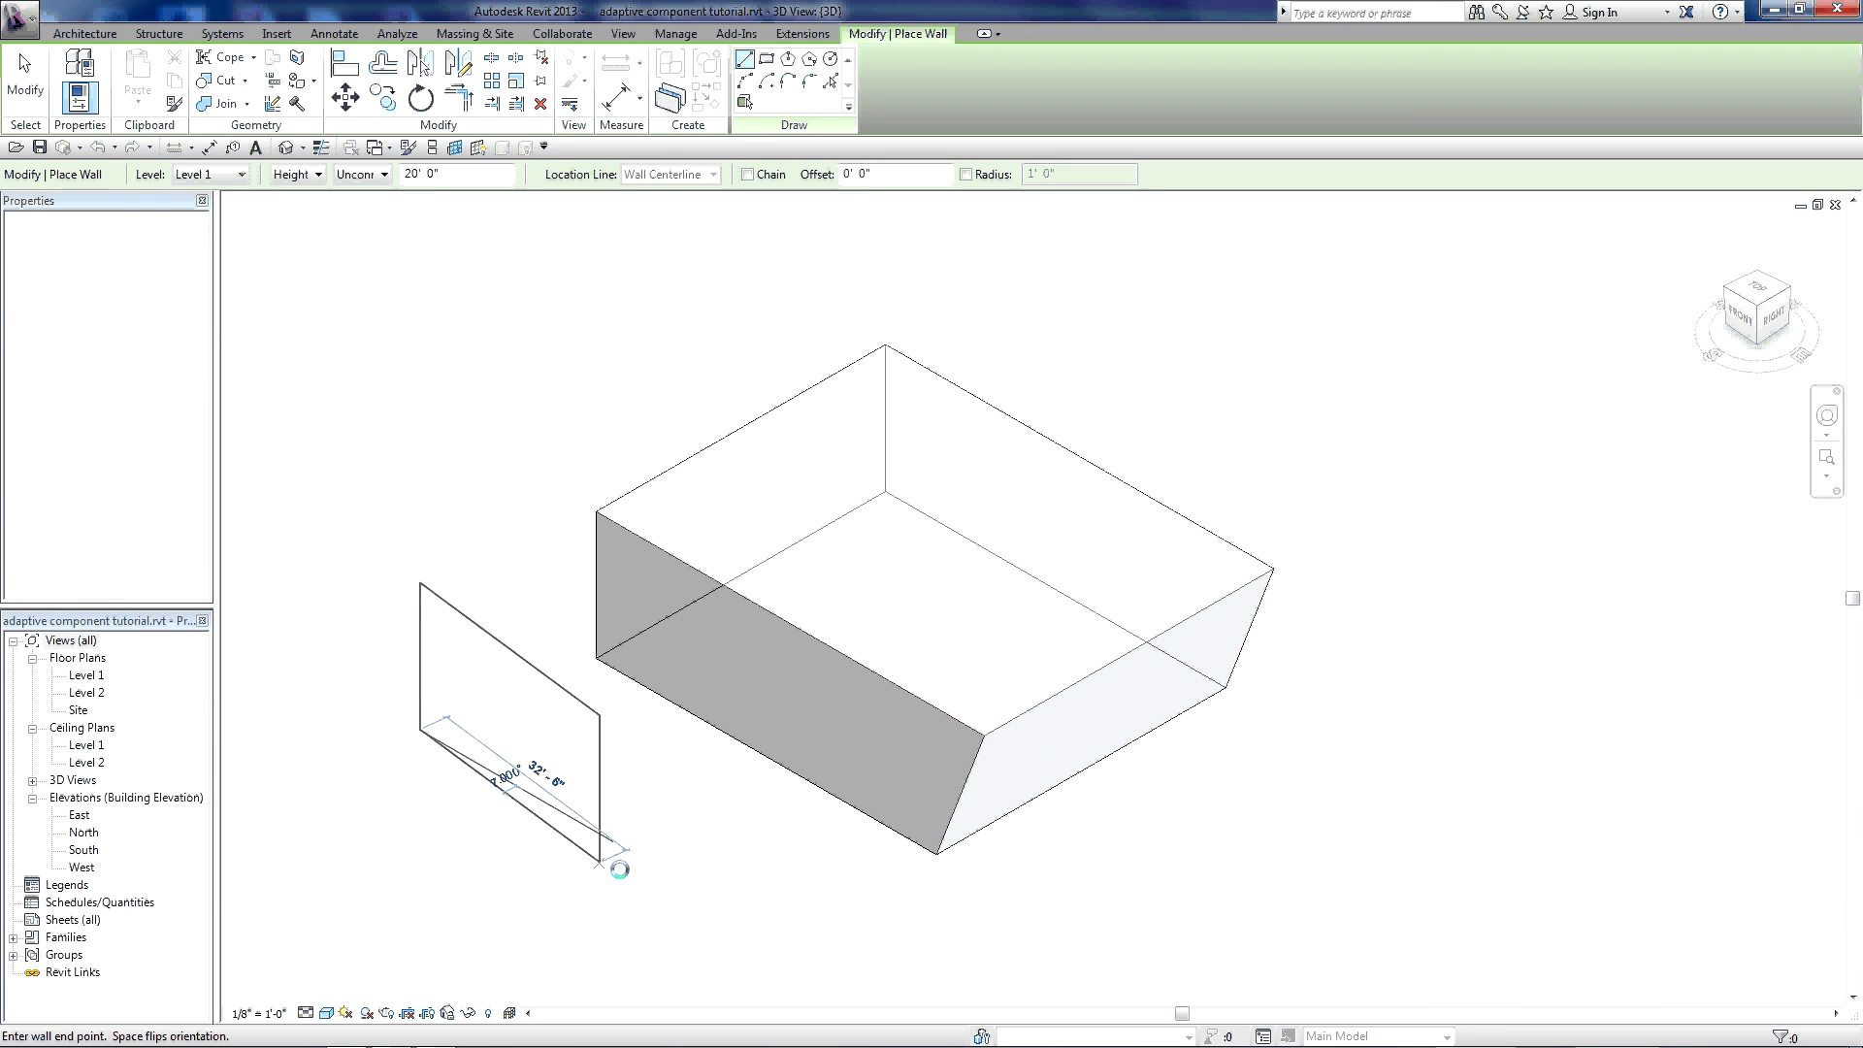
left_click(693, 888)
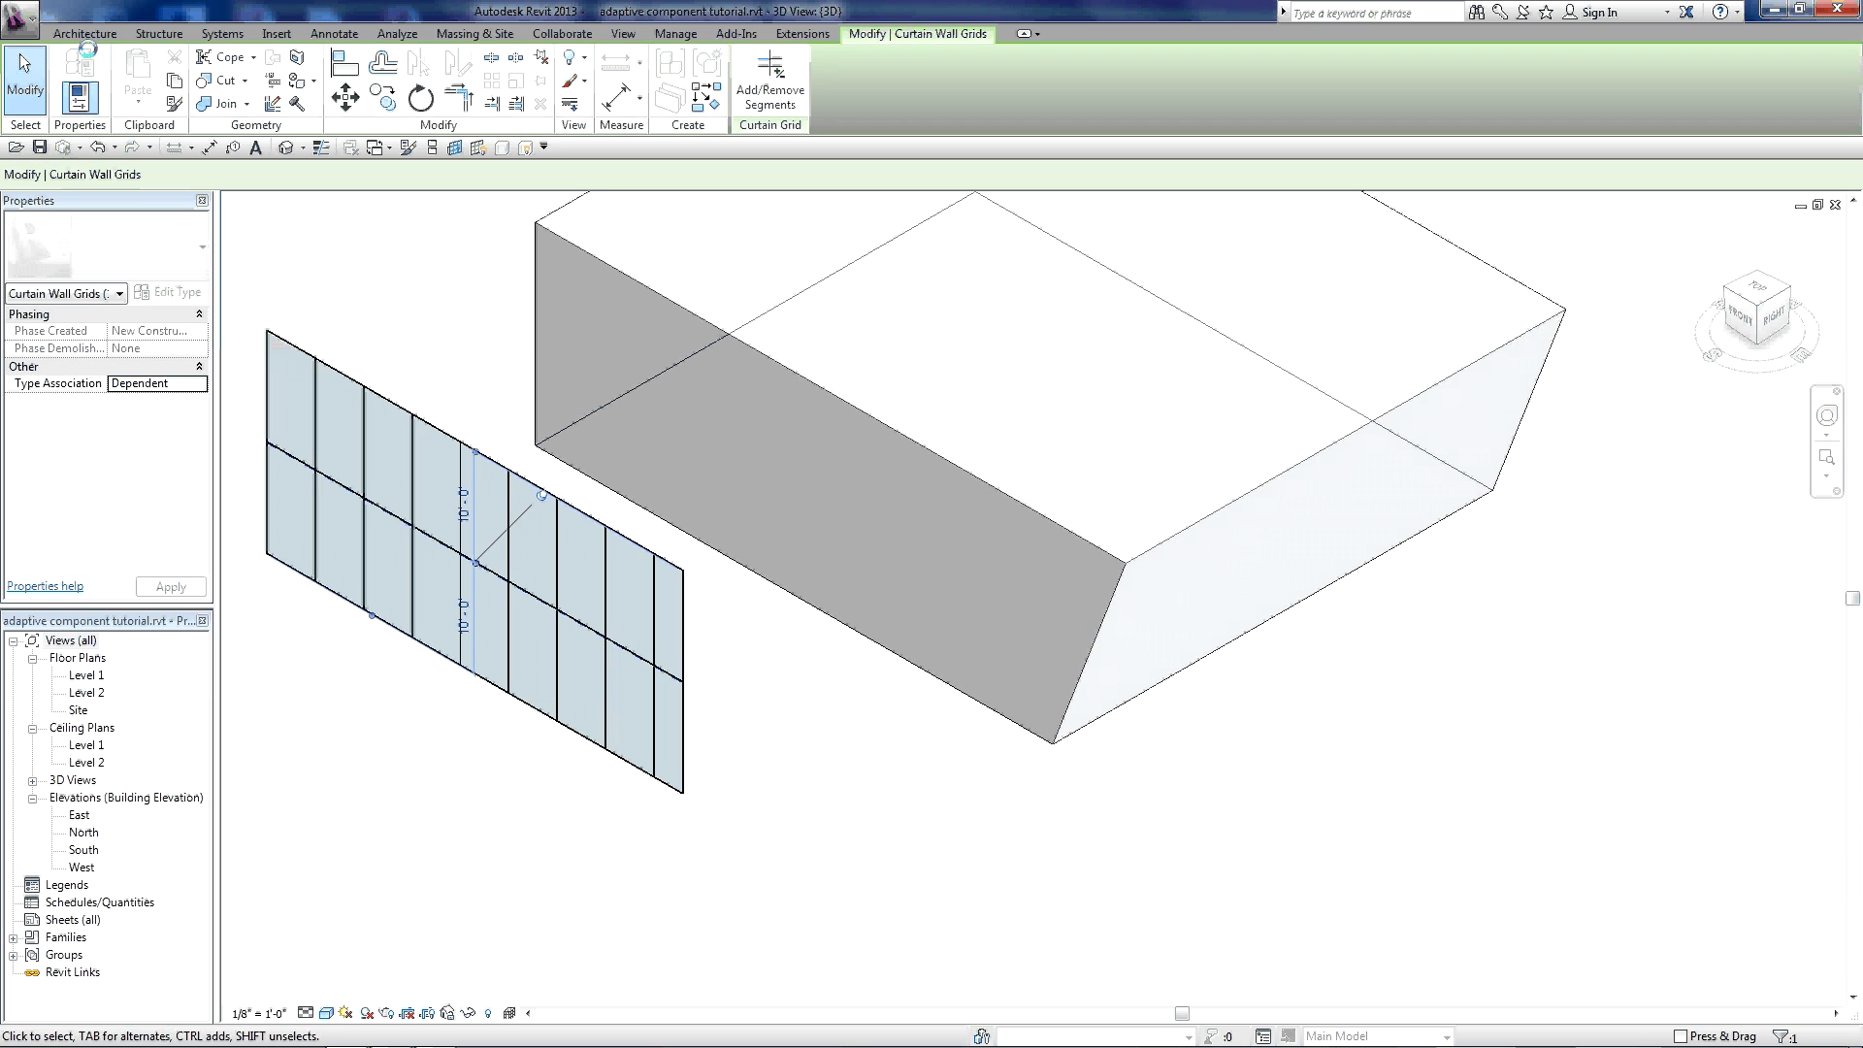
- Place a Curtain Wall 5'x10' wall by face on the mass's long front face
left_click(83, 32)
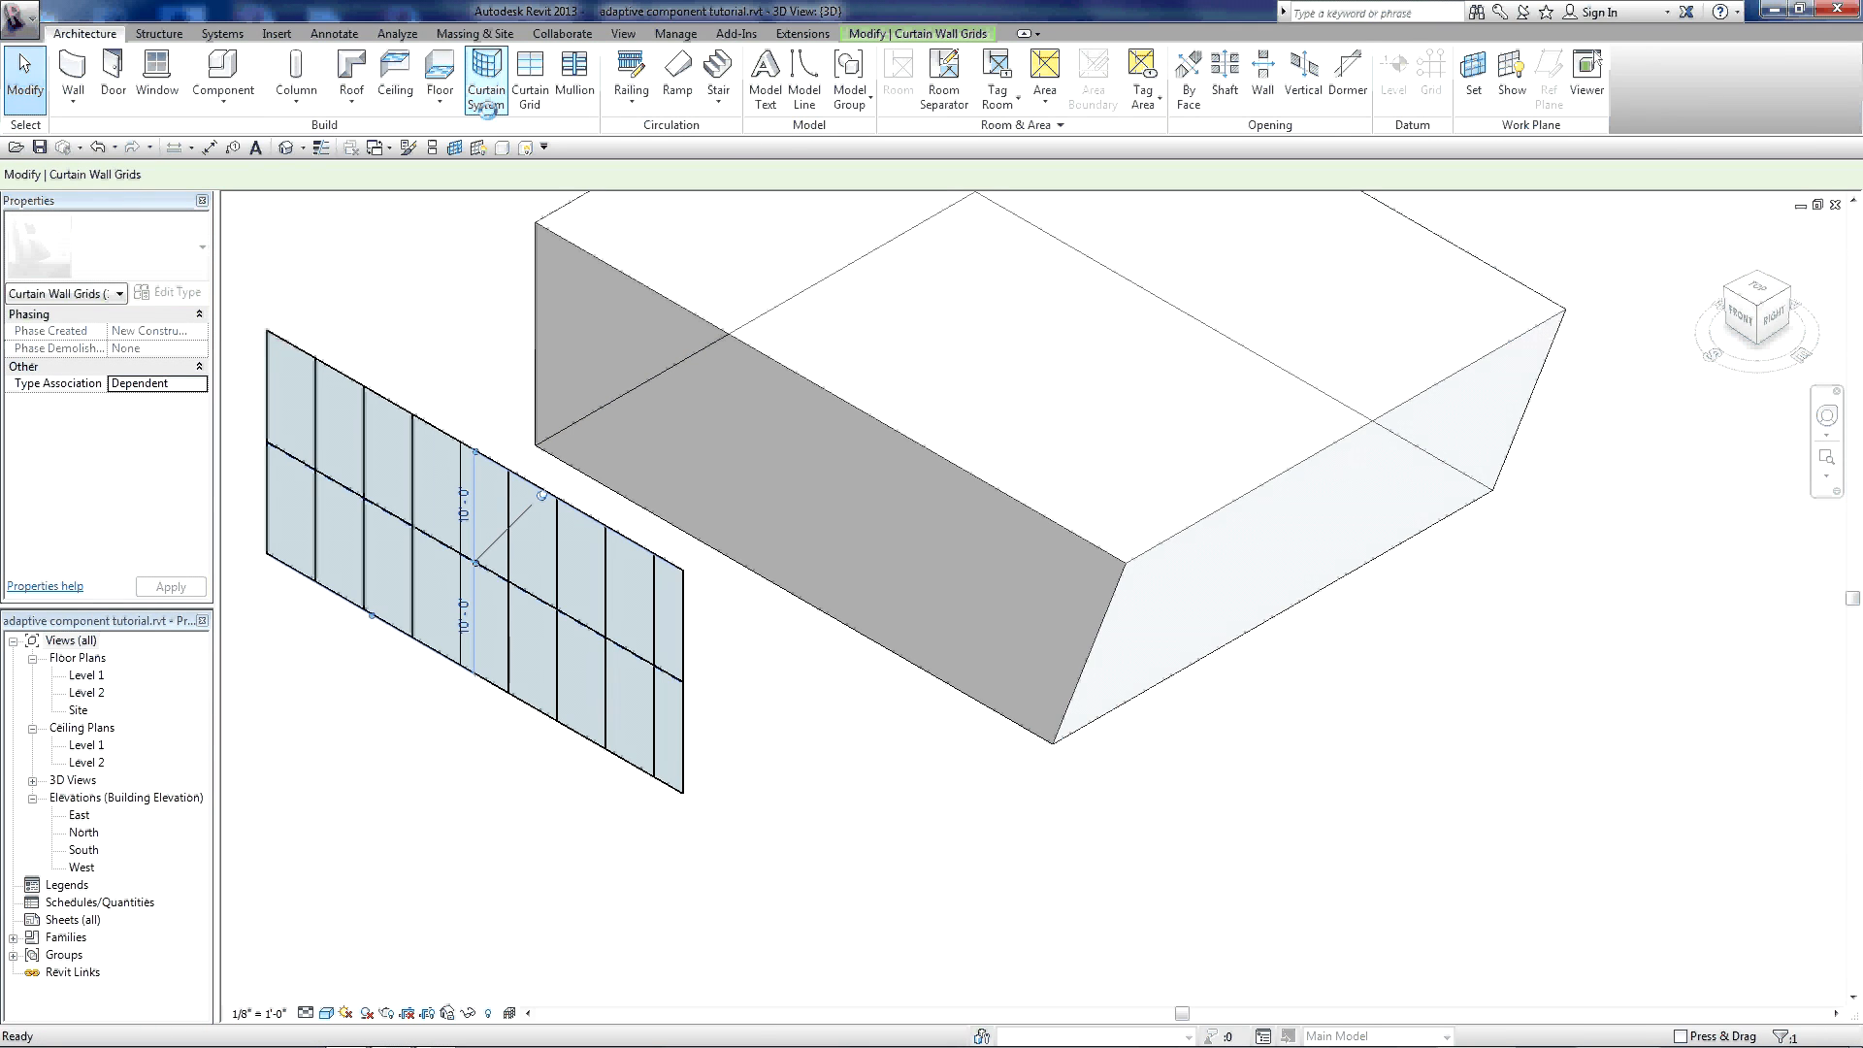
left_click(71, 78)
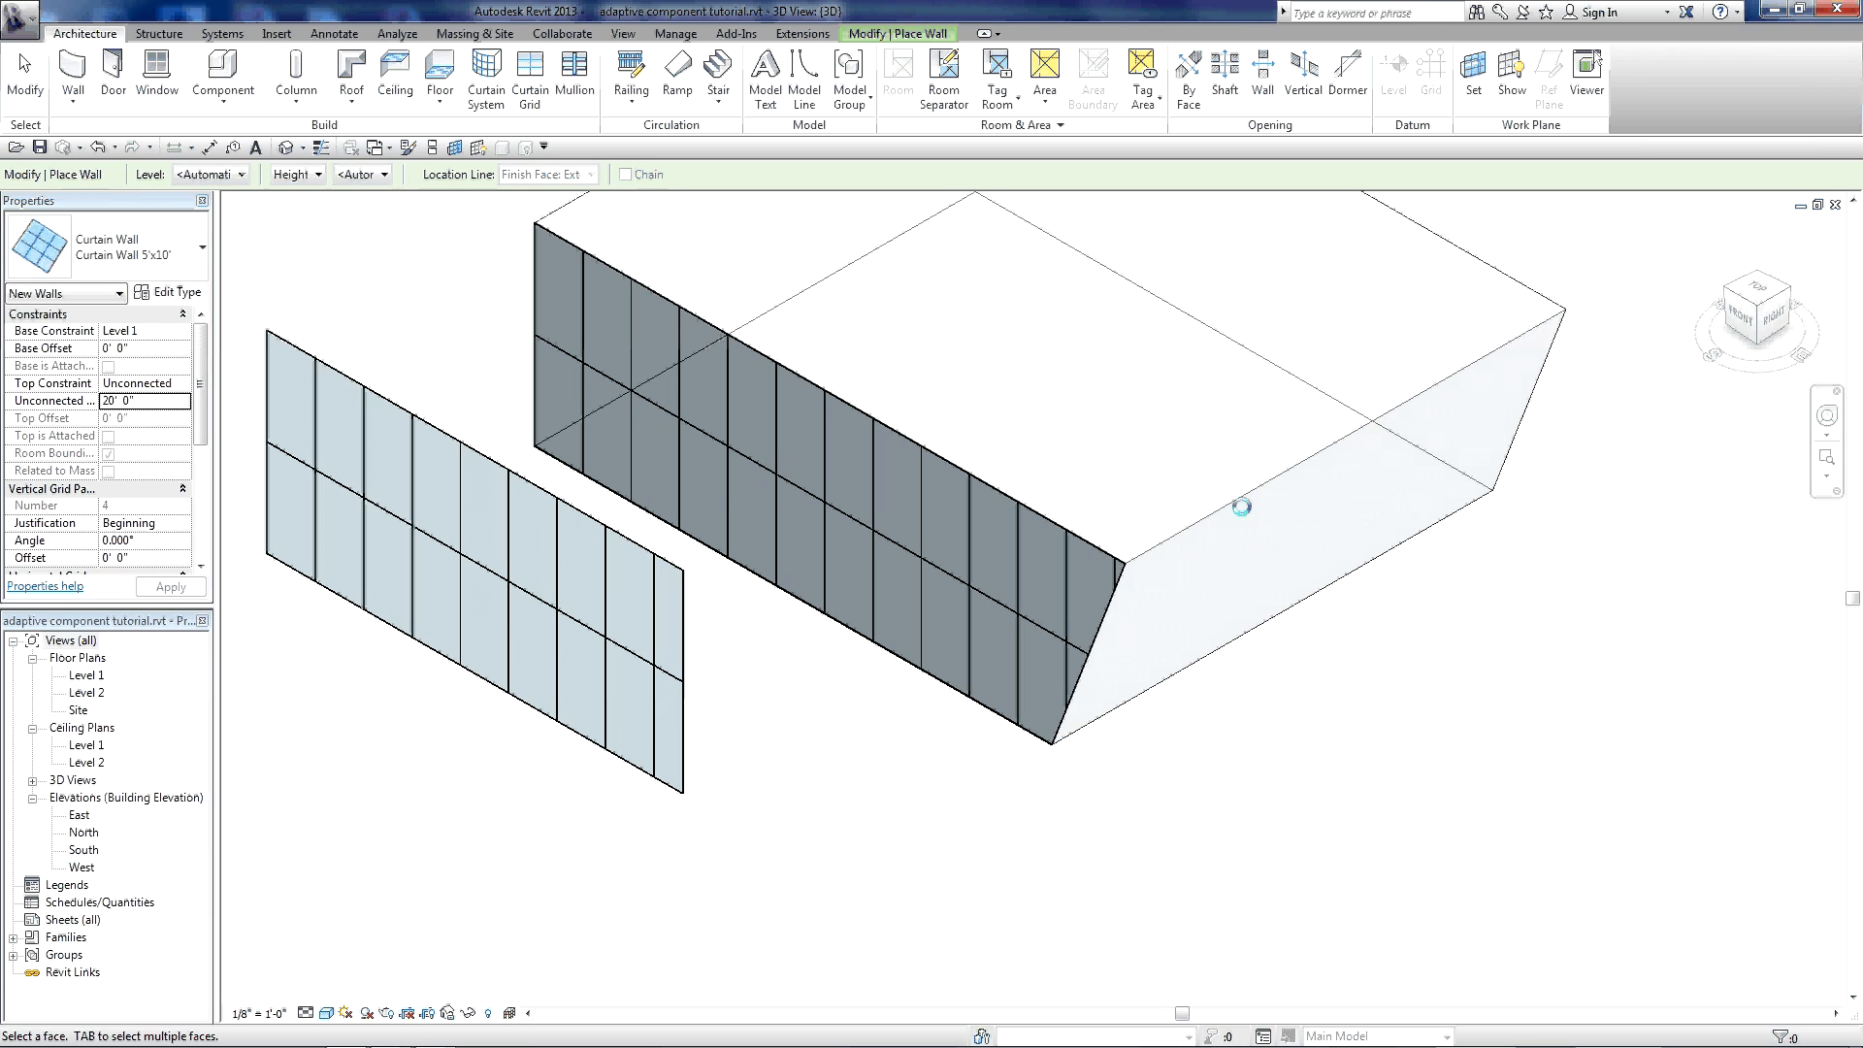
left_click(1242, 503)
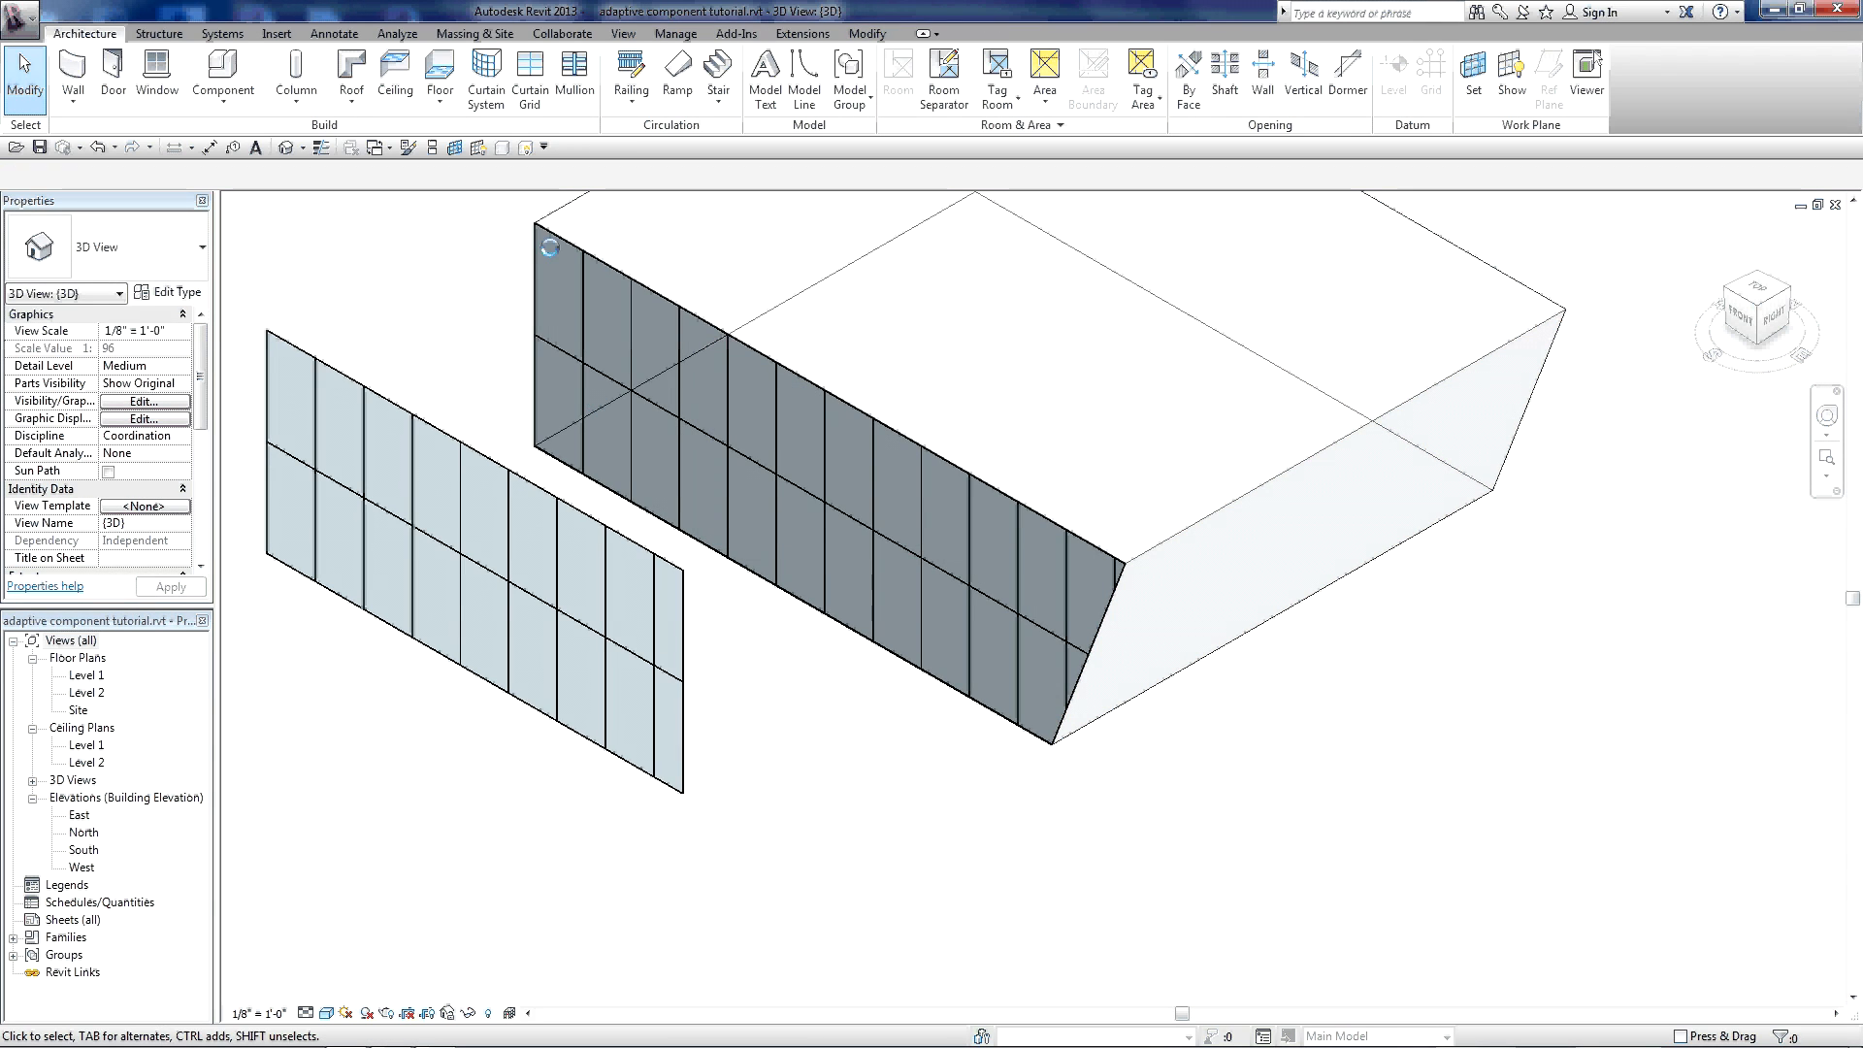
mouse_move(485, 75)
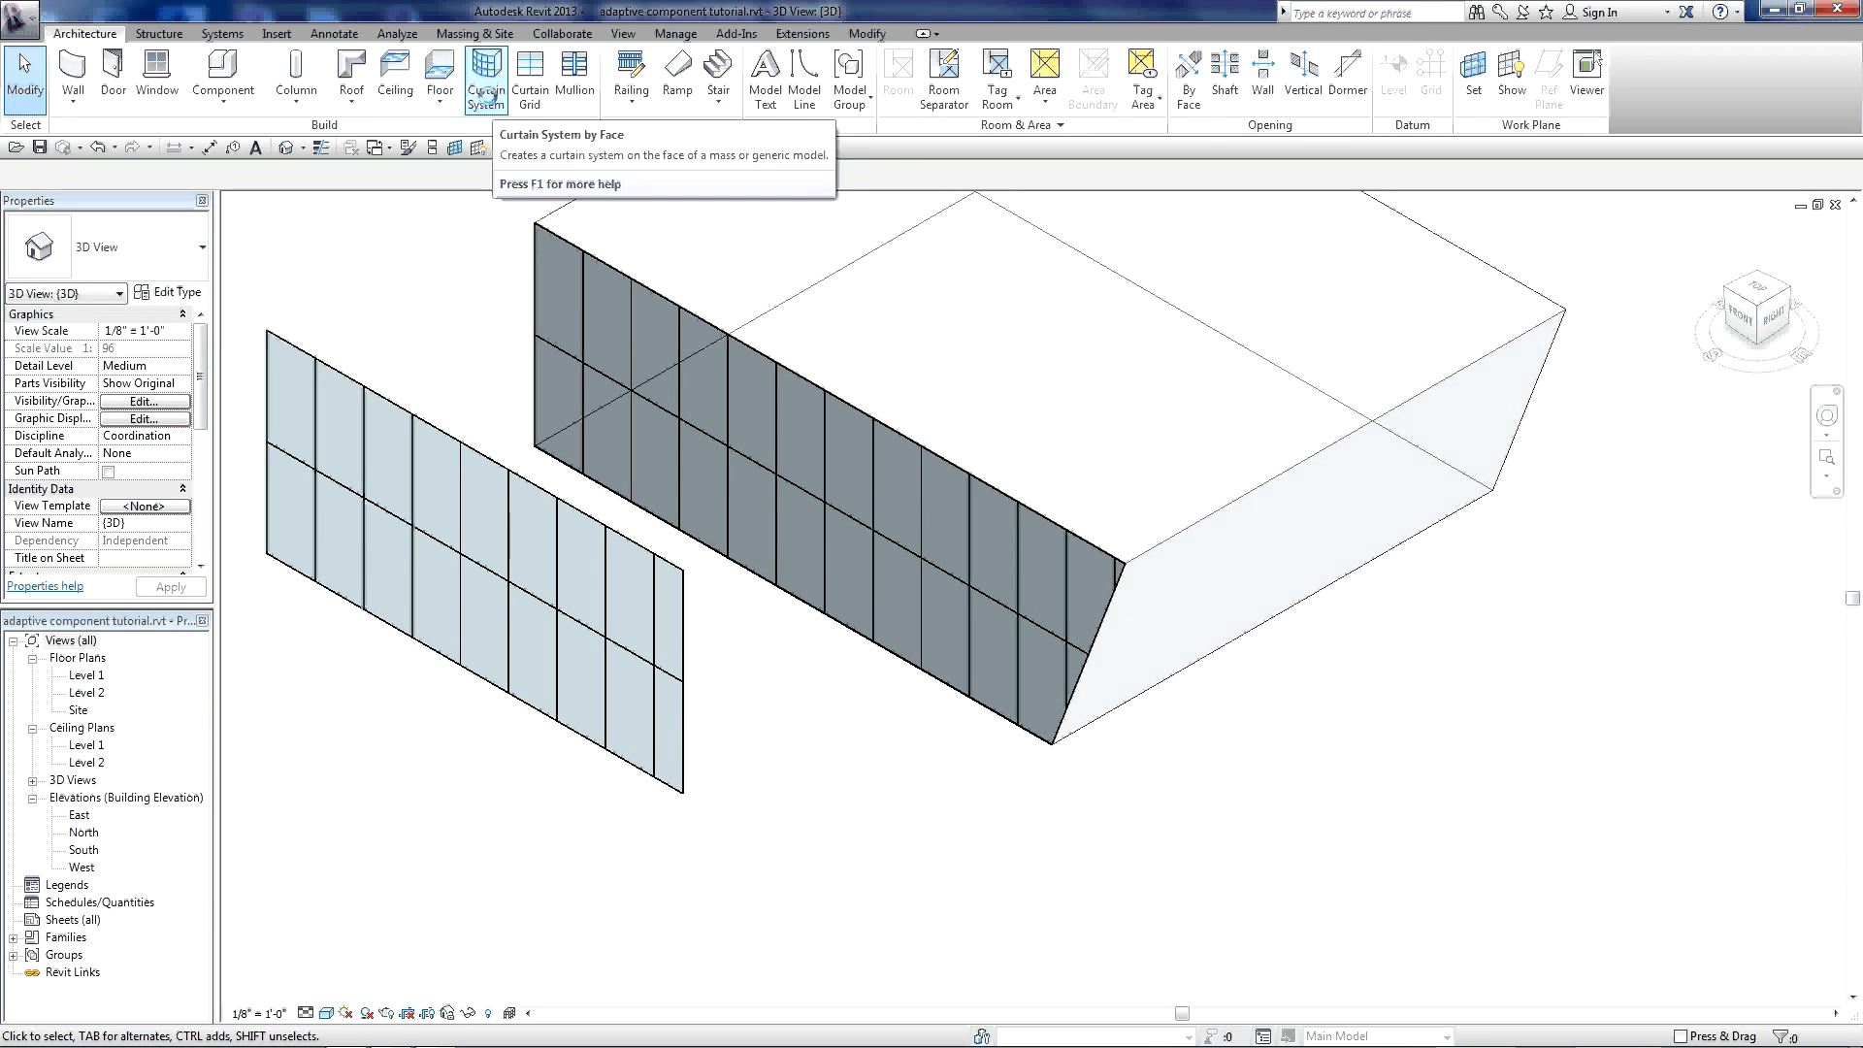
- Create a curtain system by face on the mass's slanted end face
left_click(485, 76)
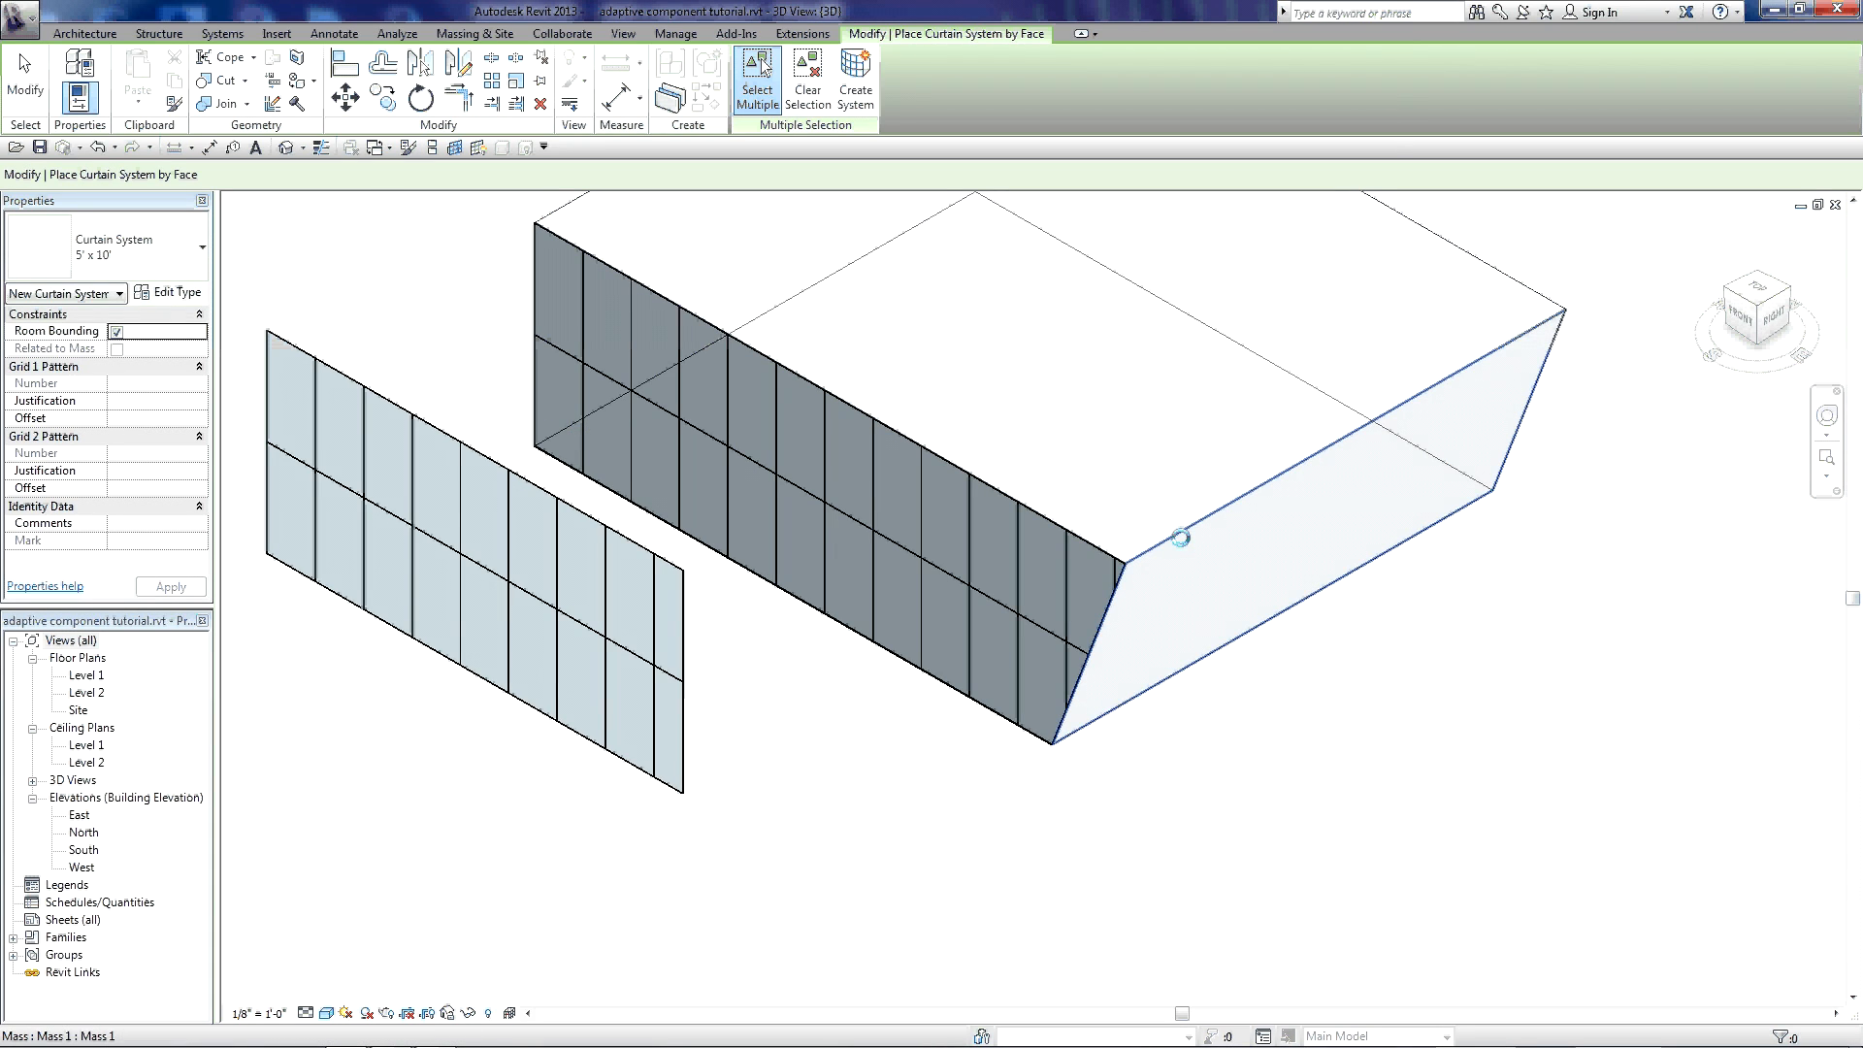
mouse_move(1176, 534)
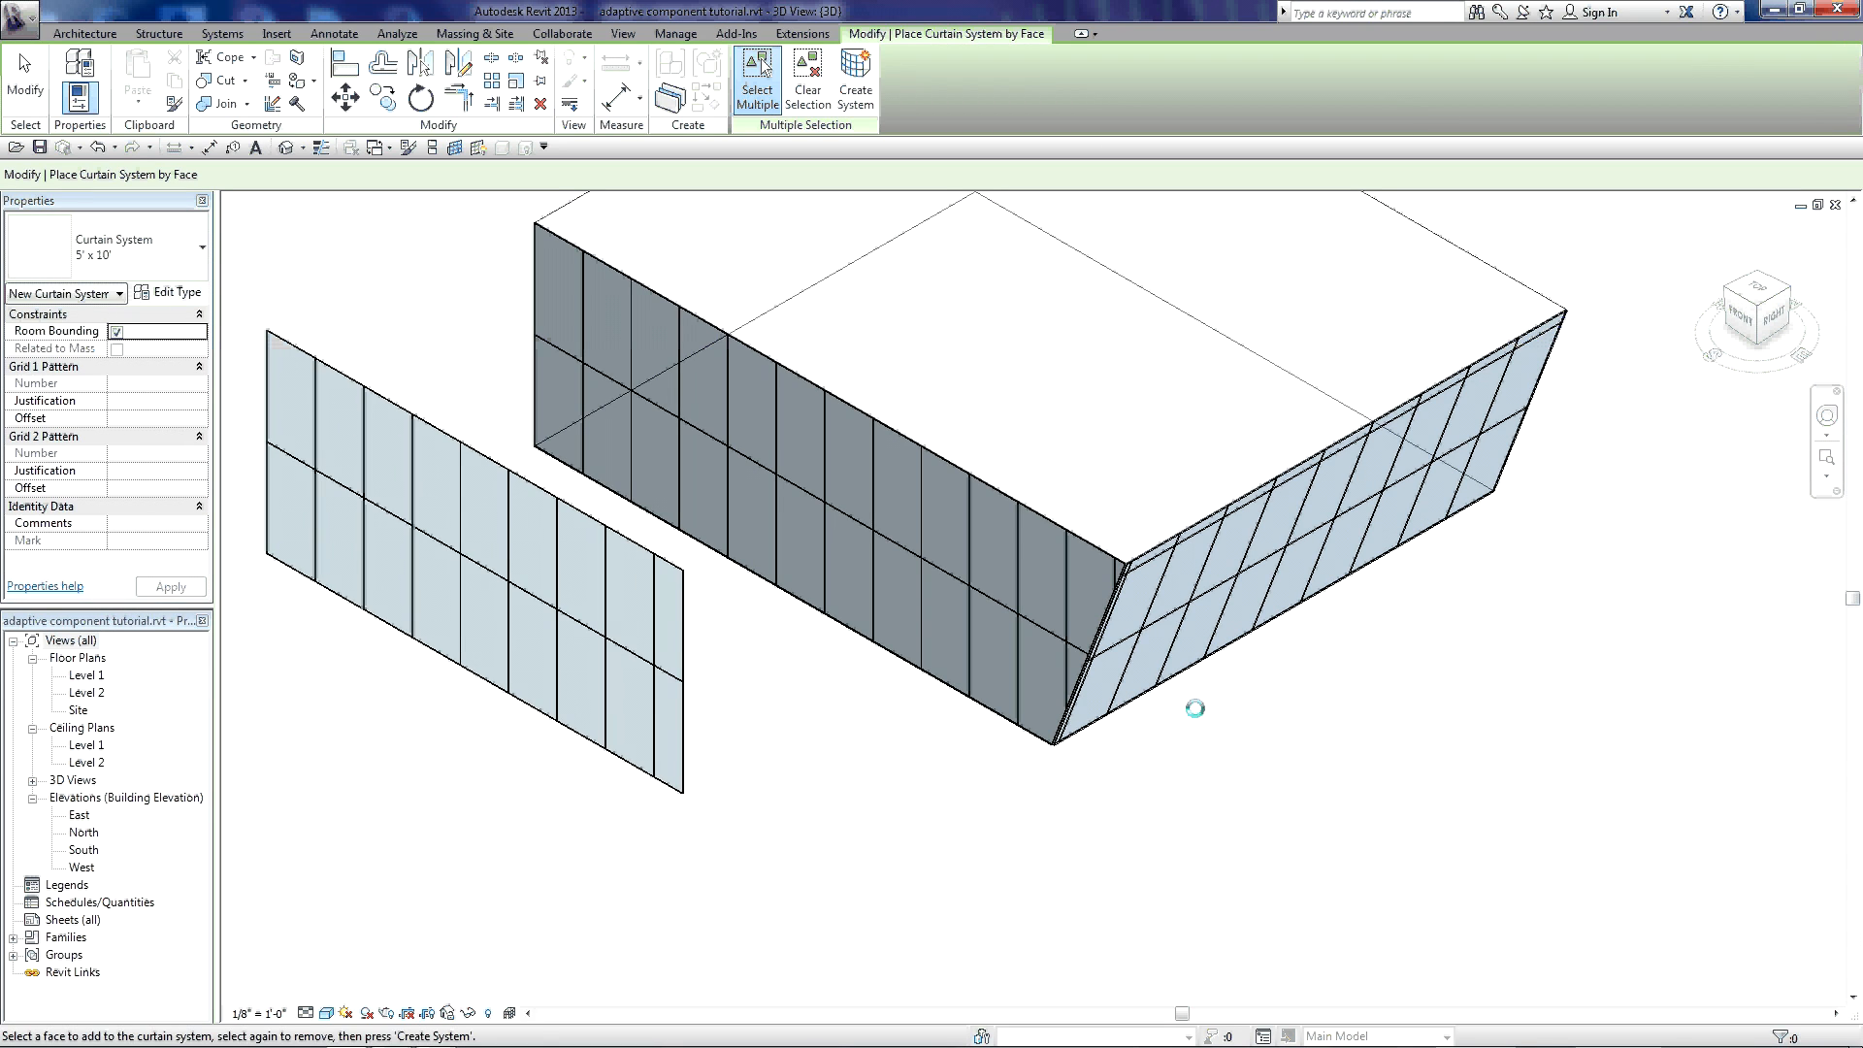
mouse_move(1307, 686)
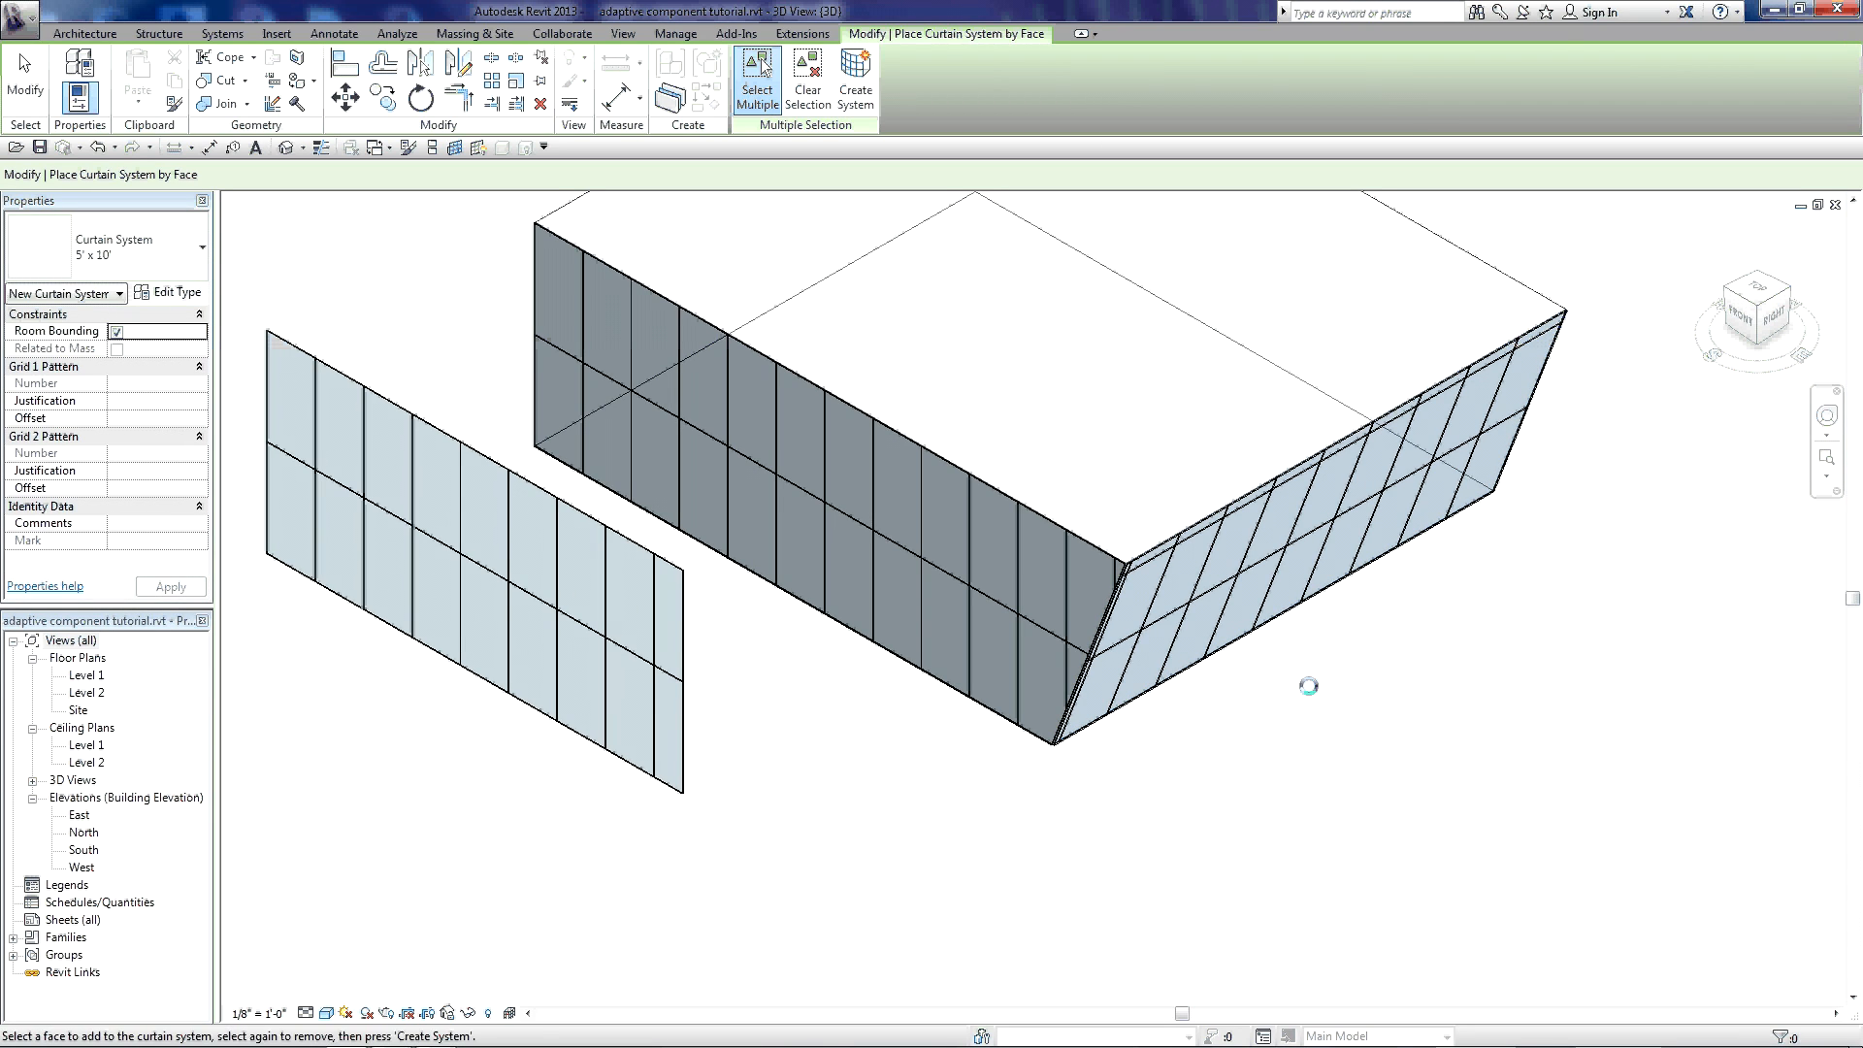
left_click(852, 87)
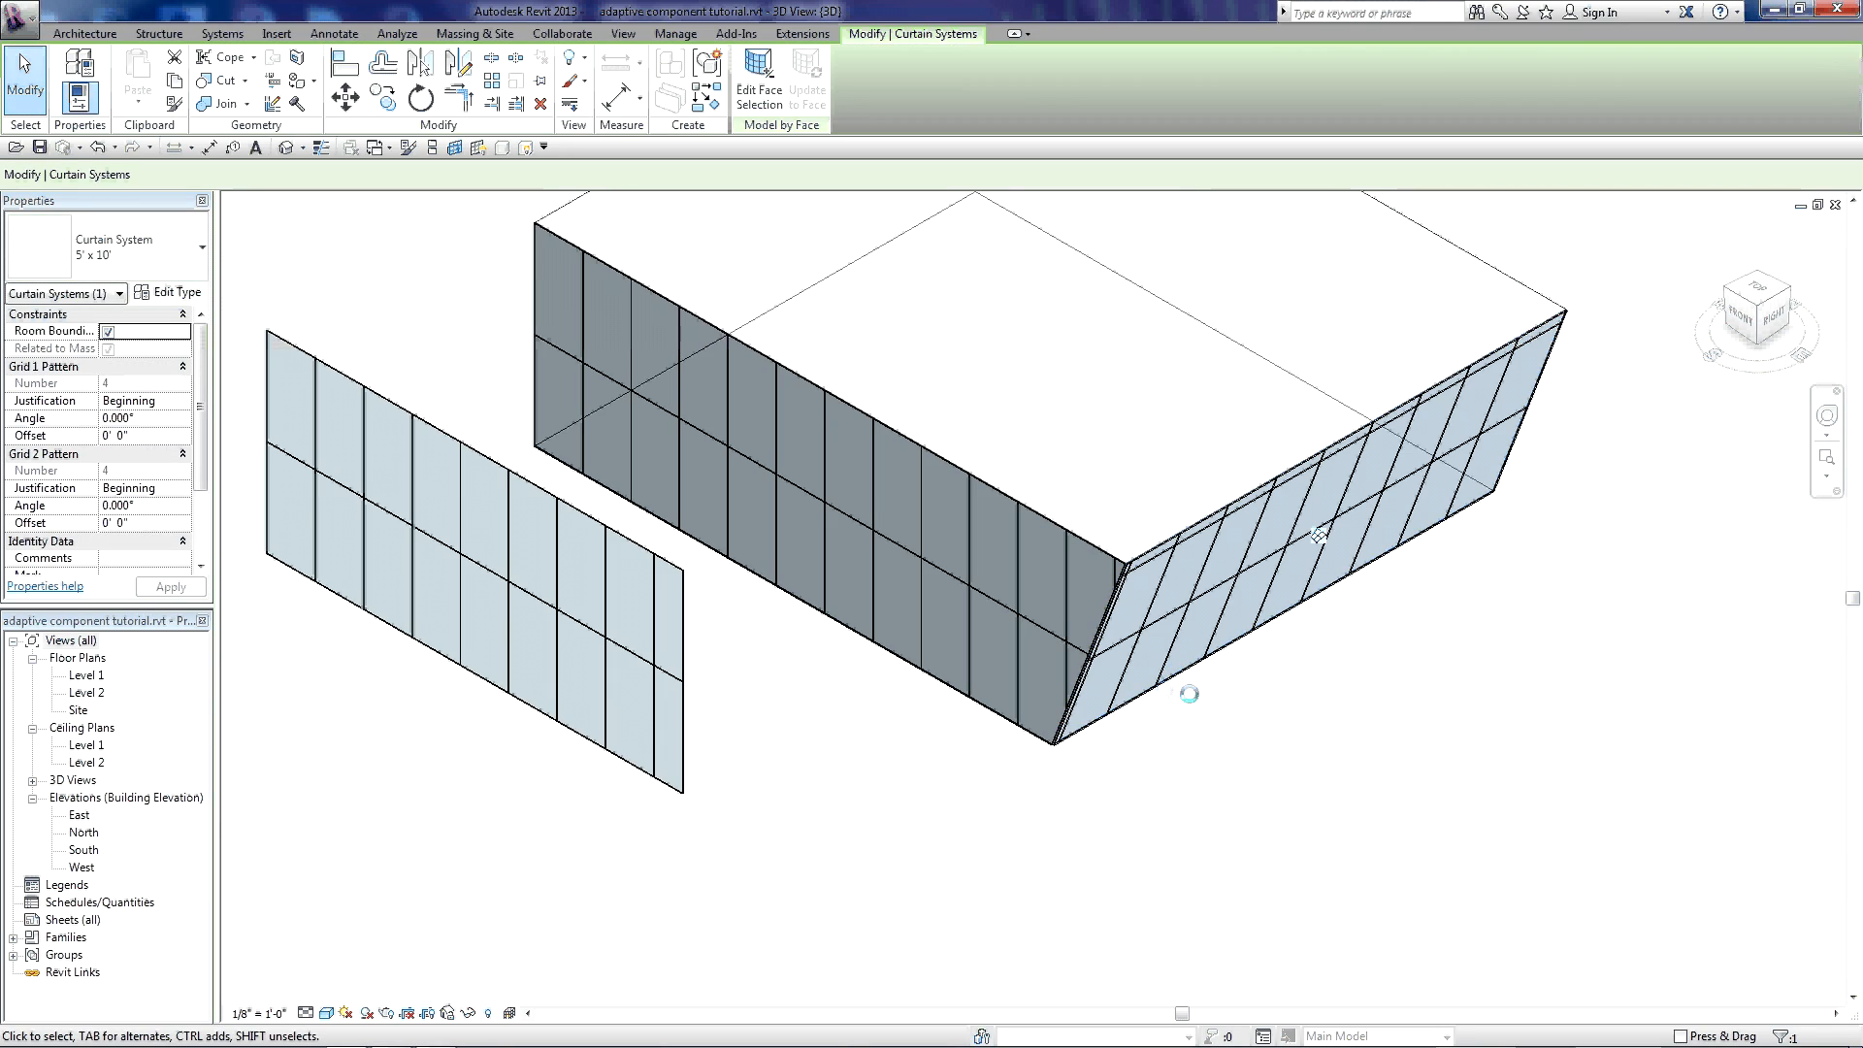
scroll("up", 3)
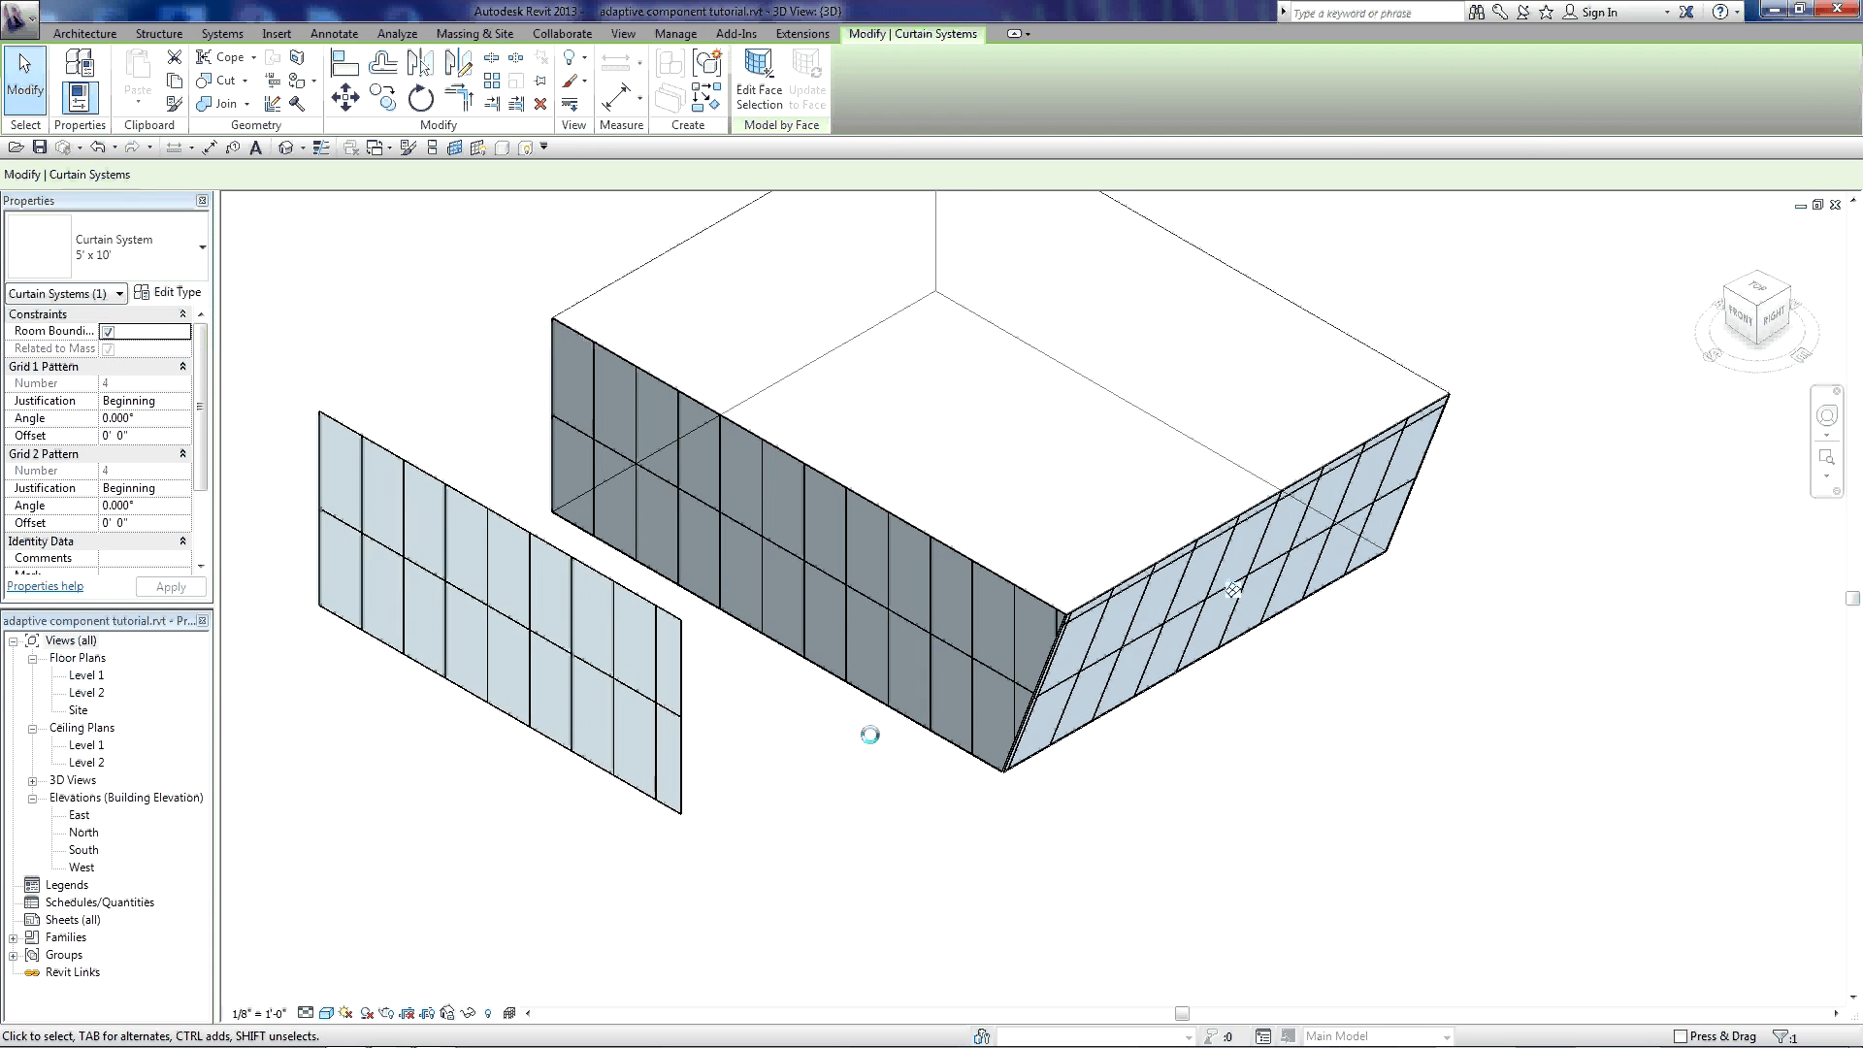
mouse_move(740, 662)
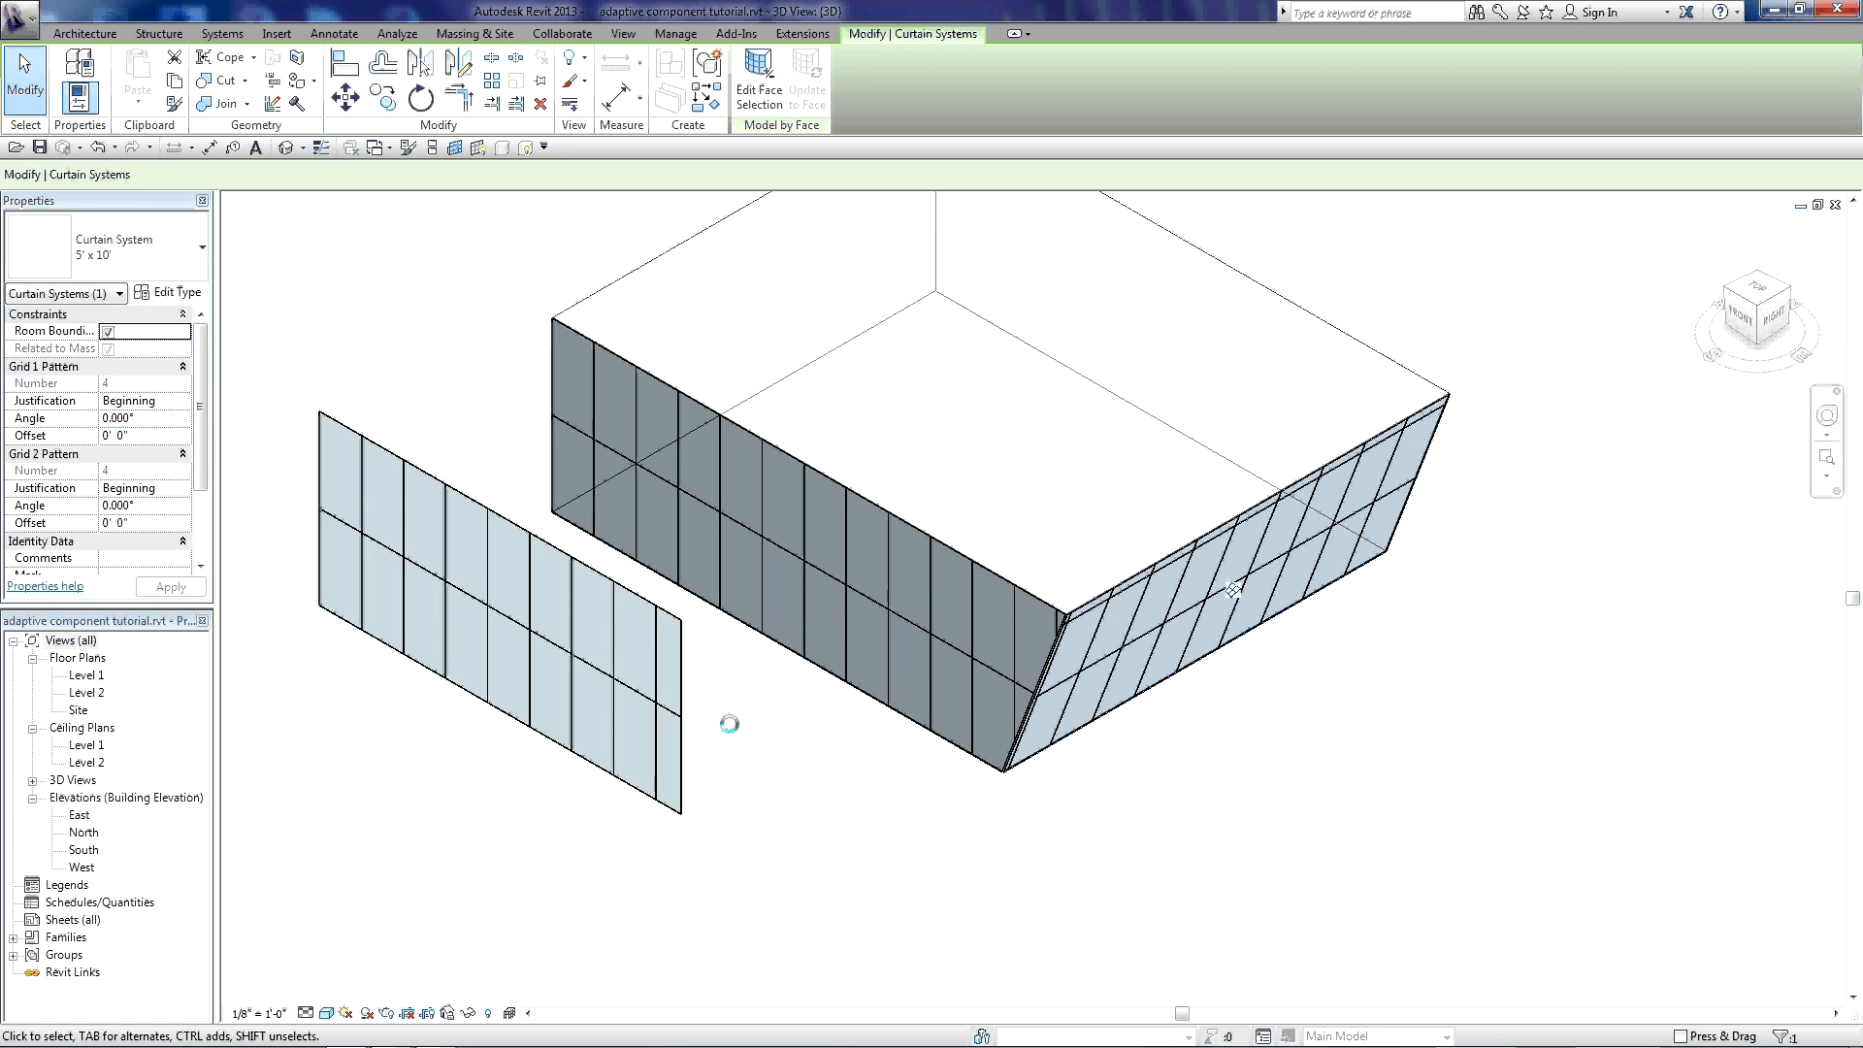
- Load robs curtain panel.rfa into the adaptive component tutorial.rvt project
left_click(378, 148)
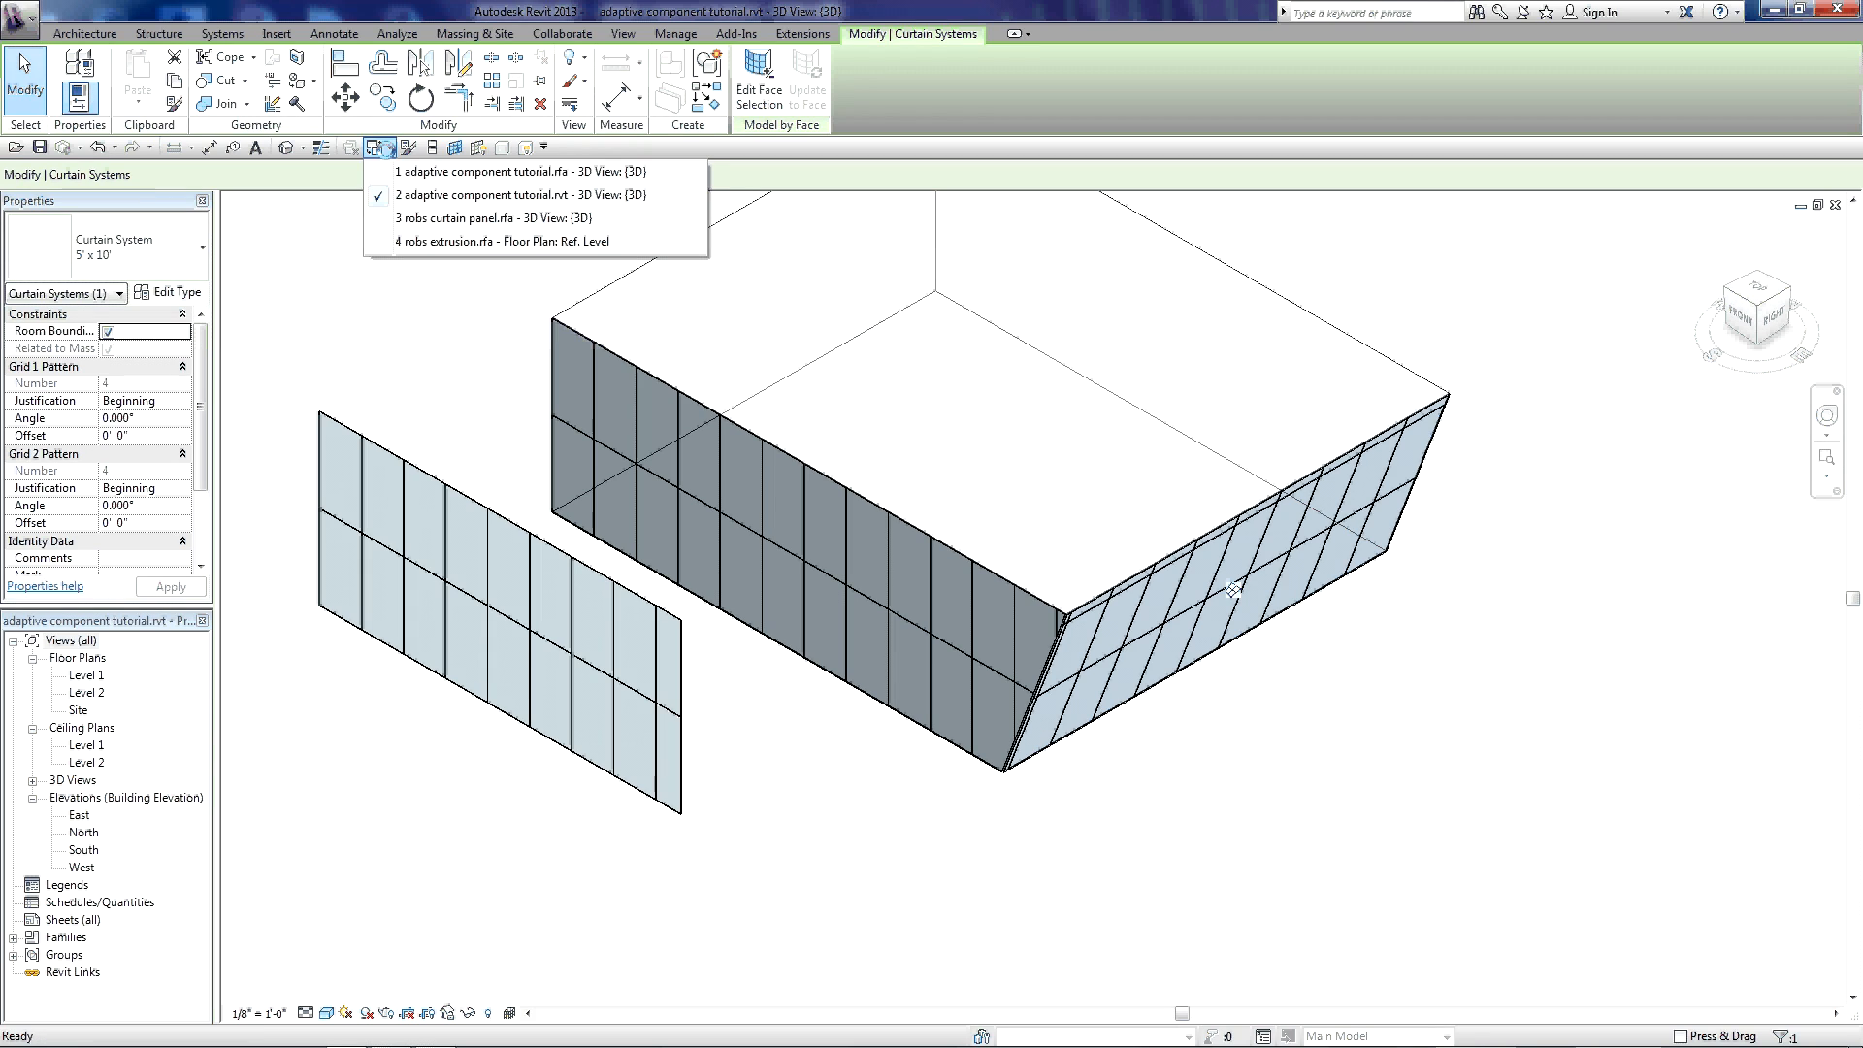
left_click(496, 218)
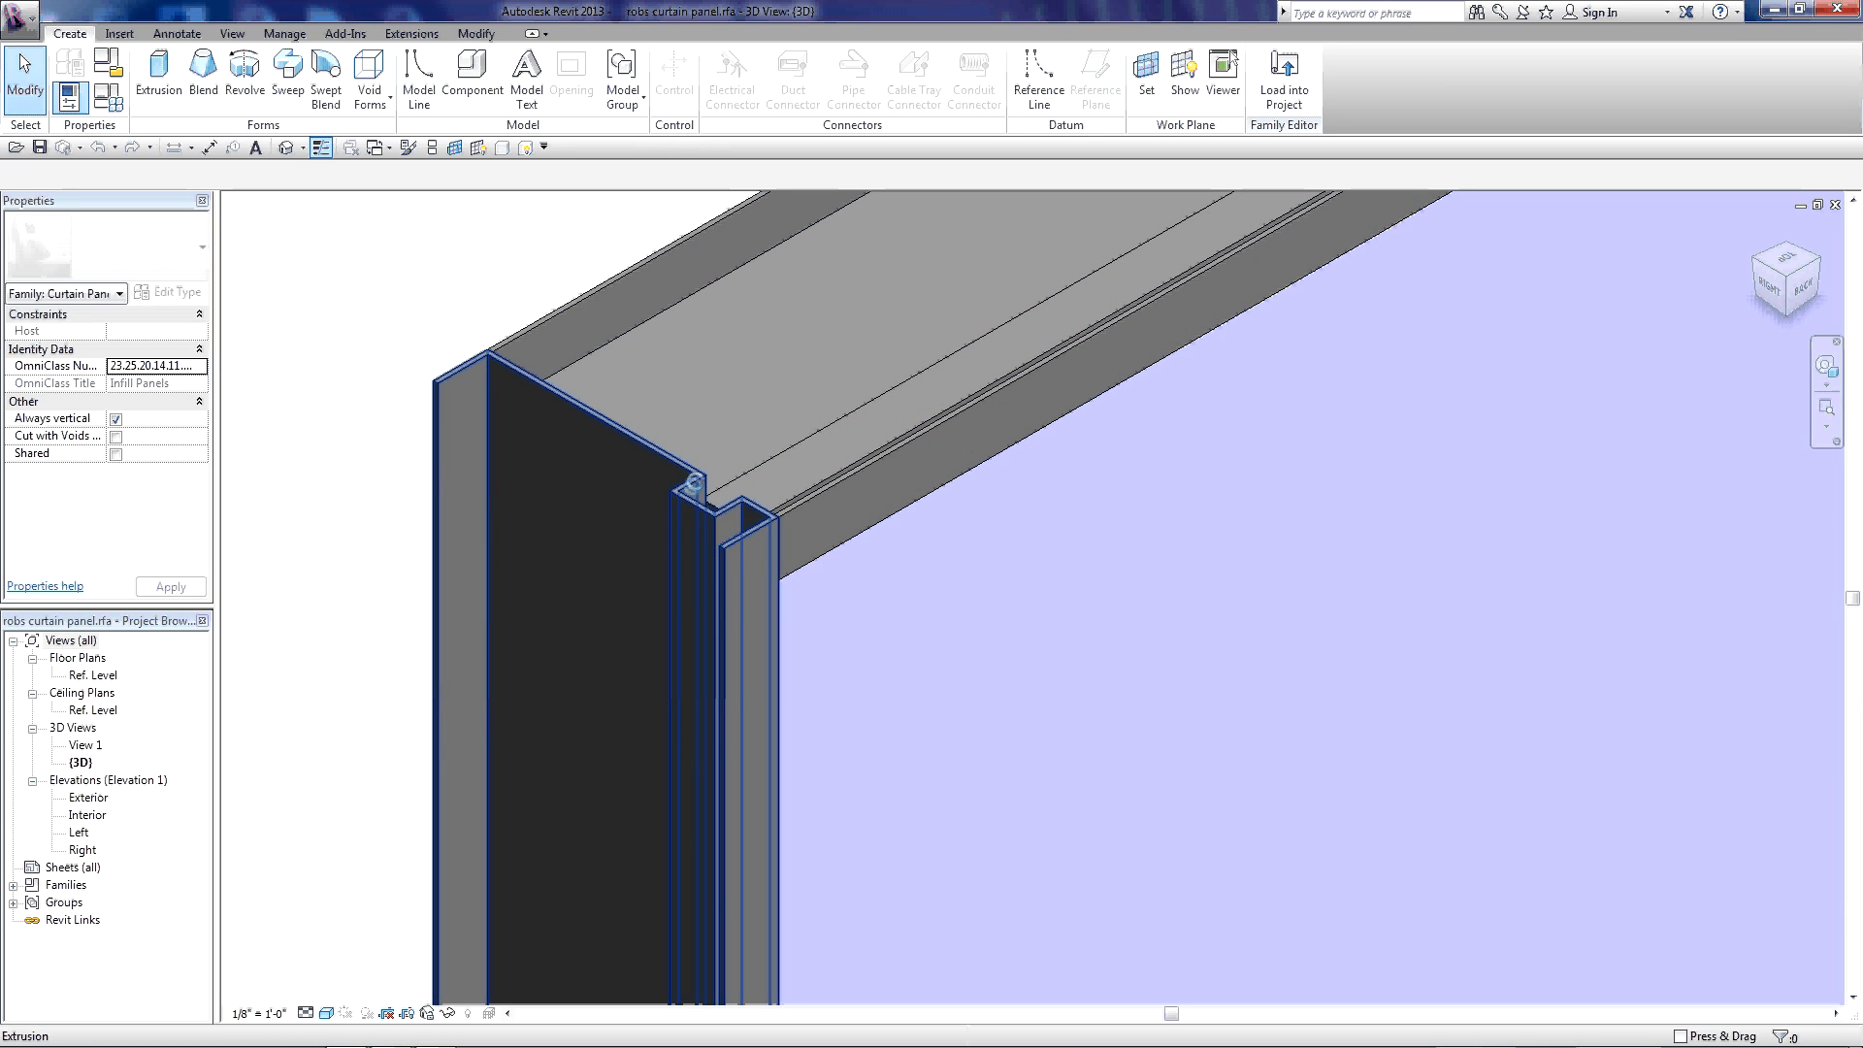
mouse_move(718, 568)
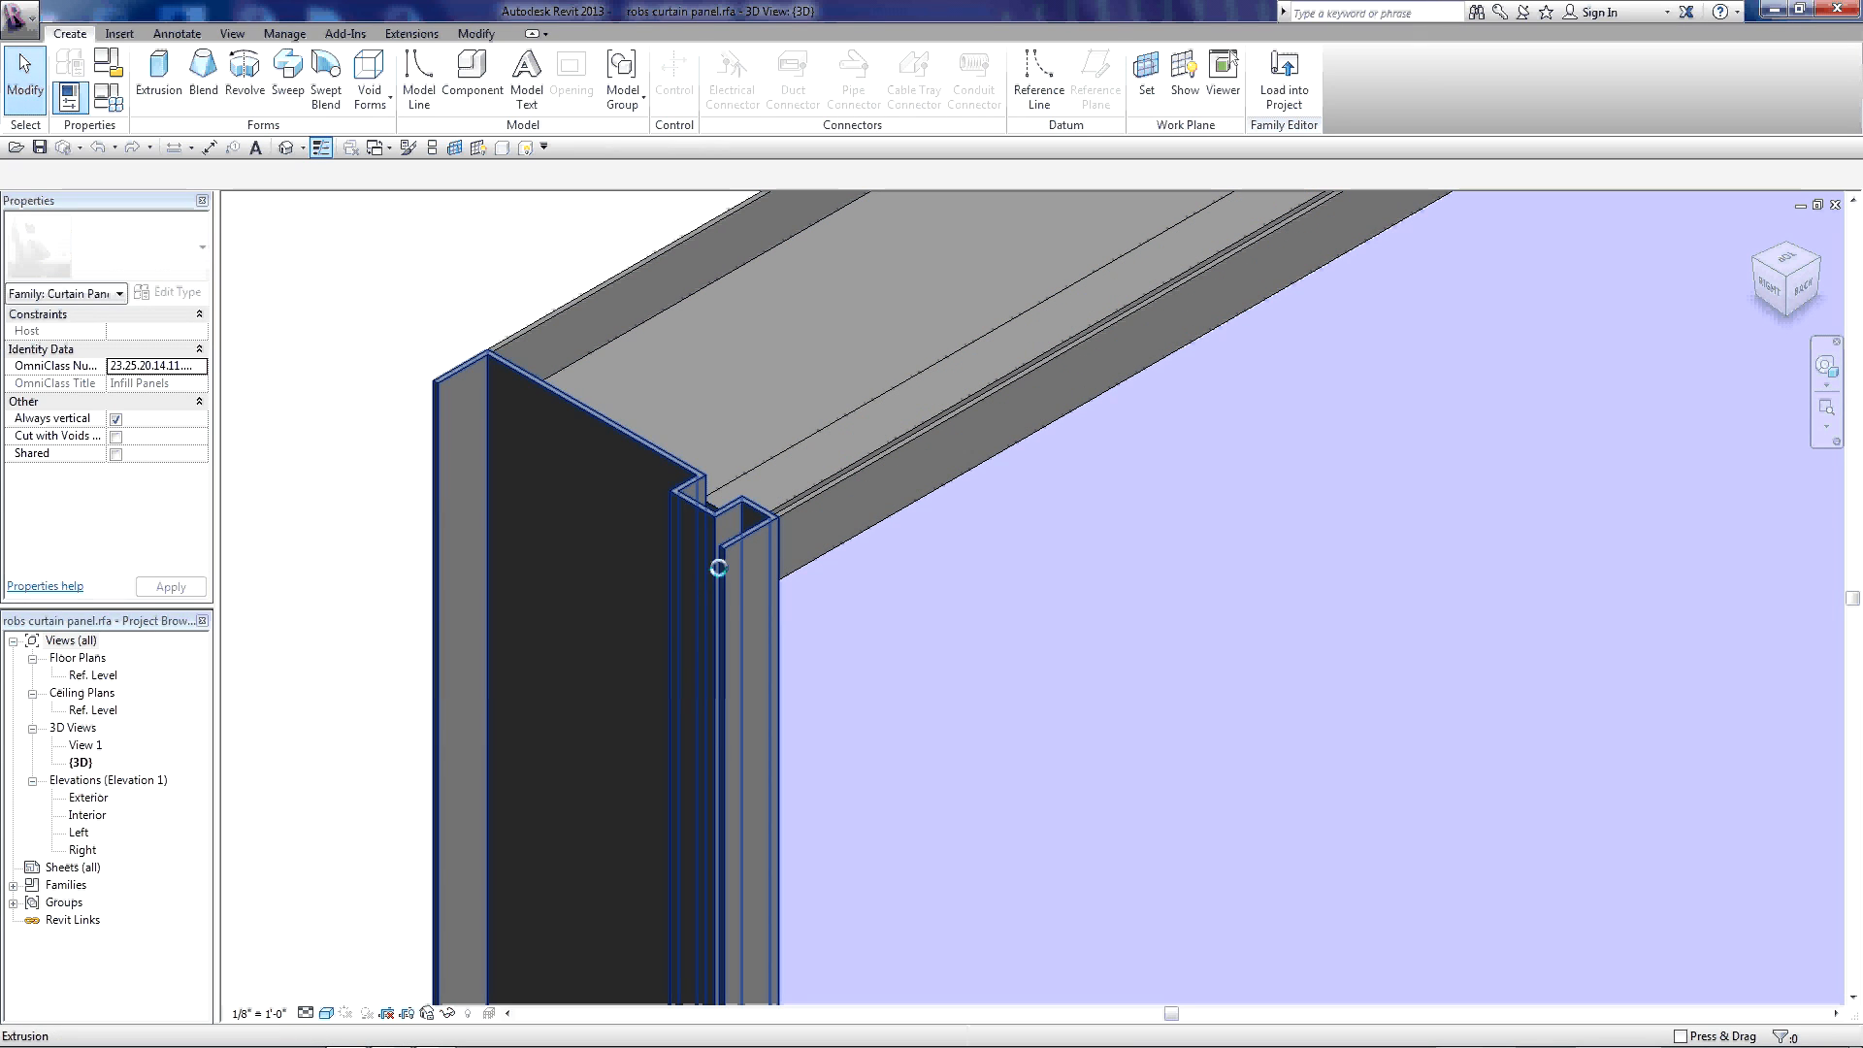
mouse_move(700, 497)
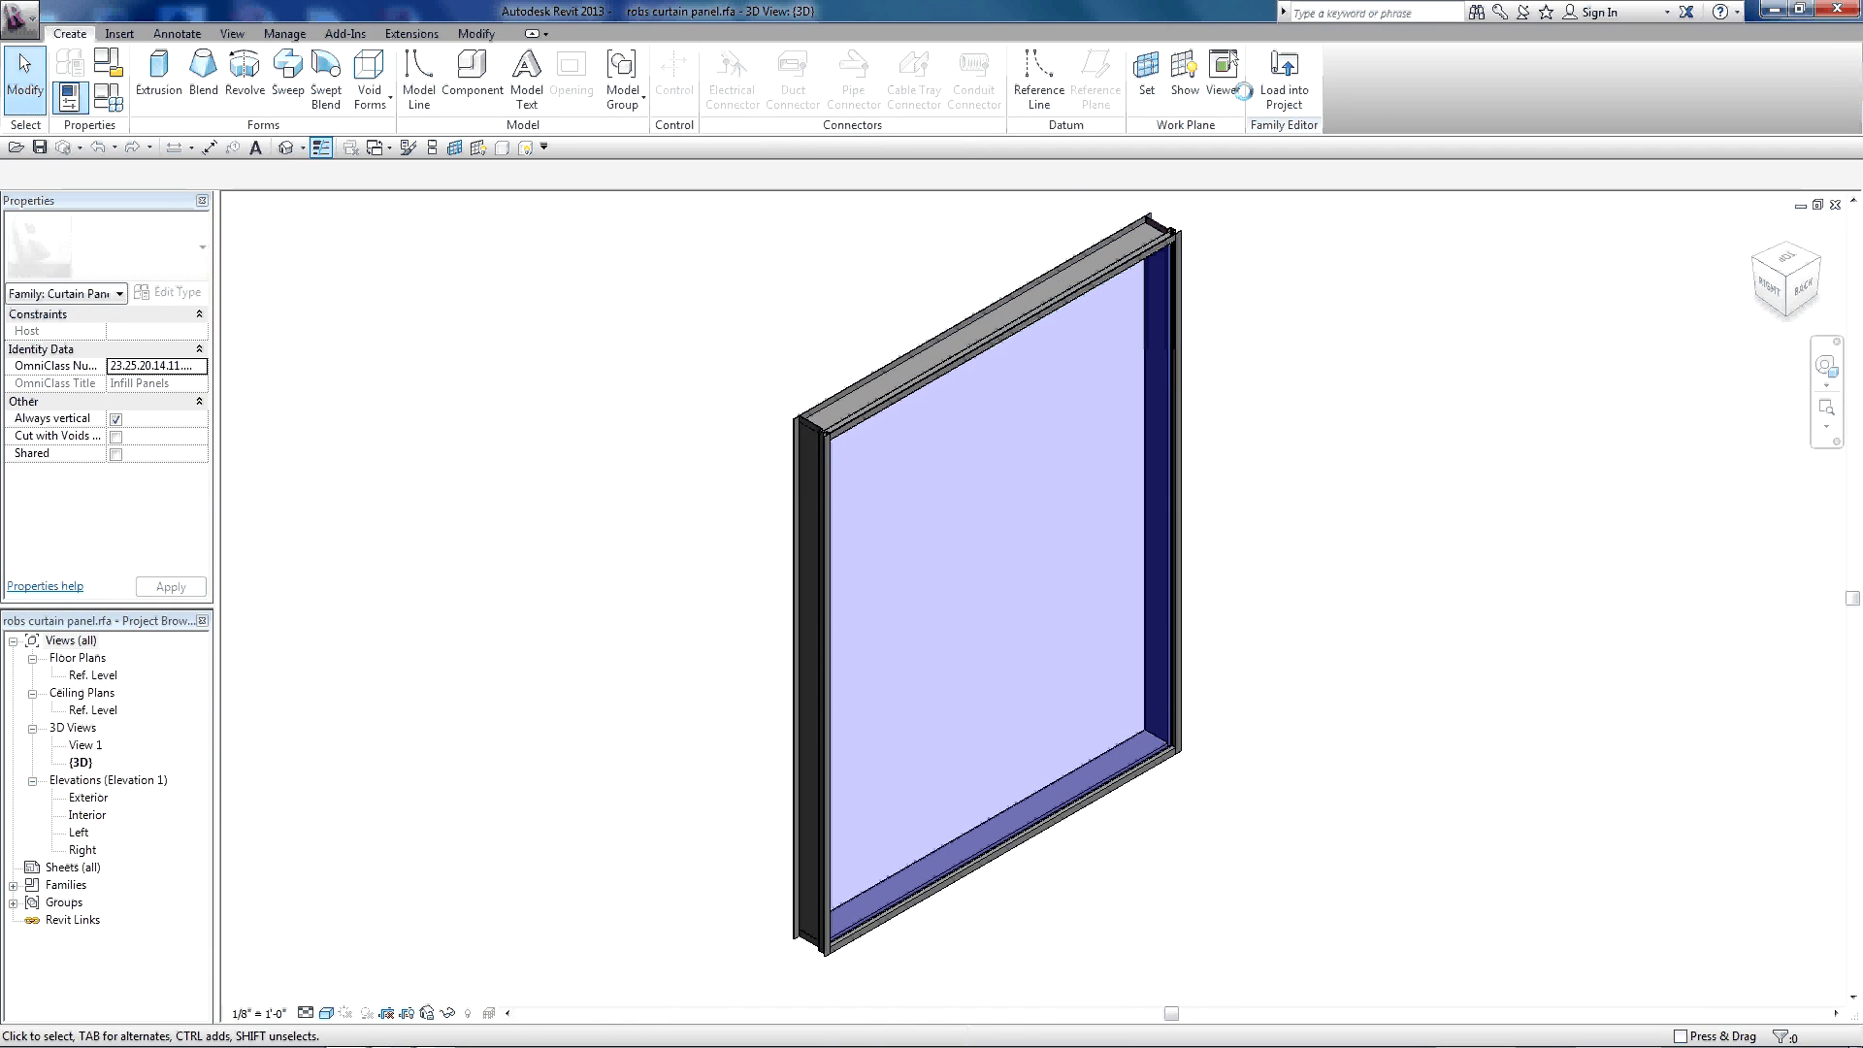
left_click(1282, 74)
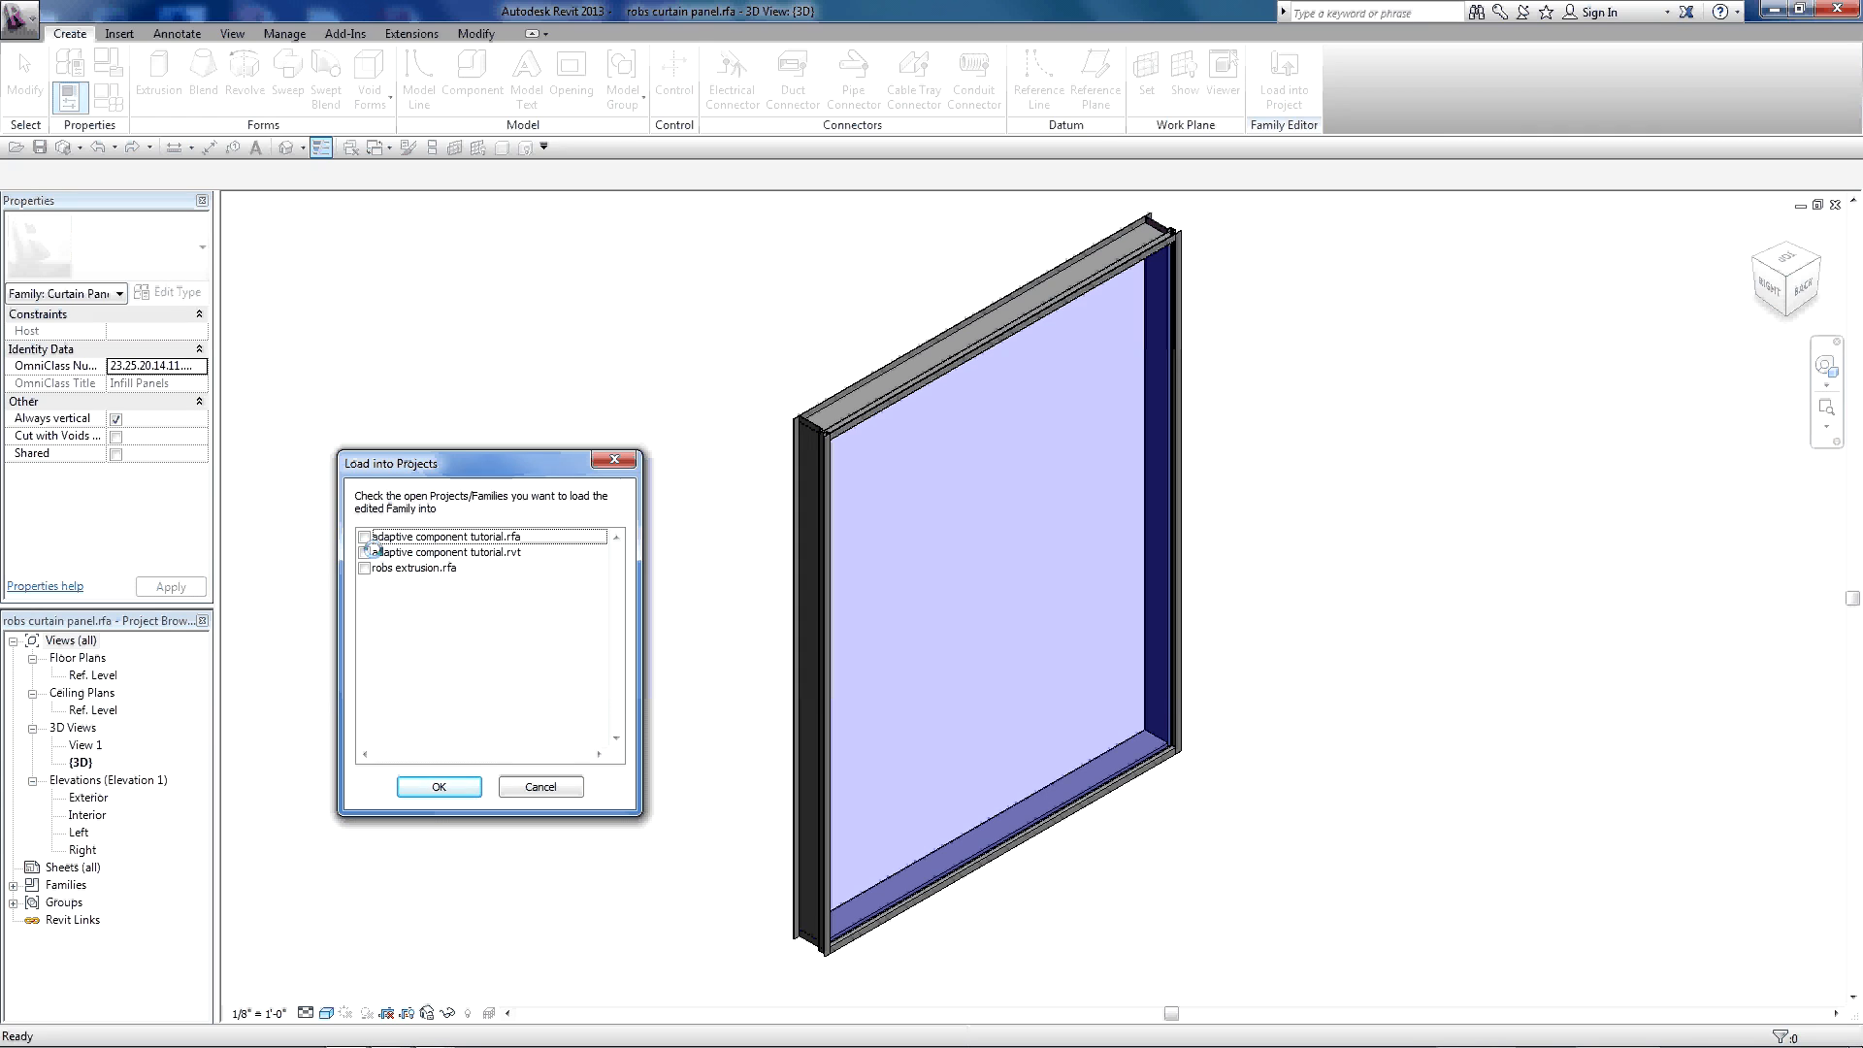
left_click(364, 551)
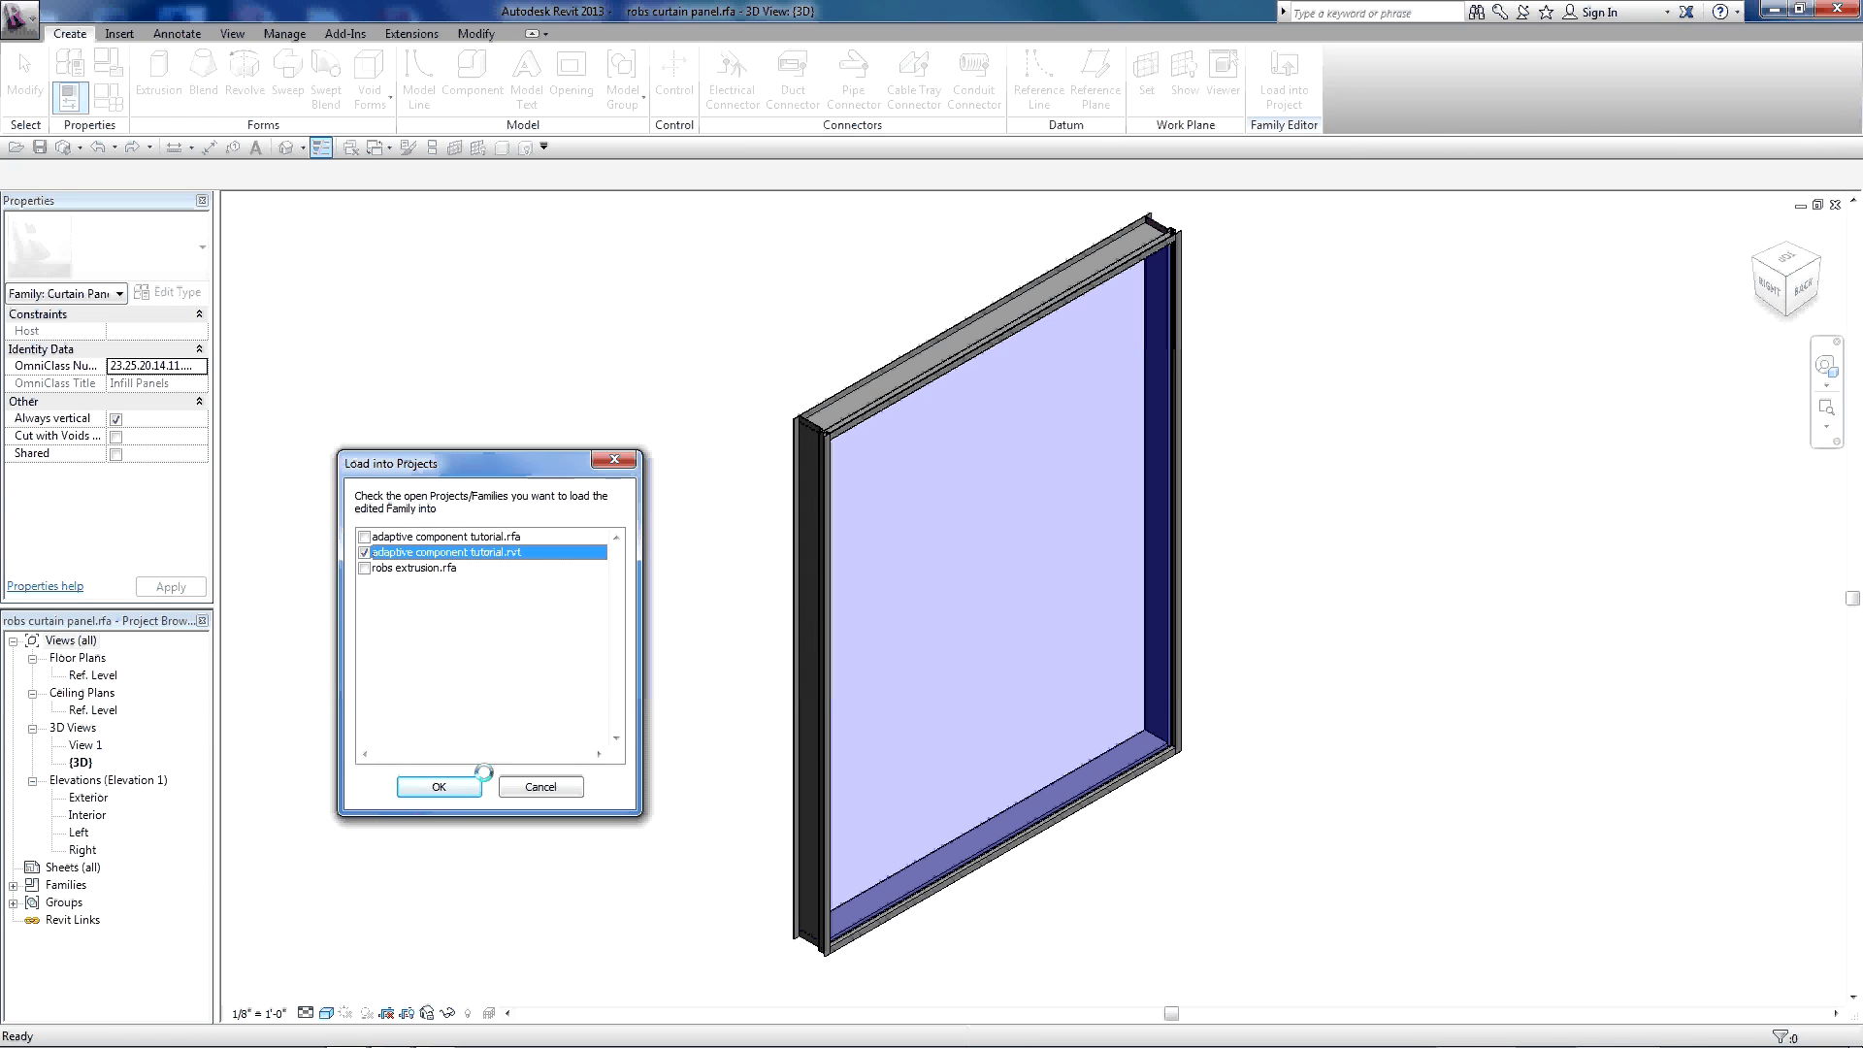
left_click(438, 787)
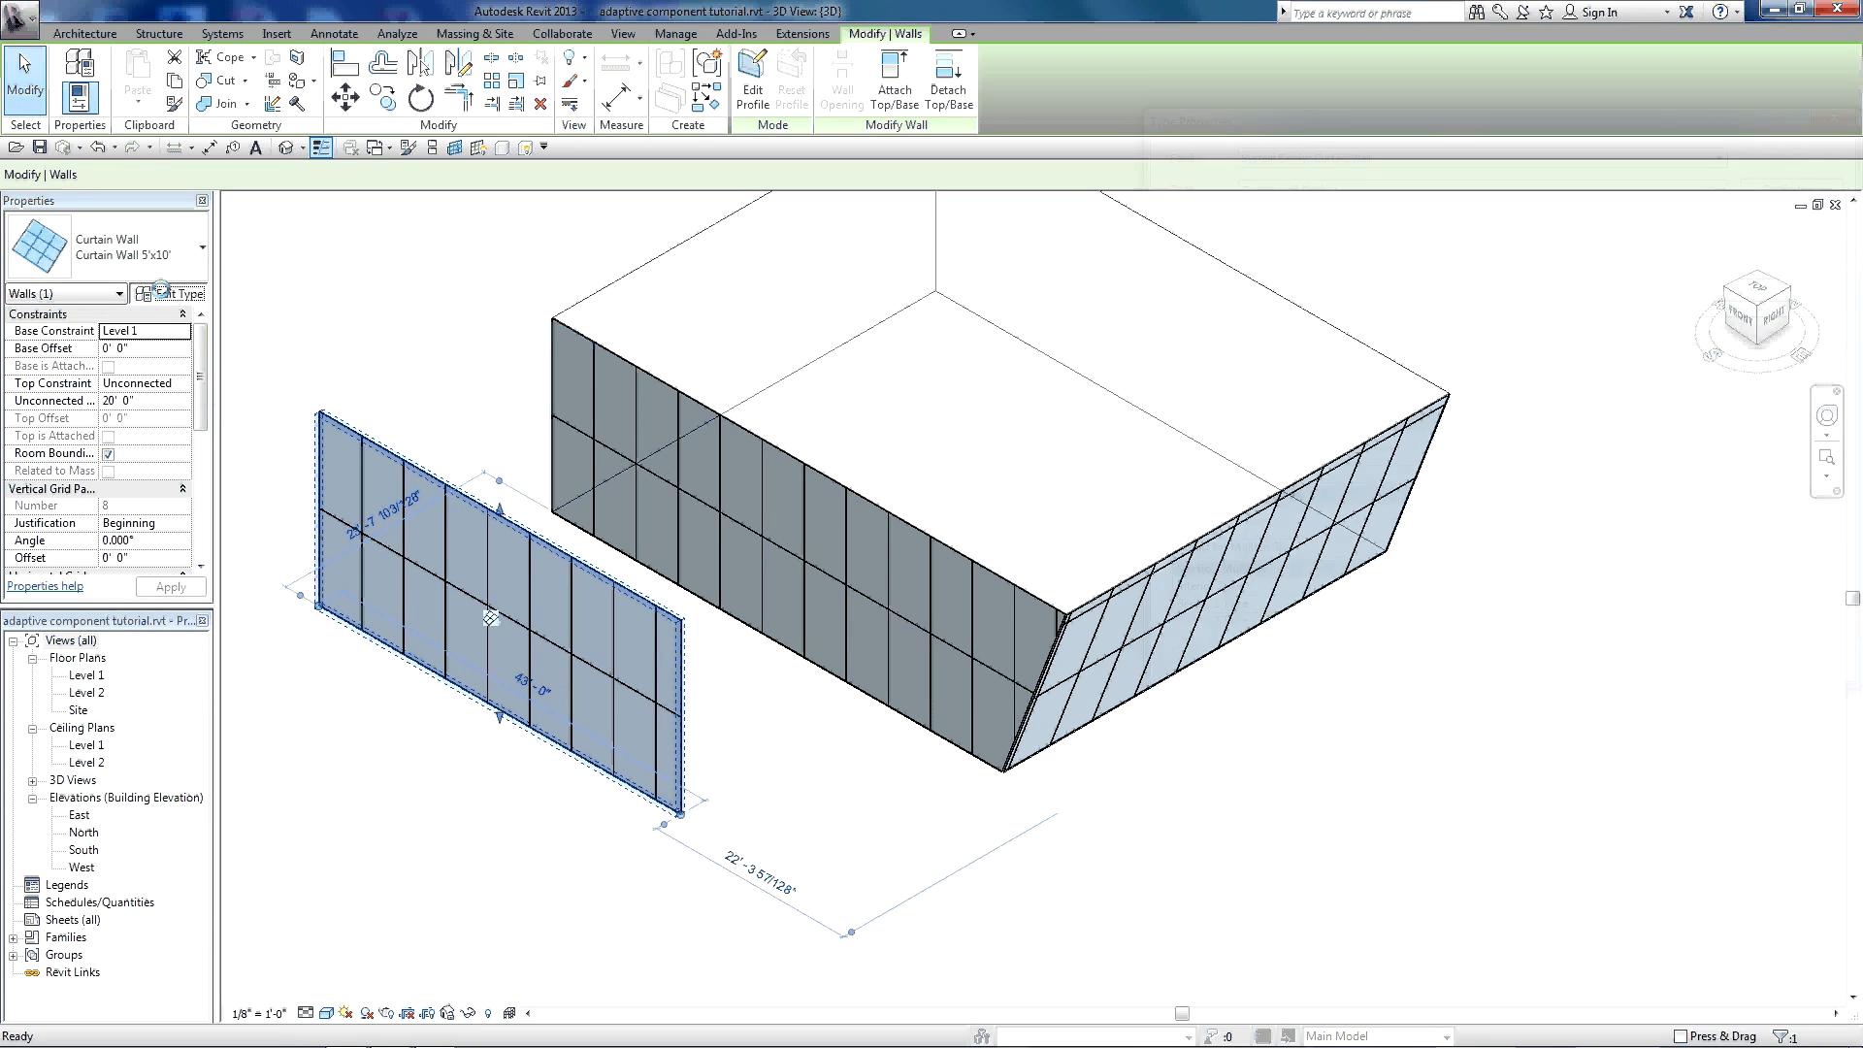
- Set the curtain wall type's Curtain Panel to robs curtain panel, dismissing the warning
left_click(175, 292)
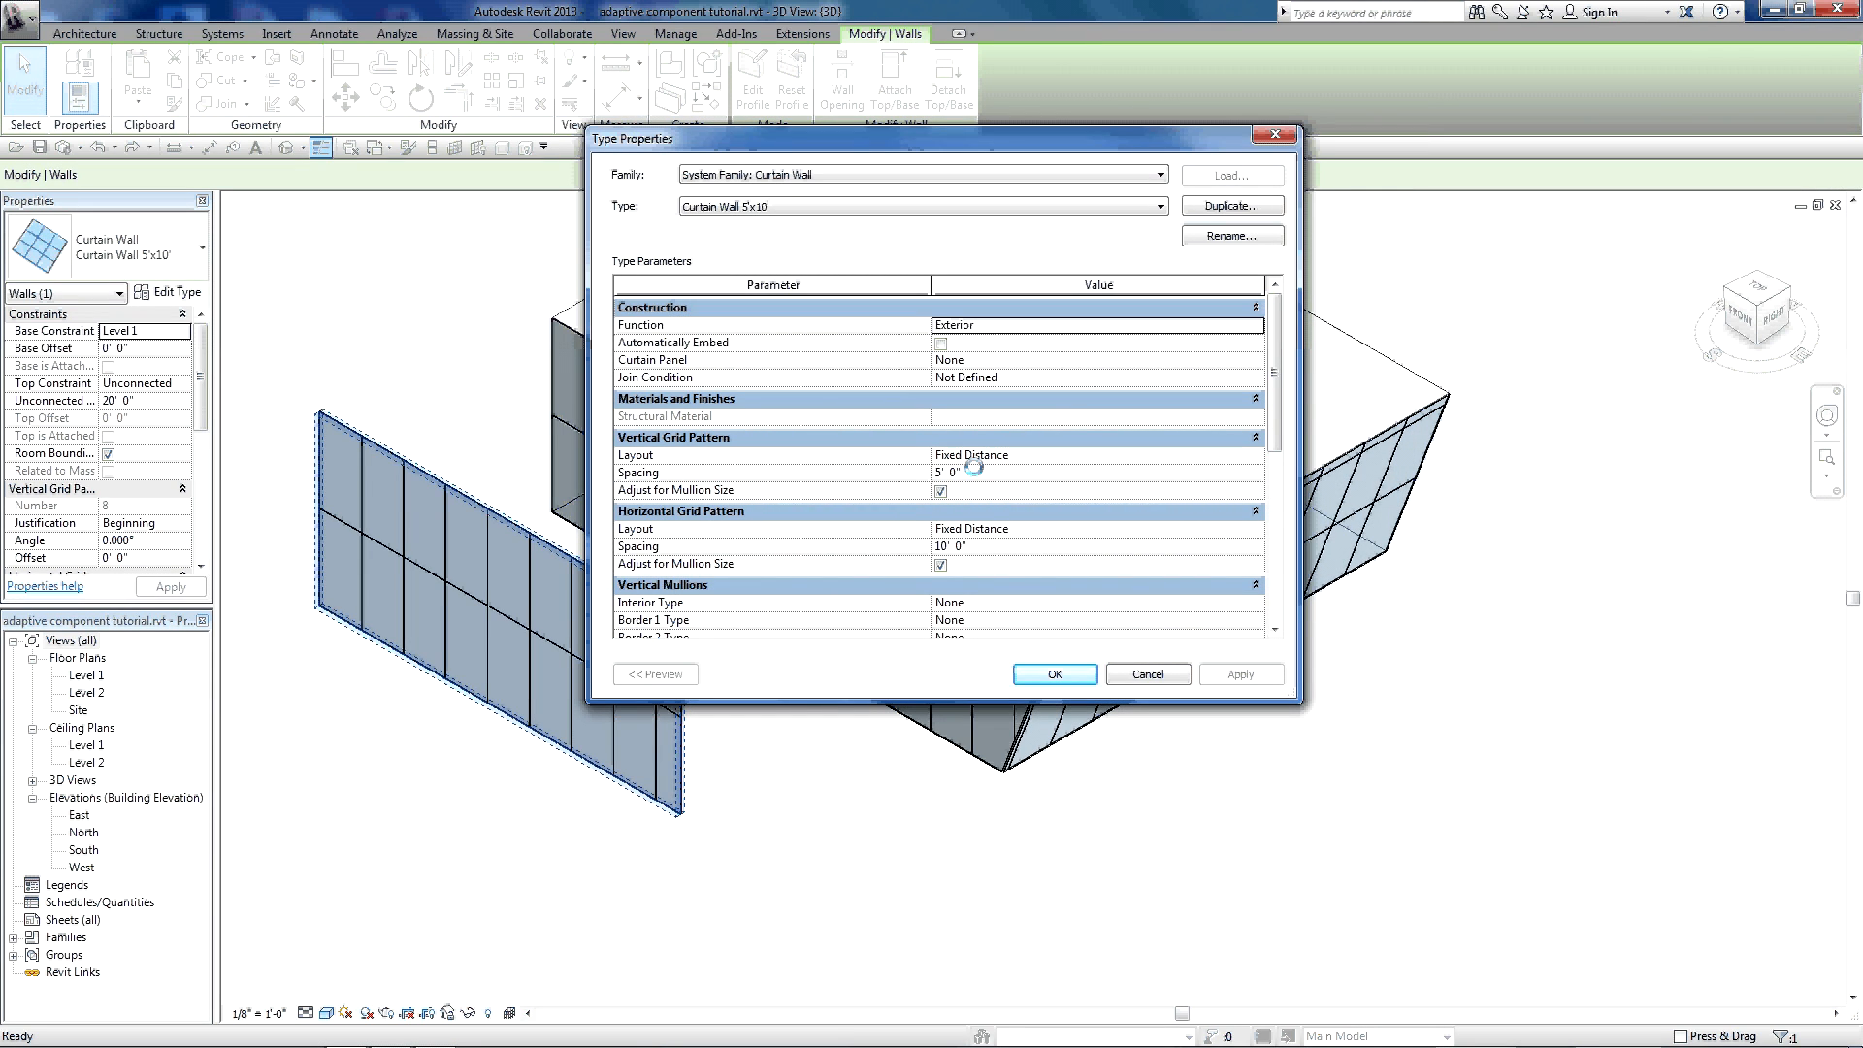
left_click(1258, 360)
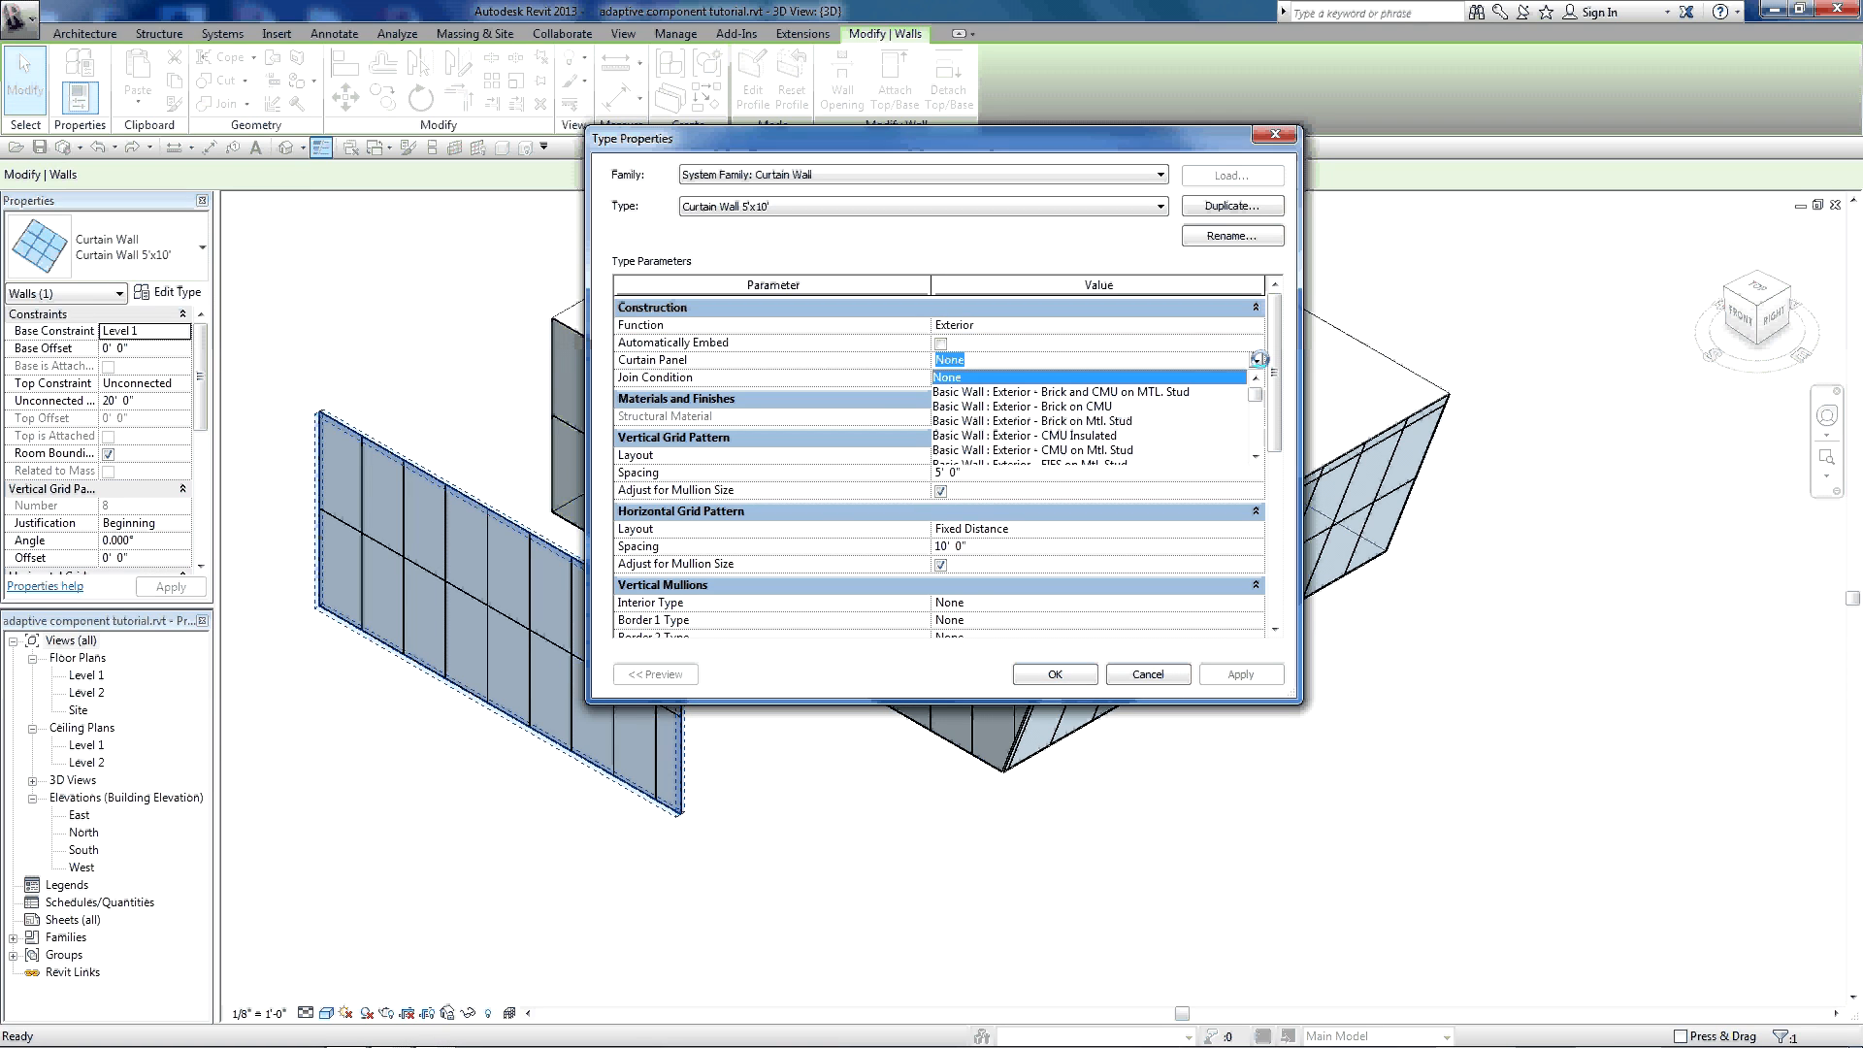
scroll("down", 3)
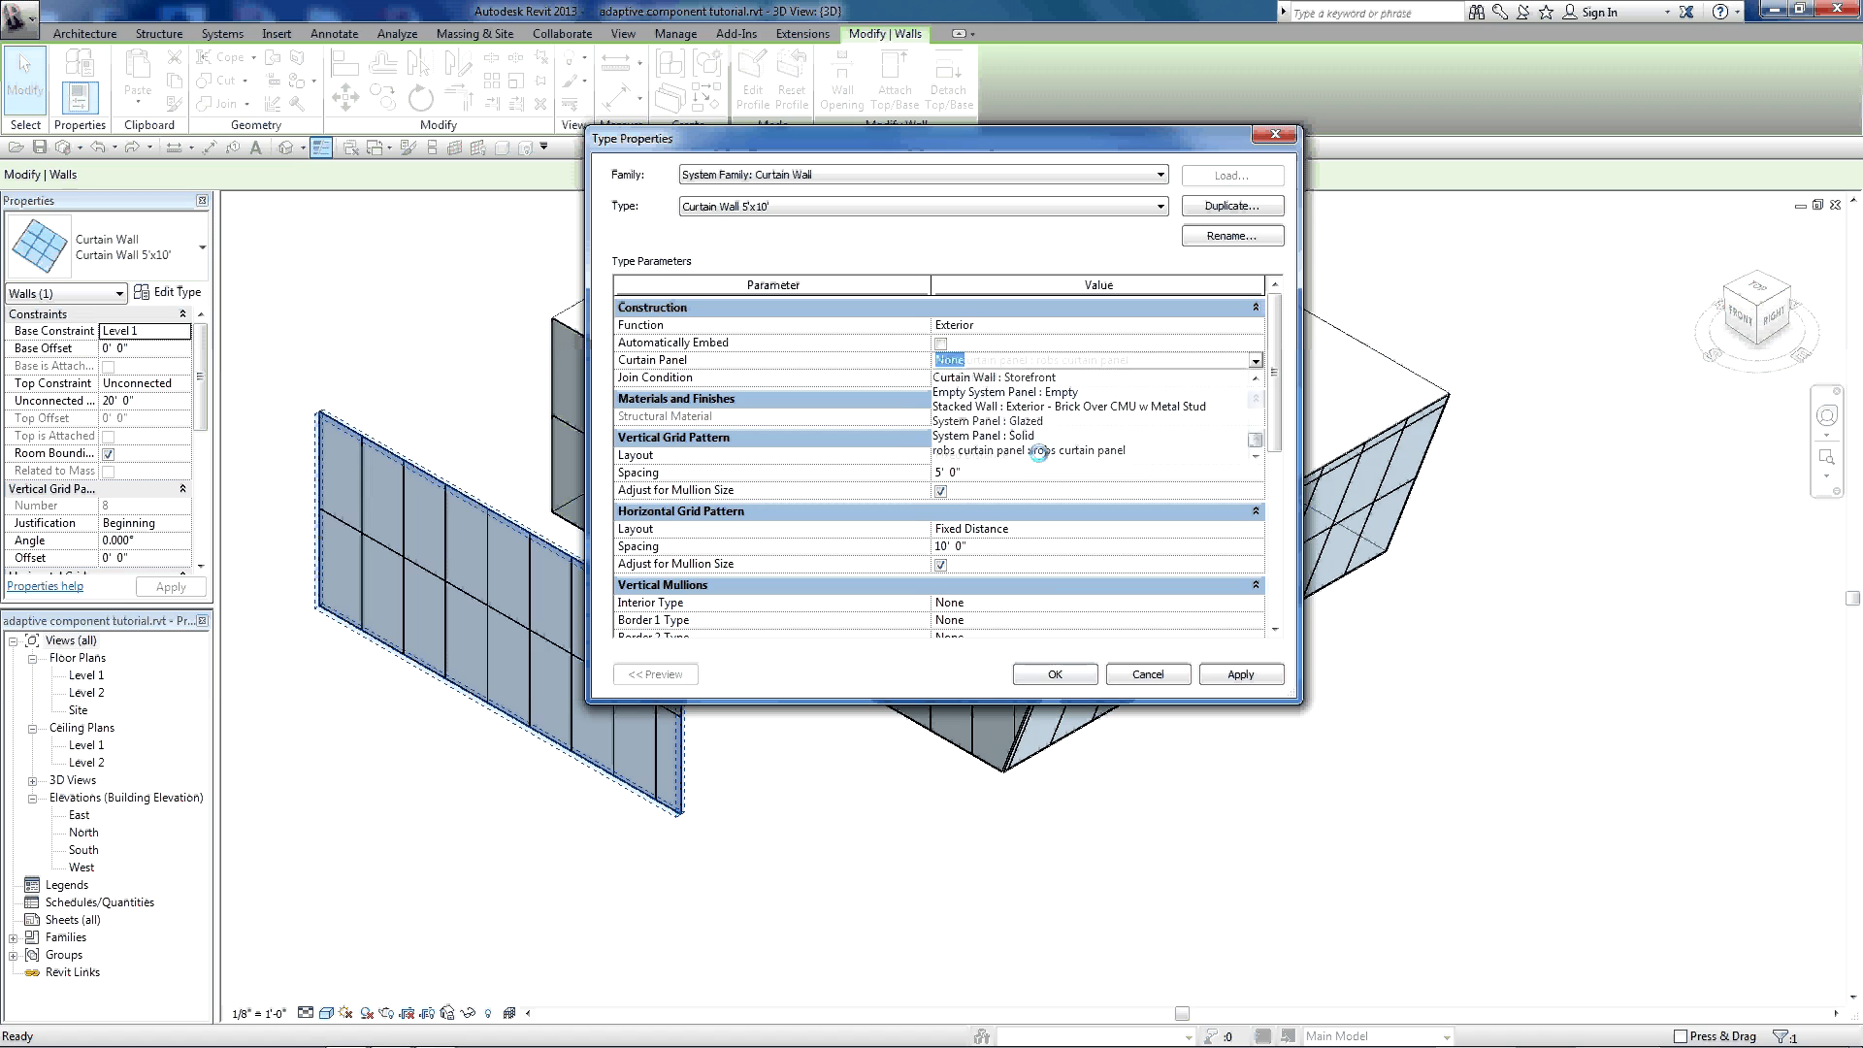
left_click(1028, 451)
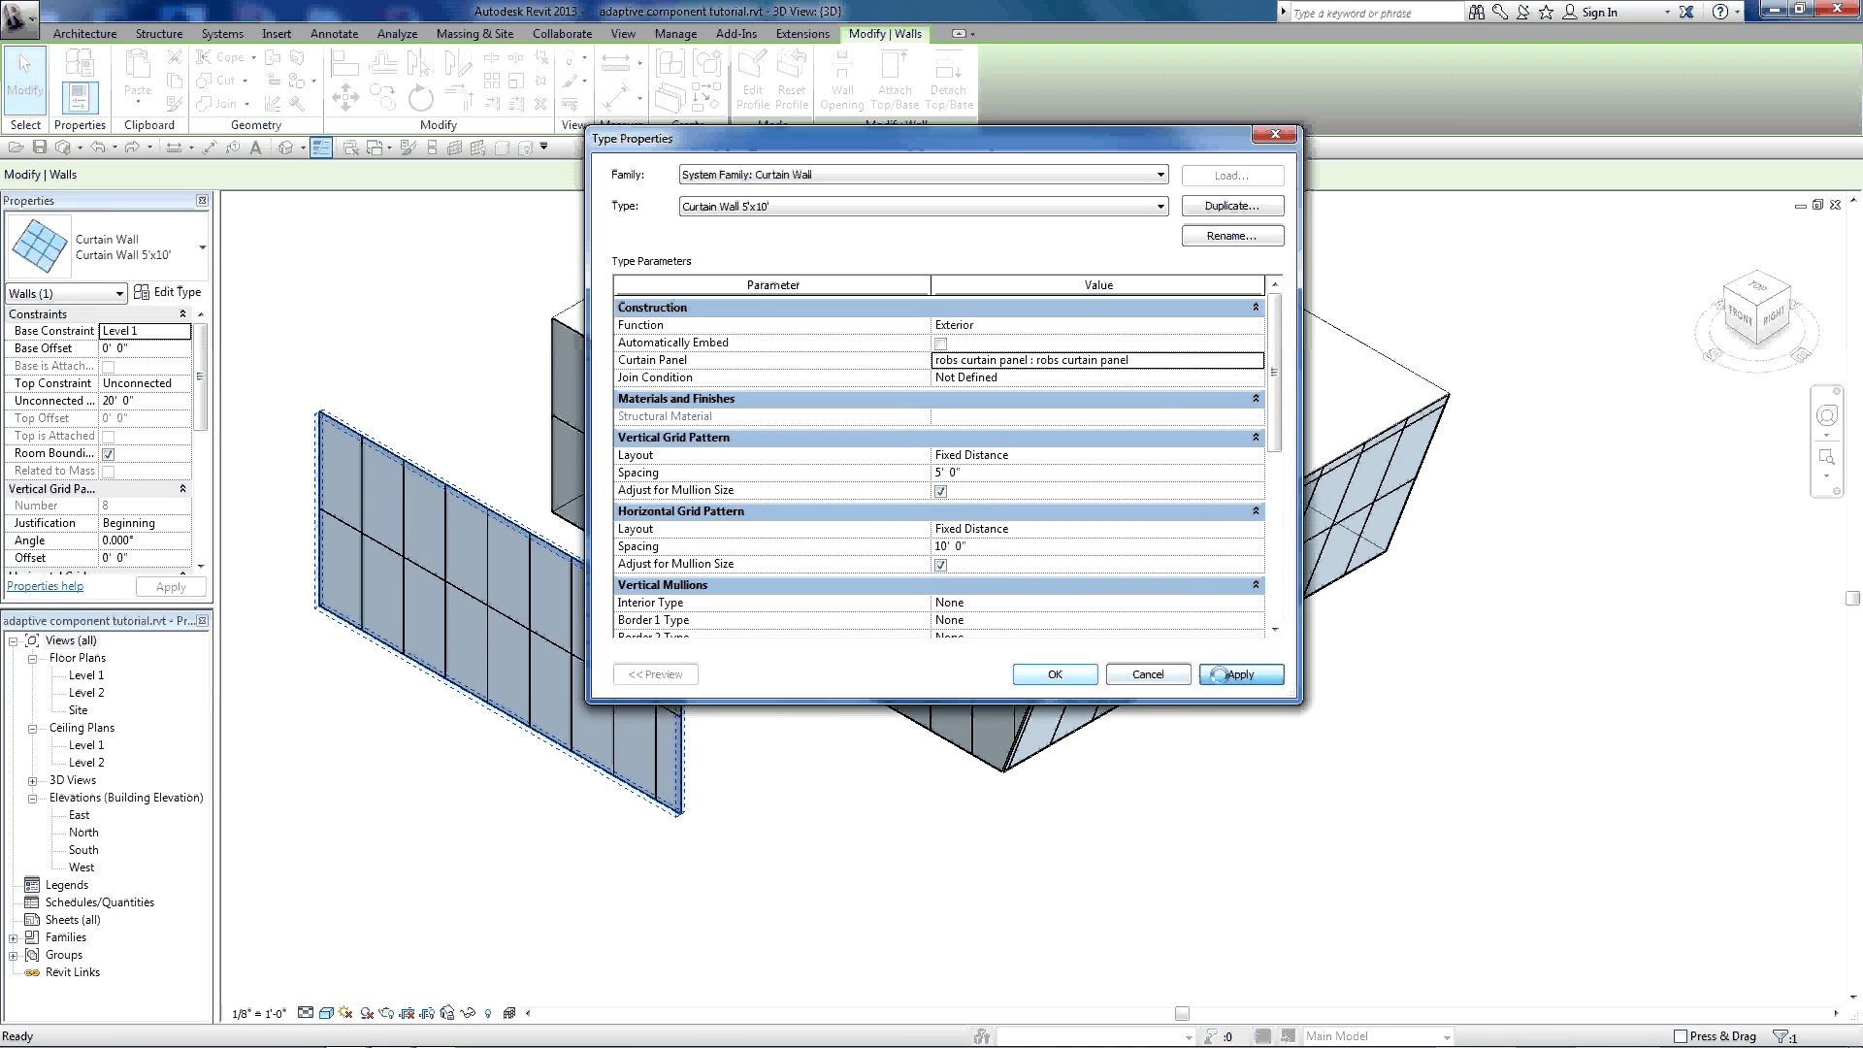
left_click(1239, 674)
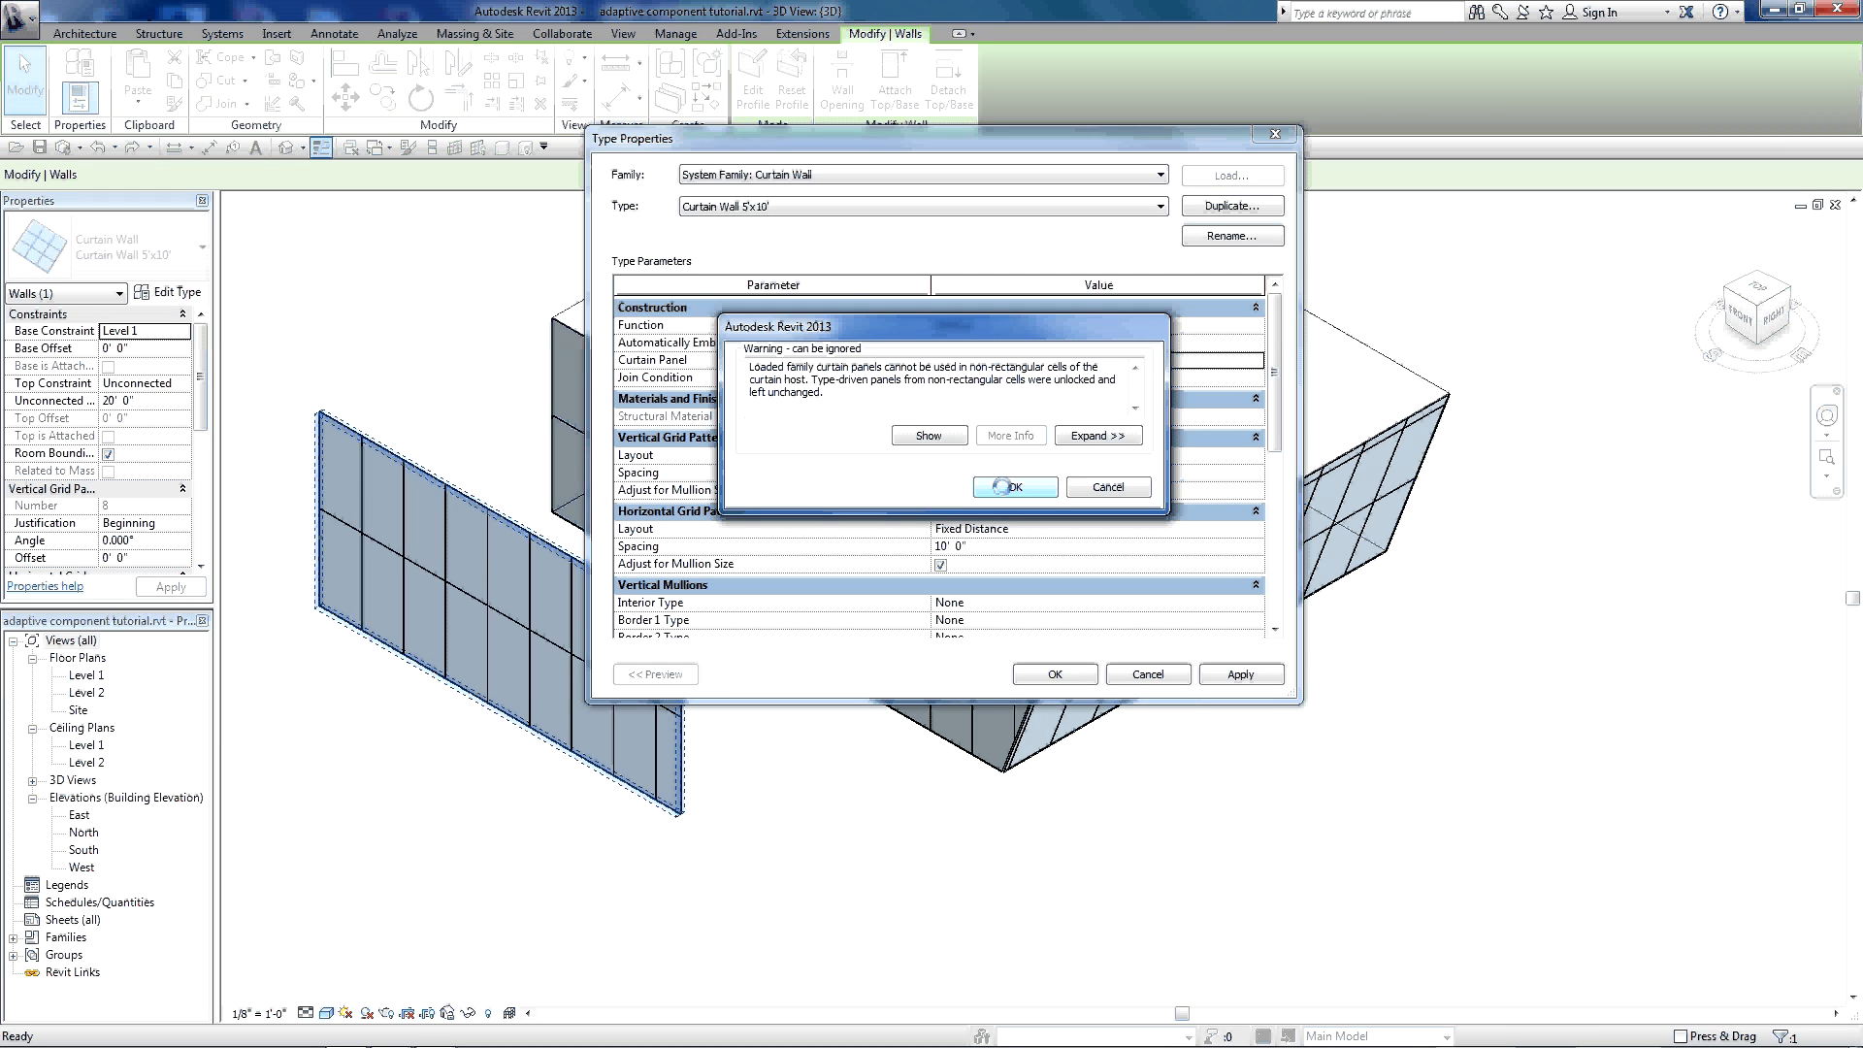
left_click(1012, 486)
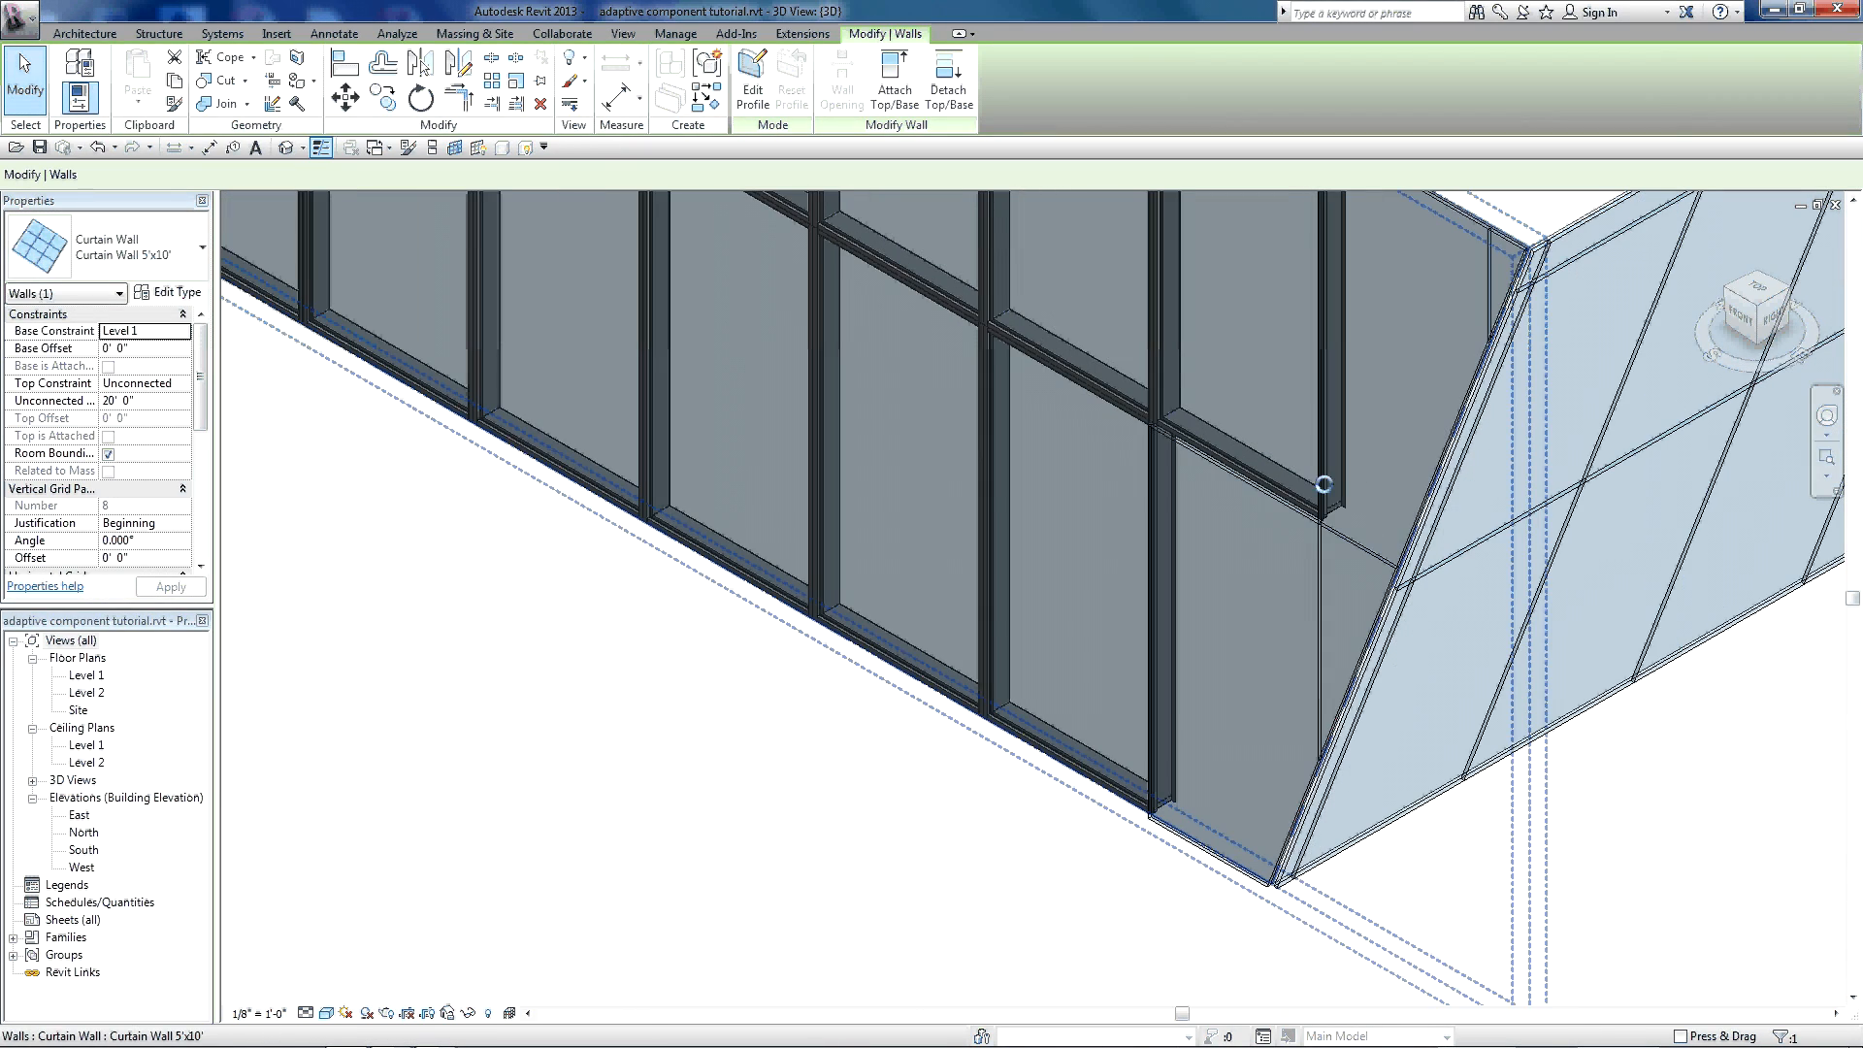
mouse_move(1335, 544)
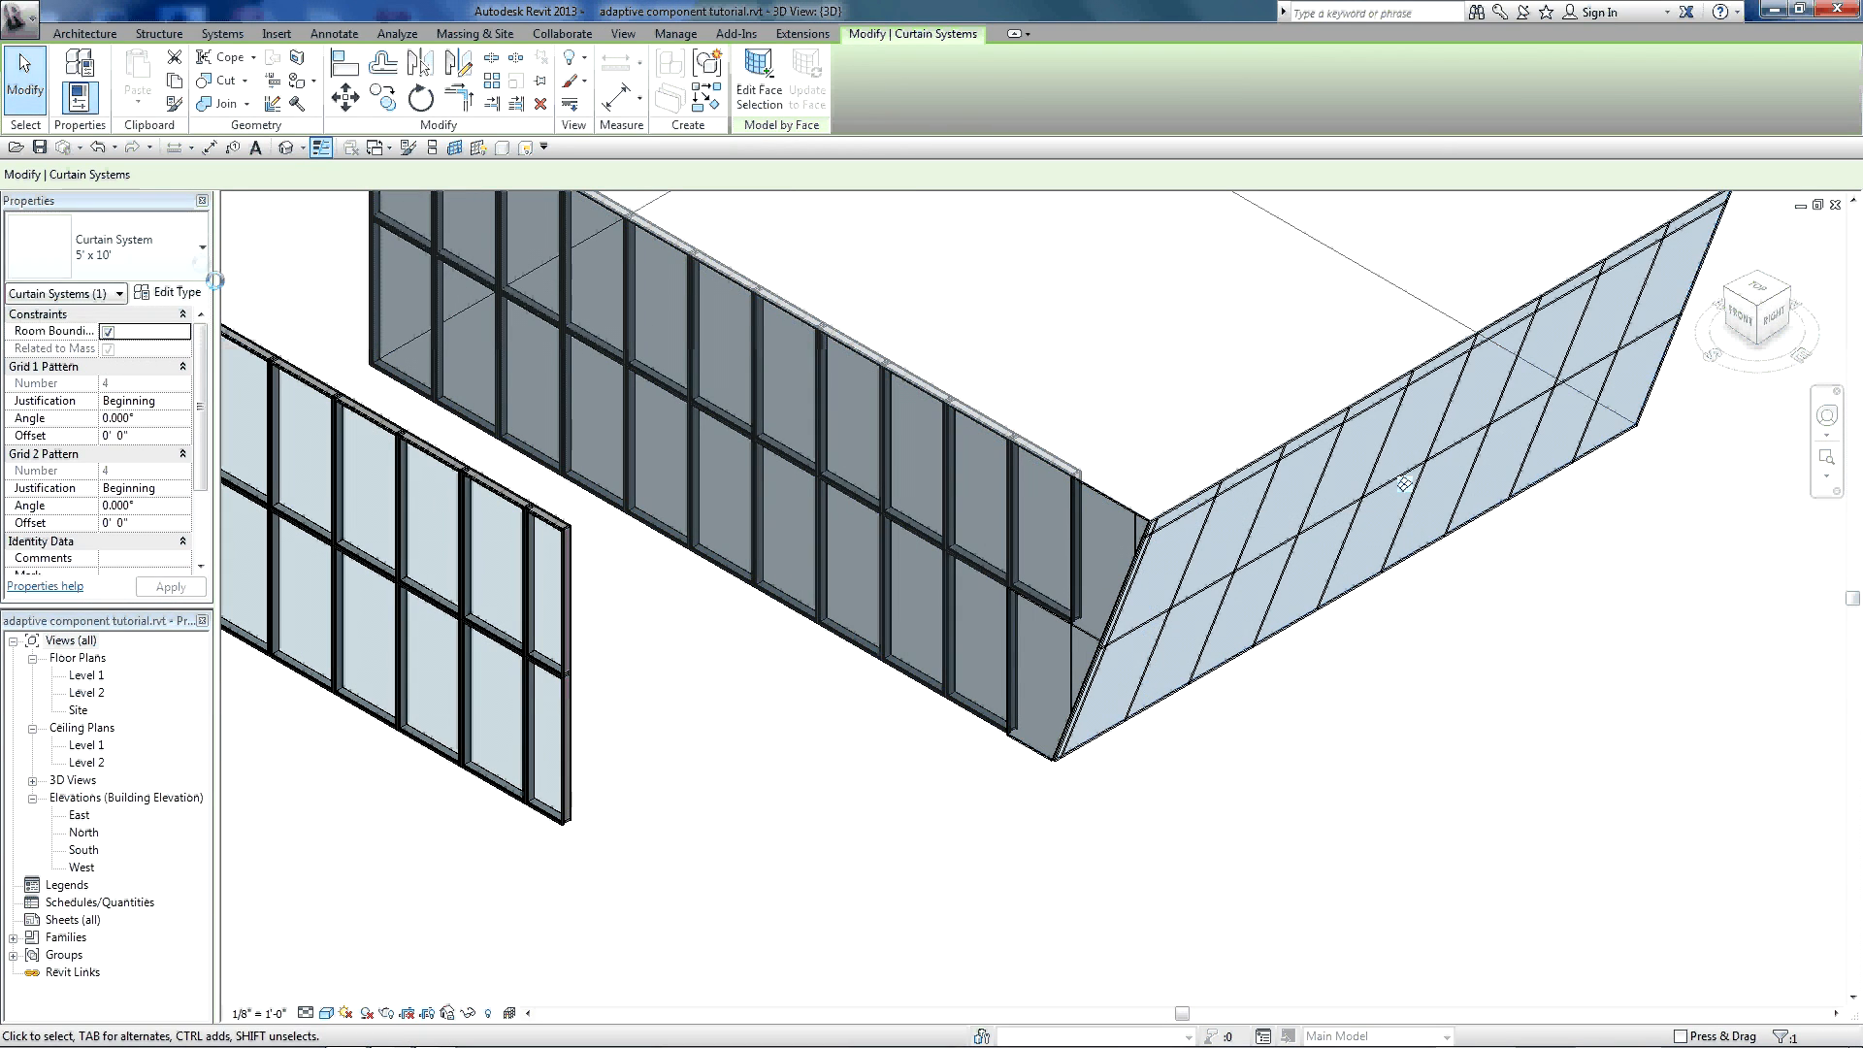
- Set the curtain system's panel to robs curtain panel, then delete the curtain walls and system
left_click(170, 292)
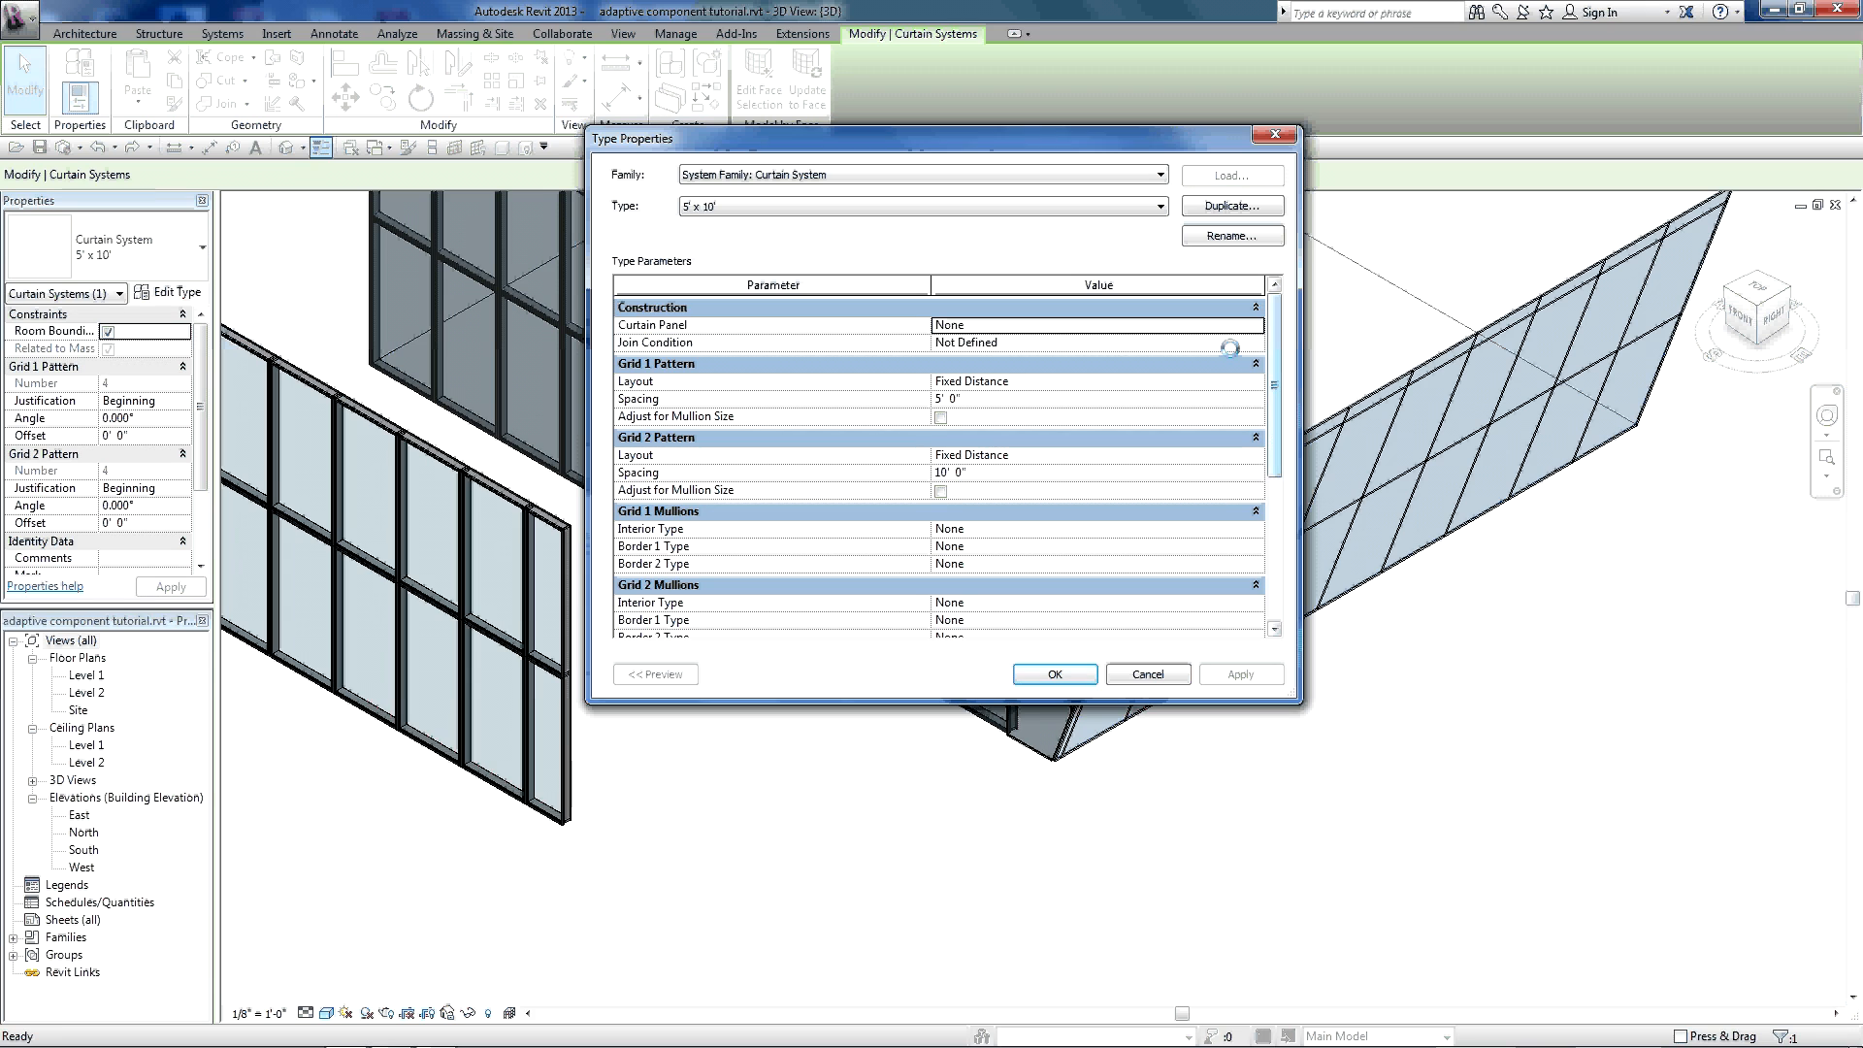
left_click(1251, 324)
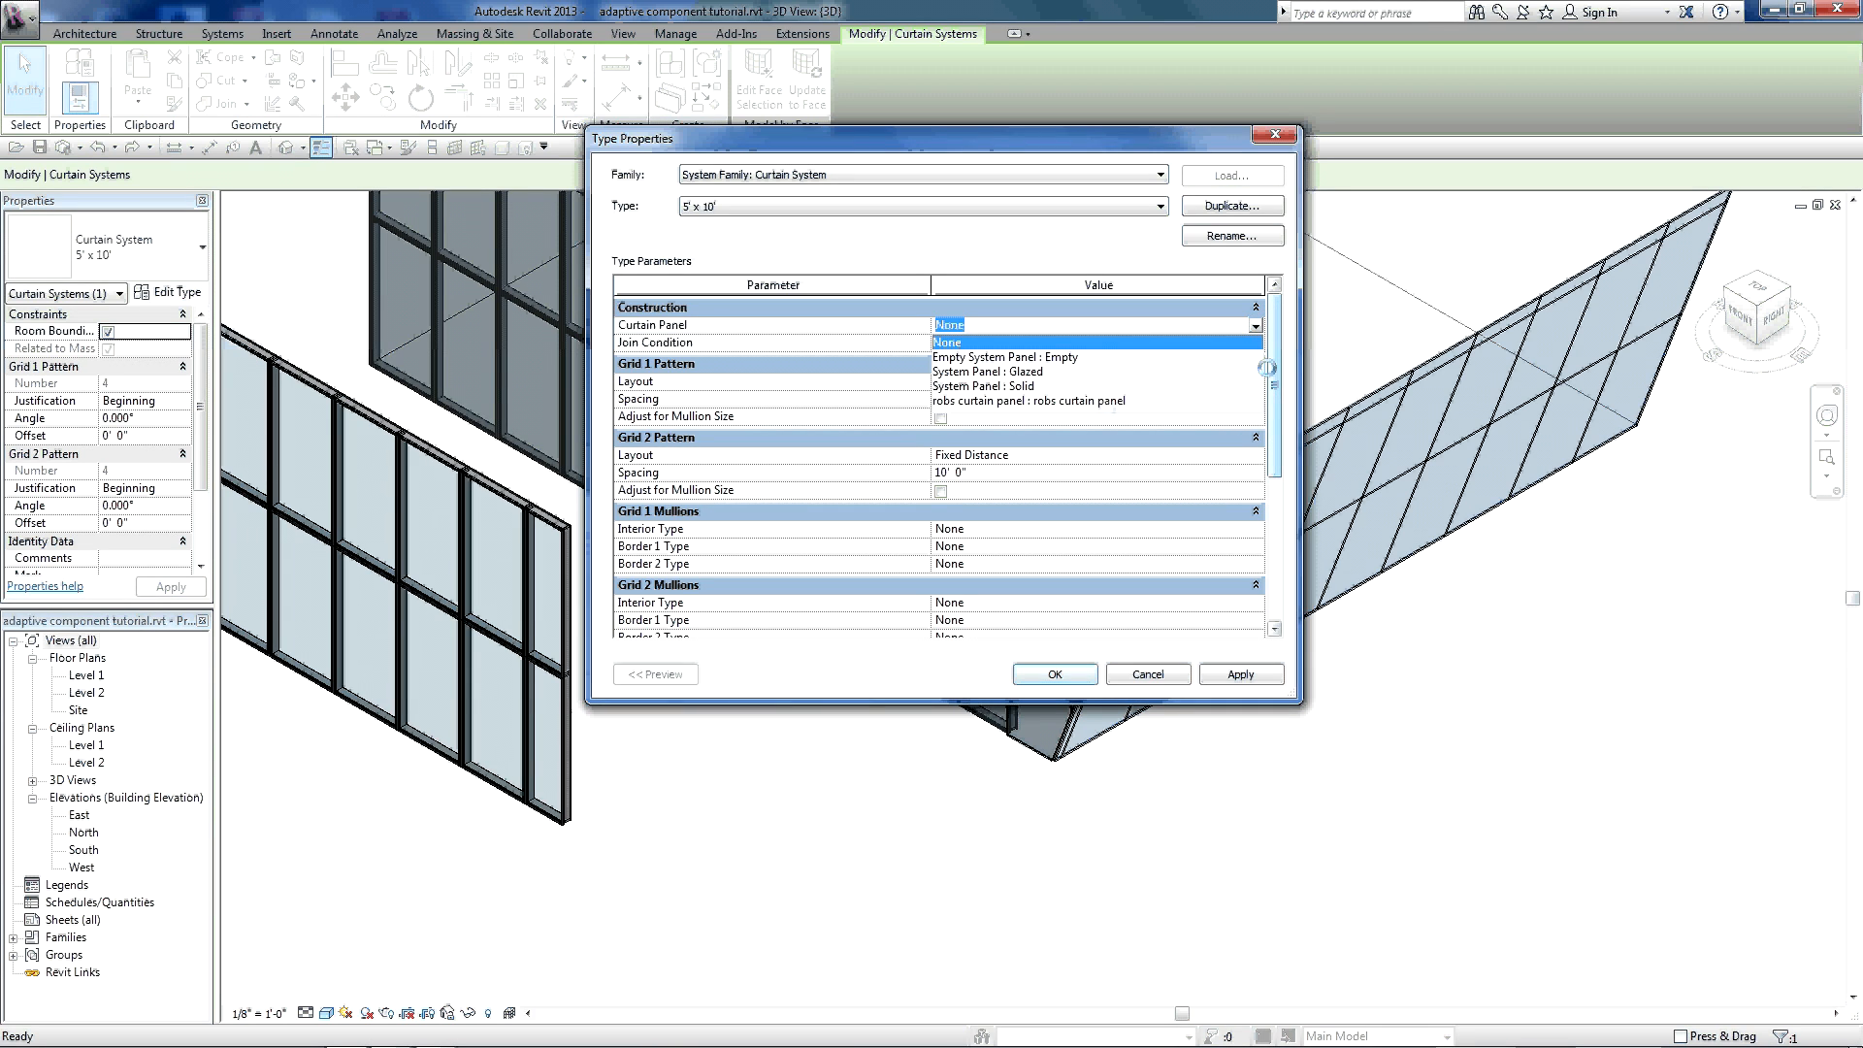
left_click(1029, 401)
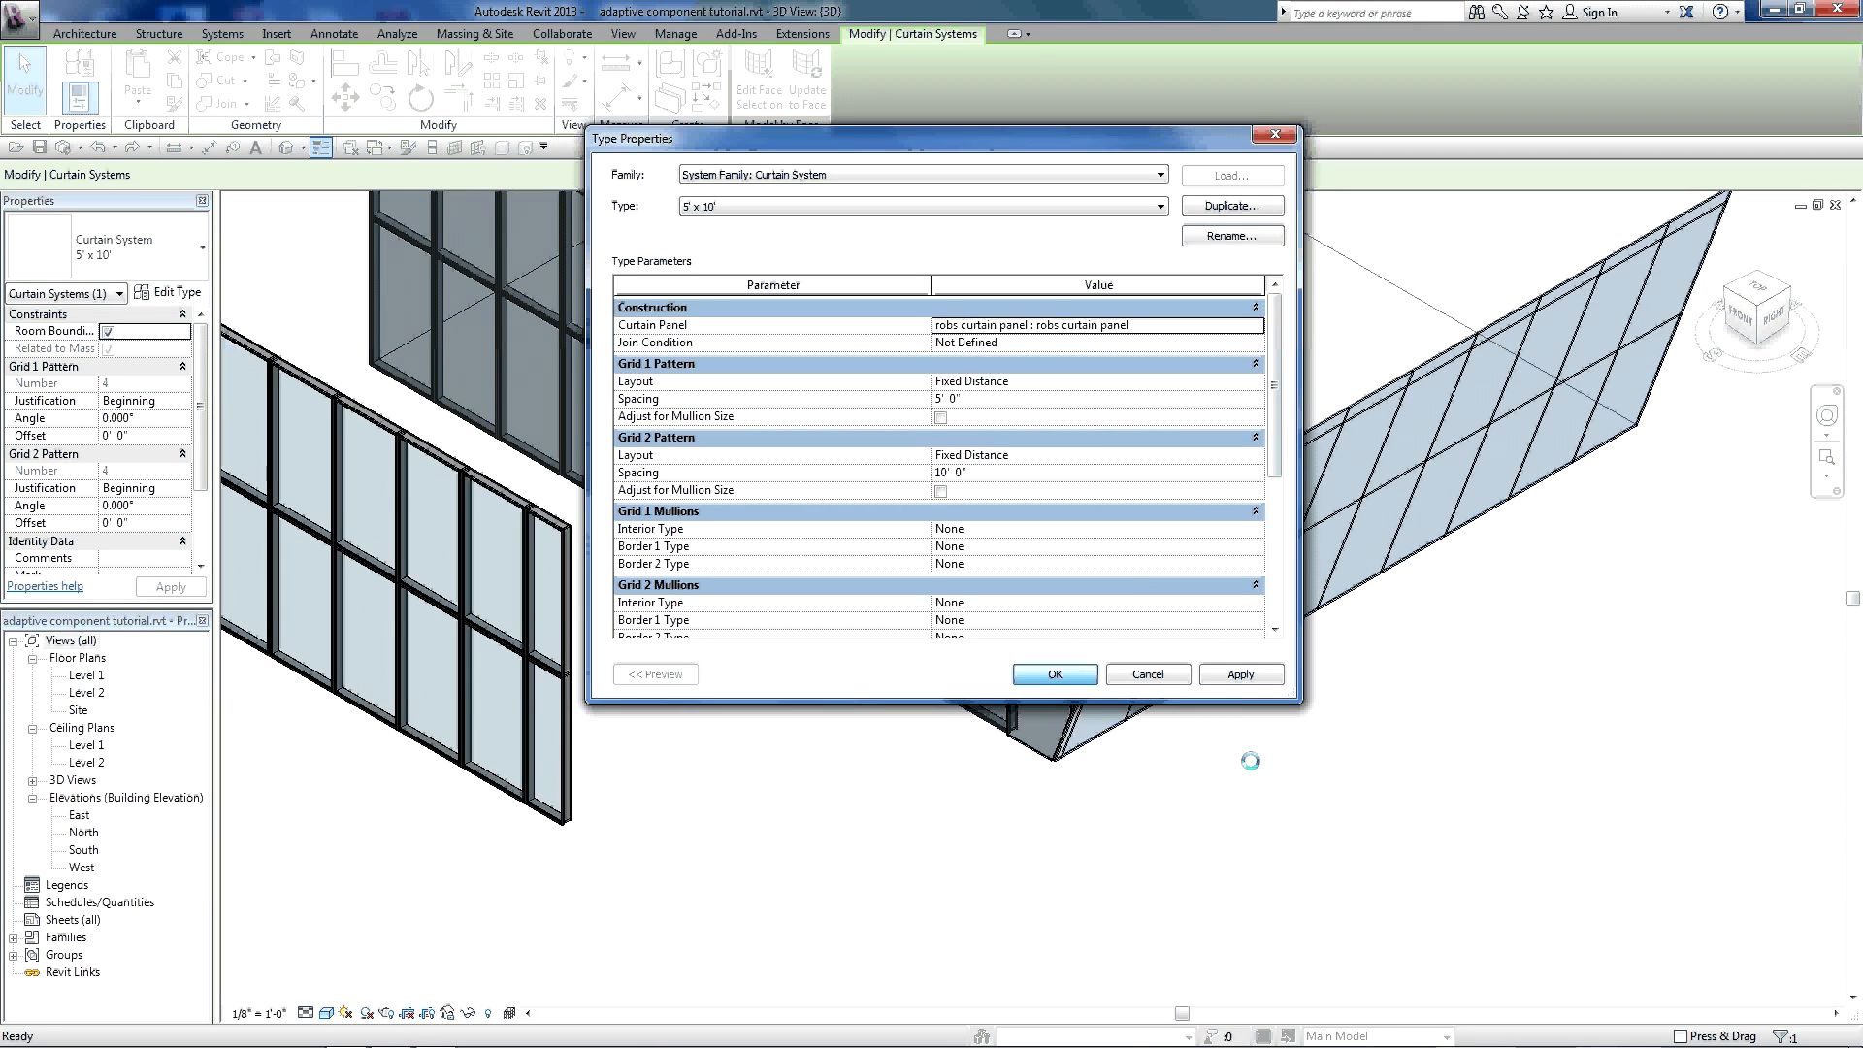
left_click(1052, 673)
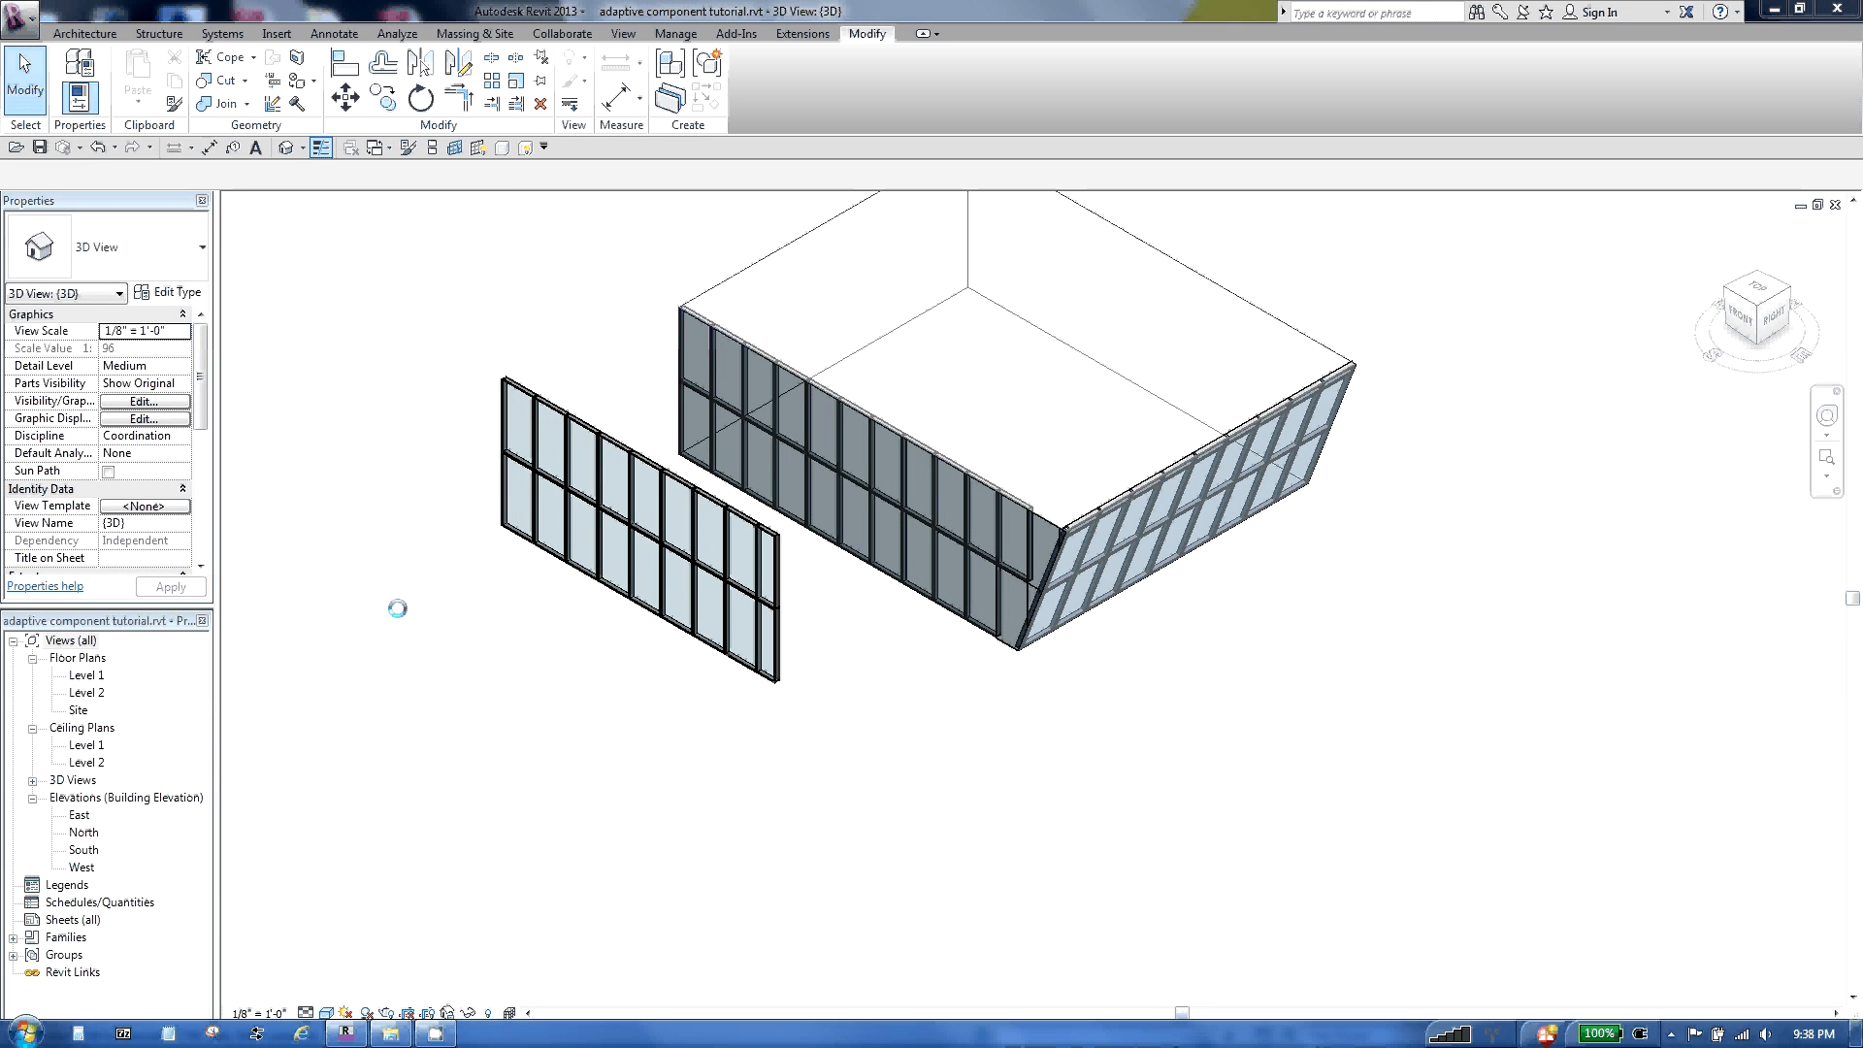
left_click(642, 534)
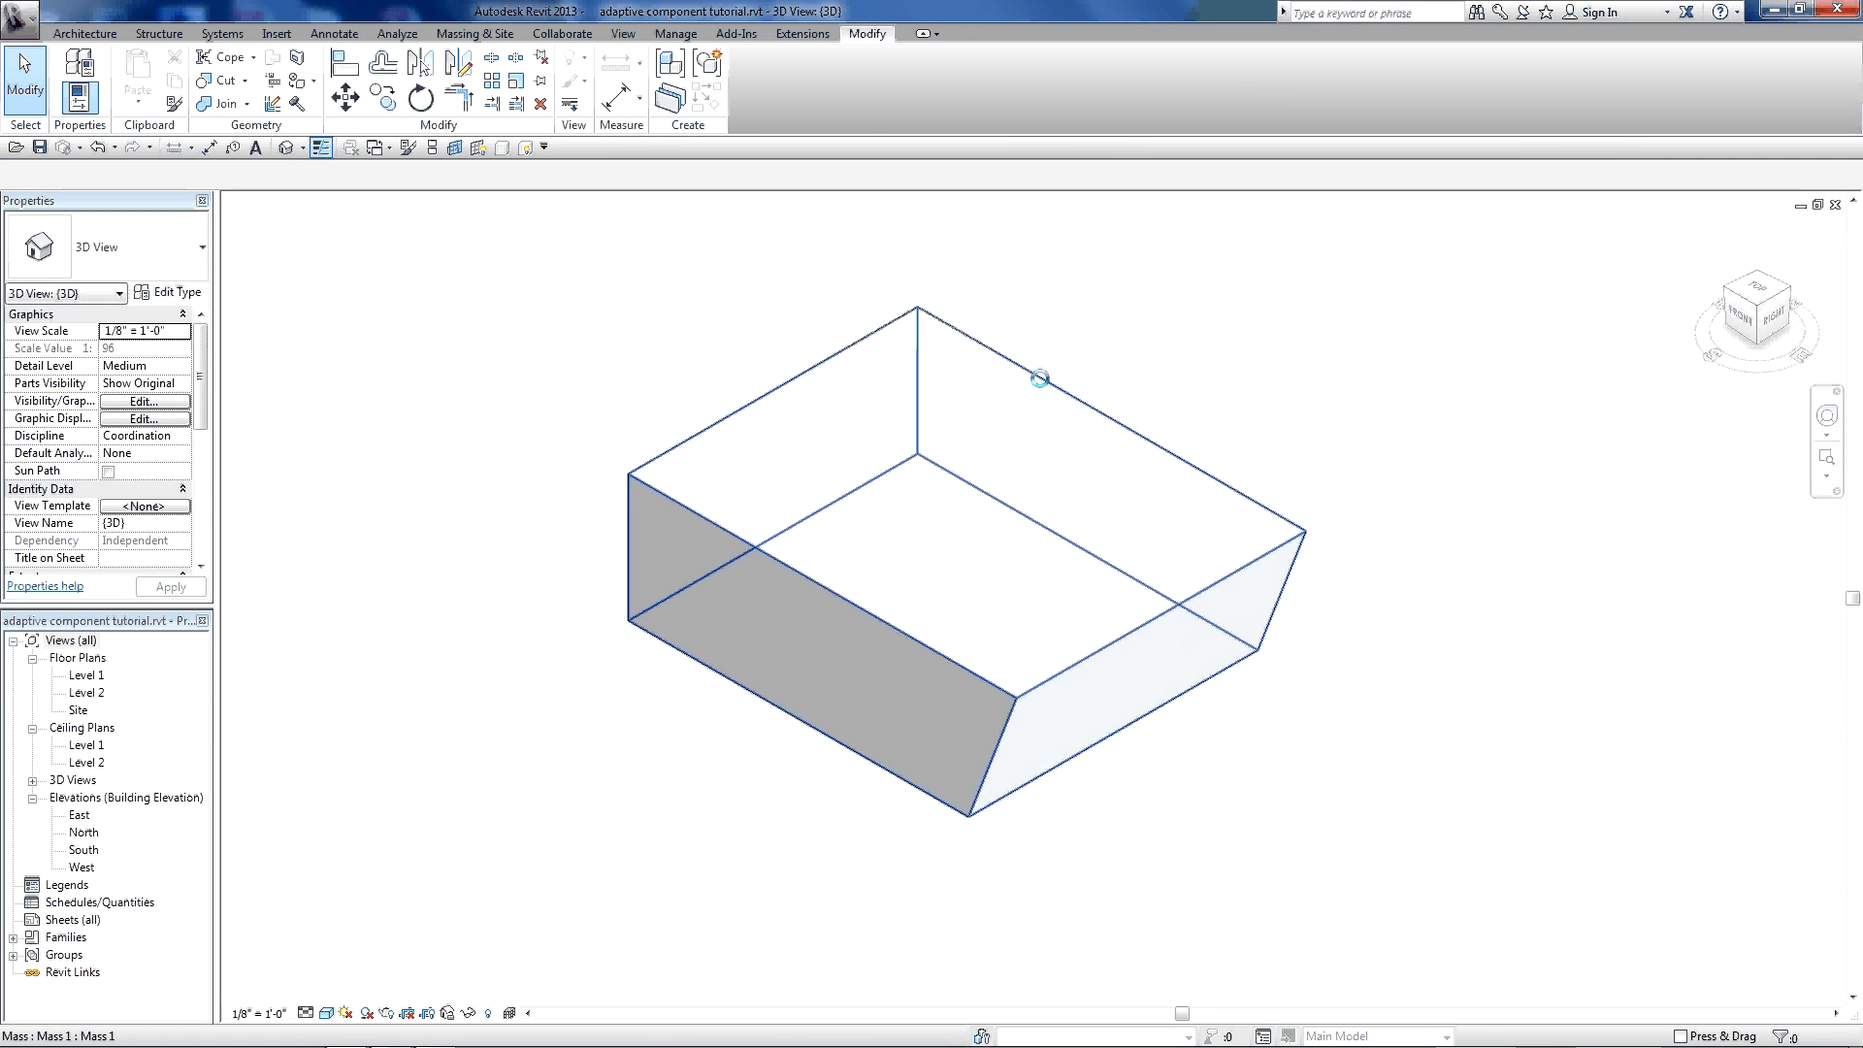
- Edit the mass in place and divide its front and slanted faces
left_click(915, 475)
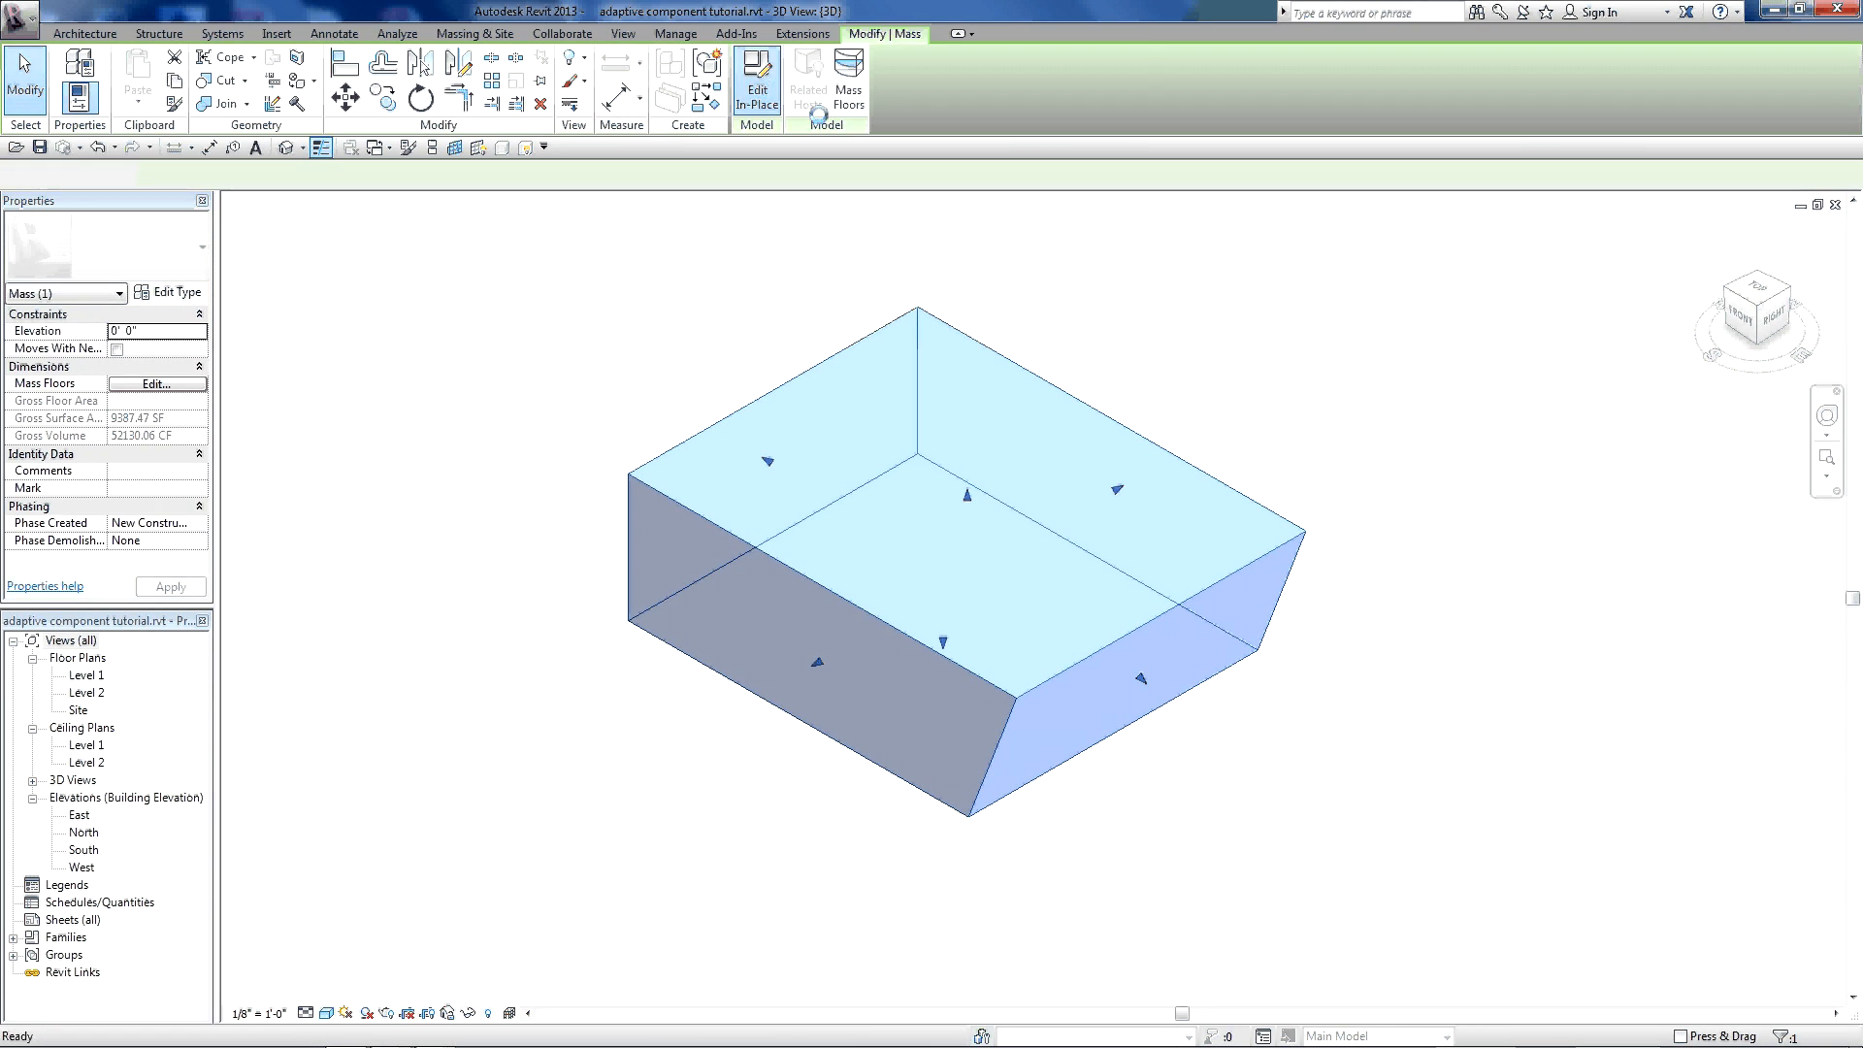
left_click(757, 85)
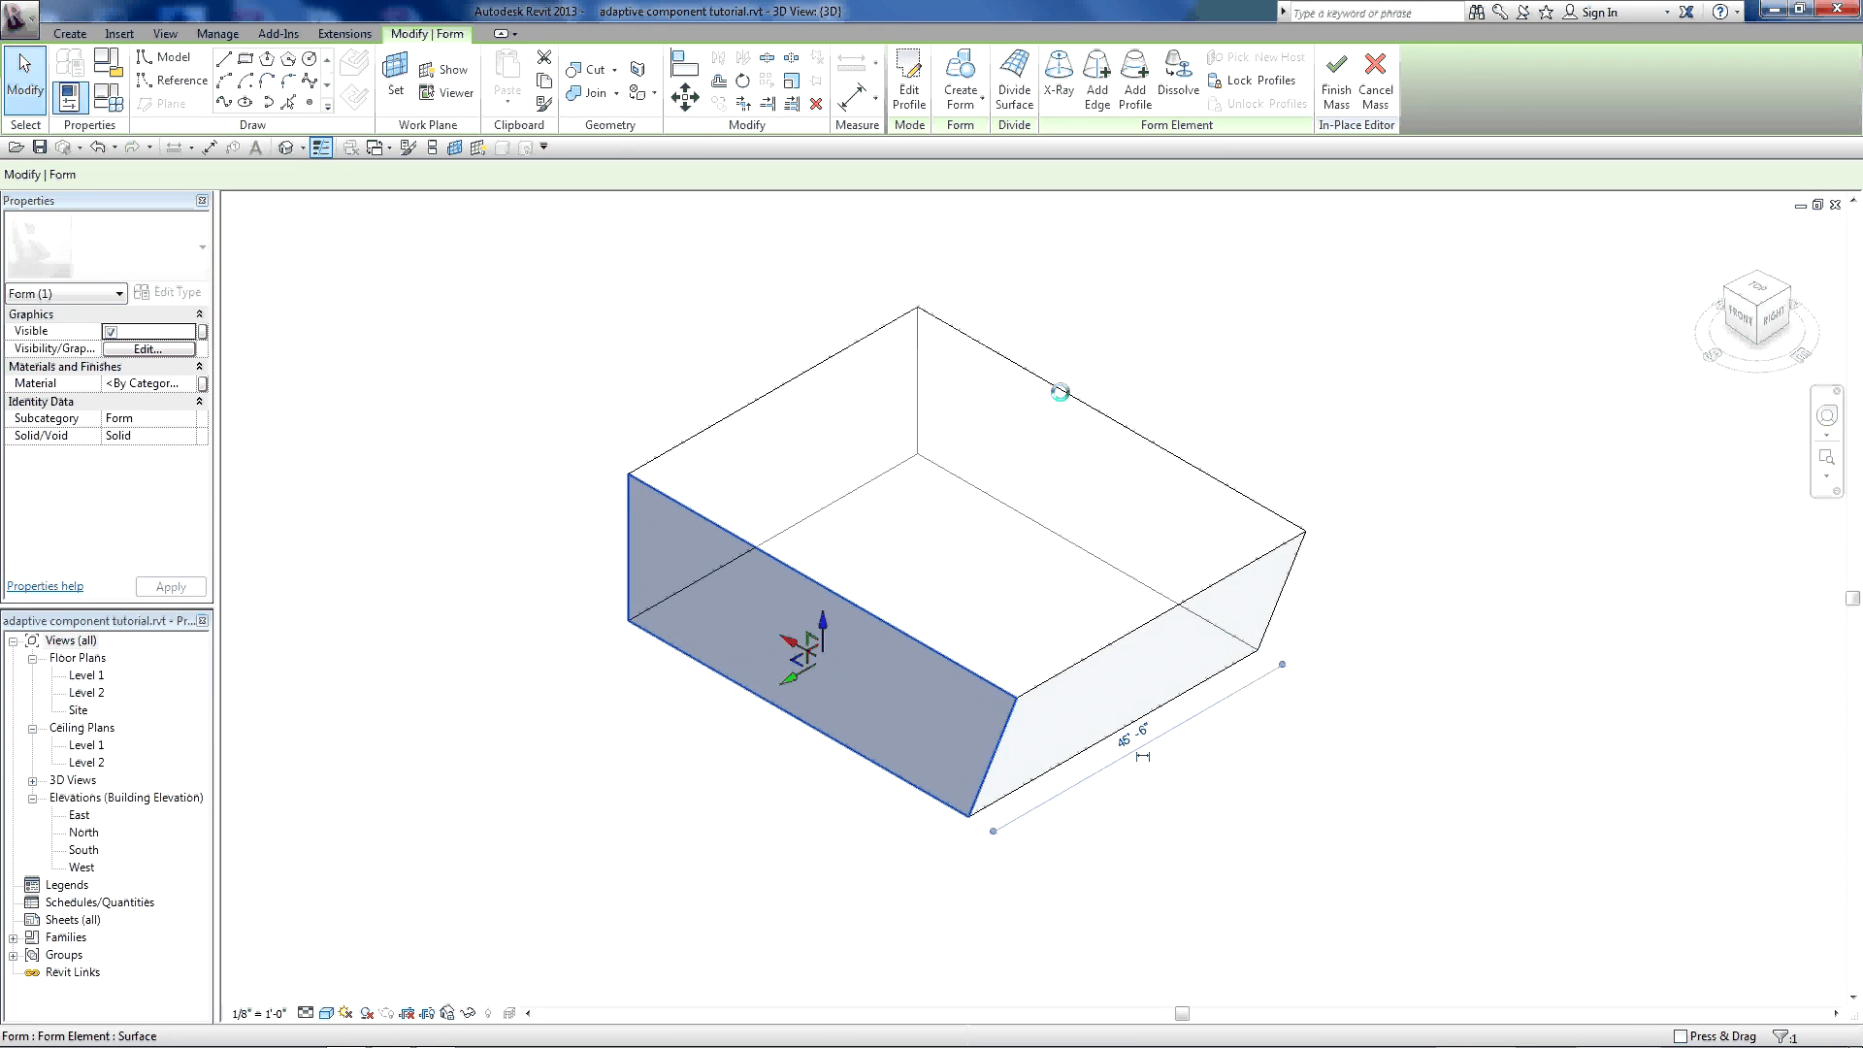
left_click(1013, 81)
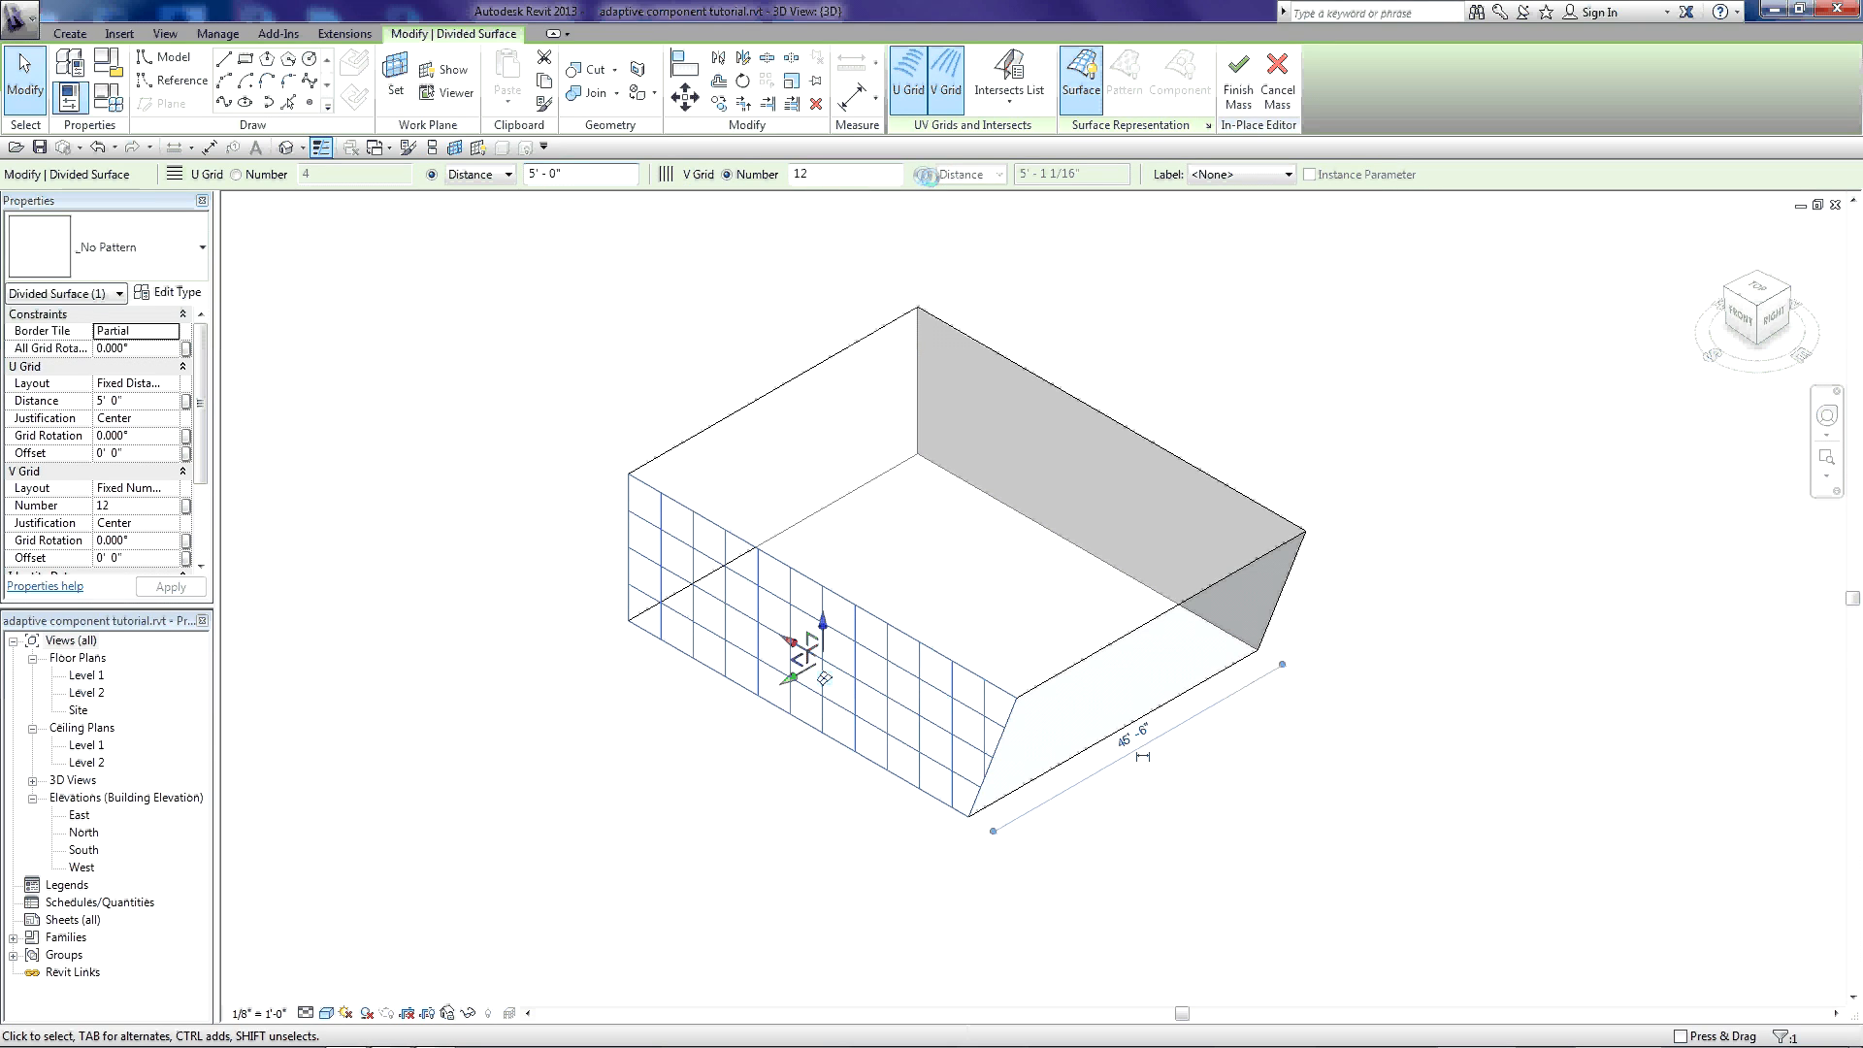
left_click(919, 175)
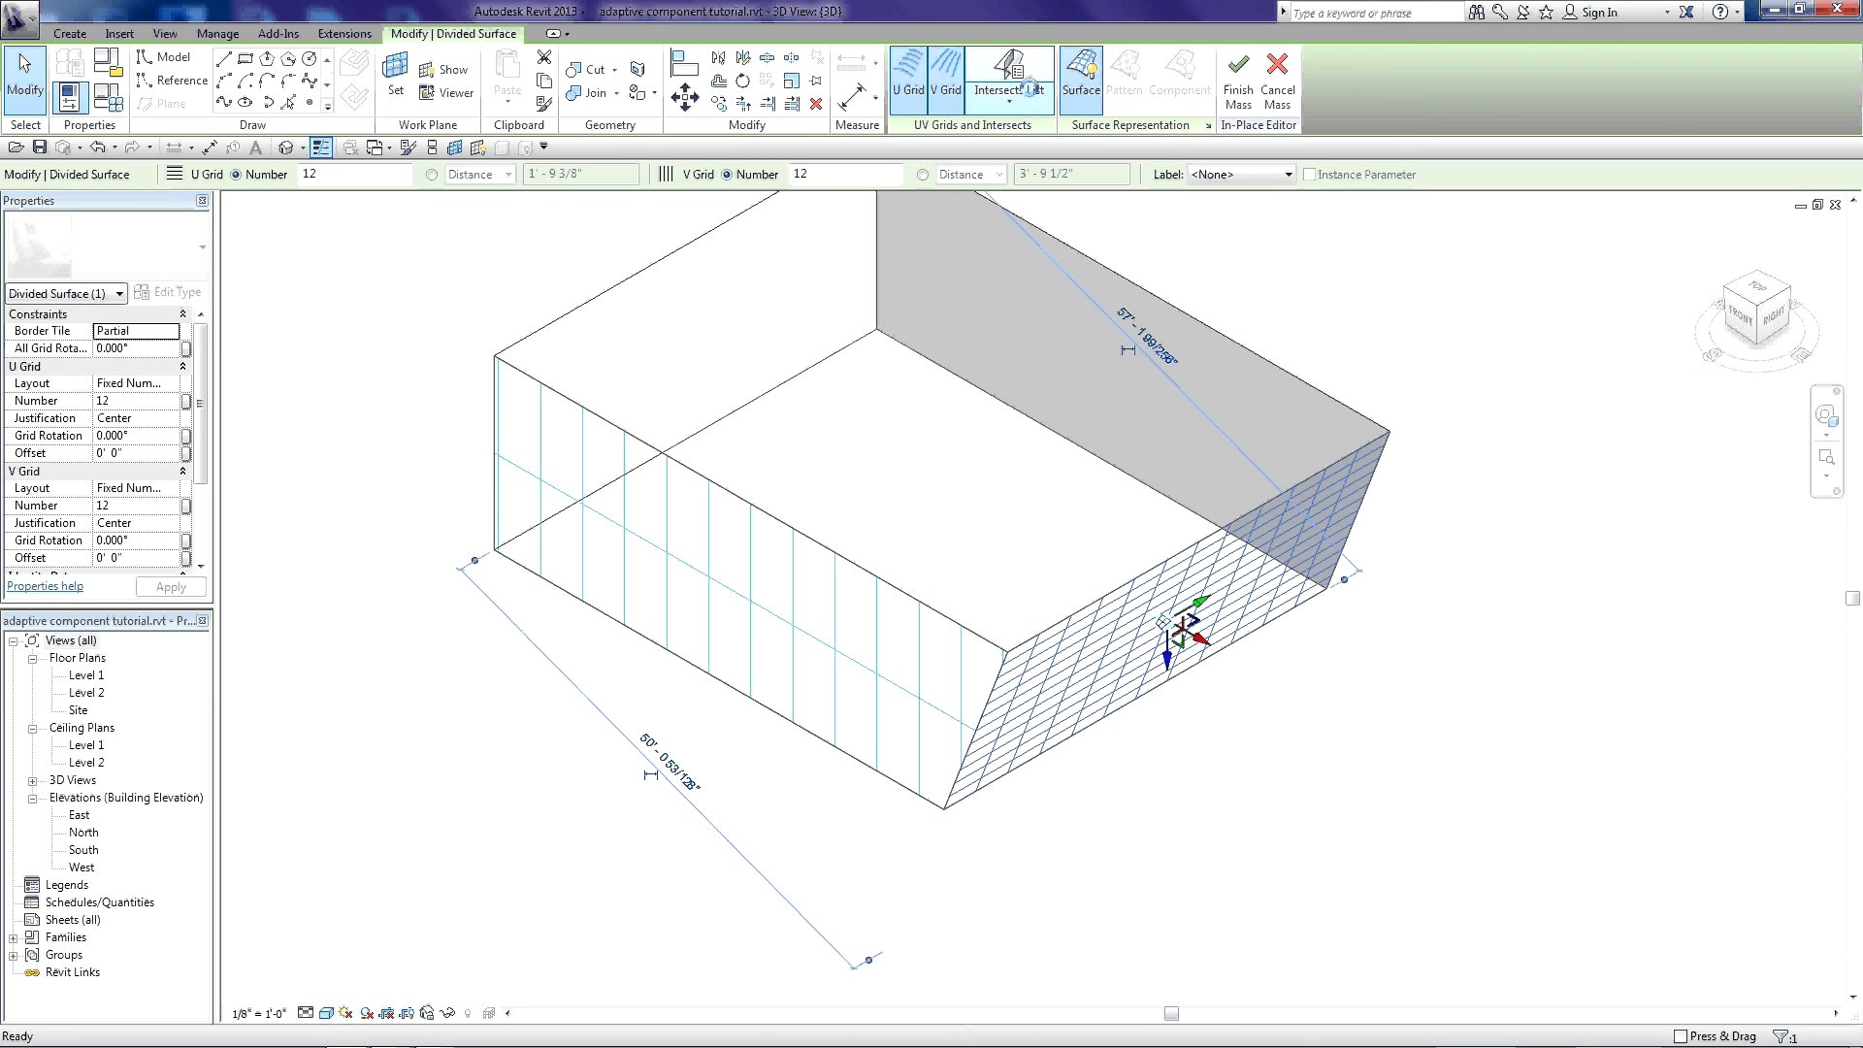
- Space the angled face's grid at U distance 10' and V distance 5'
left_click(1078, 78)
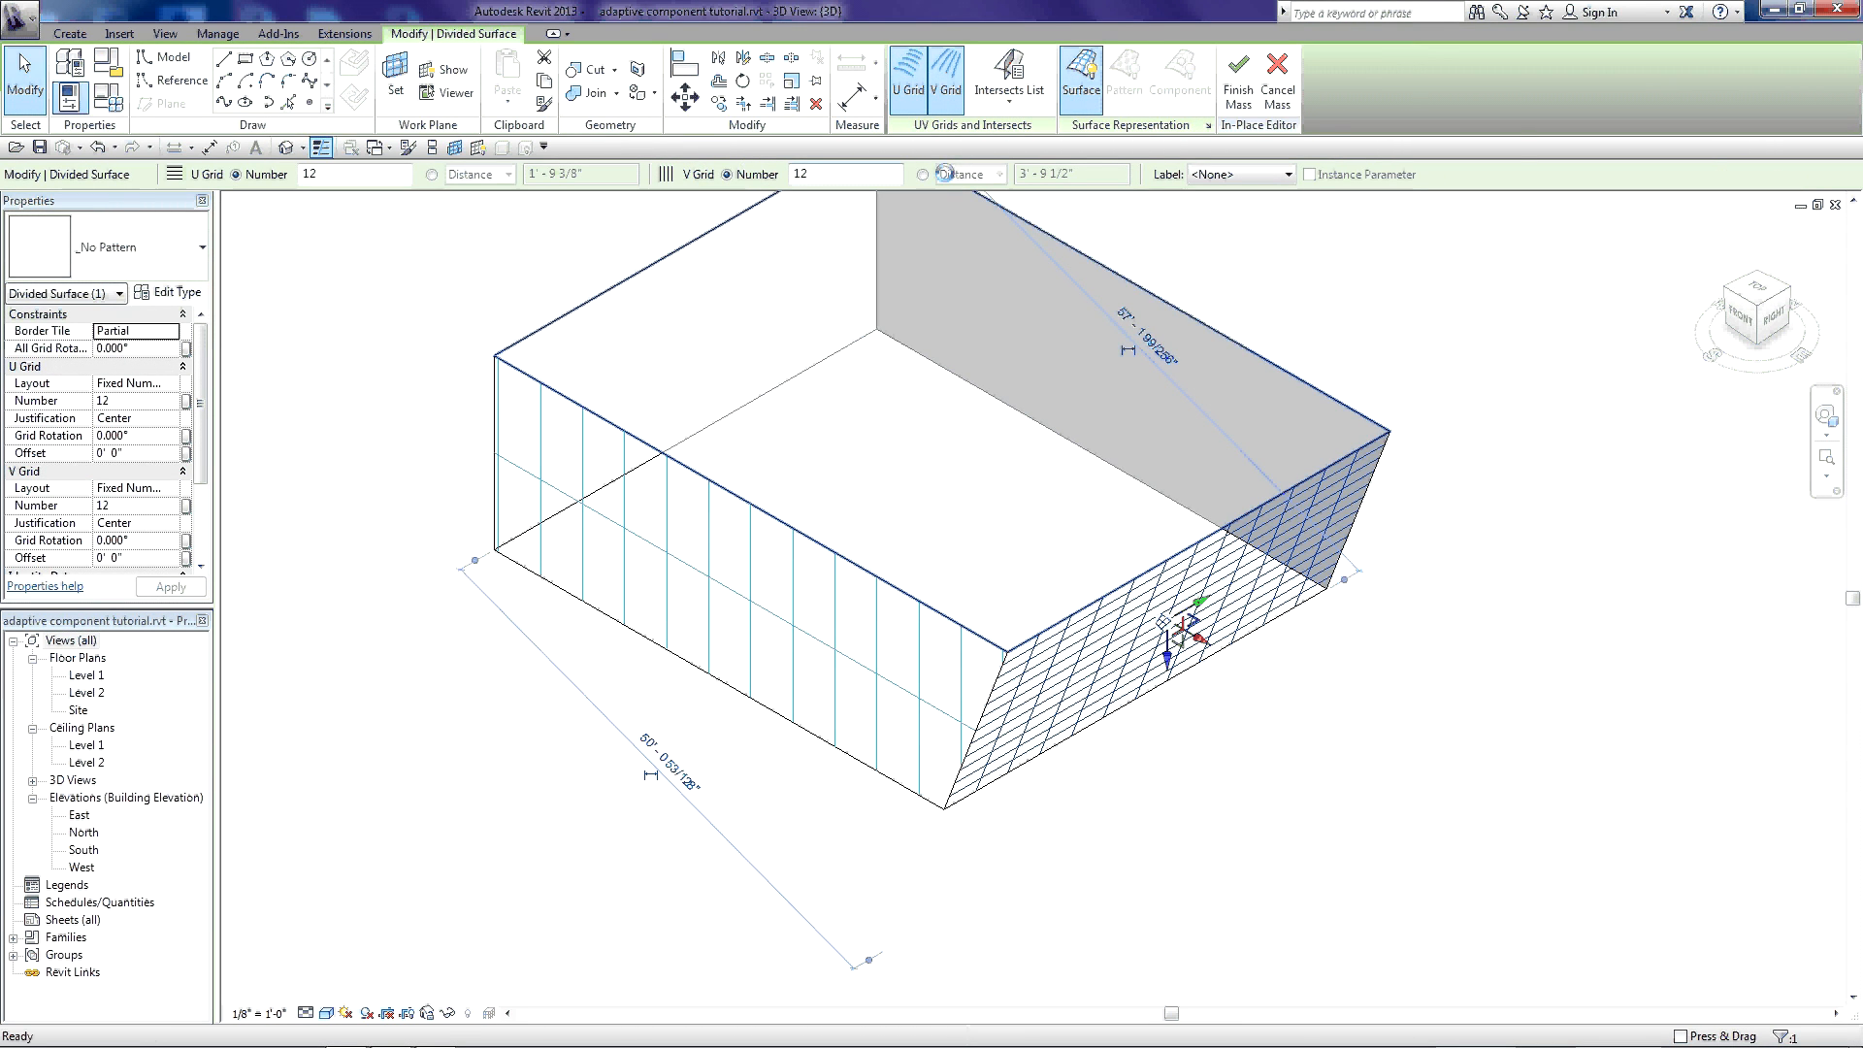
left_click(925, 174)
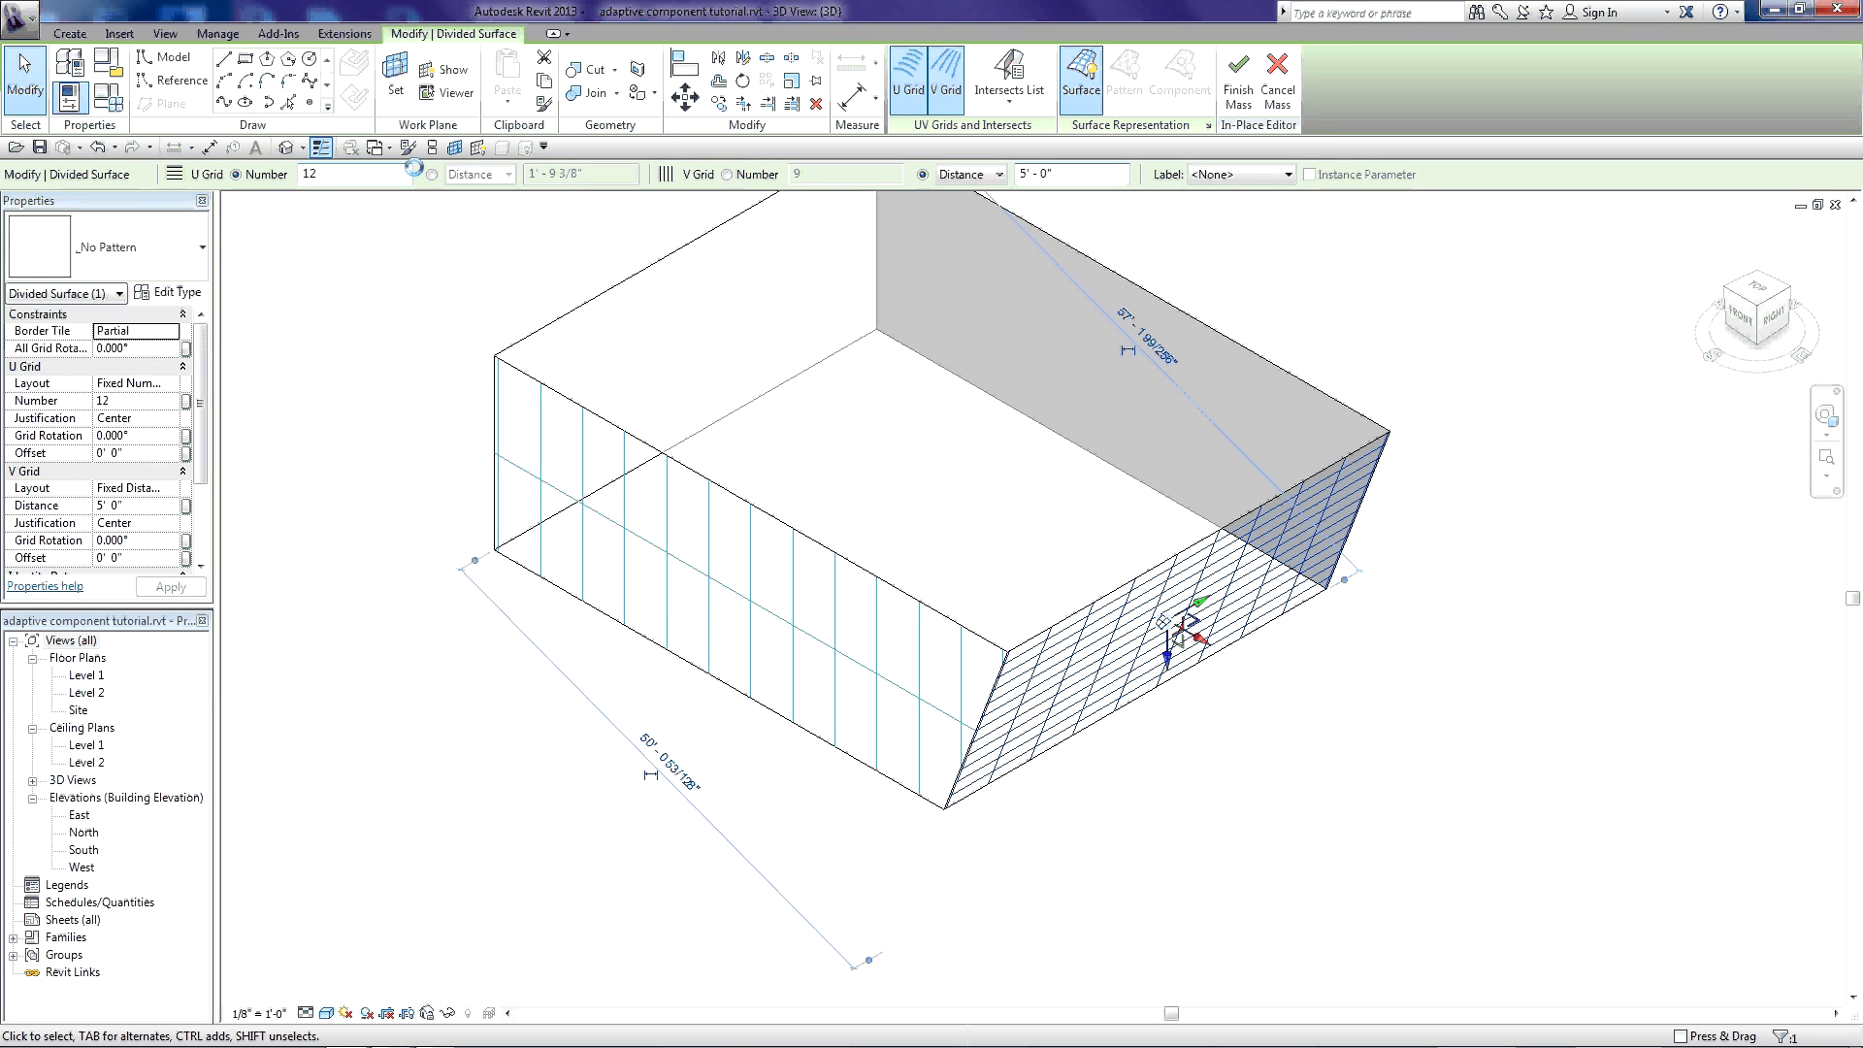
left_click(430, 173)
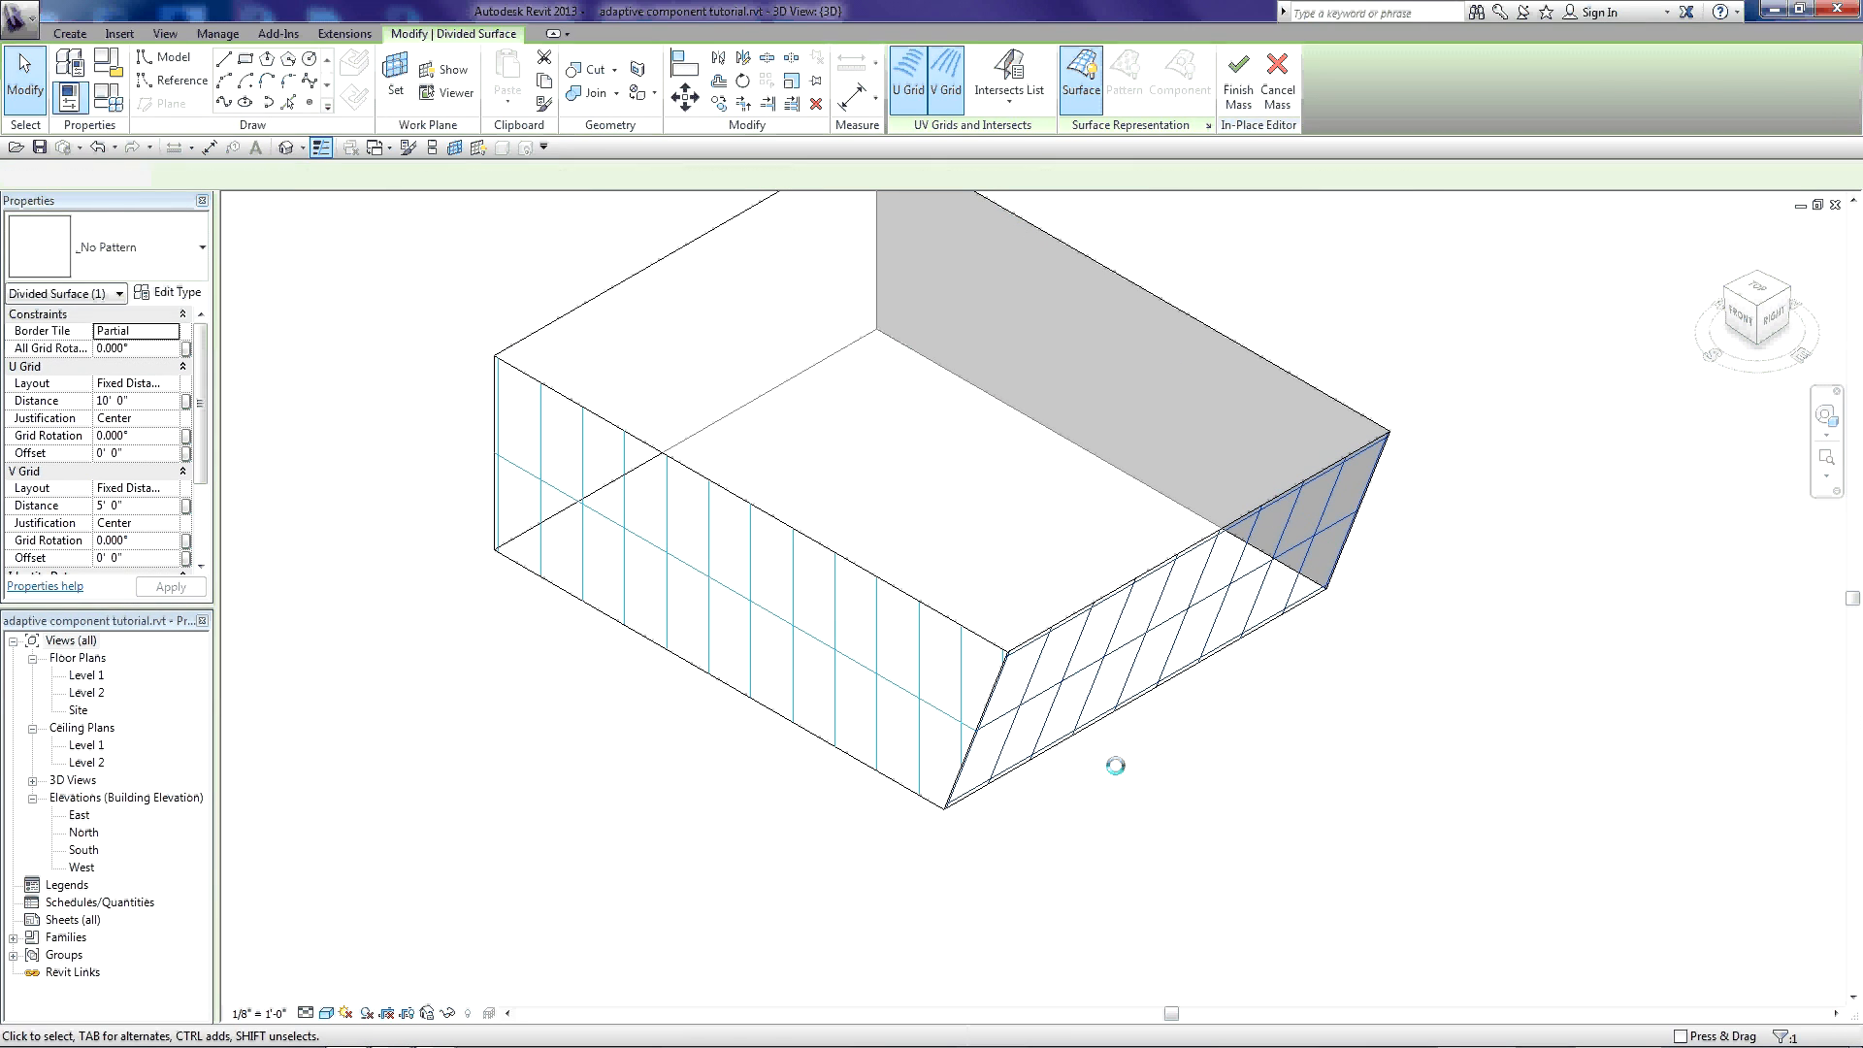
- Set the angled face's U and V Grid Justification to Beginning and apply
left_click(1141, 653)
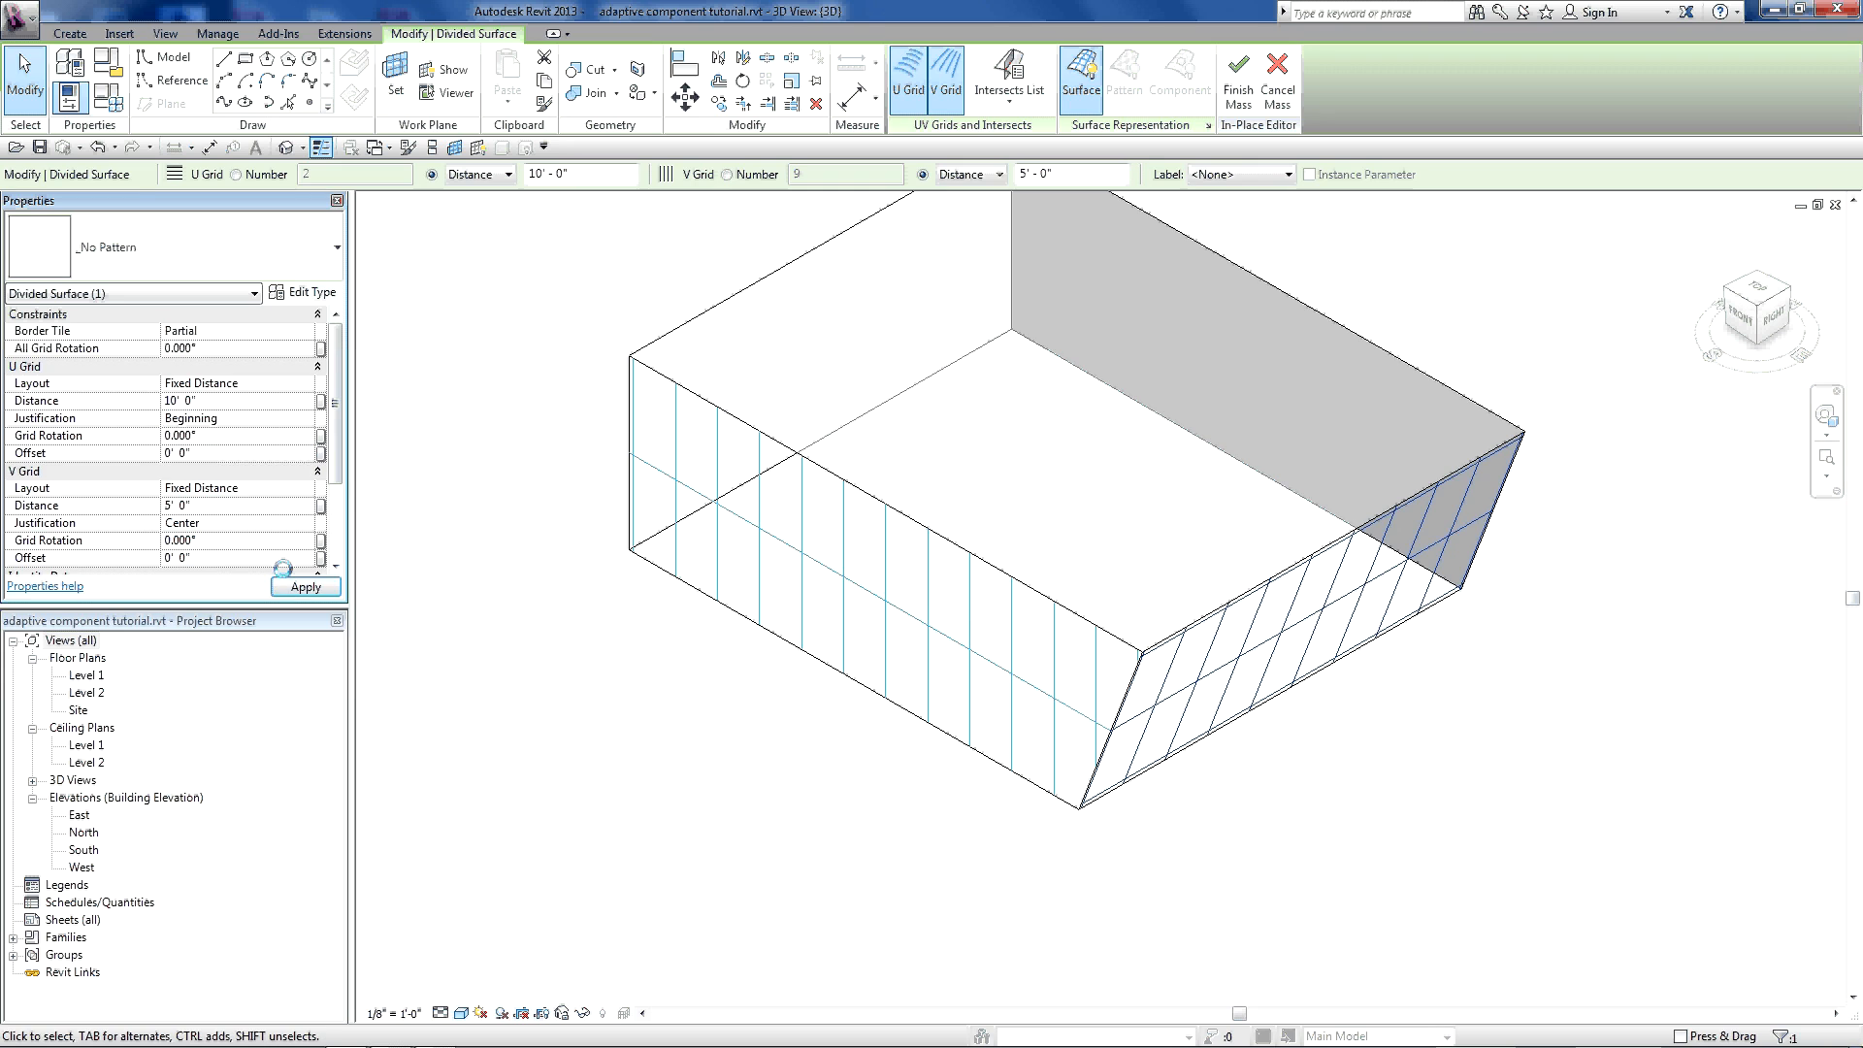
left_click(1307, 653)
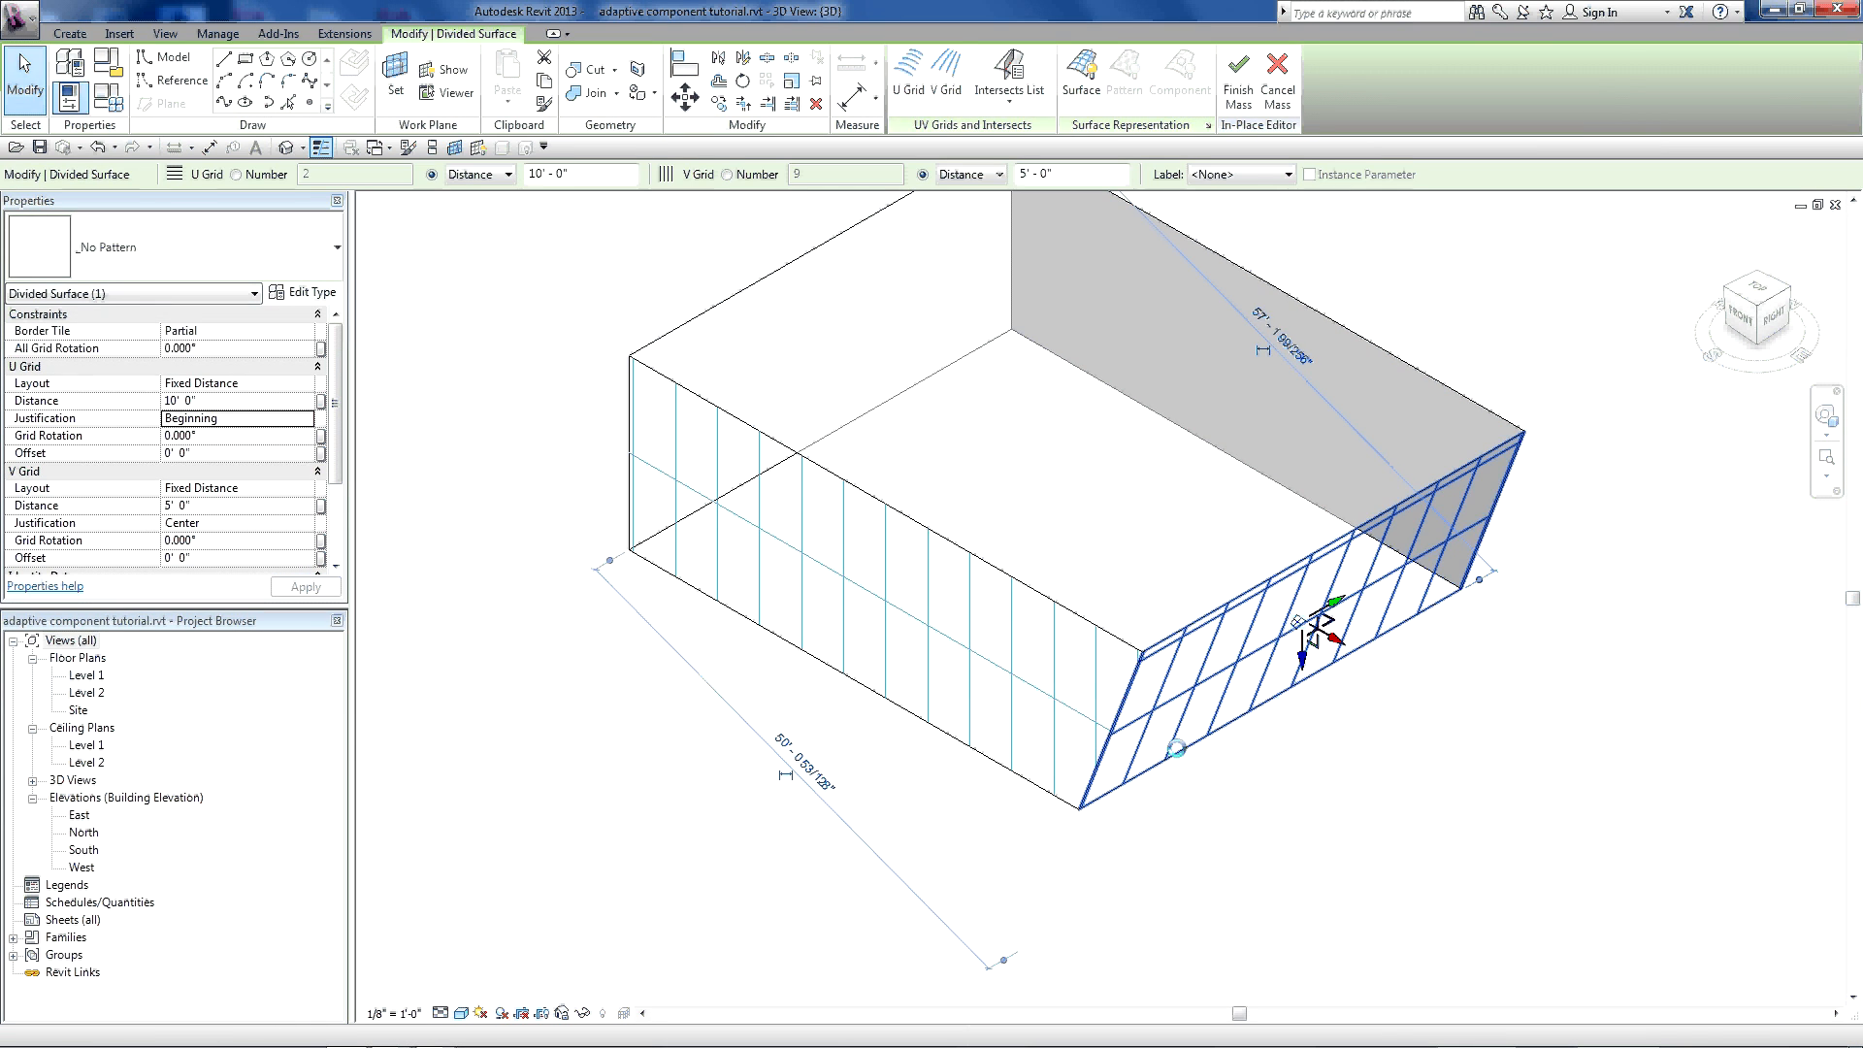
left_click(1080, 74)
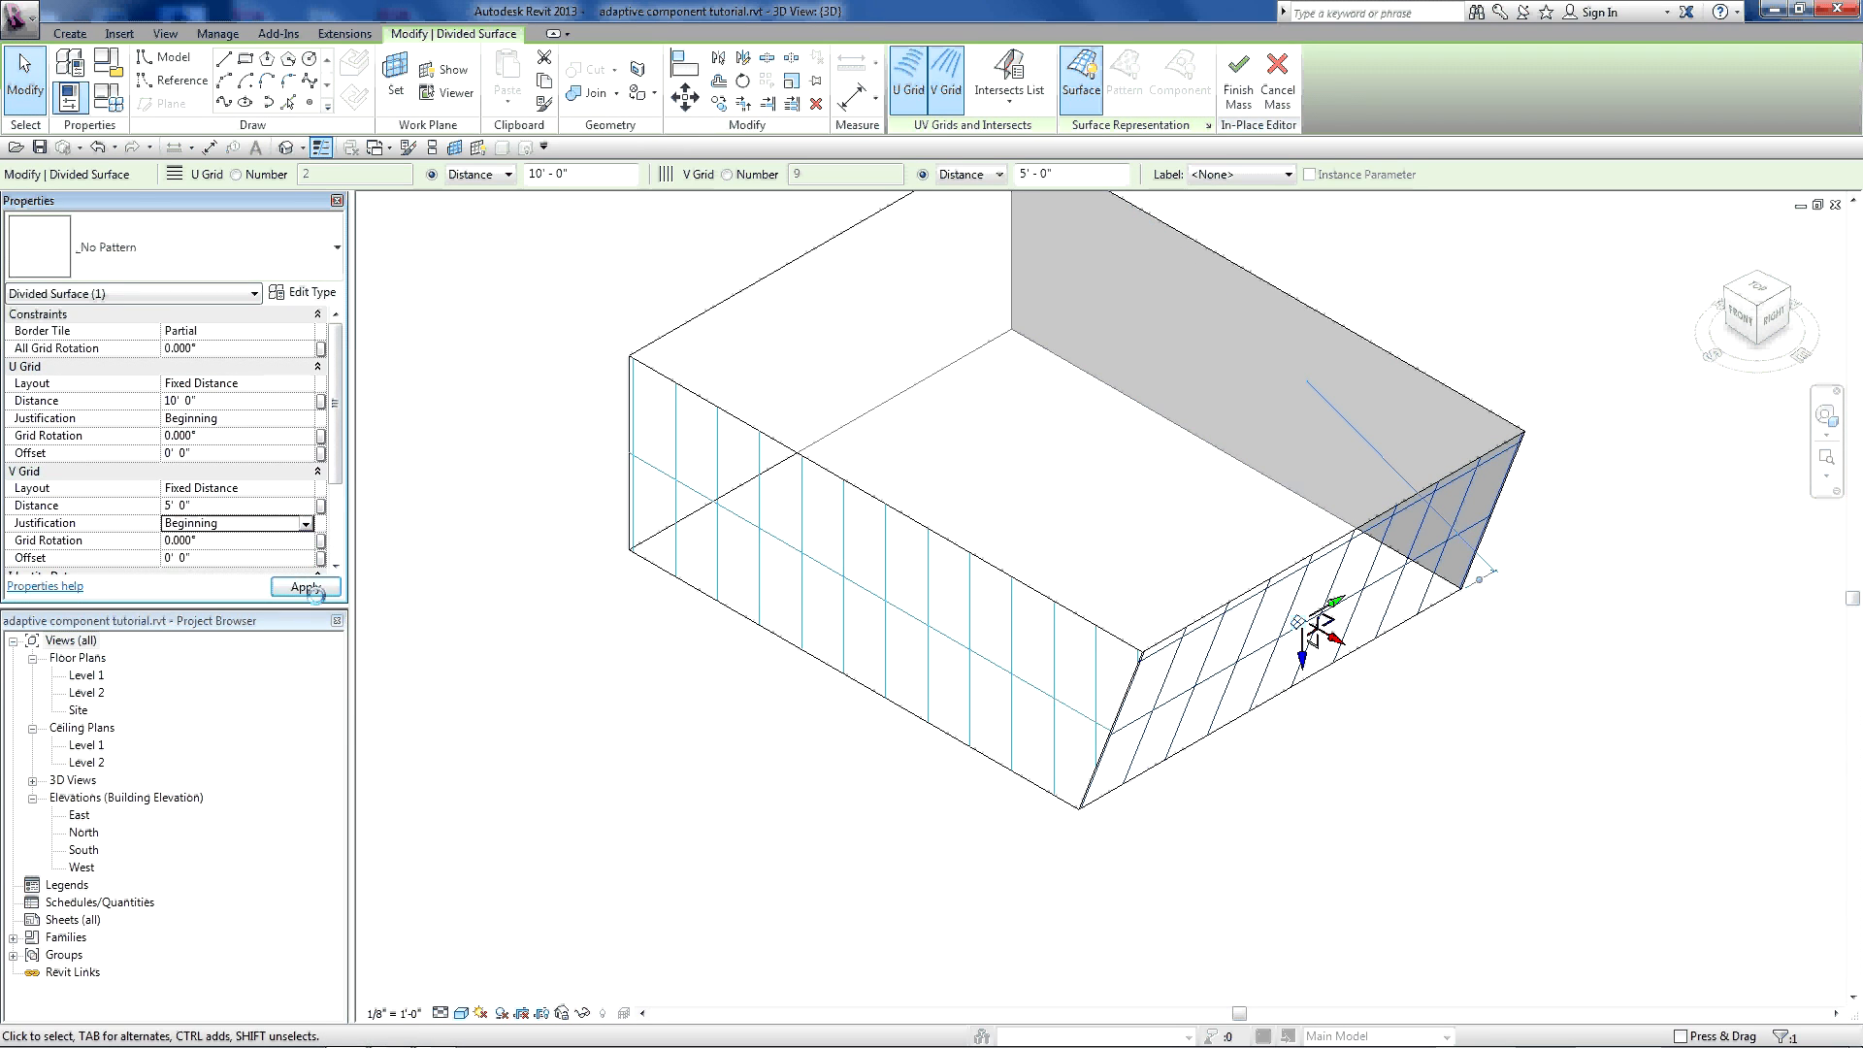
left_click(306, 586)
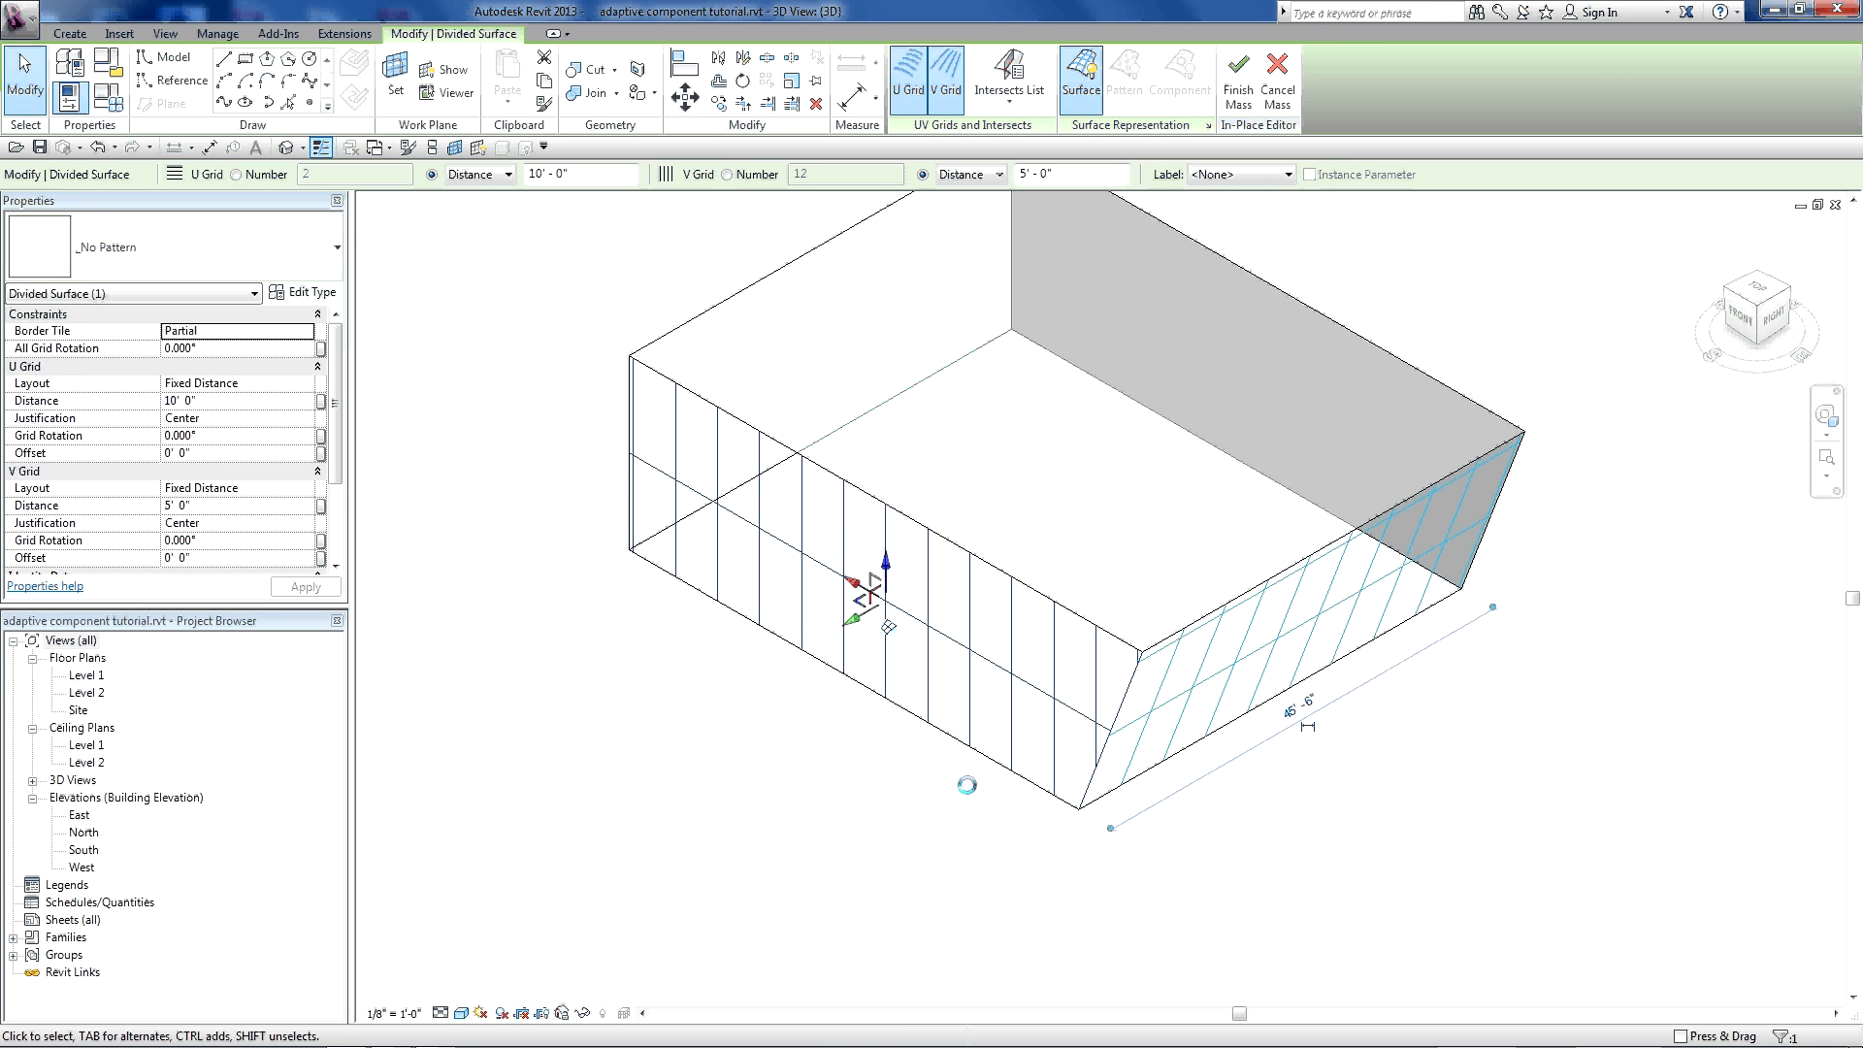
mouse_move(1010, 77)
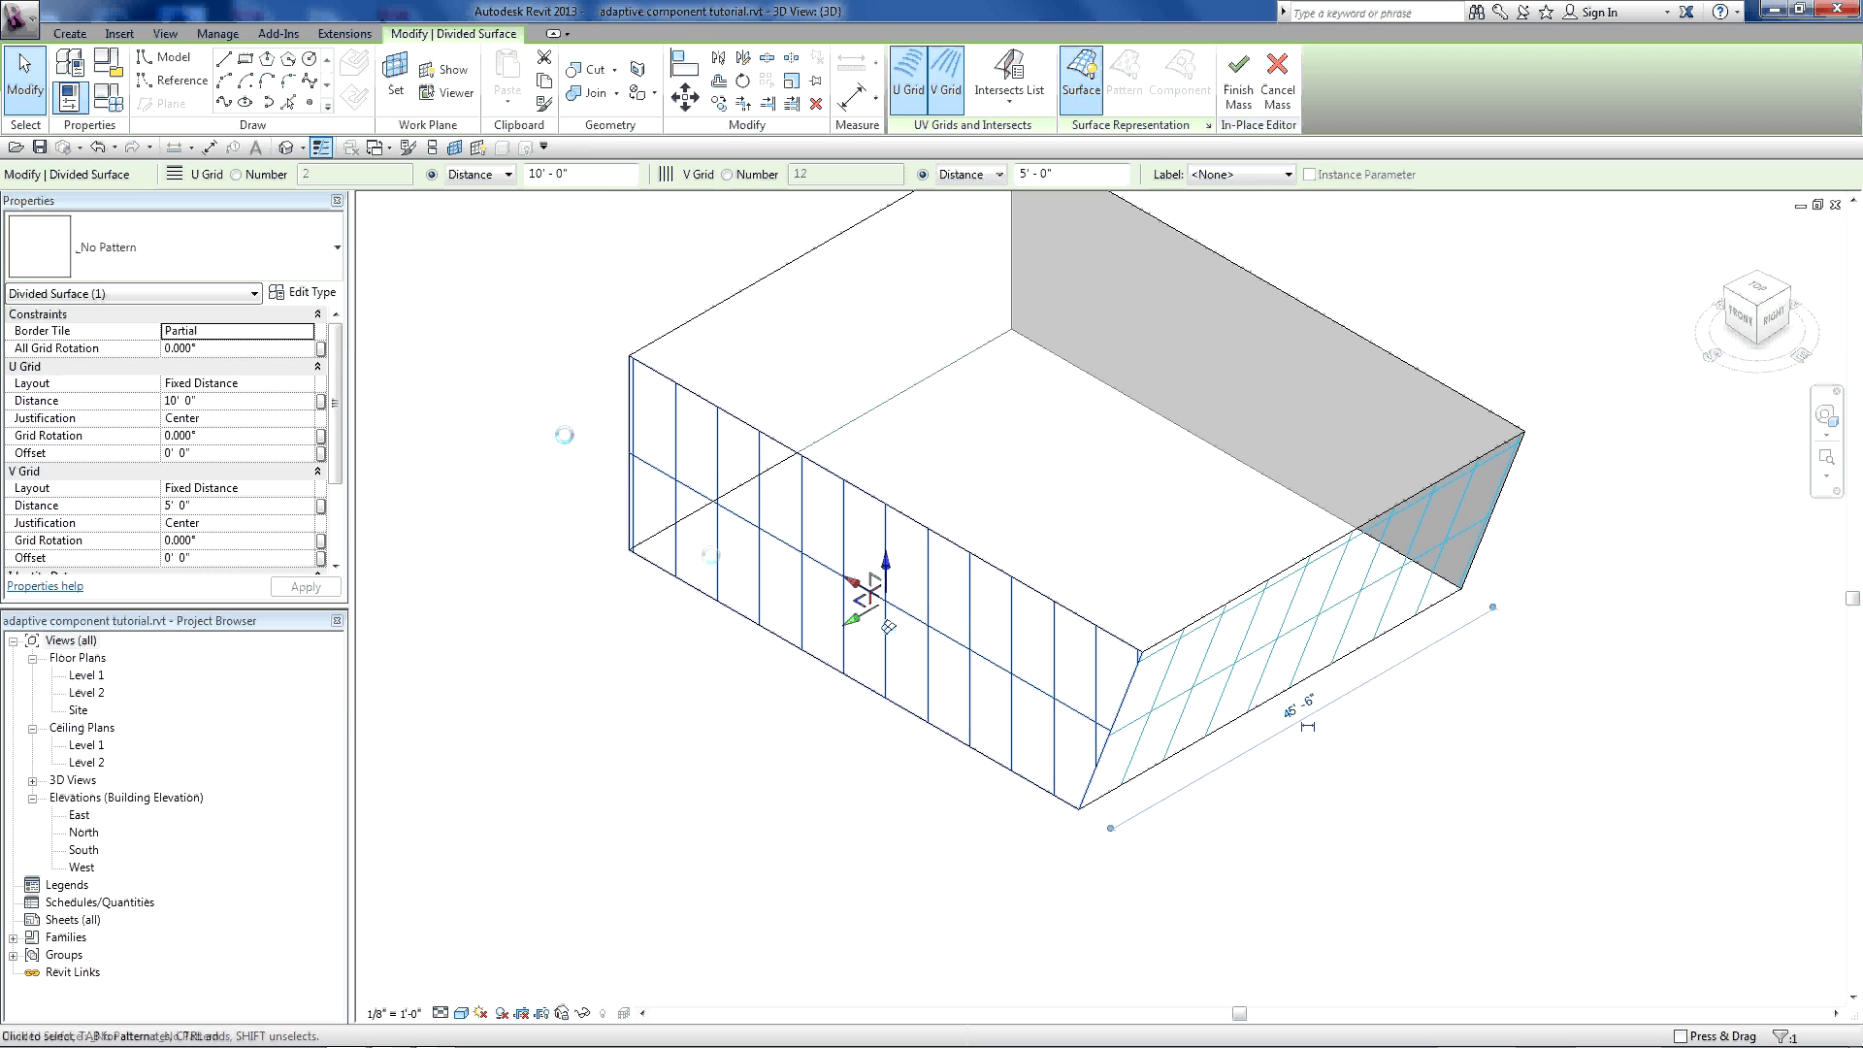
- Turn on Nodes in Surface Representation for the front divided face
left_click(1007, 78)
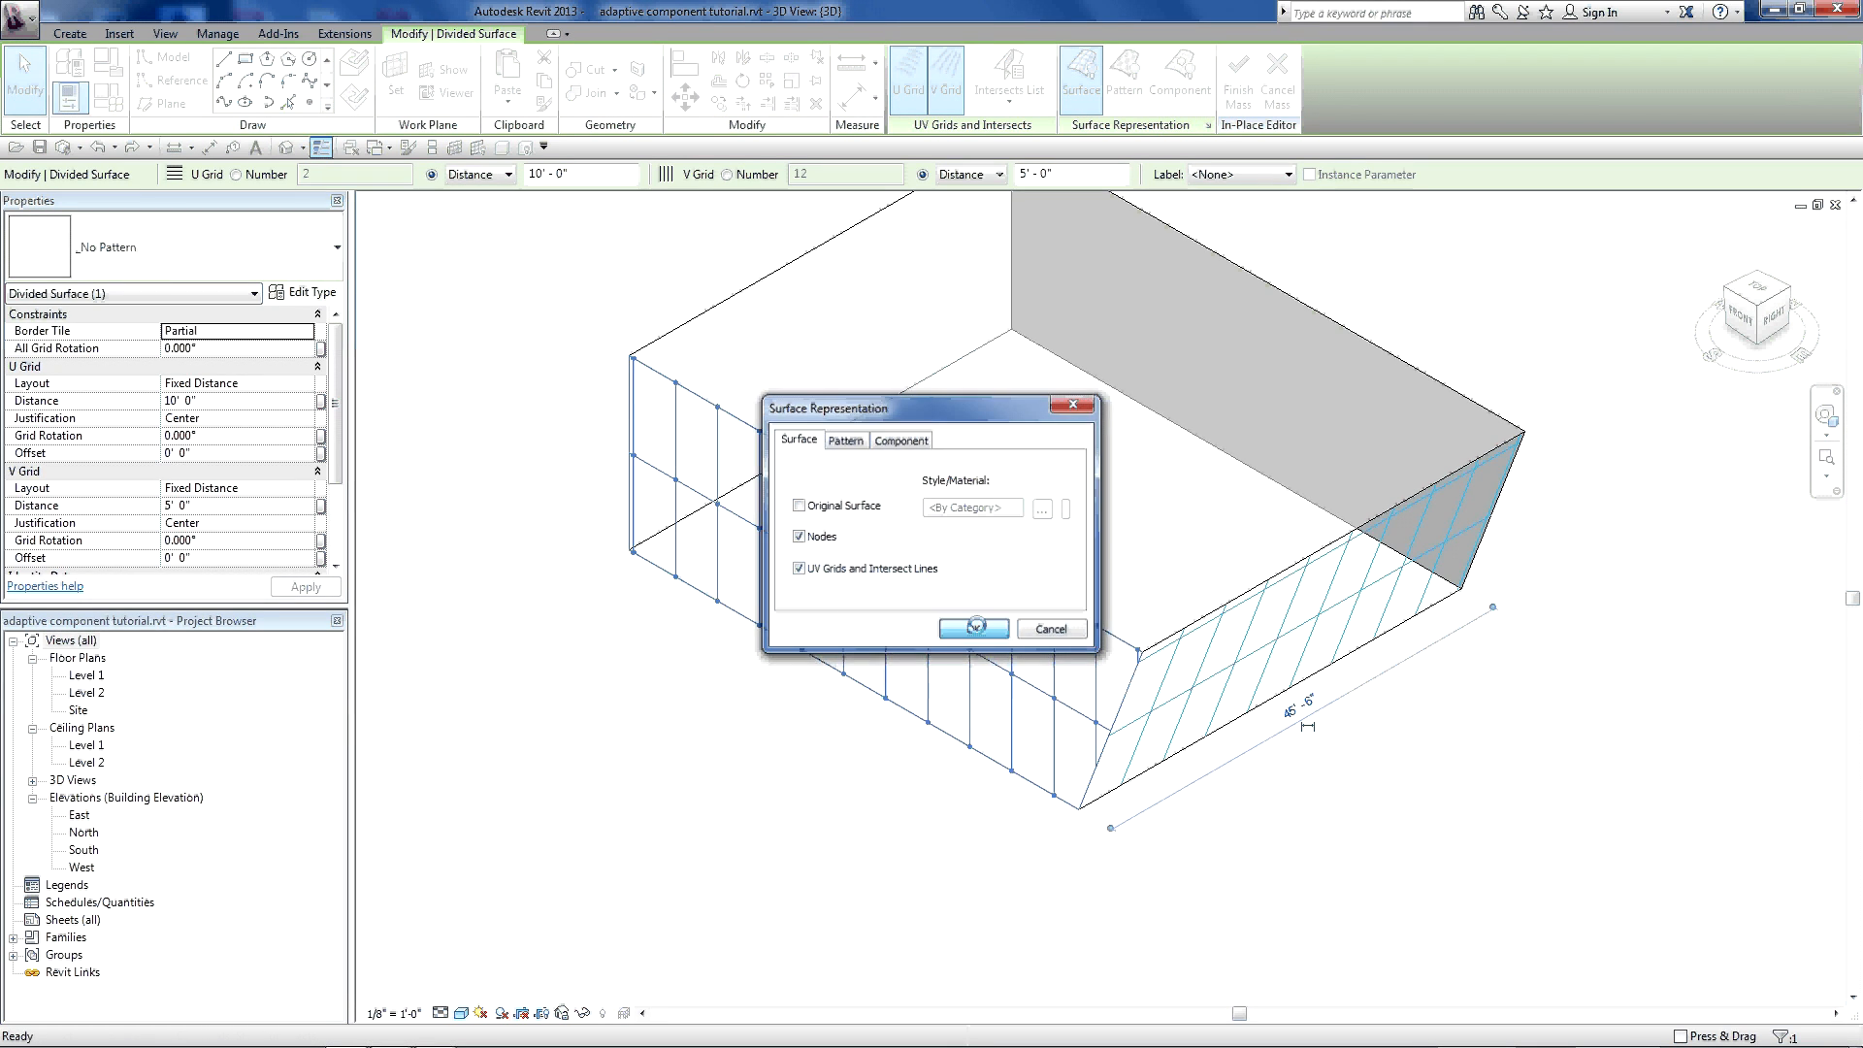
left_click(972, 628)
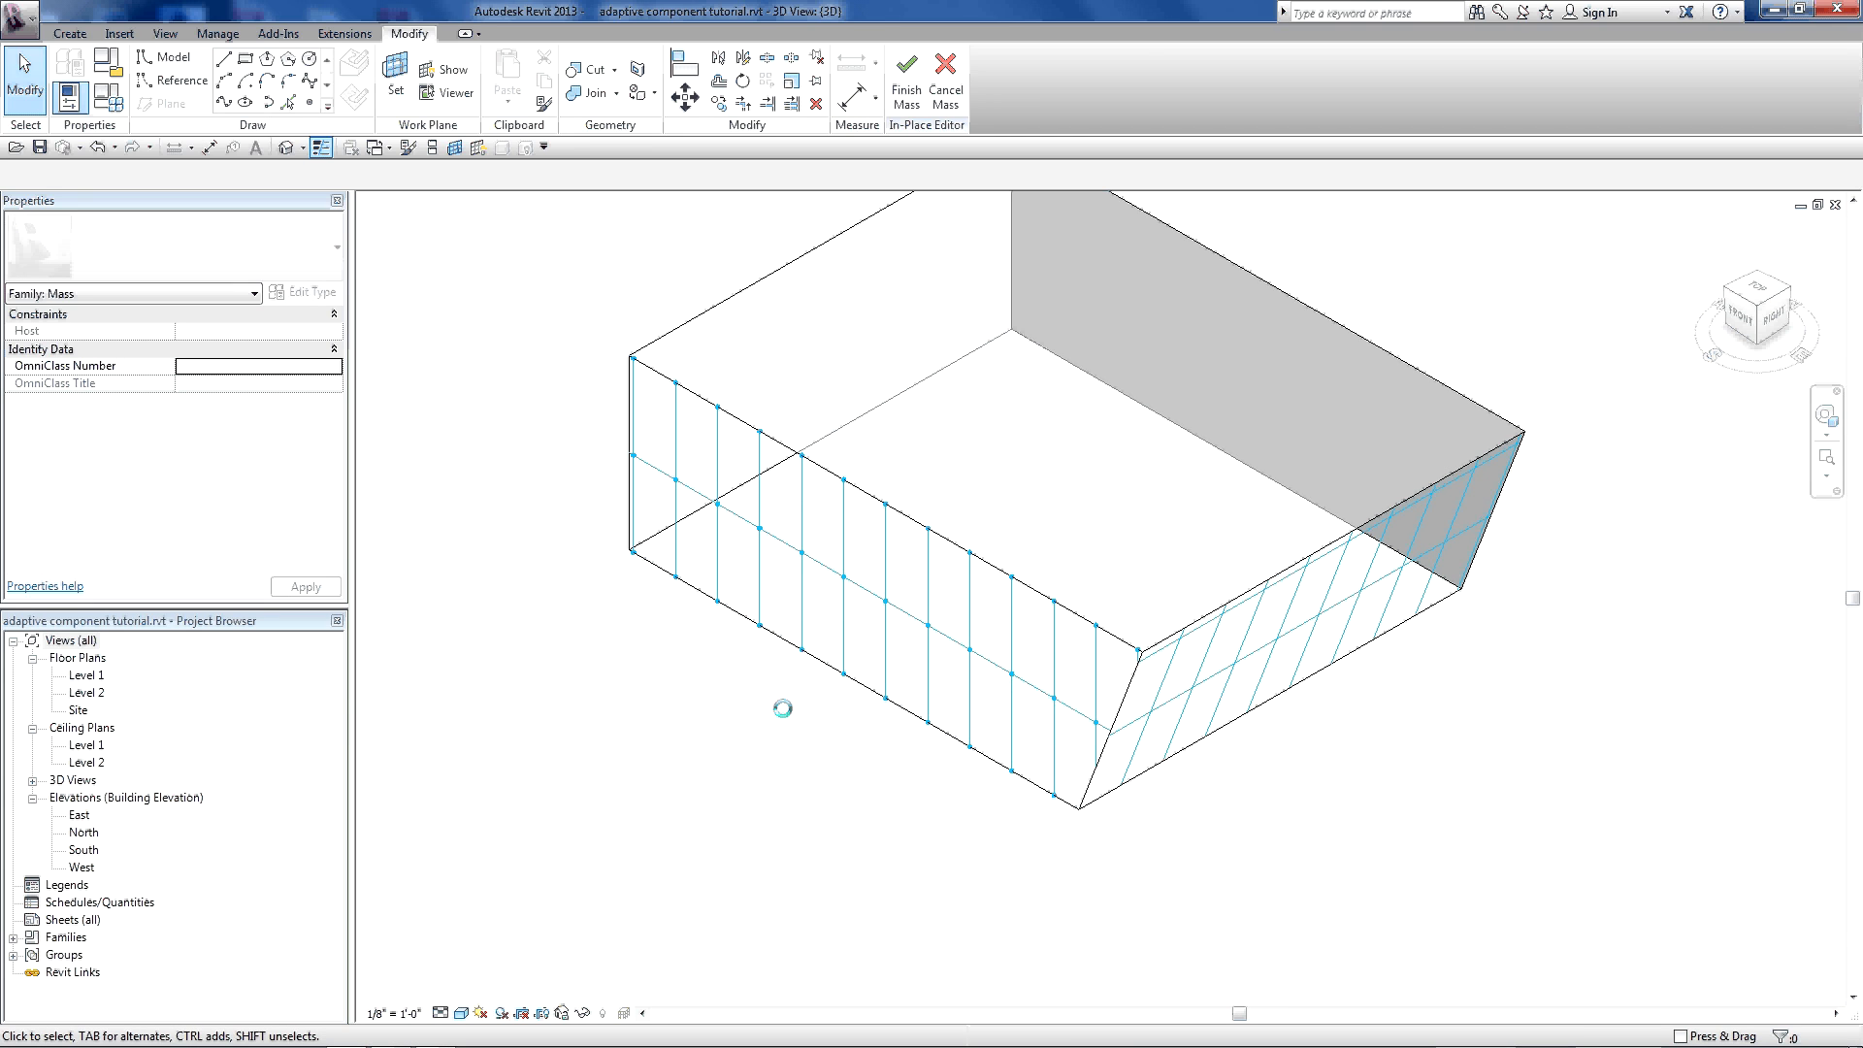
mouse_move(582, 435)
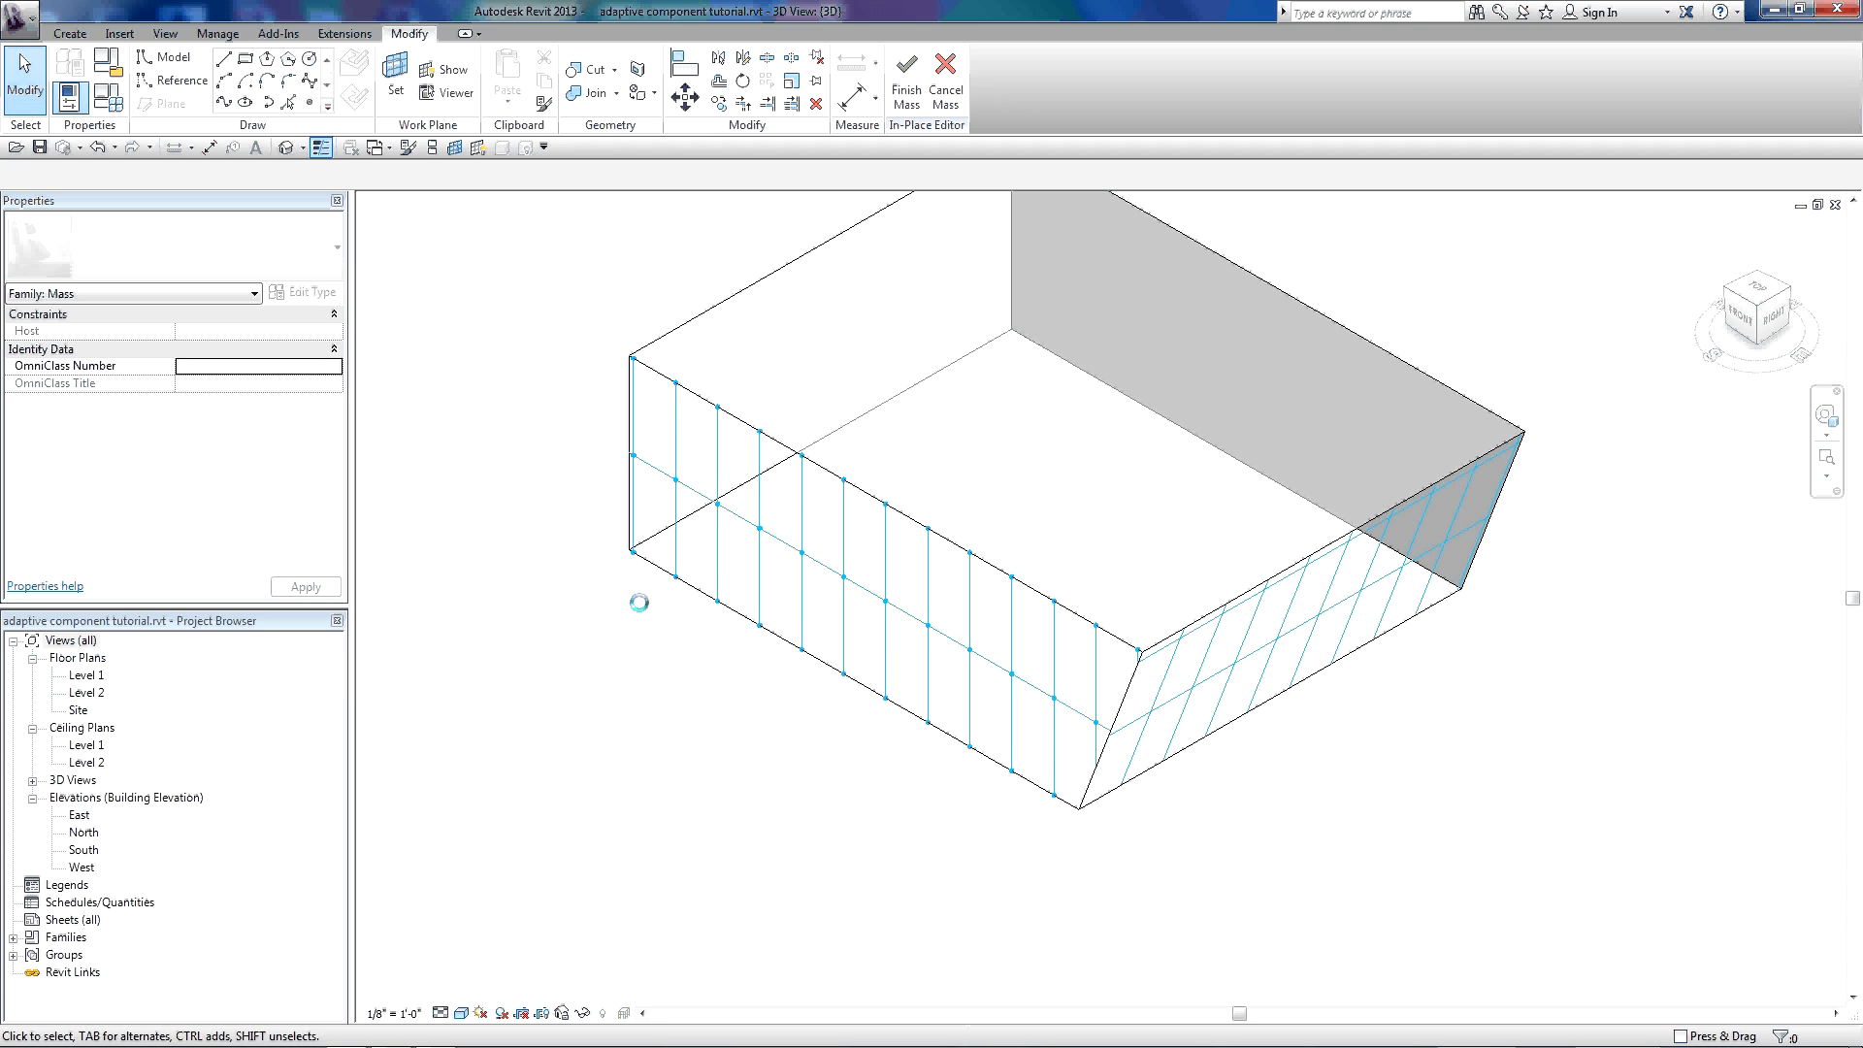
mouse_move(560, 396)
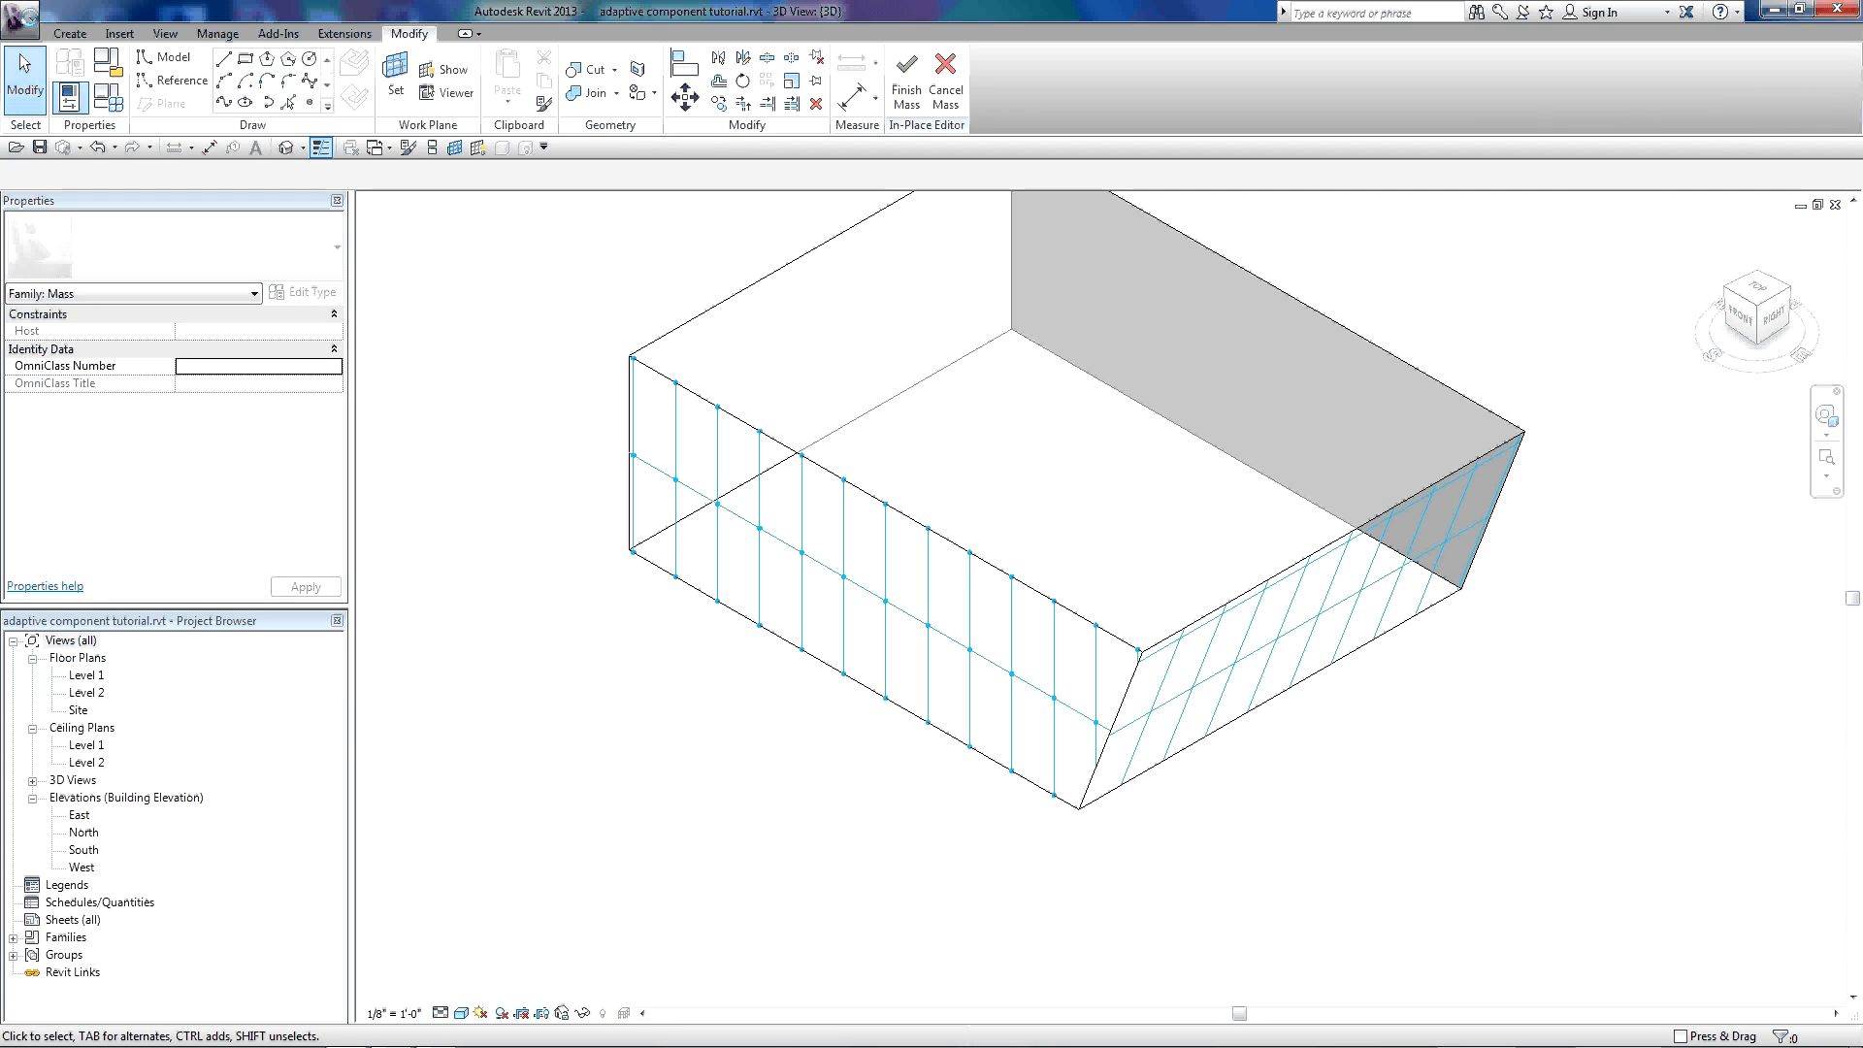
- Create a new family from the Generic Model Adaptive.rft template
left_click(20, 20)
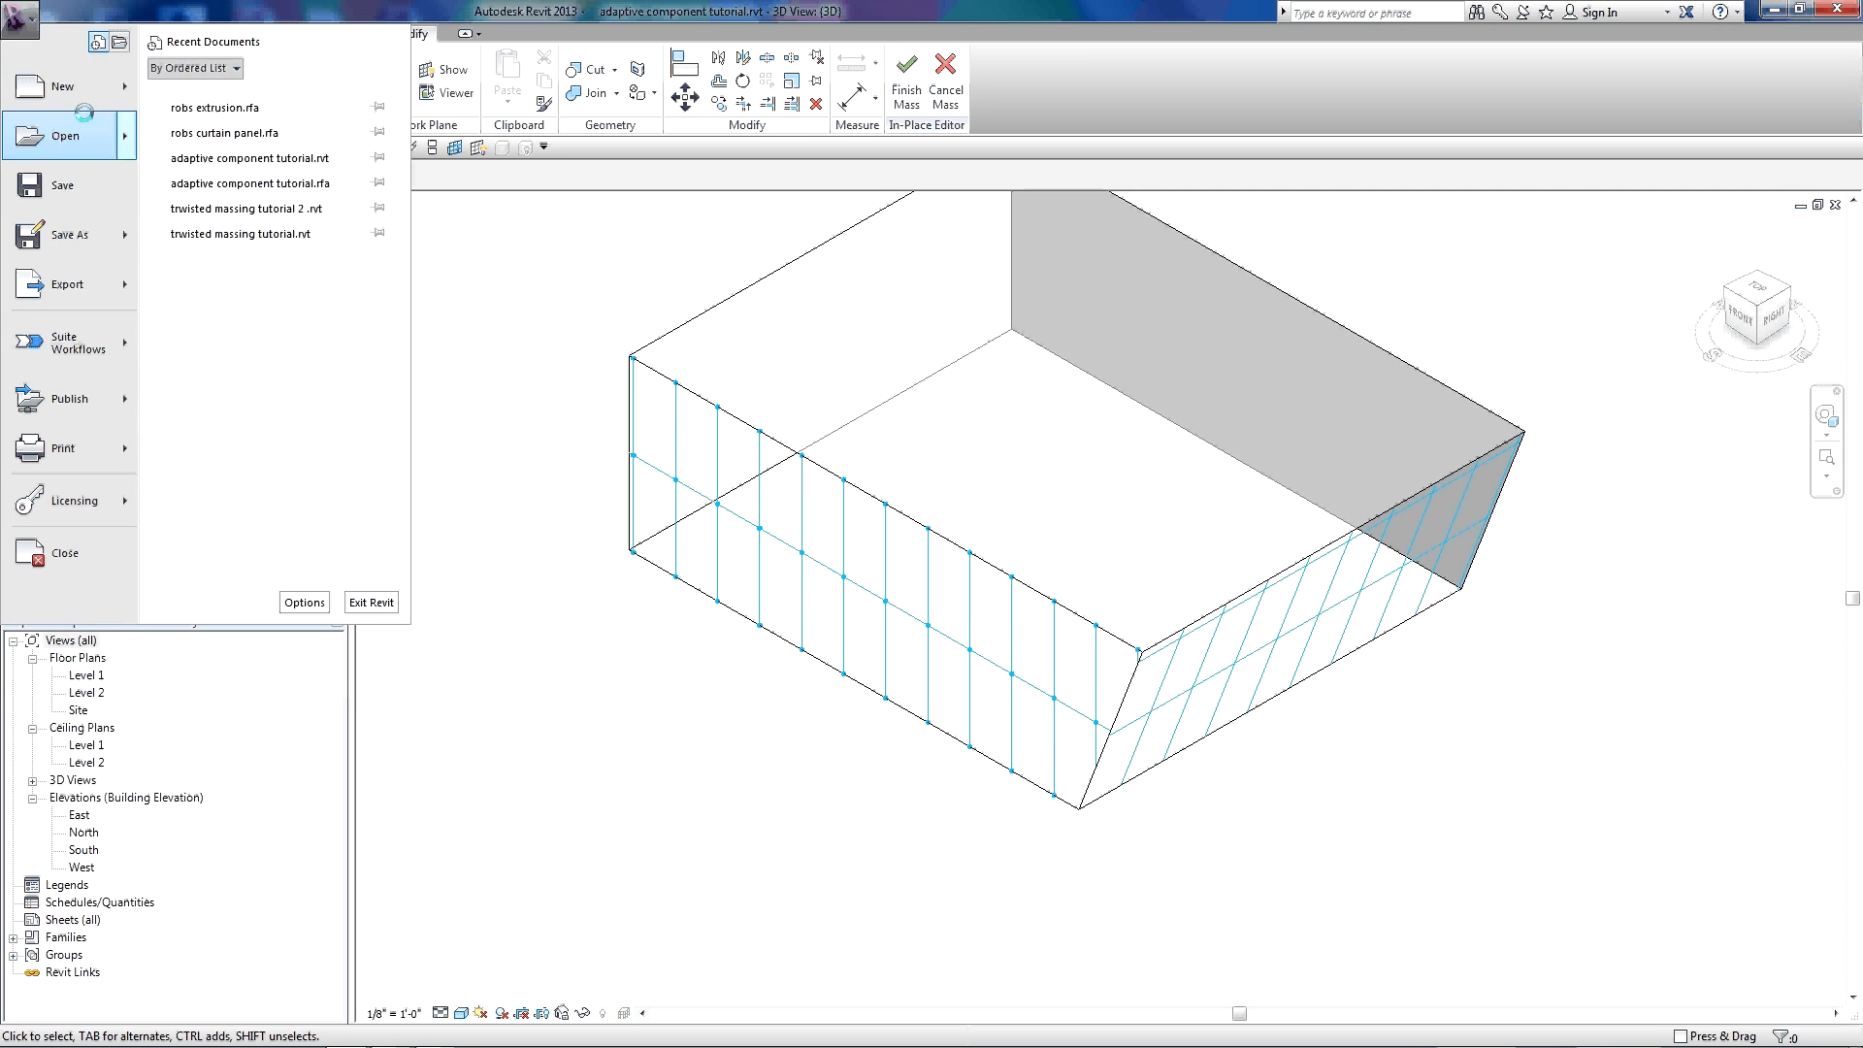
left_click(62, 86)
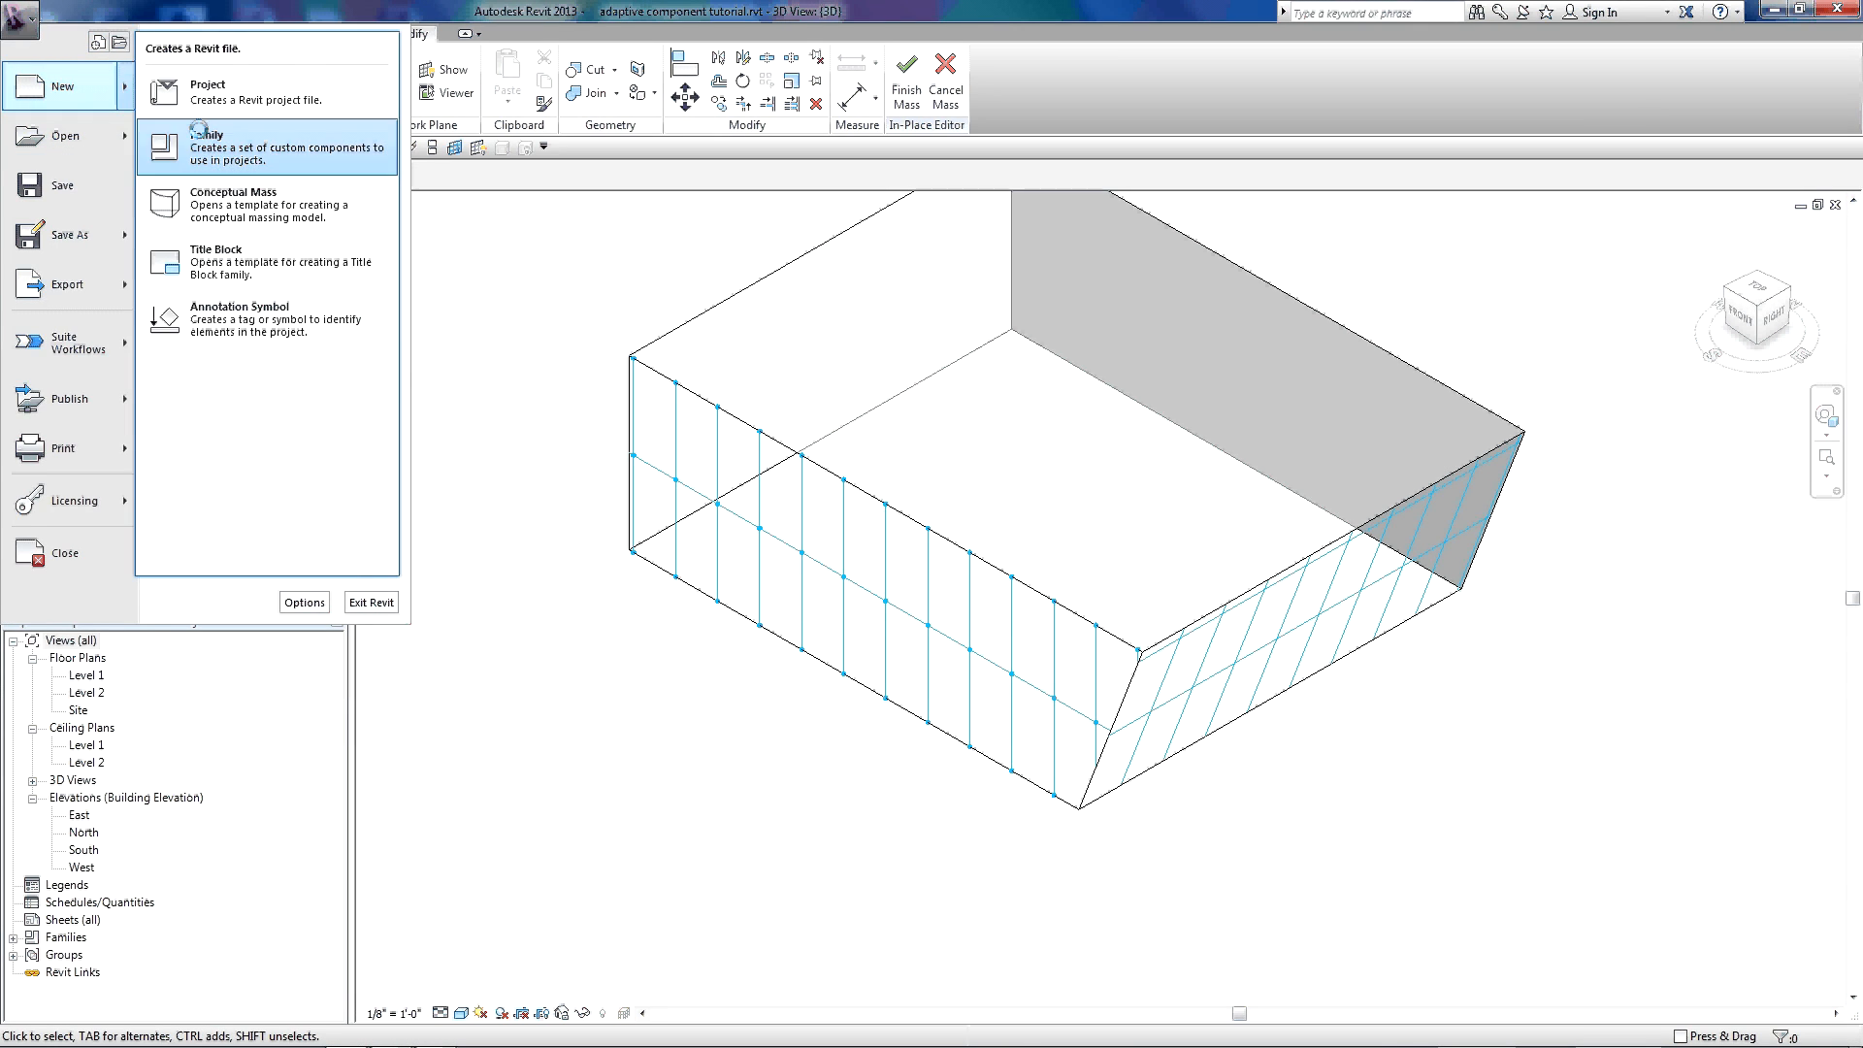
left_click(208, 146)
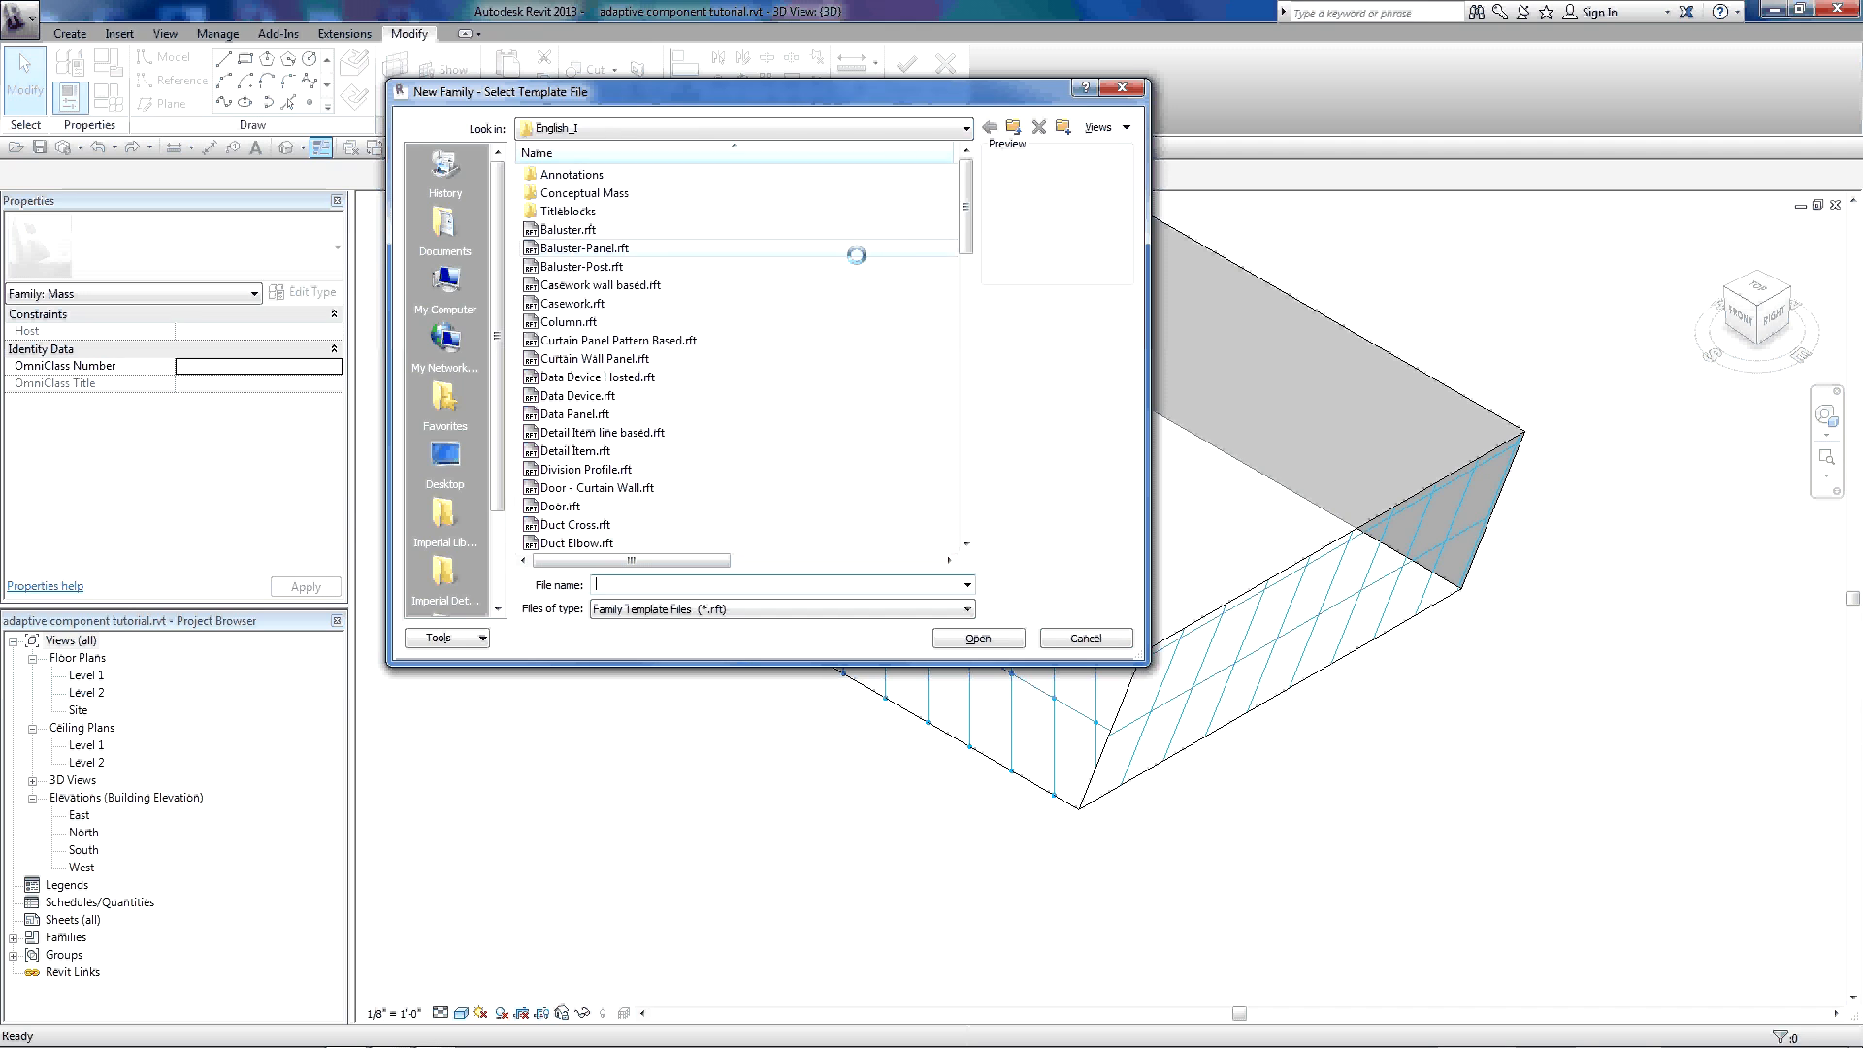
scroll("down", 3)
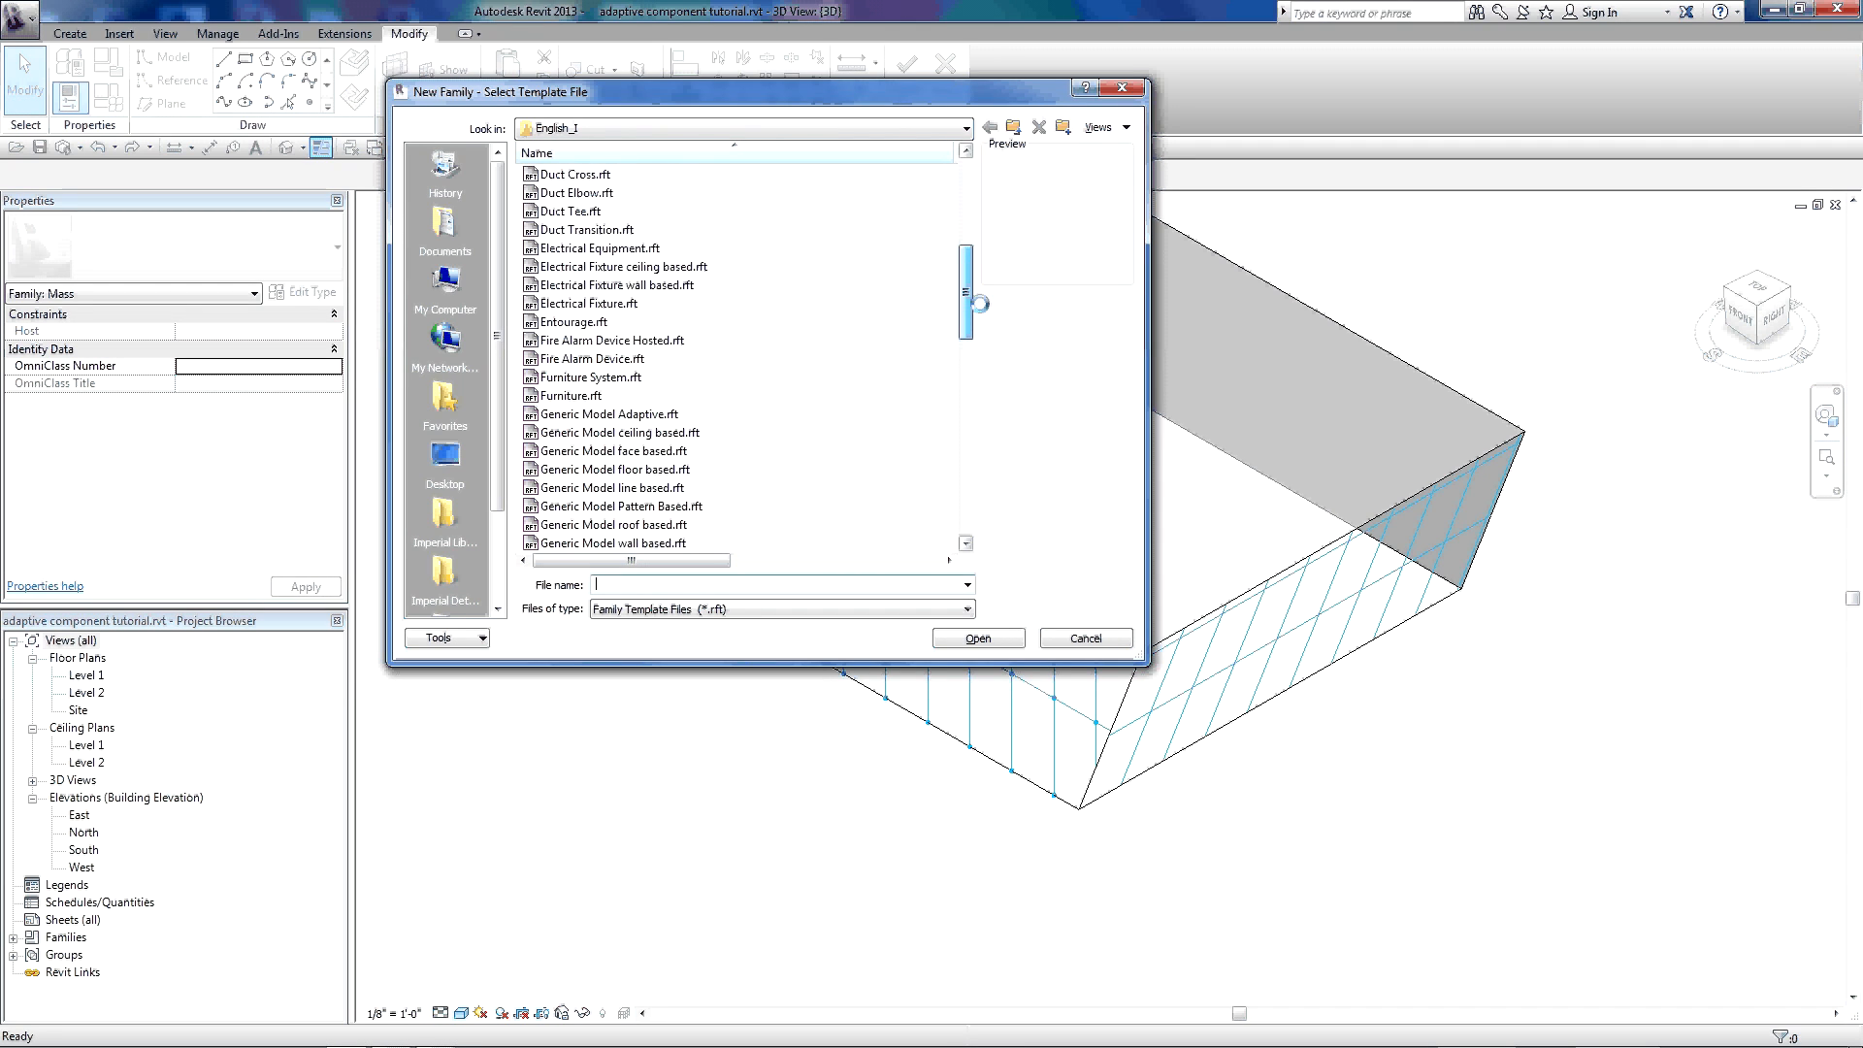
left_click(609, 395)
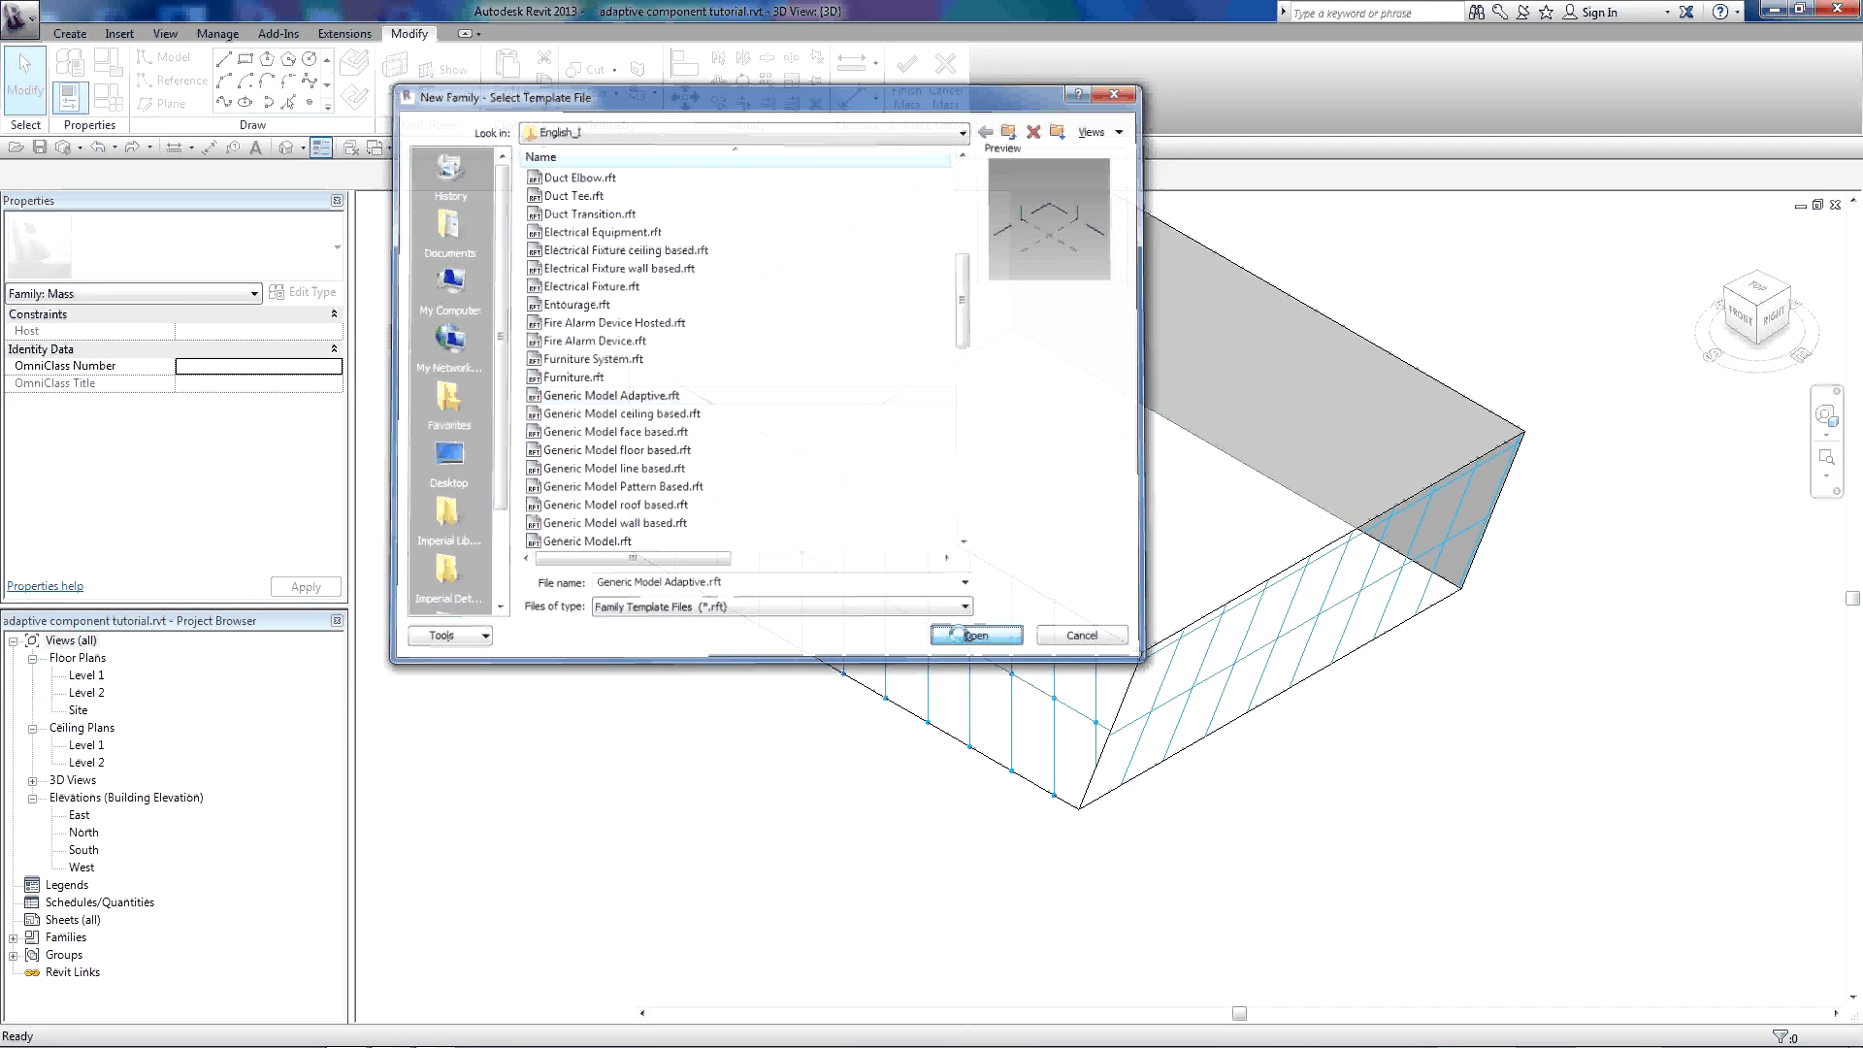
left_click(974, 635)
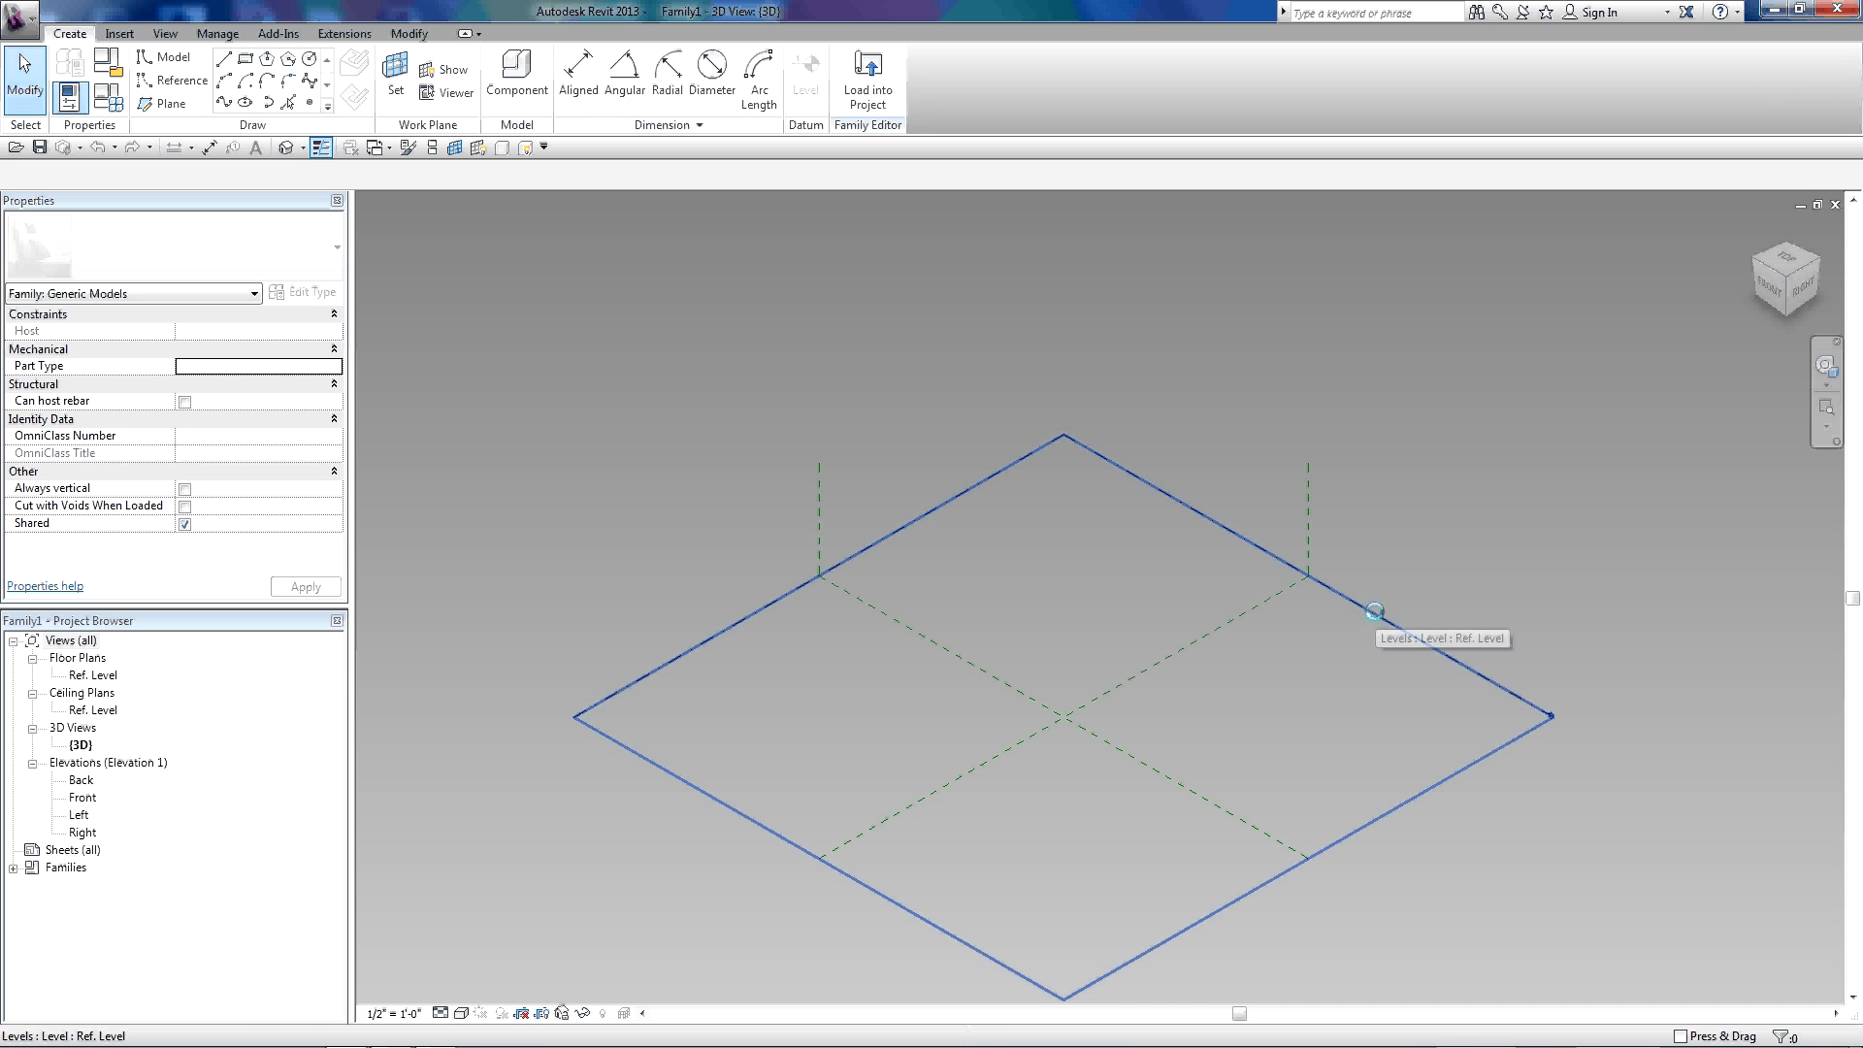
mouse_move(1366, 609)
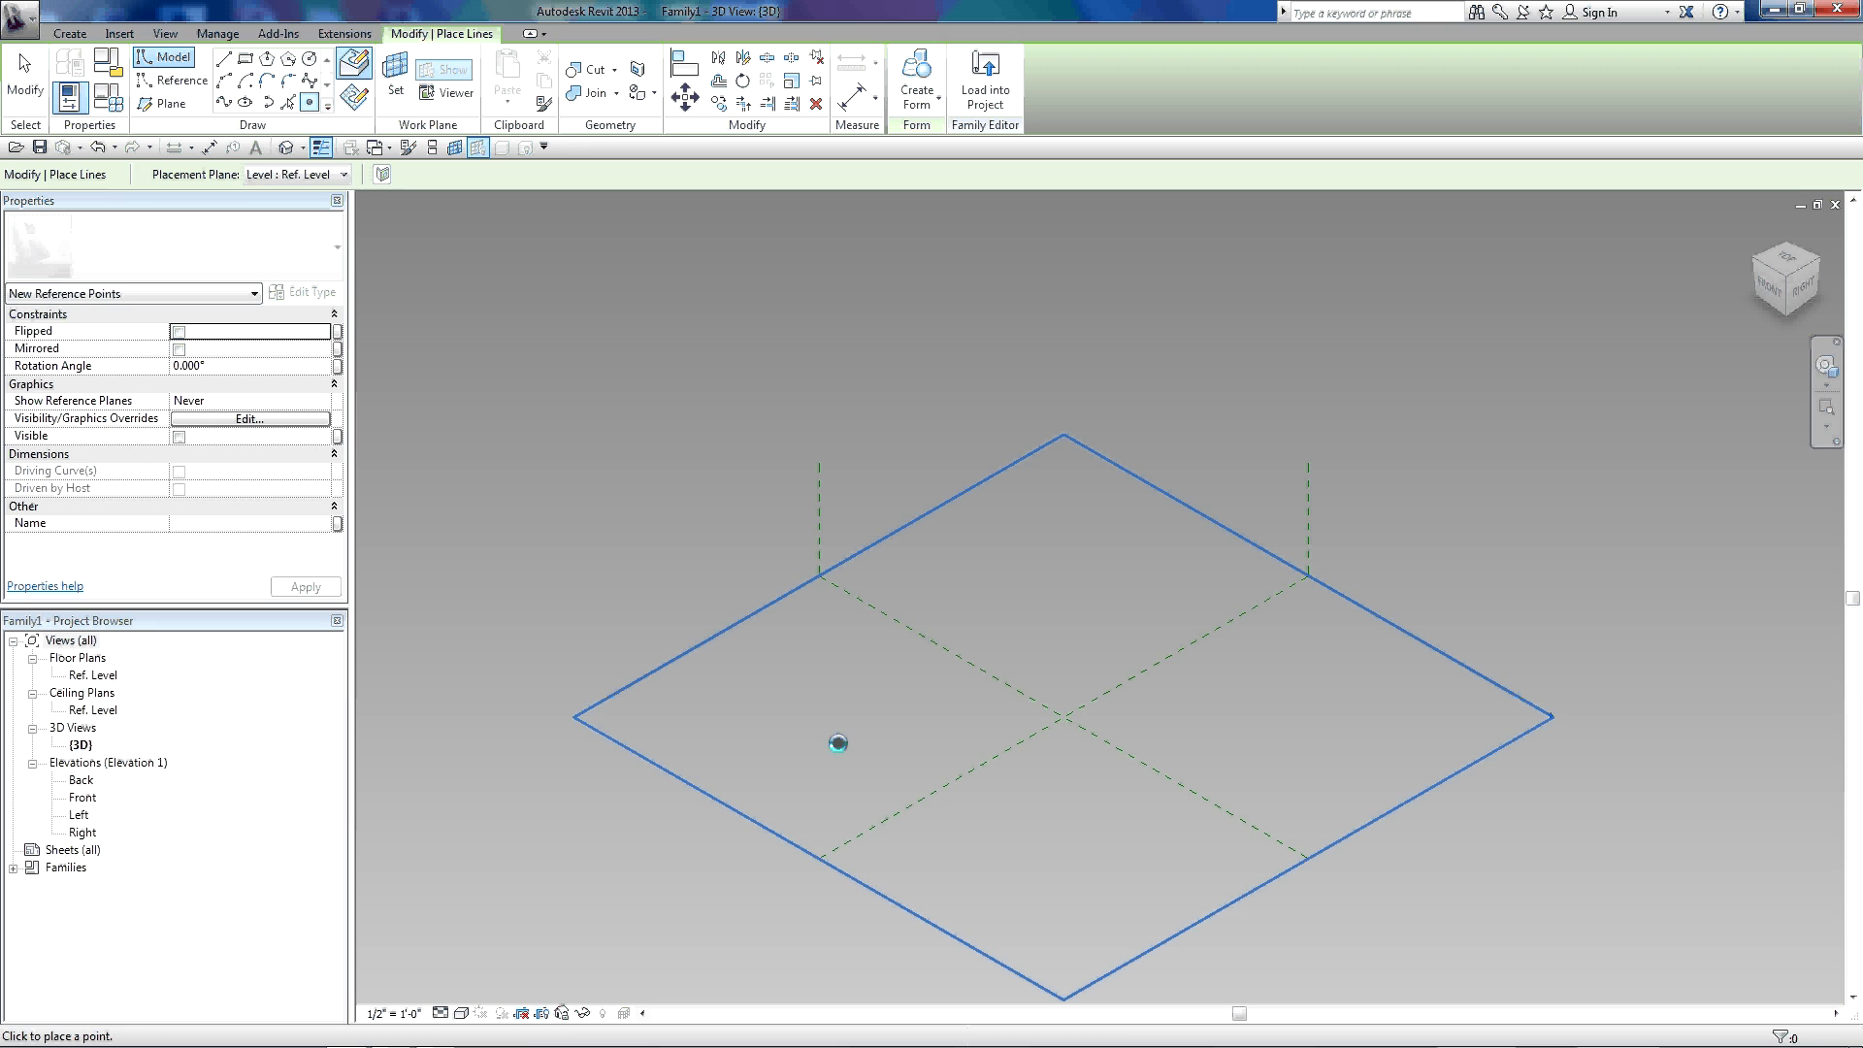
- Place reference points on the Ref. Level to become the adaptive points
left_click(1046, 587)
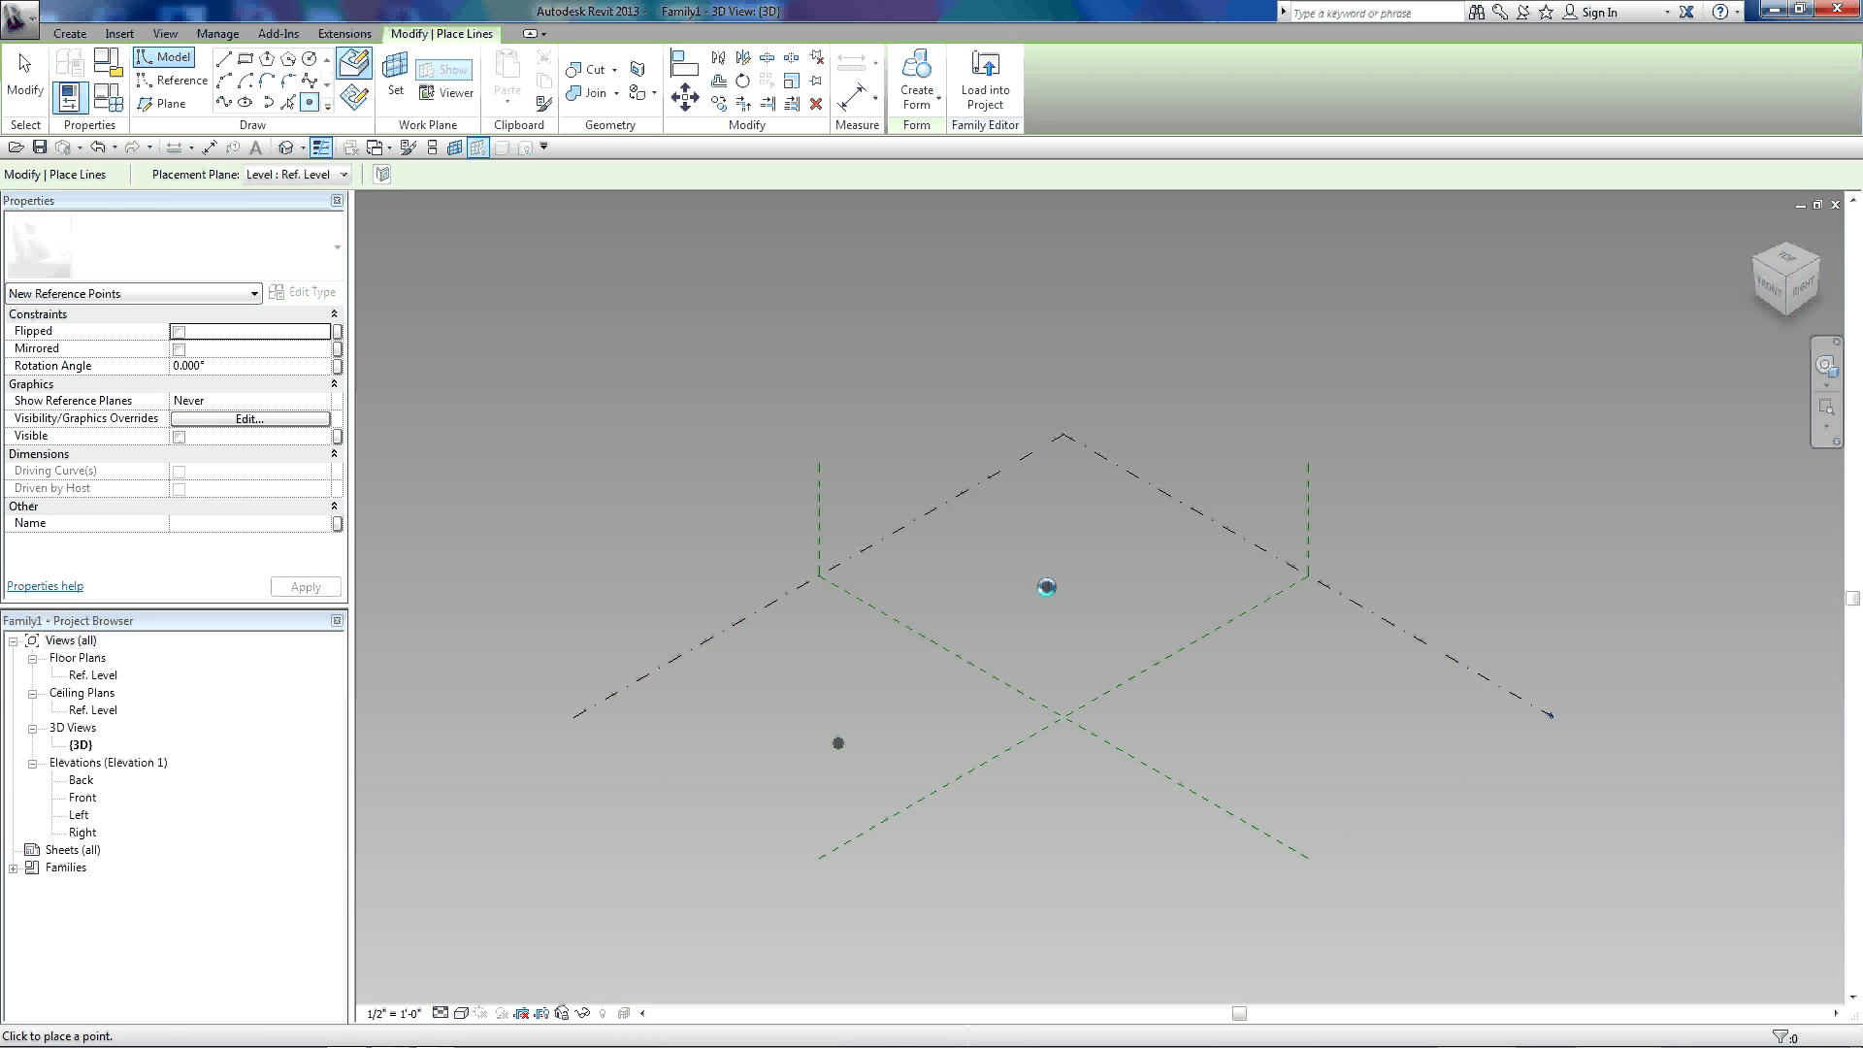
left_click(1079, 796)
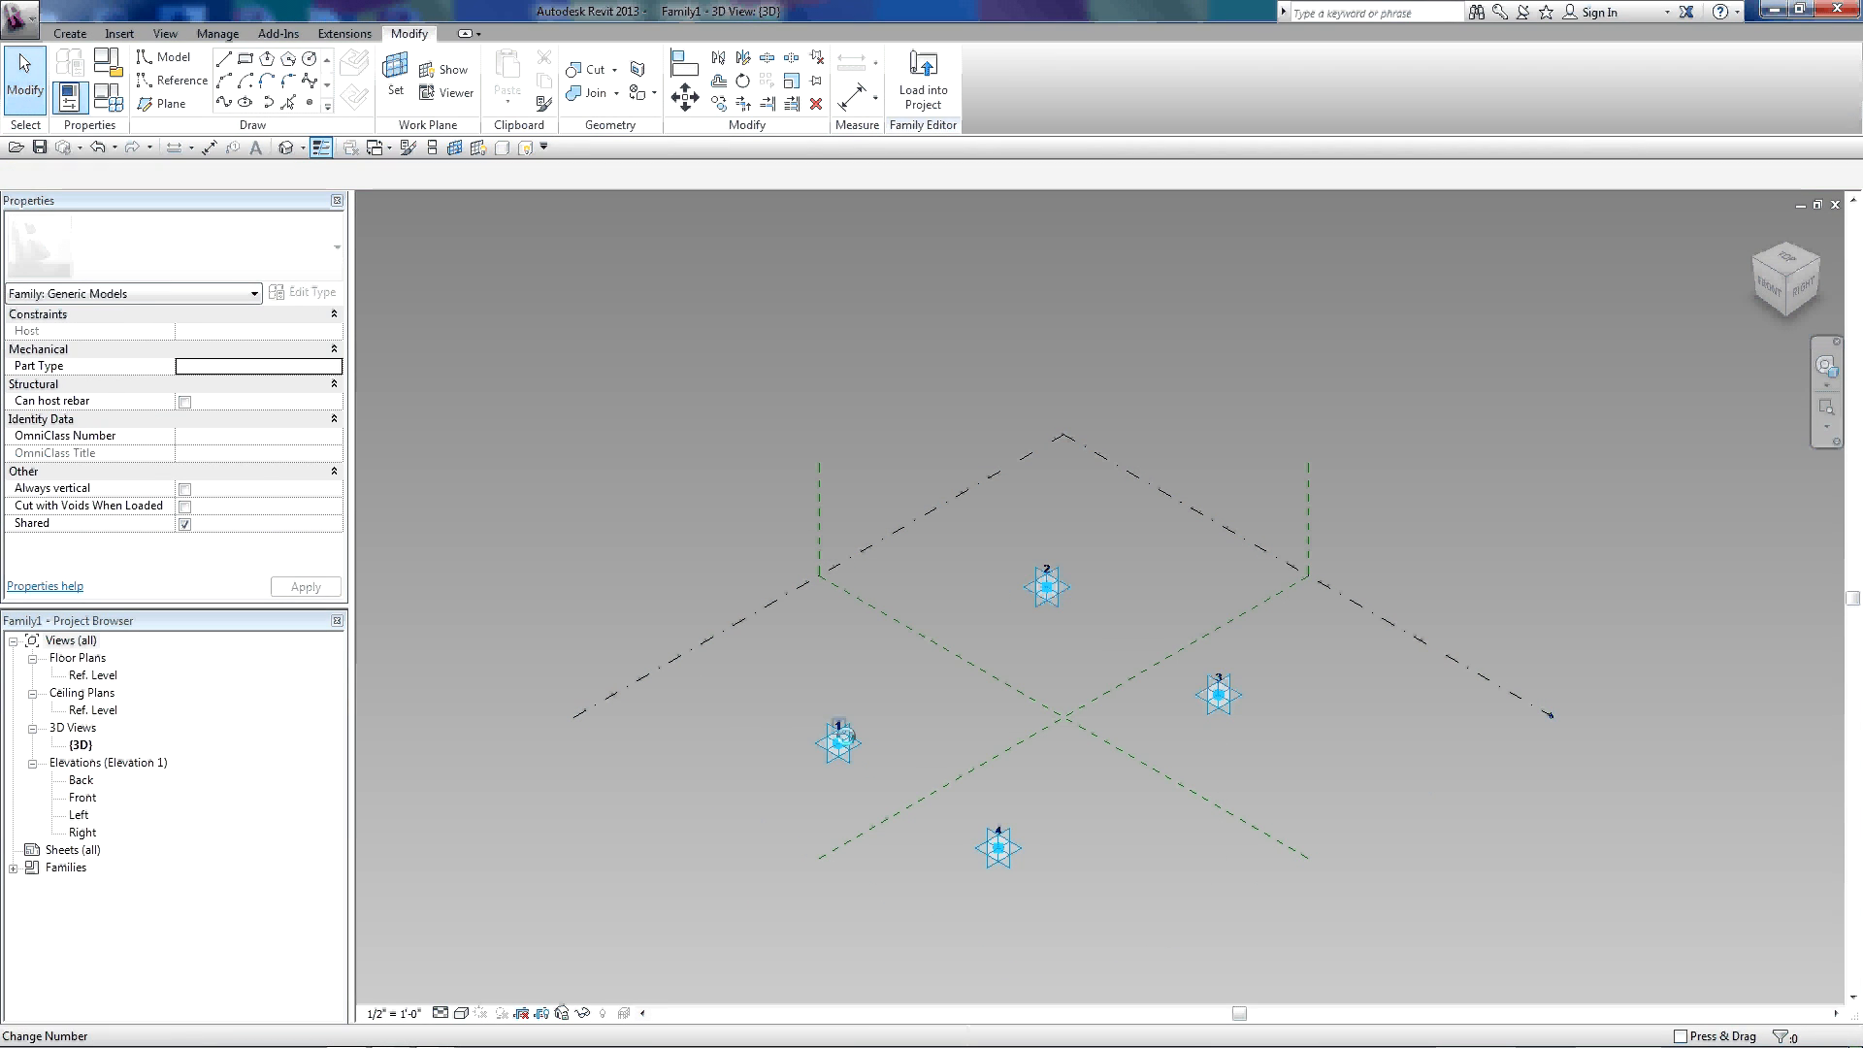
mouse_move(837, 742)
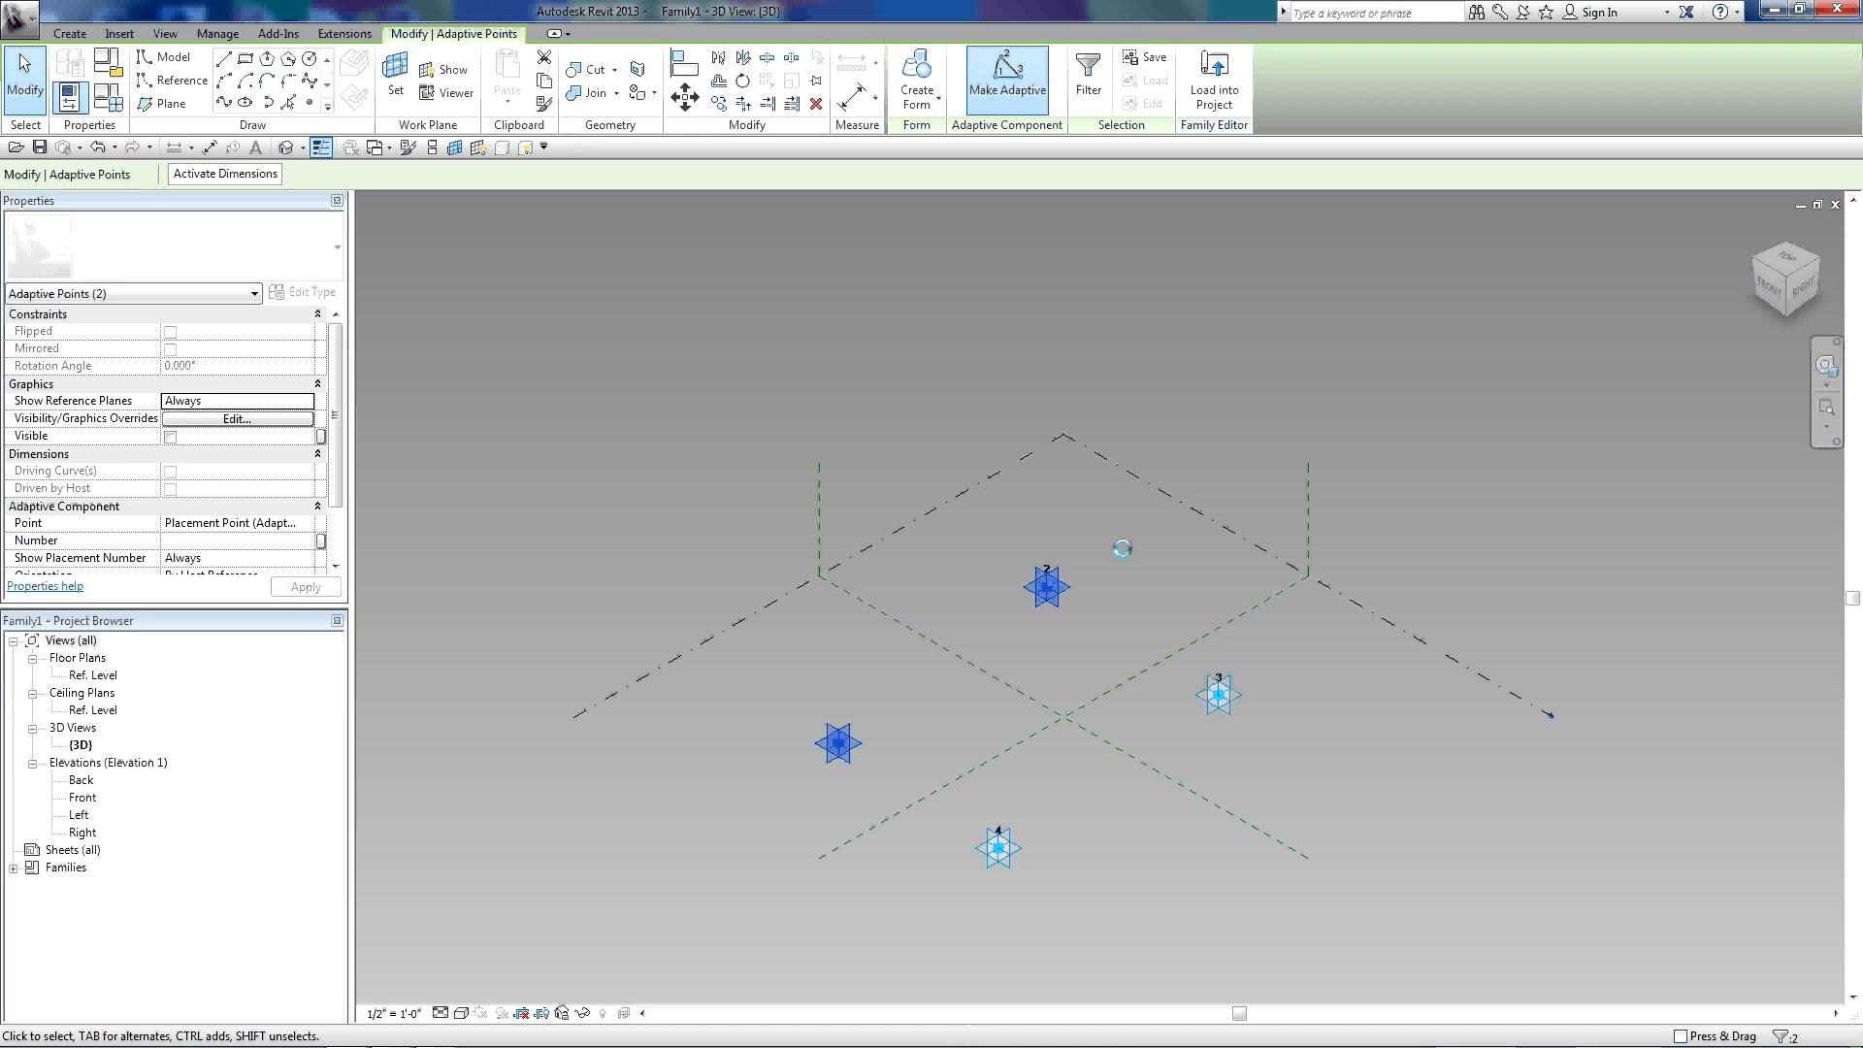
- Draw reference lines 1–2, 3–4, 1–4 and 2–3 between the adaptive points
left_click(1046, 586)
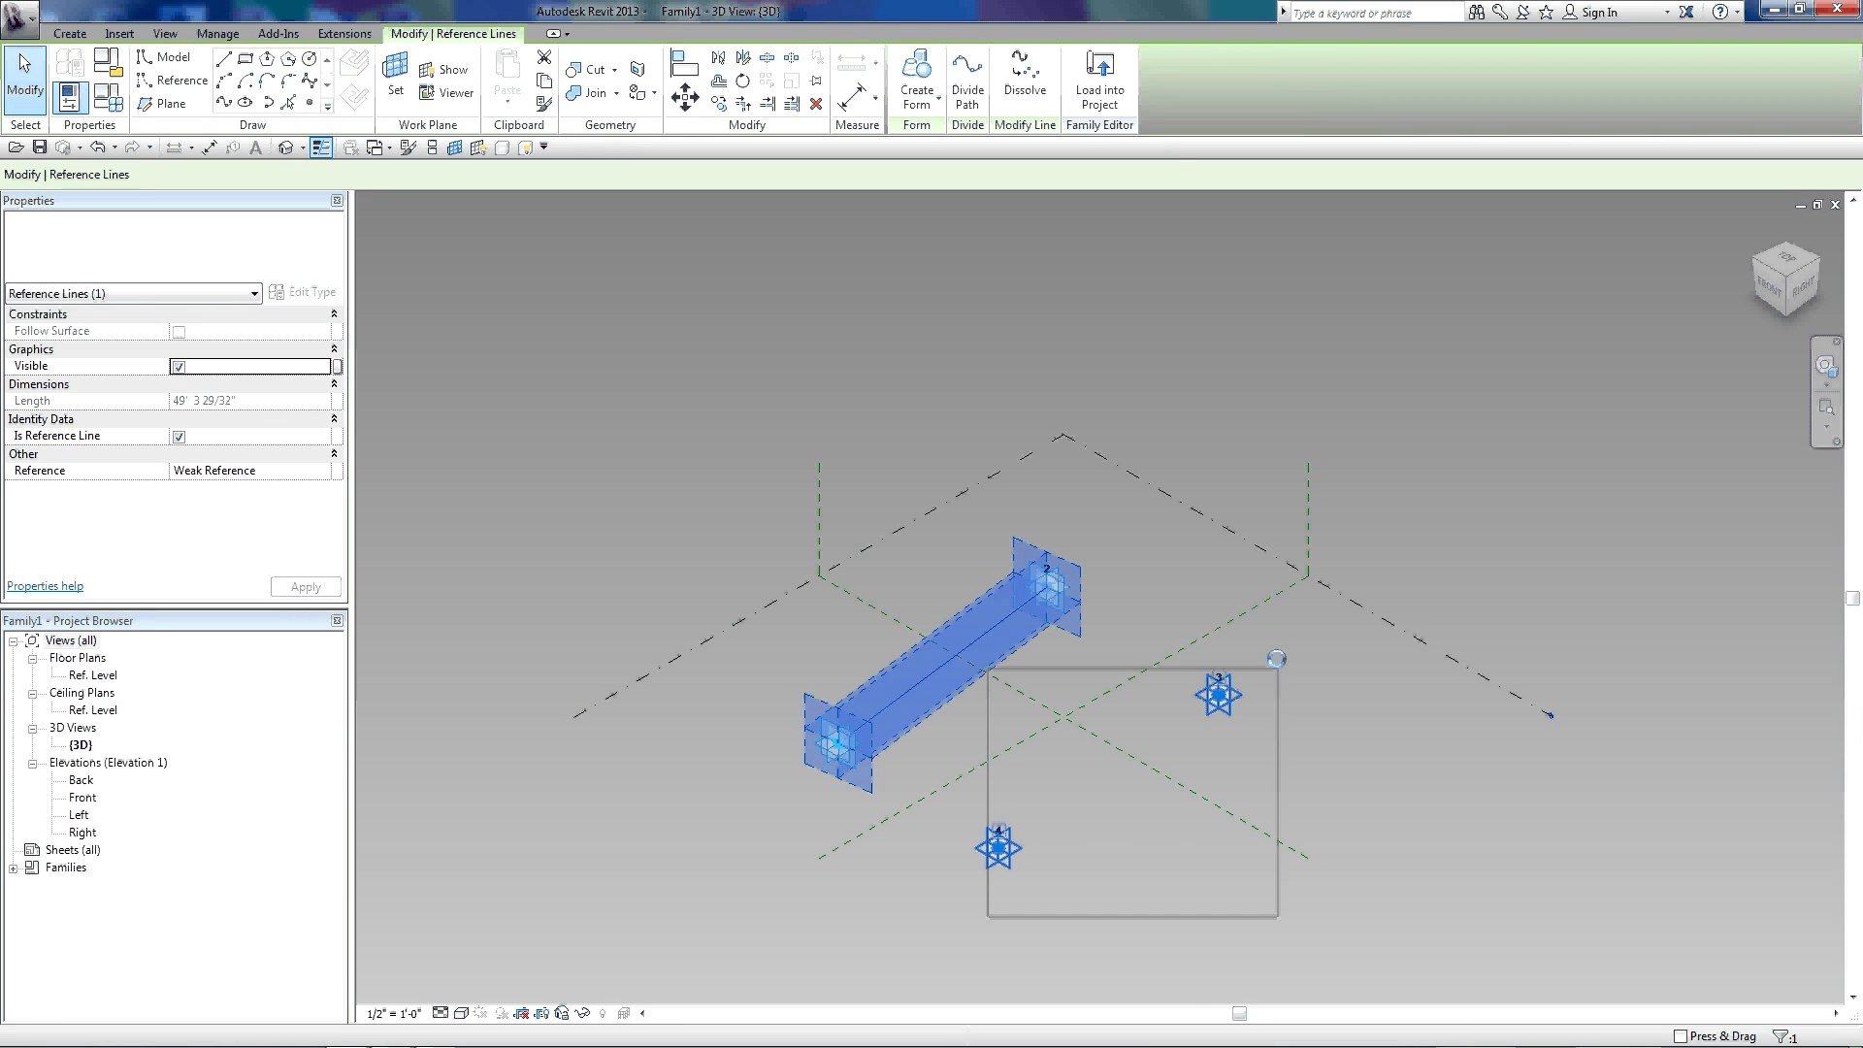
left_click(1006, 79)
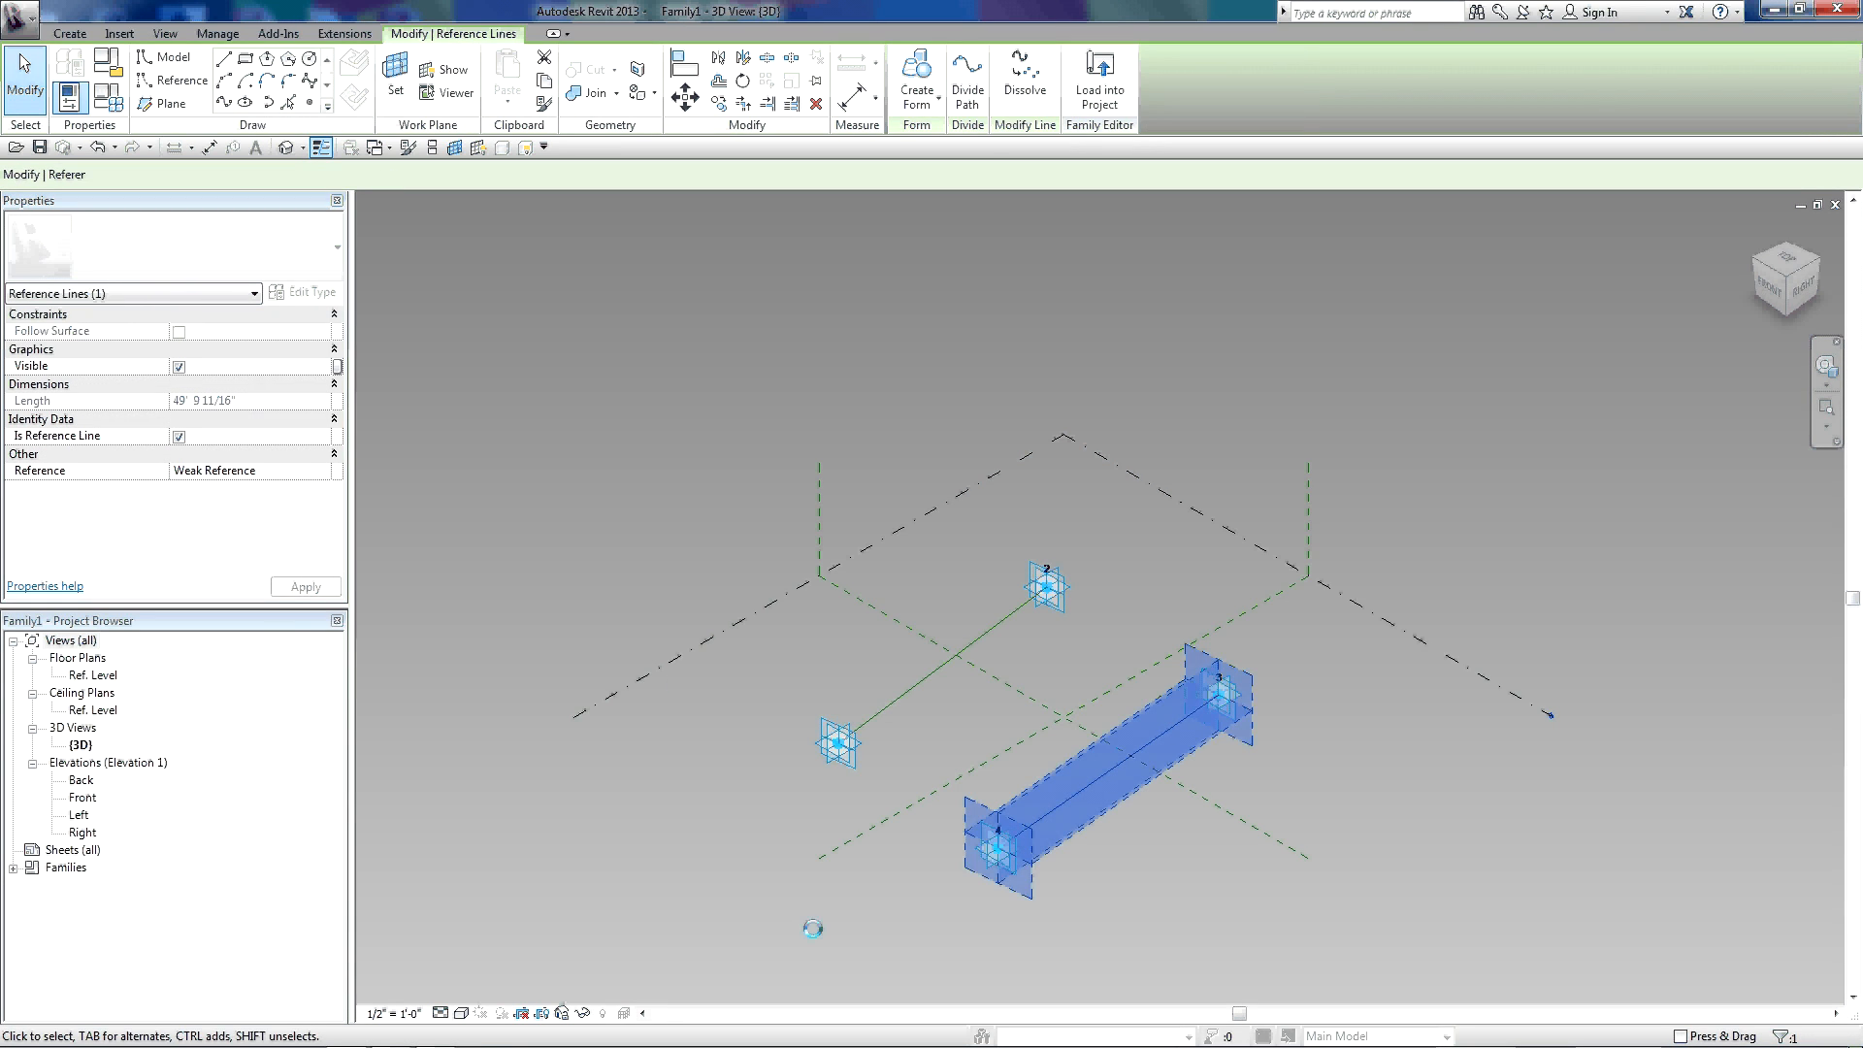
left_click(1006, 80)
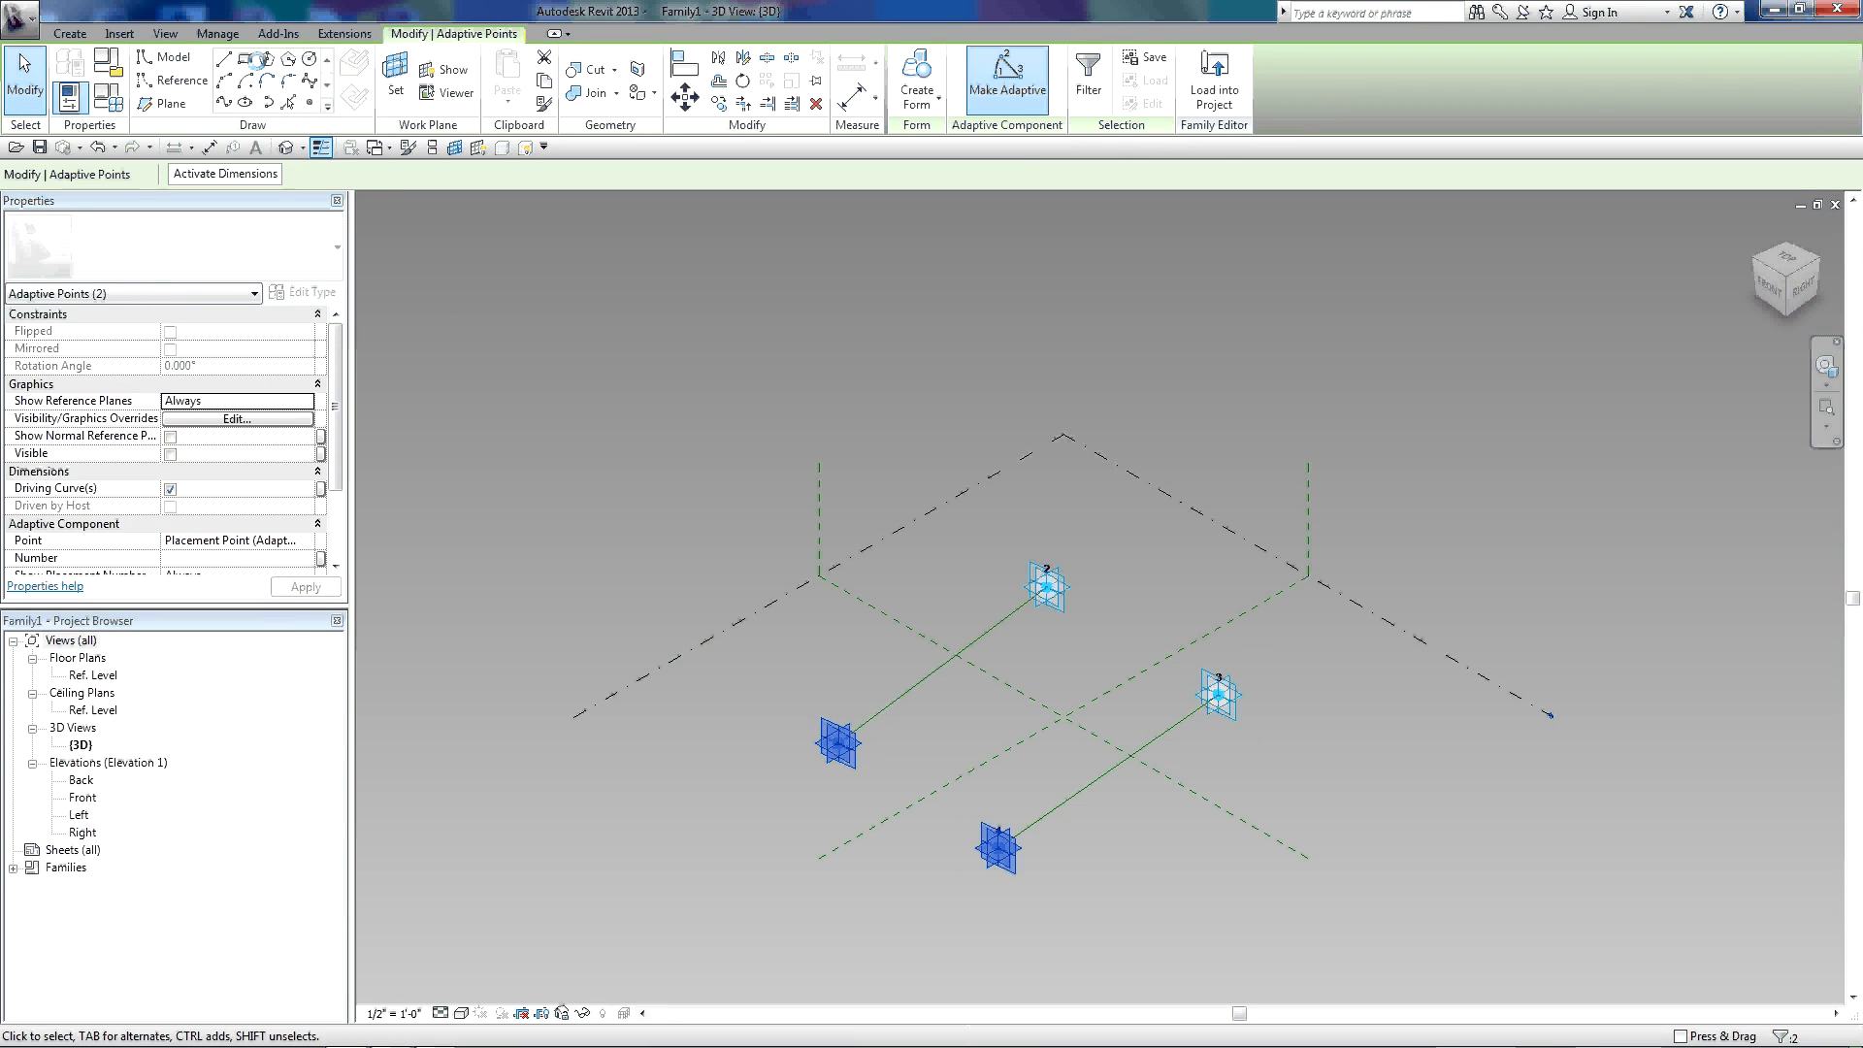
left_click(921, 796)
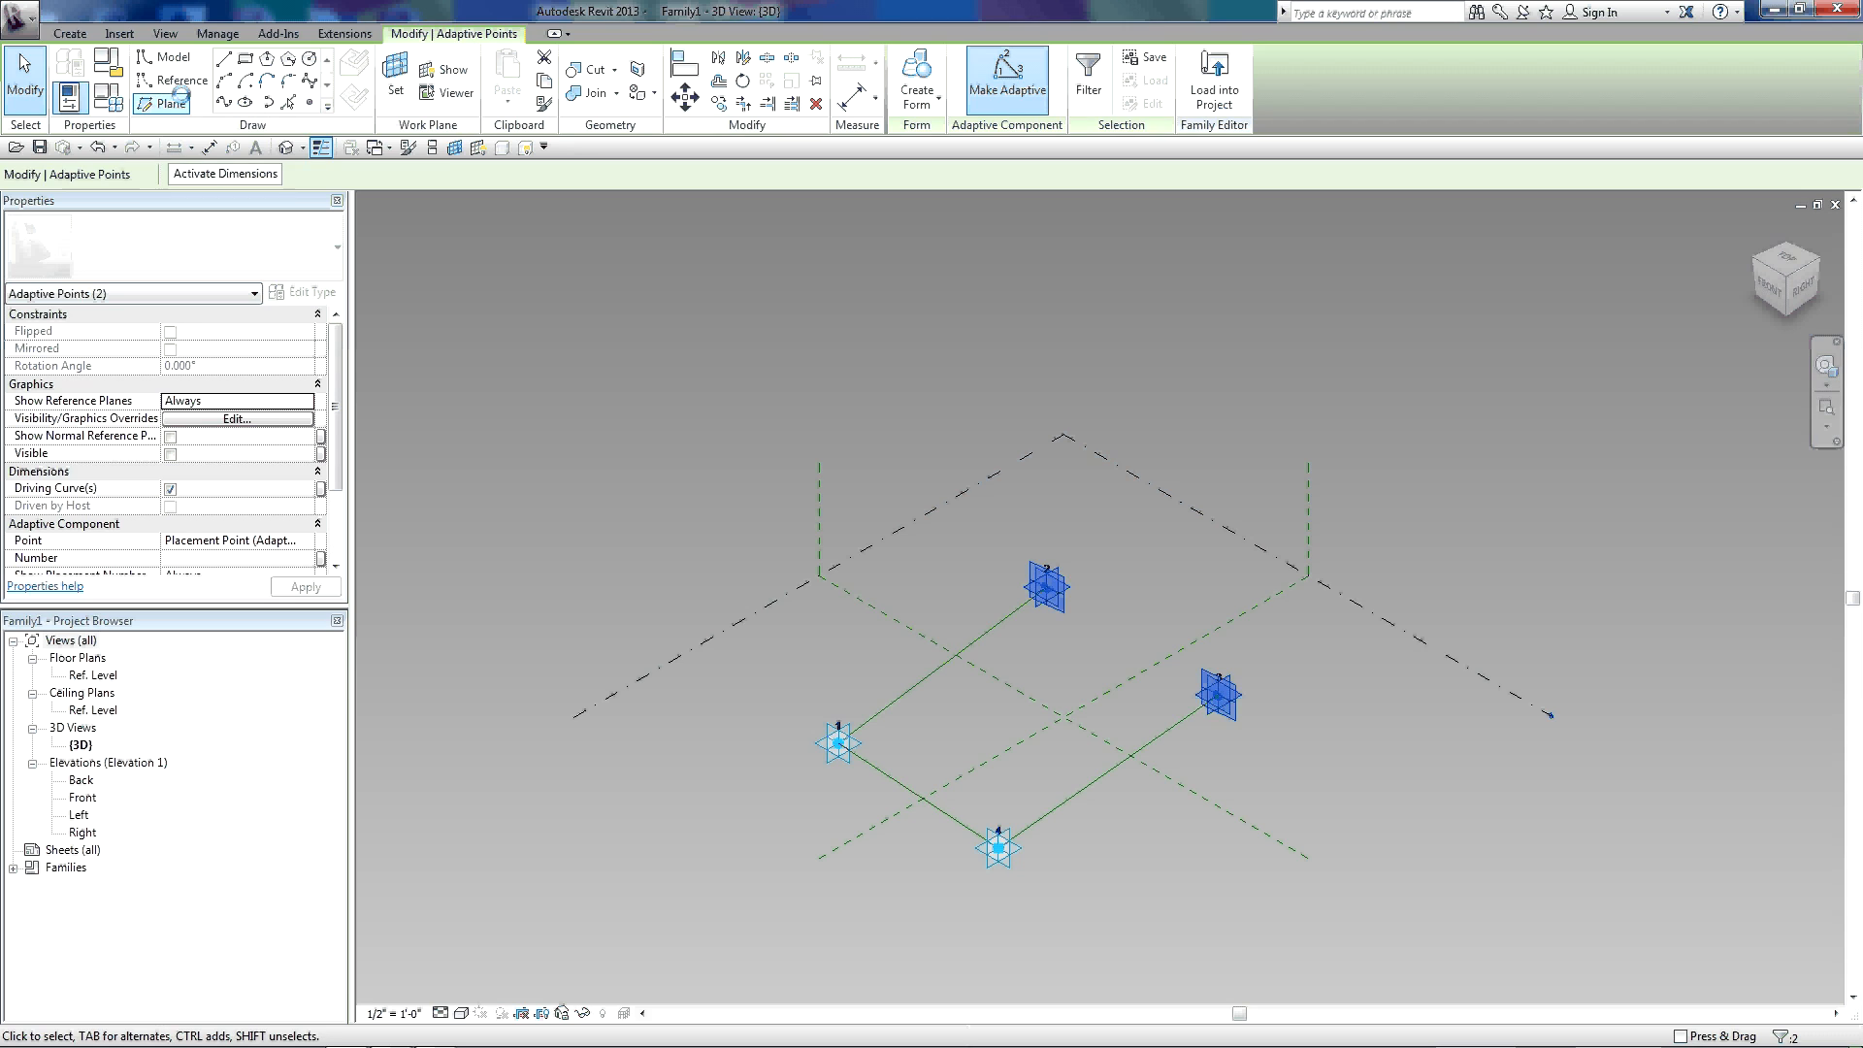
left_click(1128, 641)
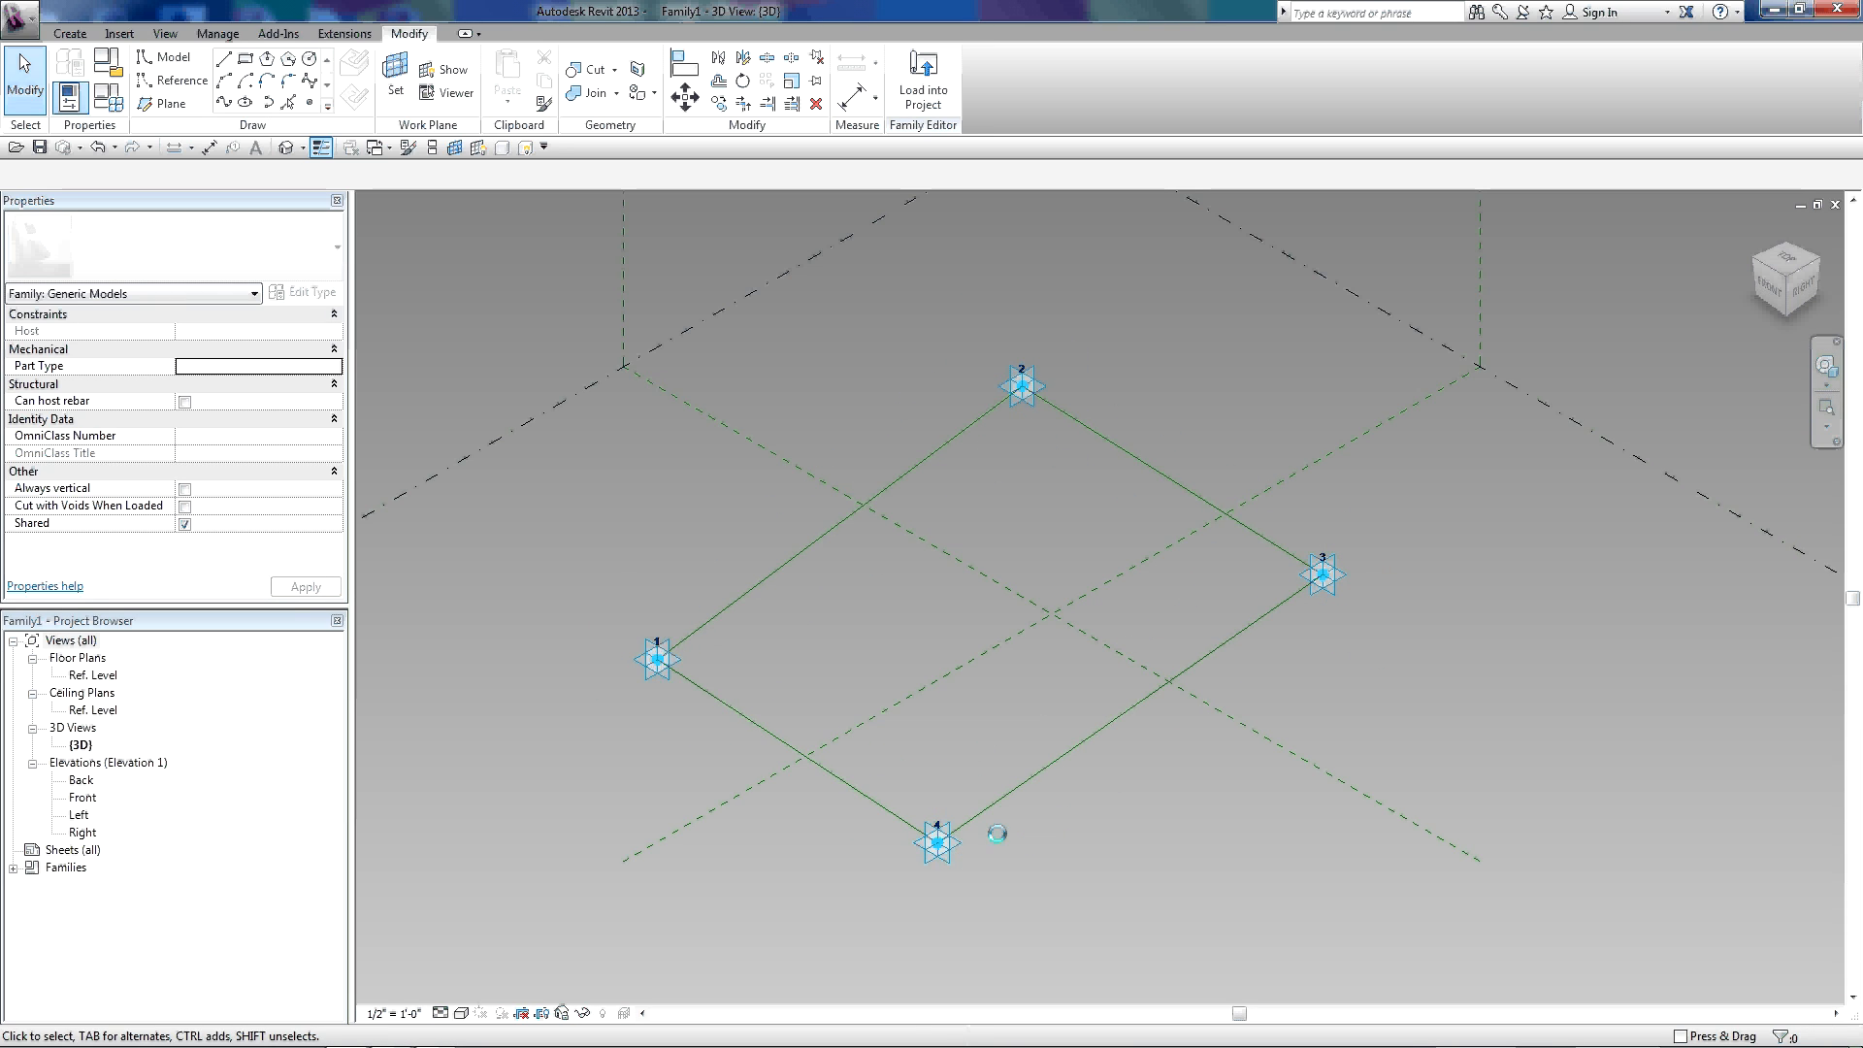
mouse_move(928, 889)
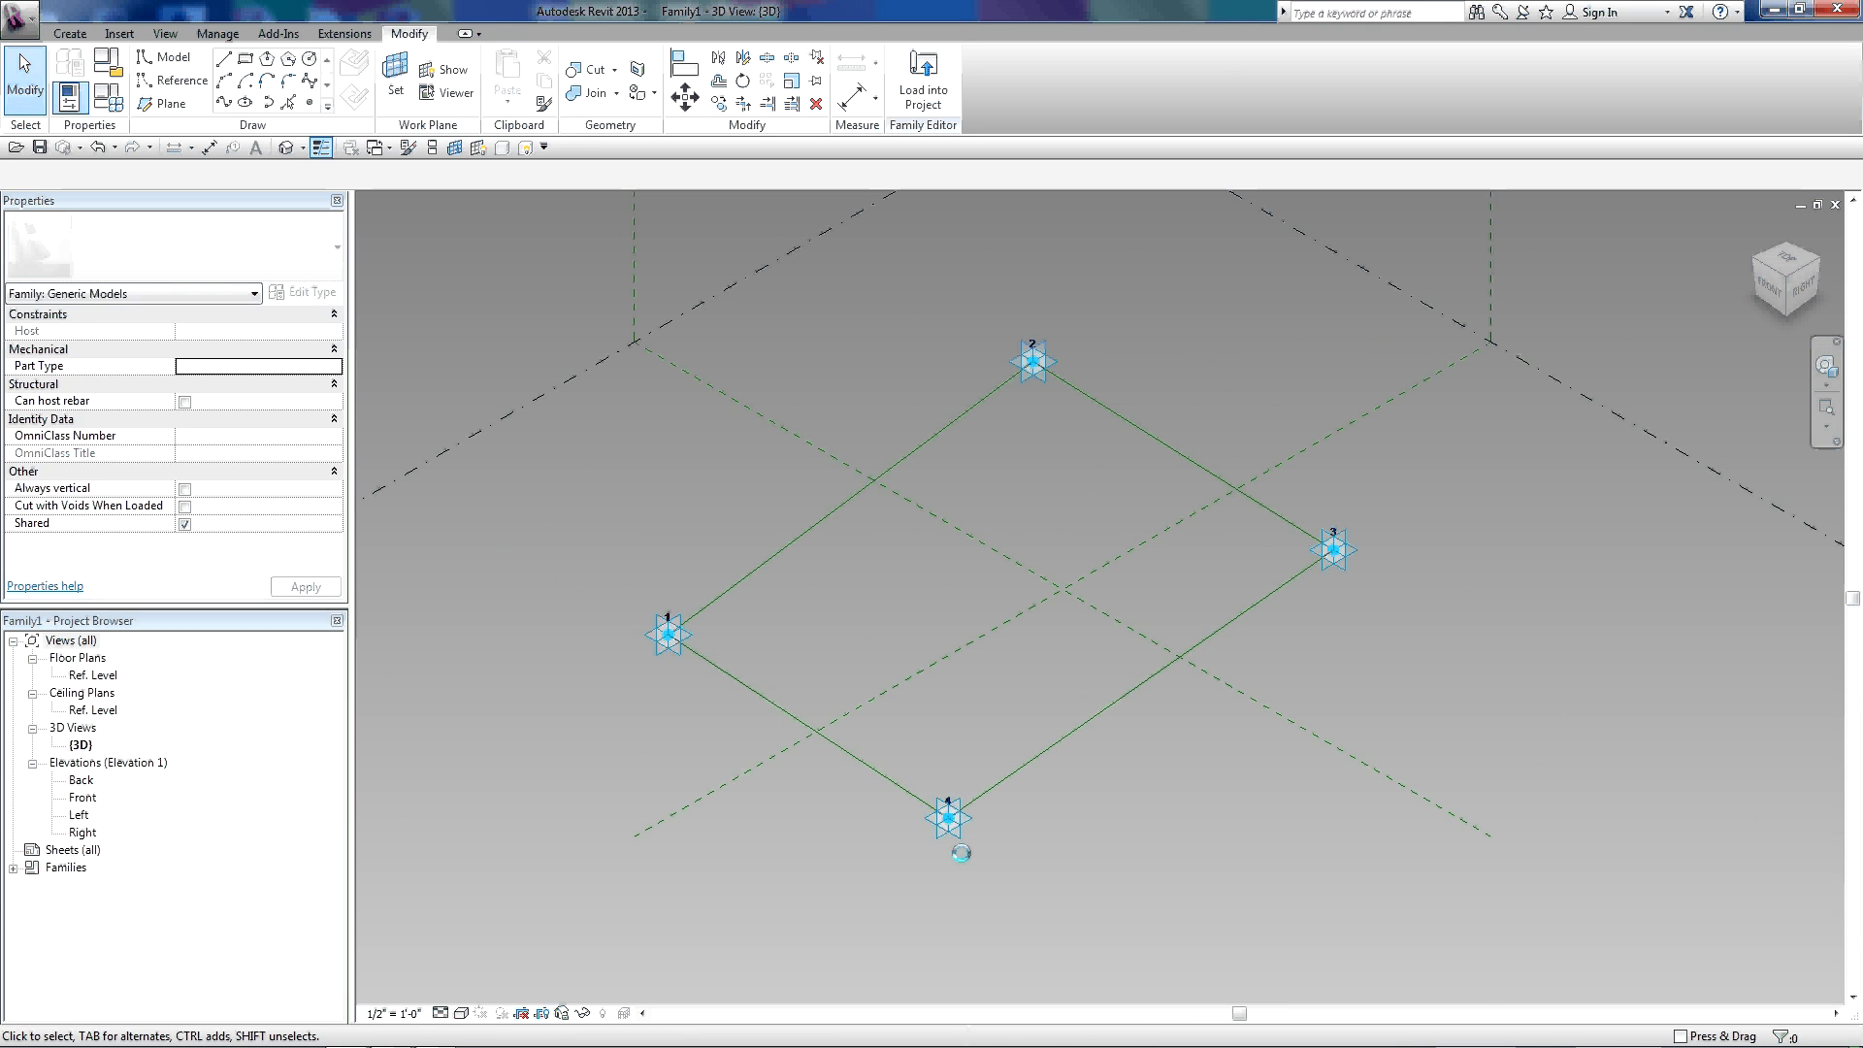
mouse_move(952, 858)
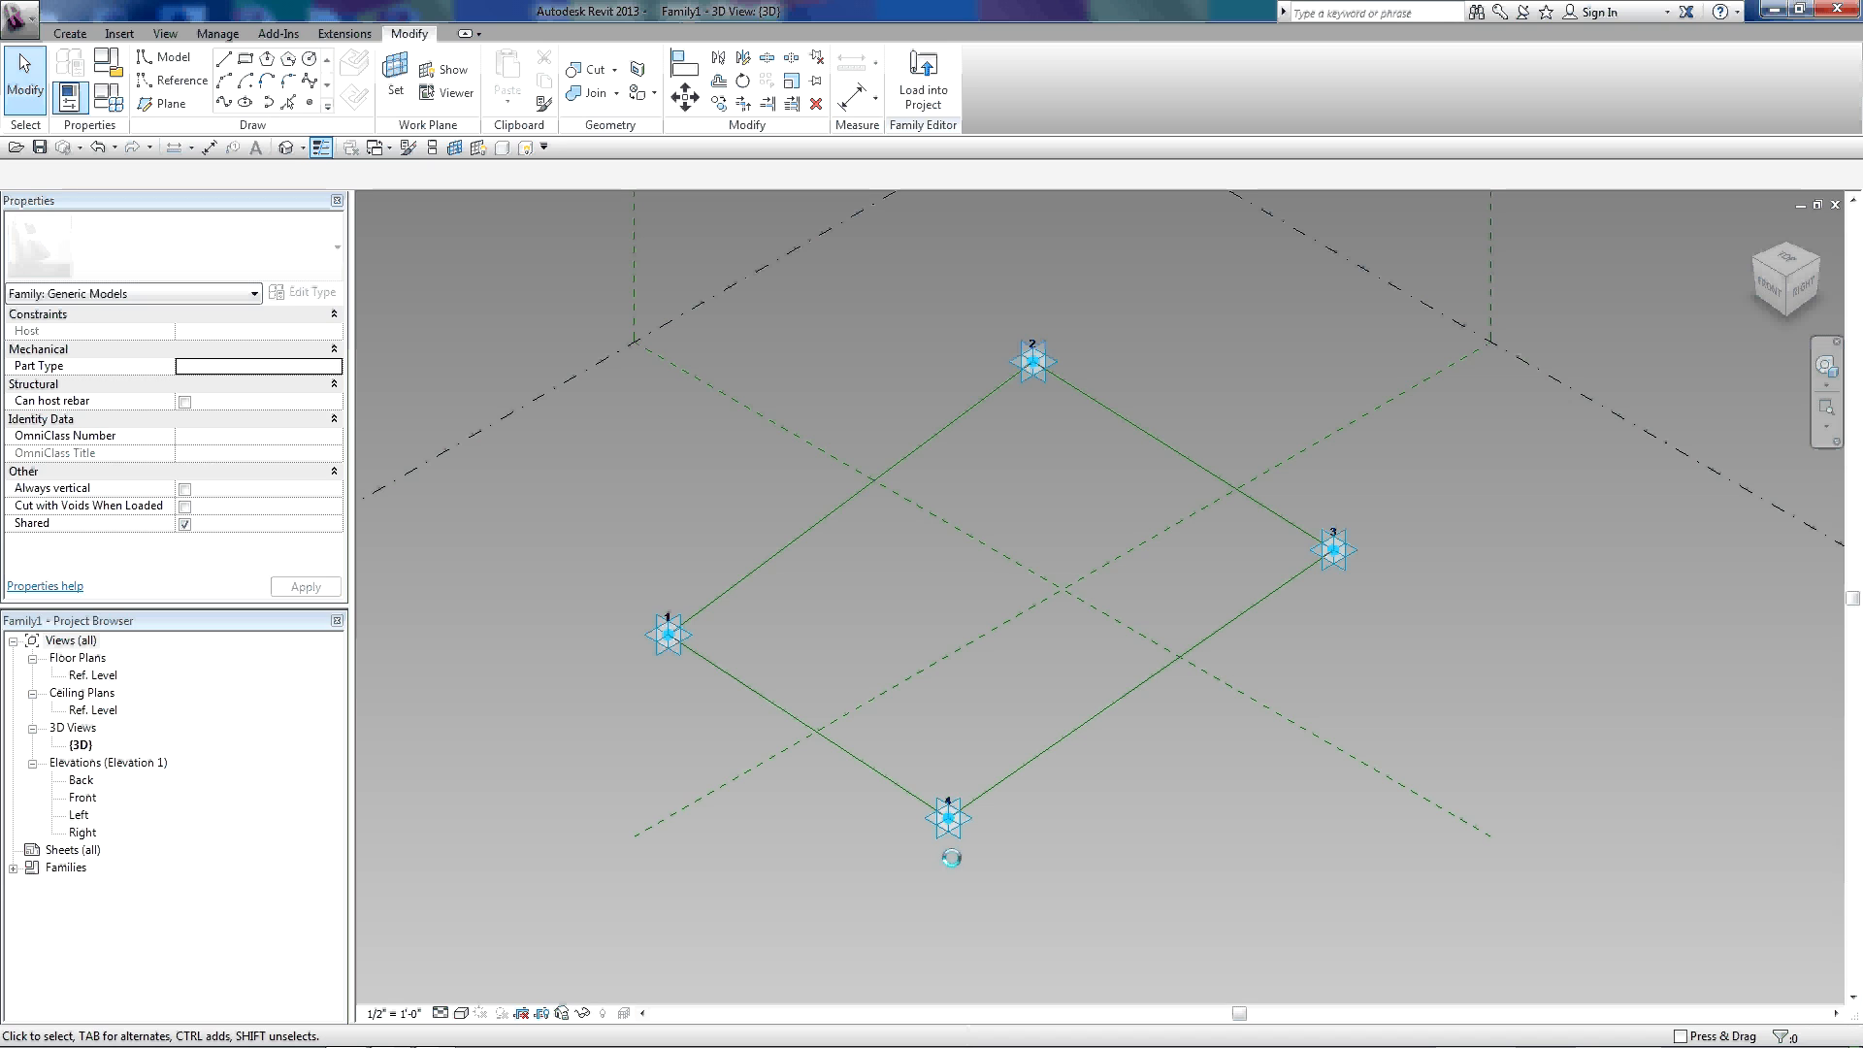
mouse_move(1064, 804)
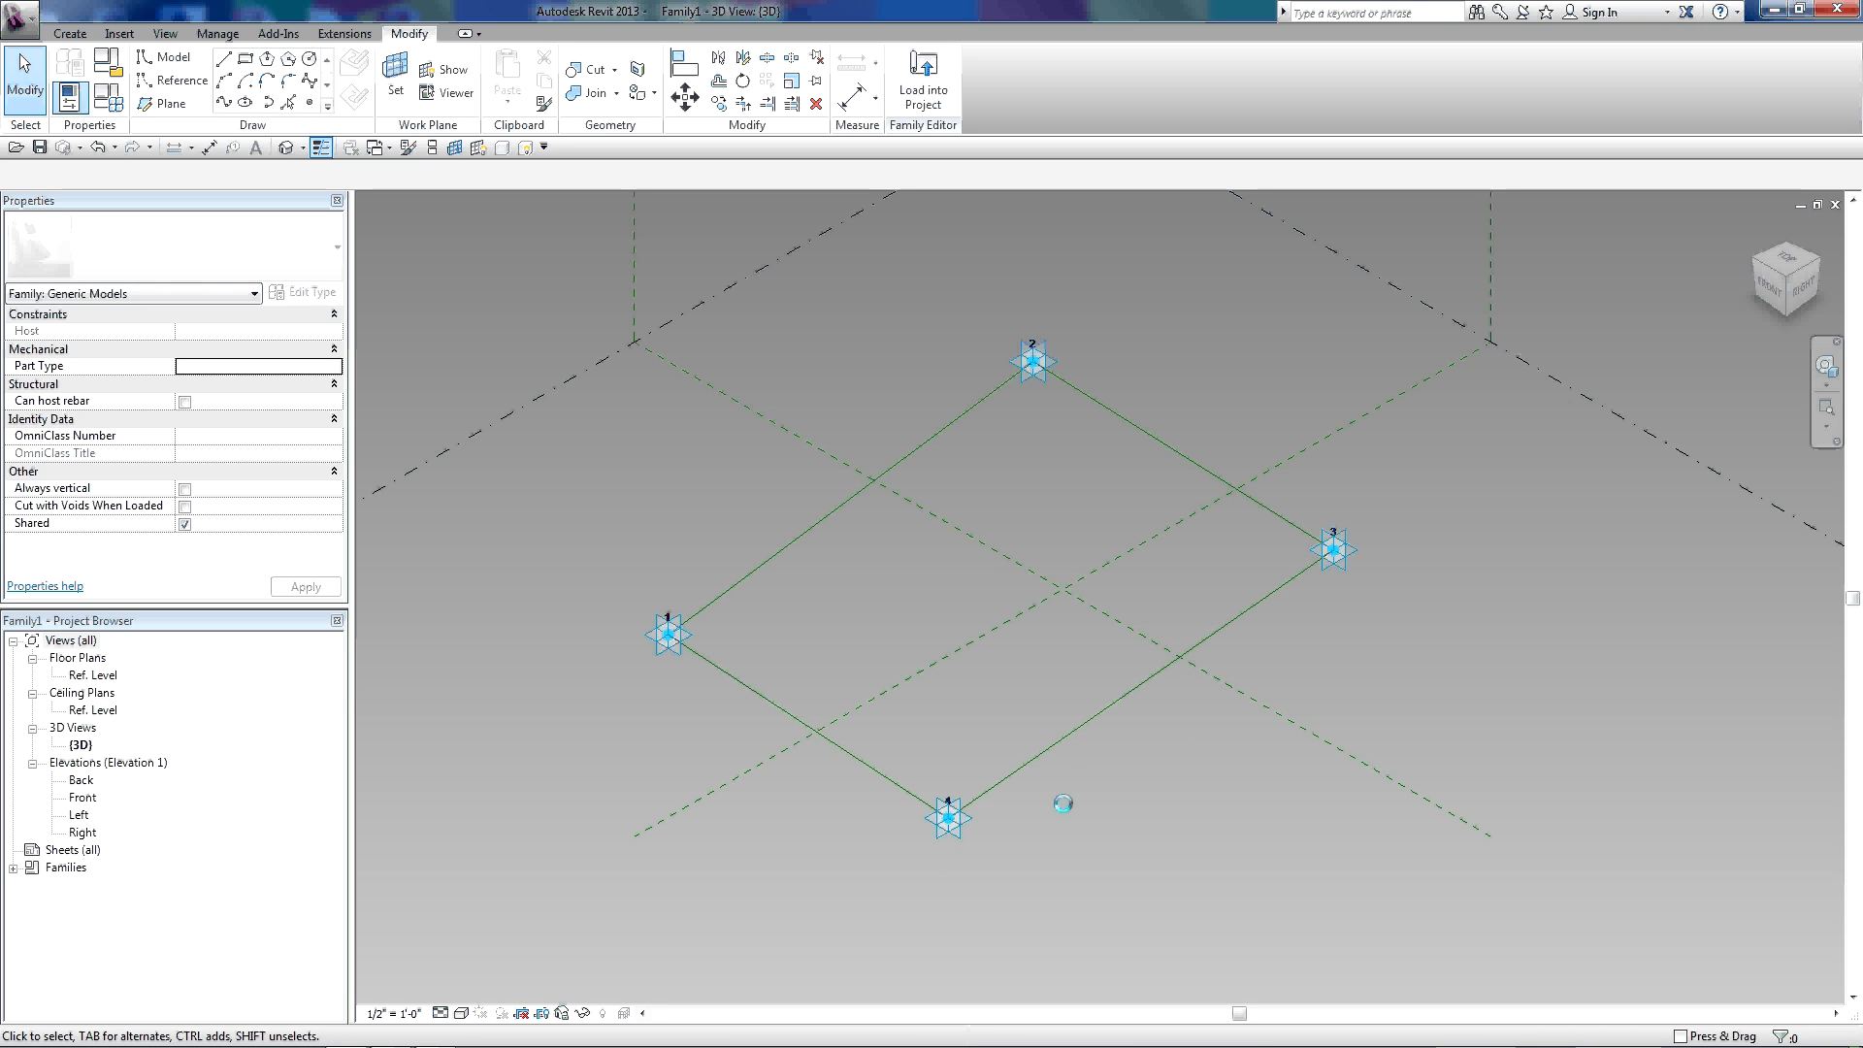
mouse_move(662, 425)
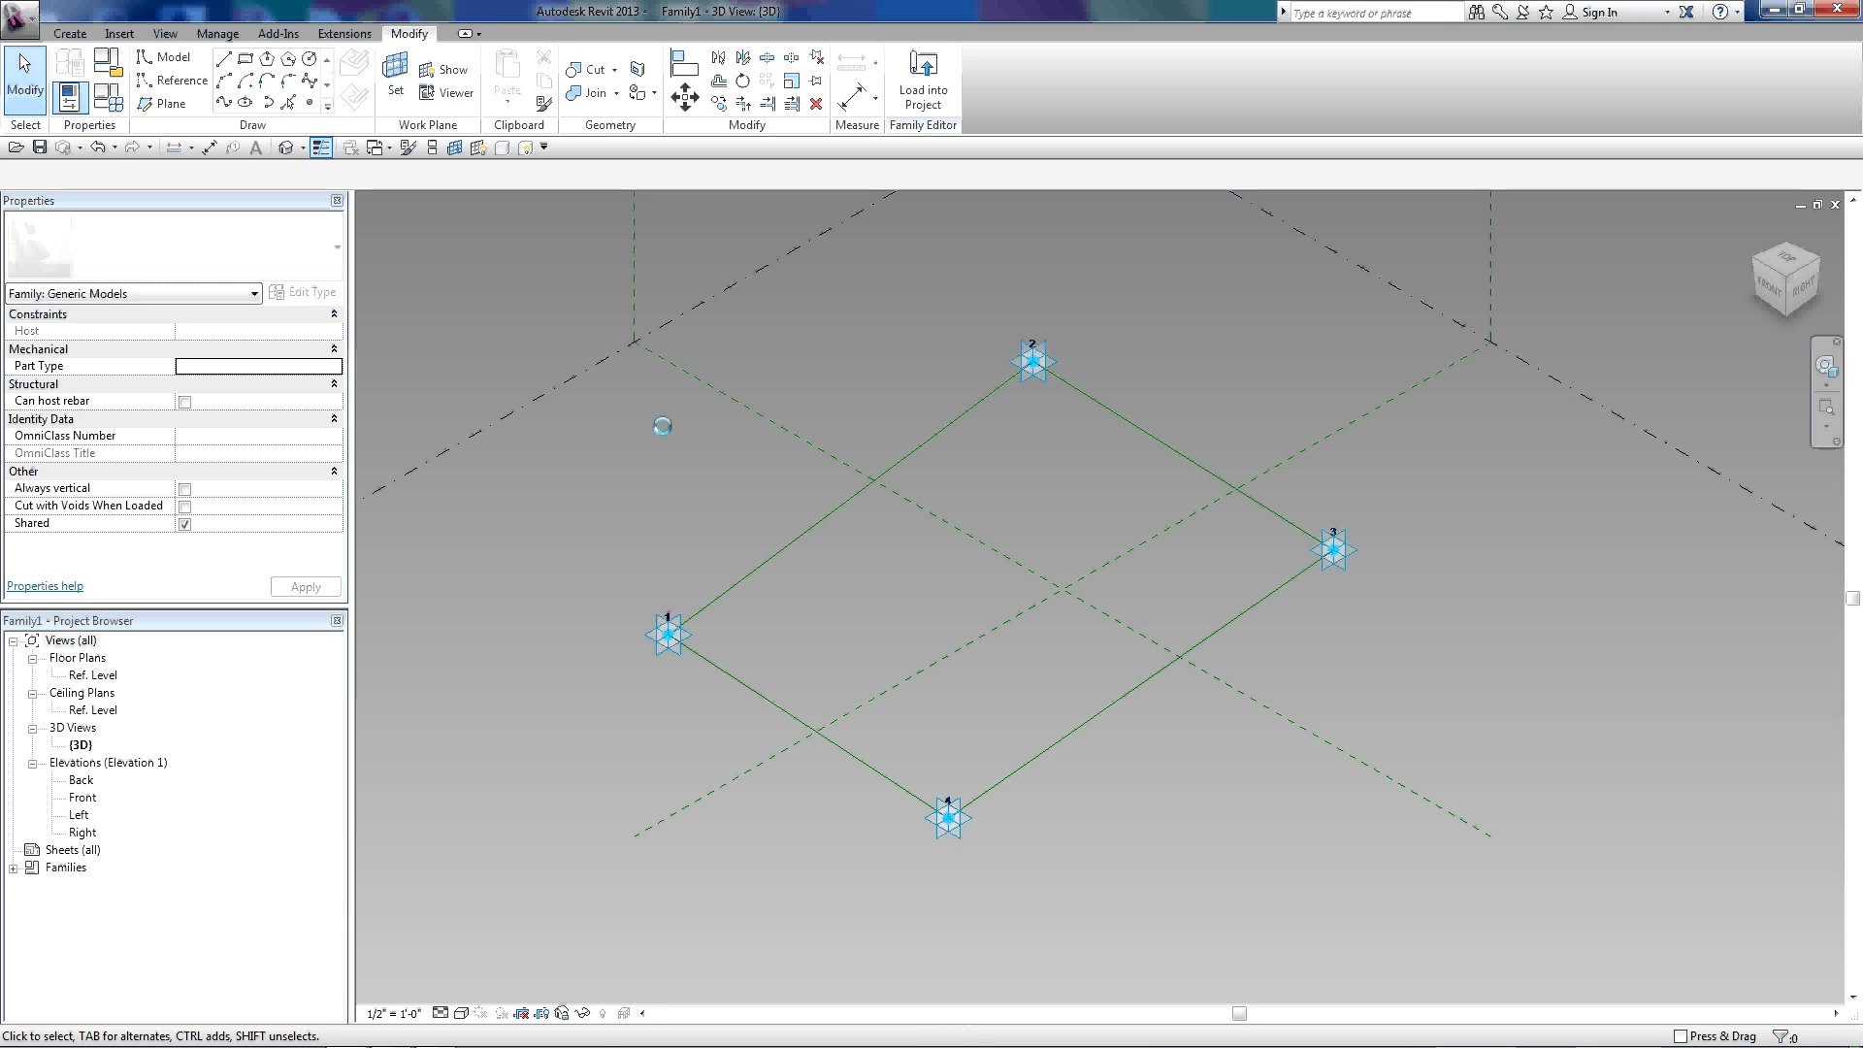
- Switch to robs extrusion.rfa and create a new Generic Model face based family
left_click(374, 147)
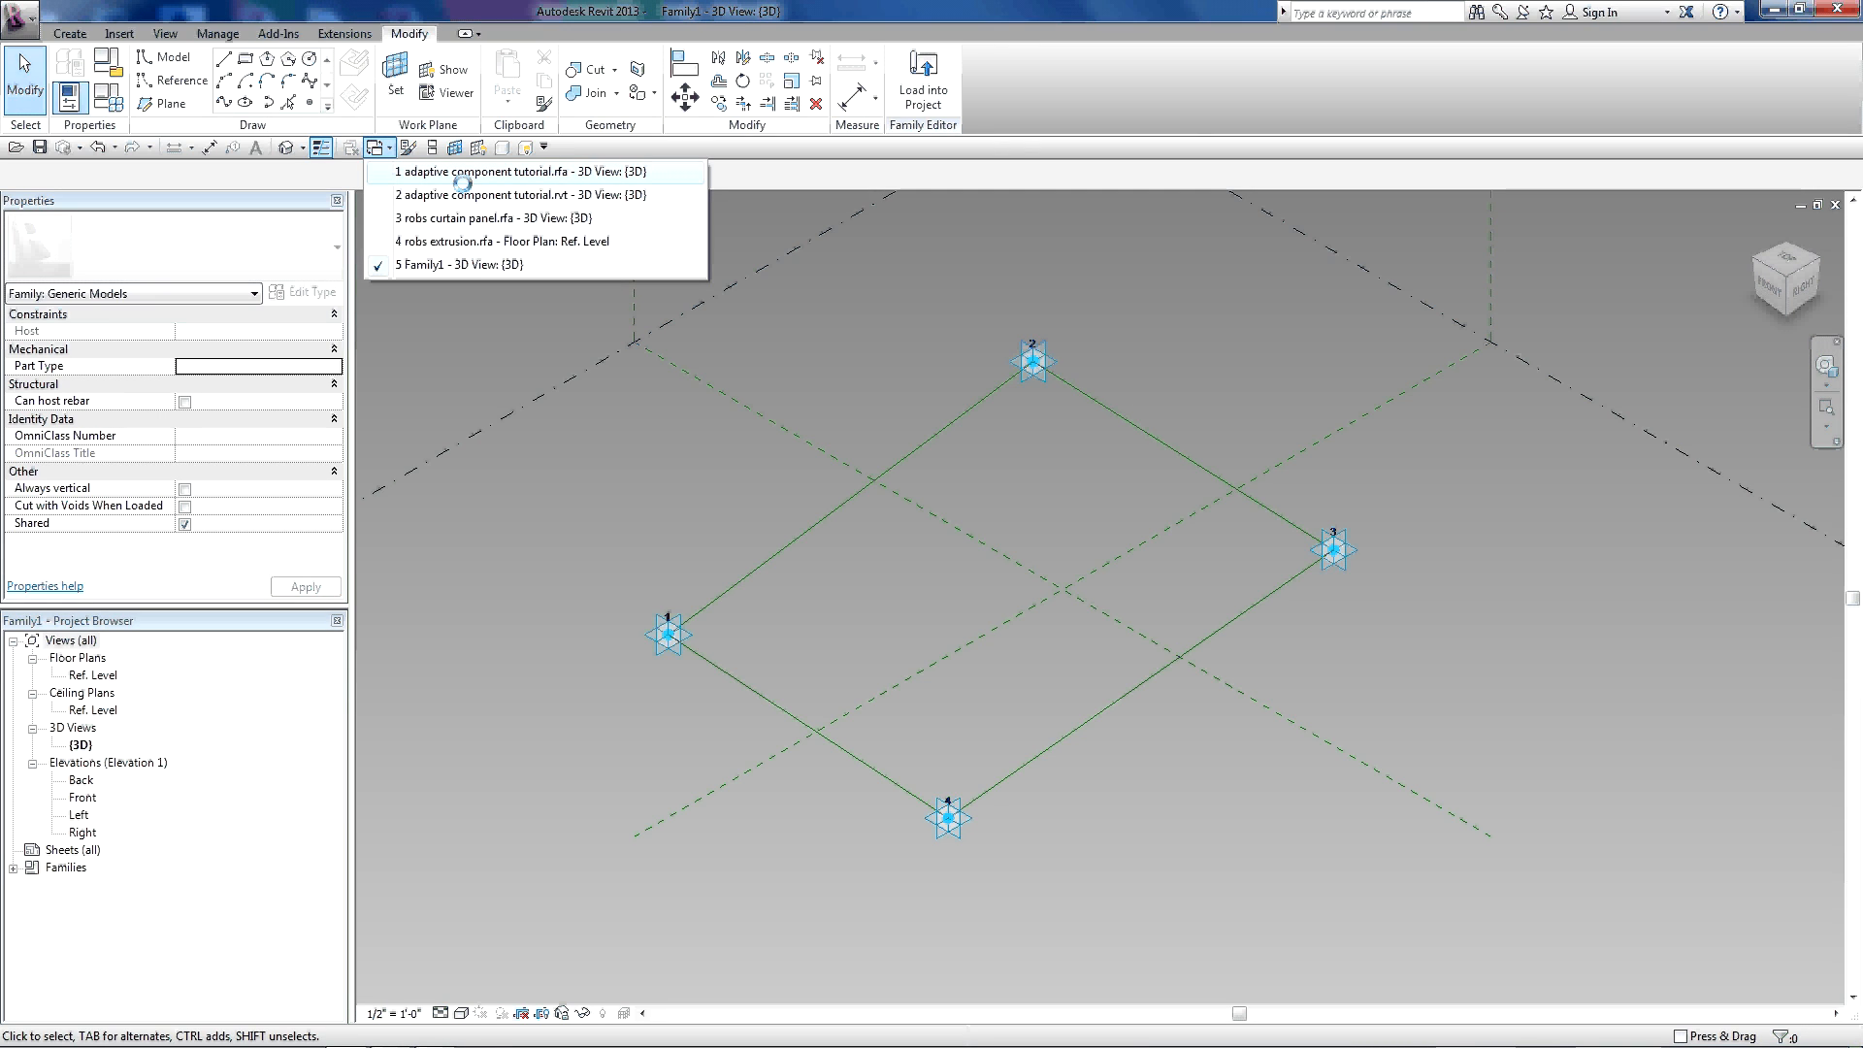
mouse_move(504, 241)
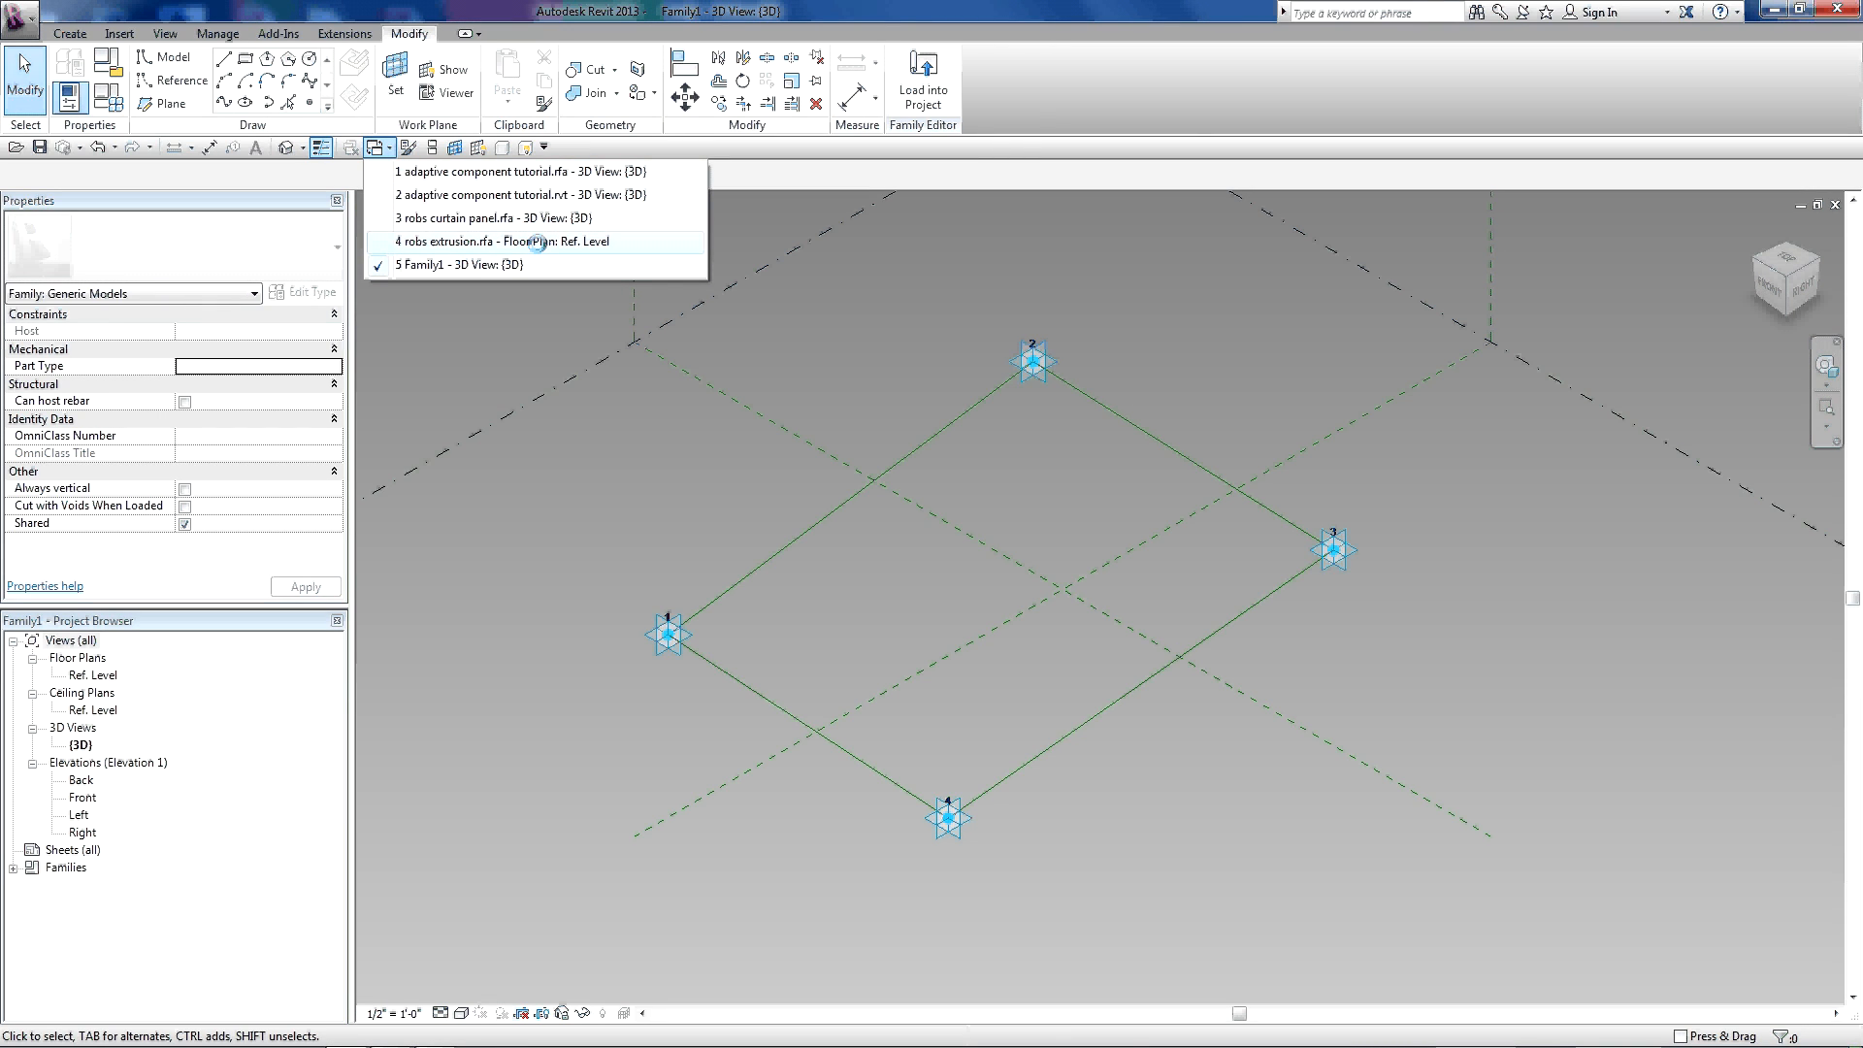
left_click(498, 242)
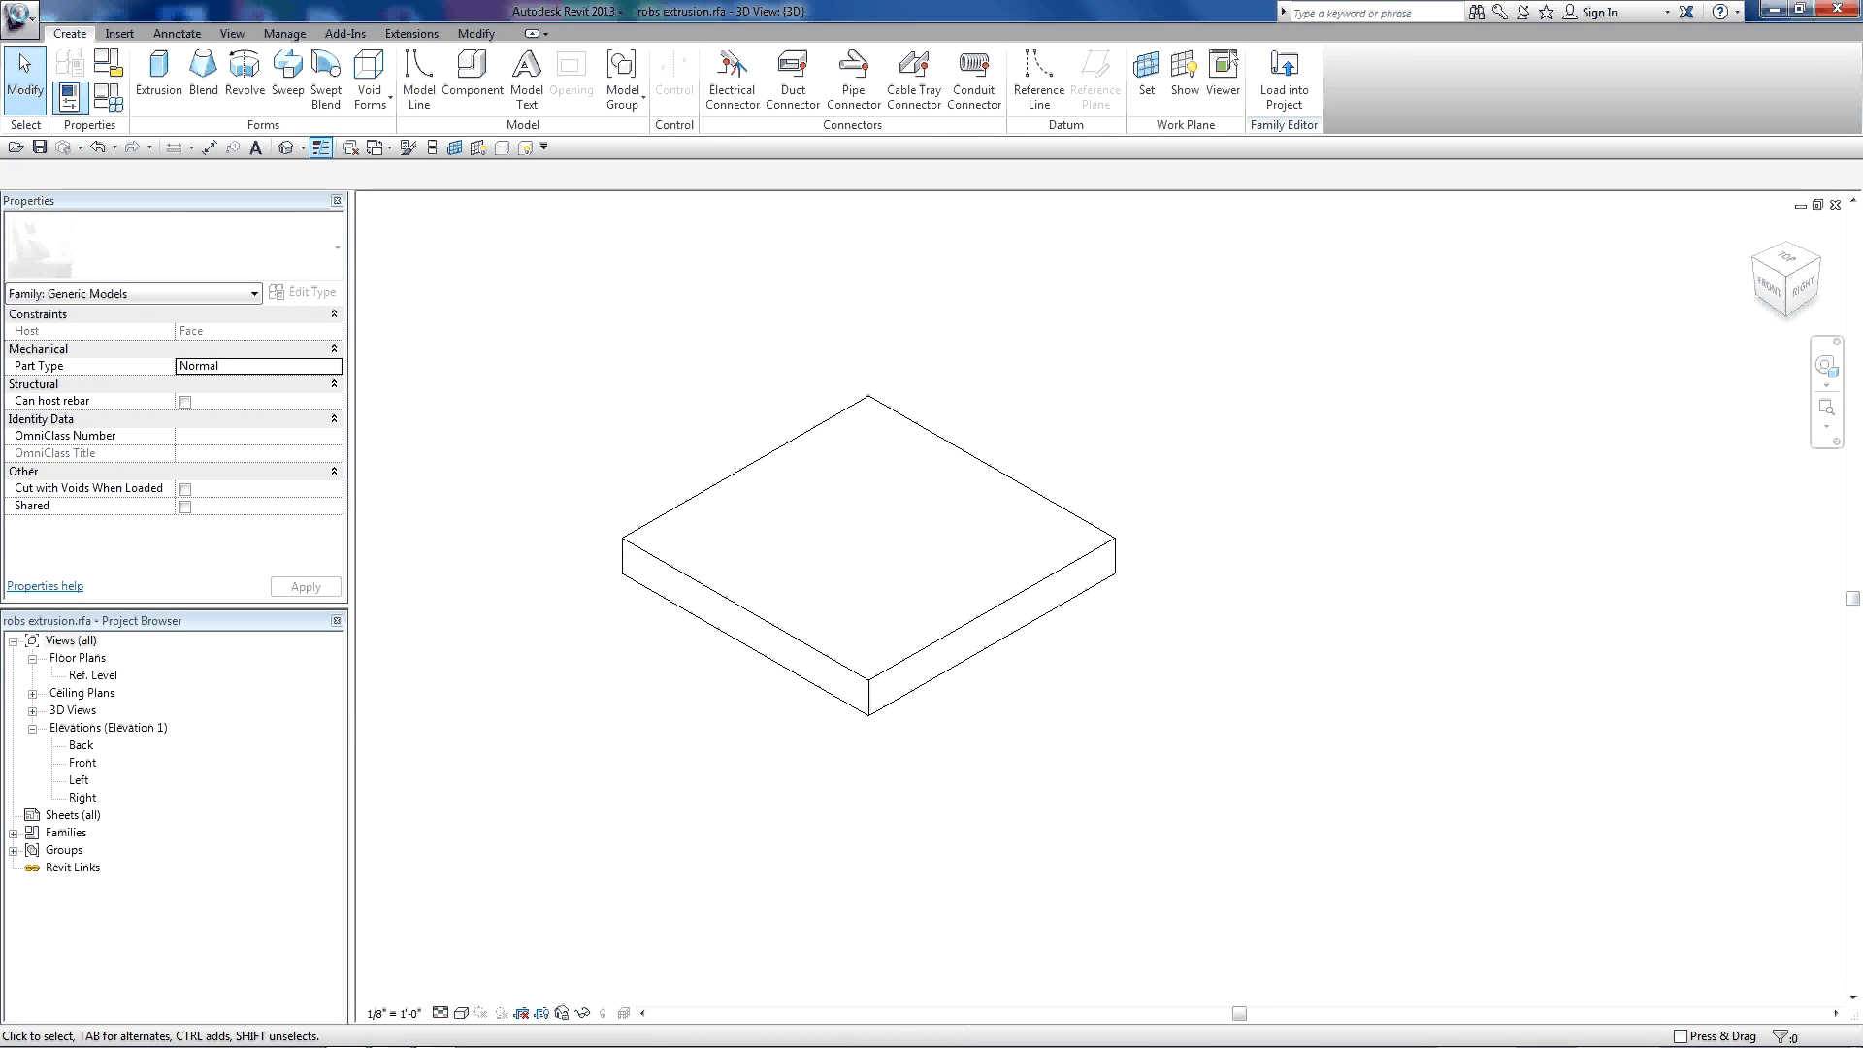
left_click(21, 22)
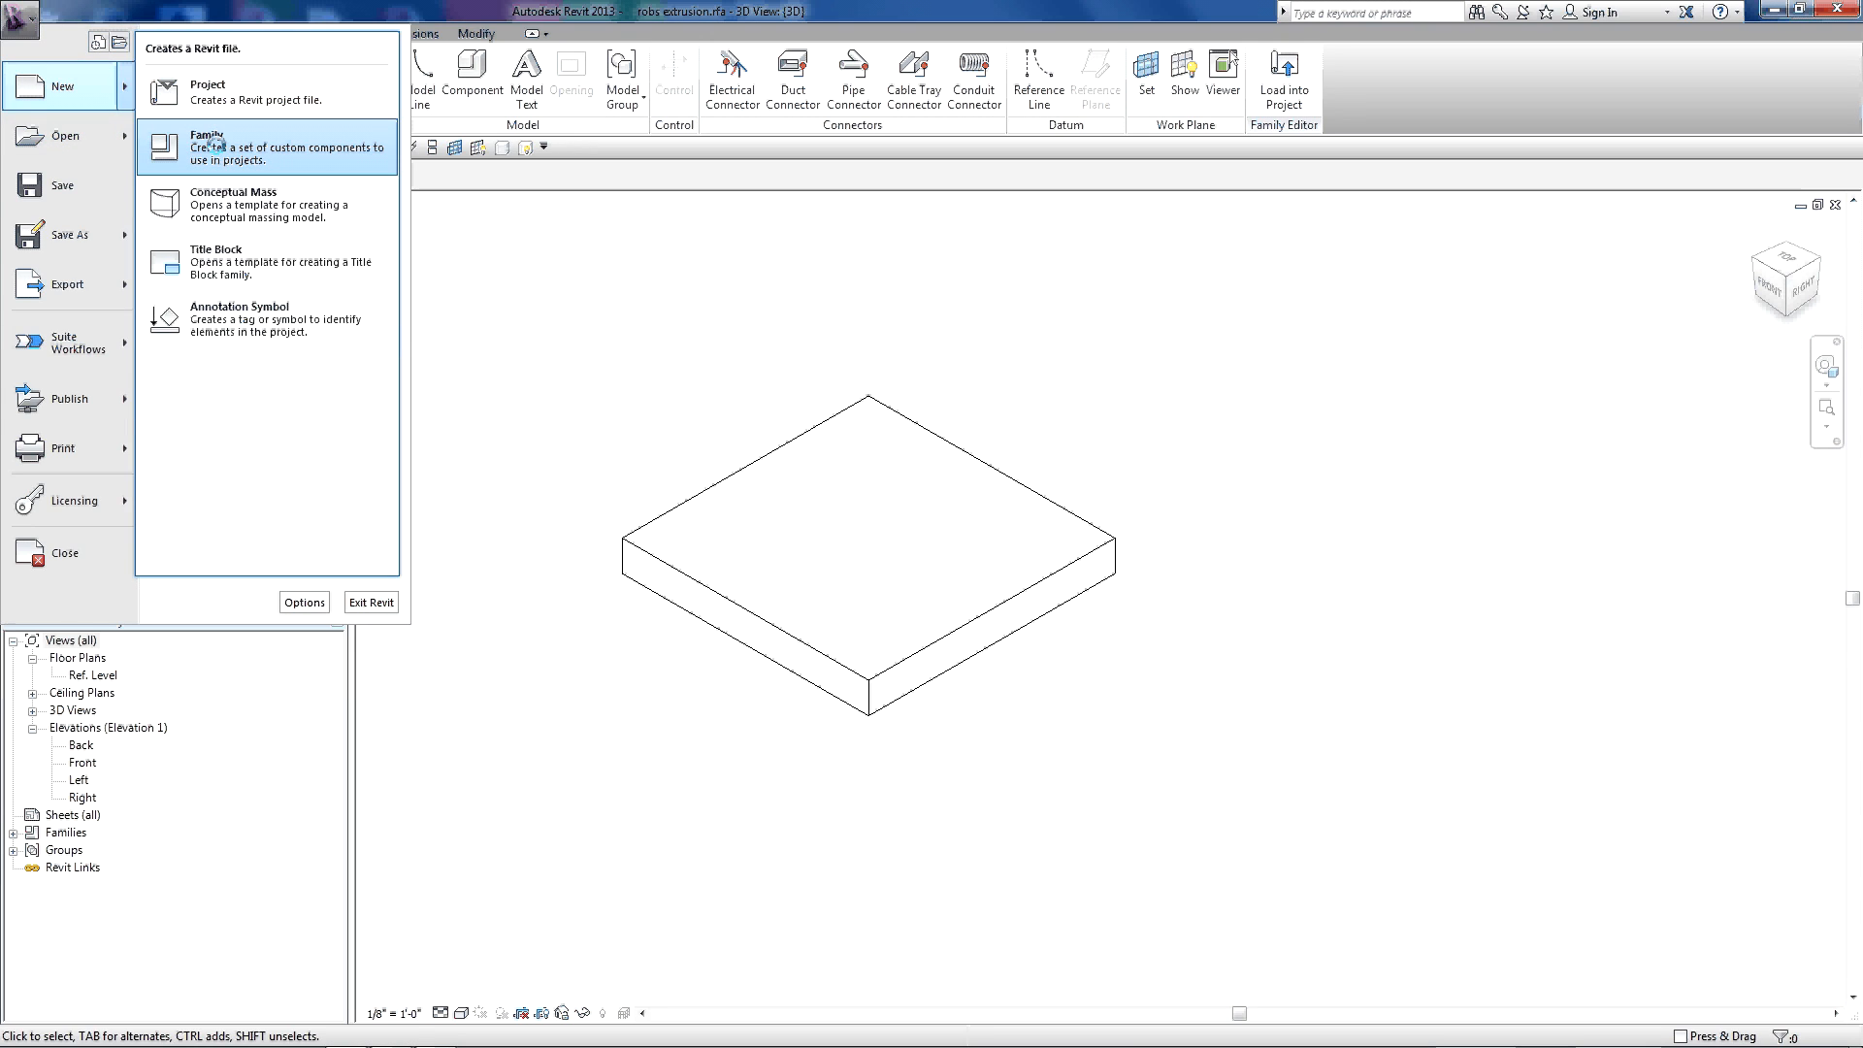
left_click(206, 143)
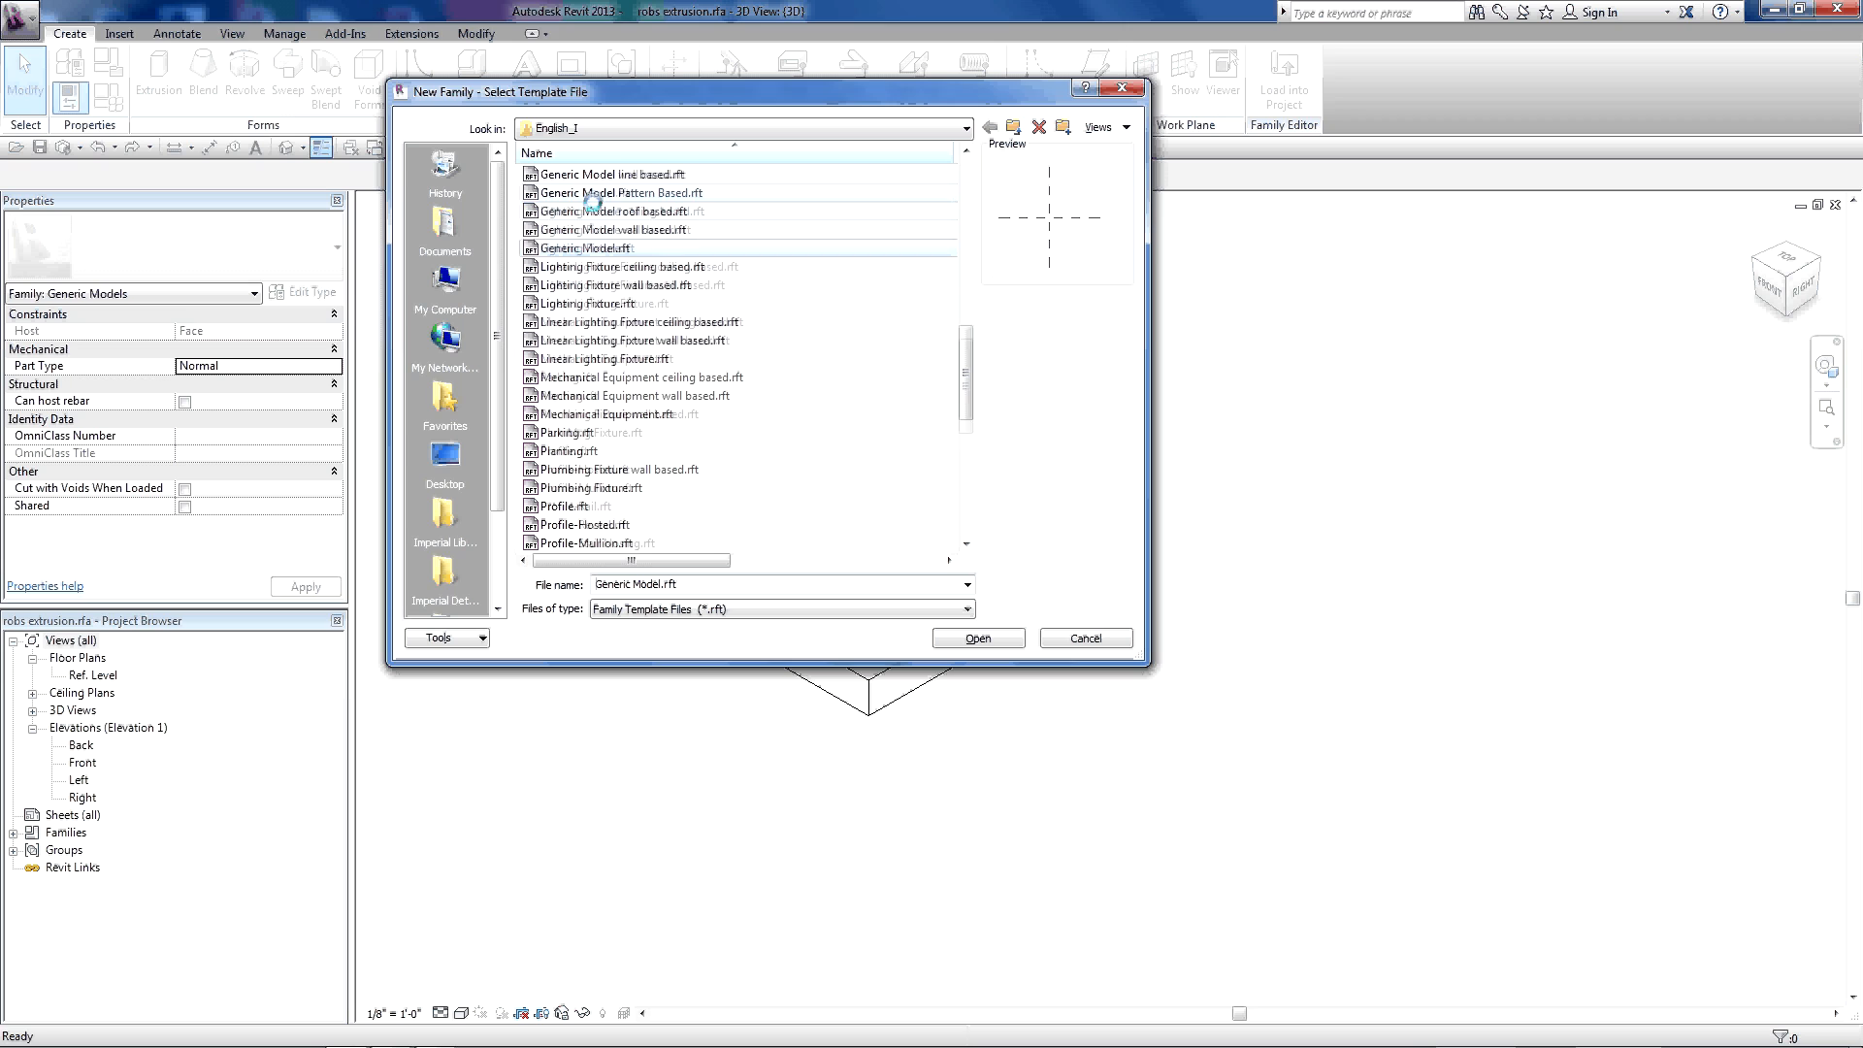
left_click(613, 248)
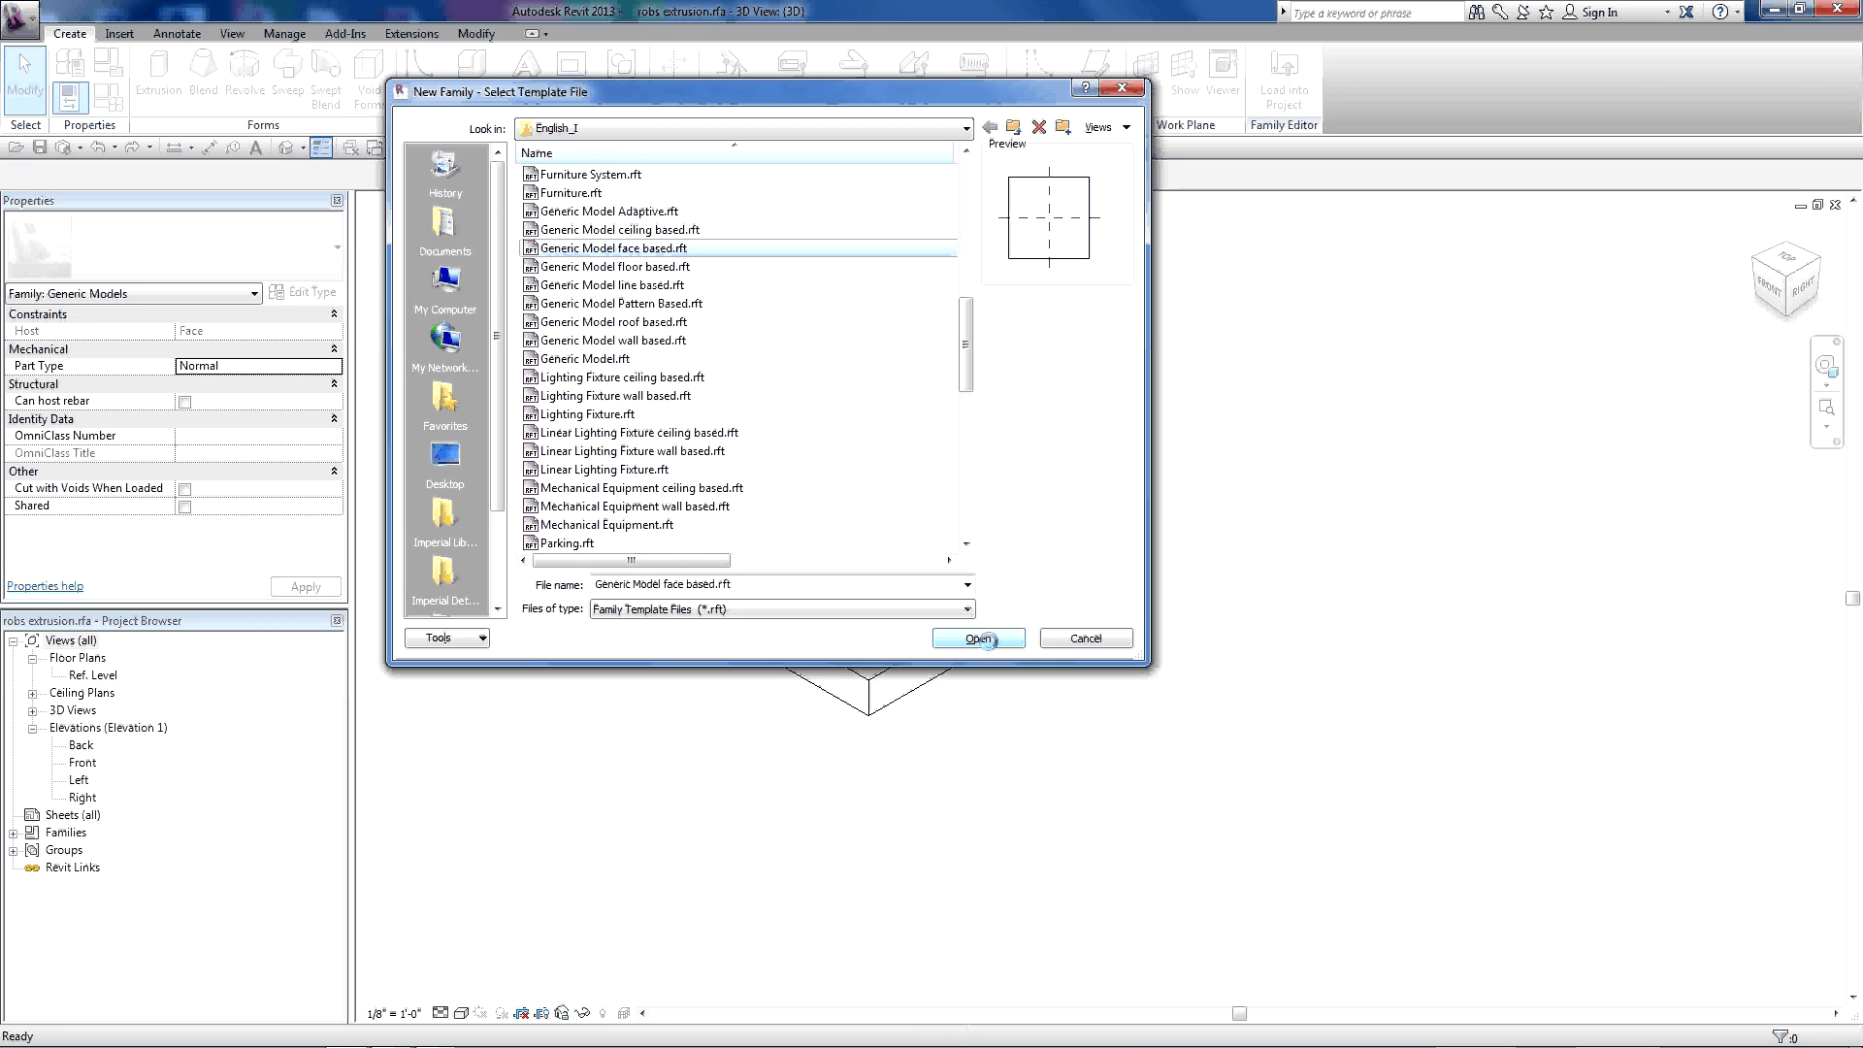
left_click(977, 638)
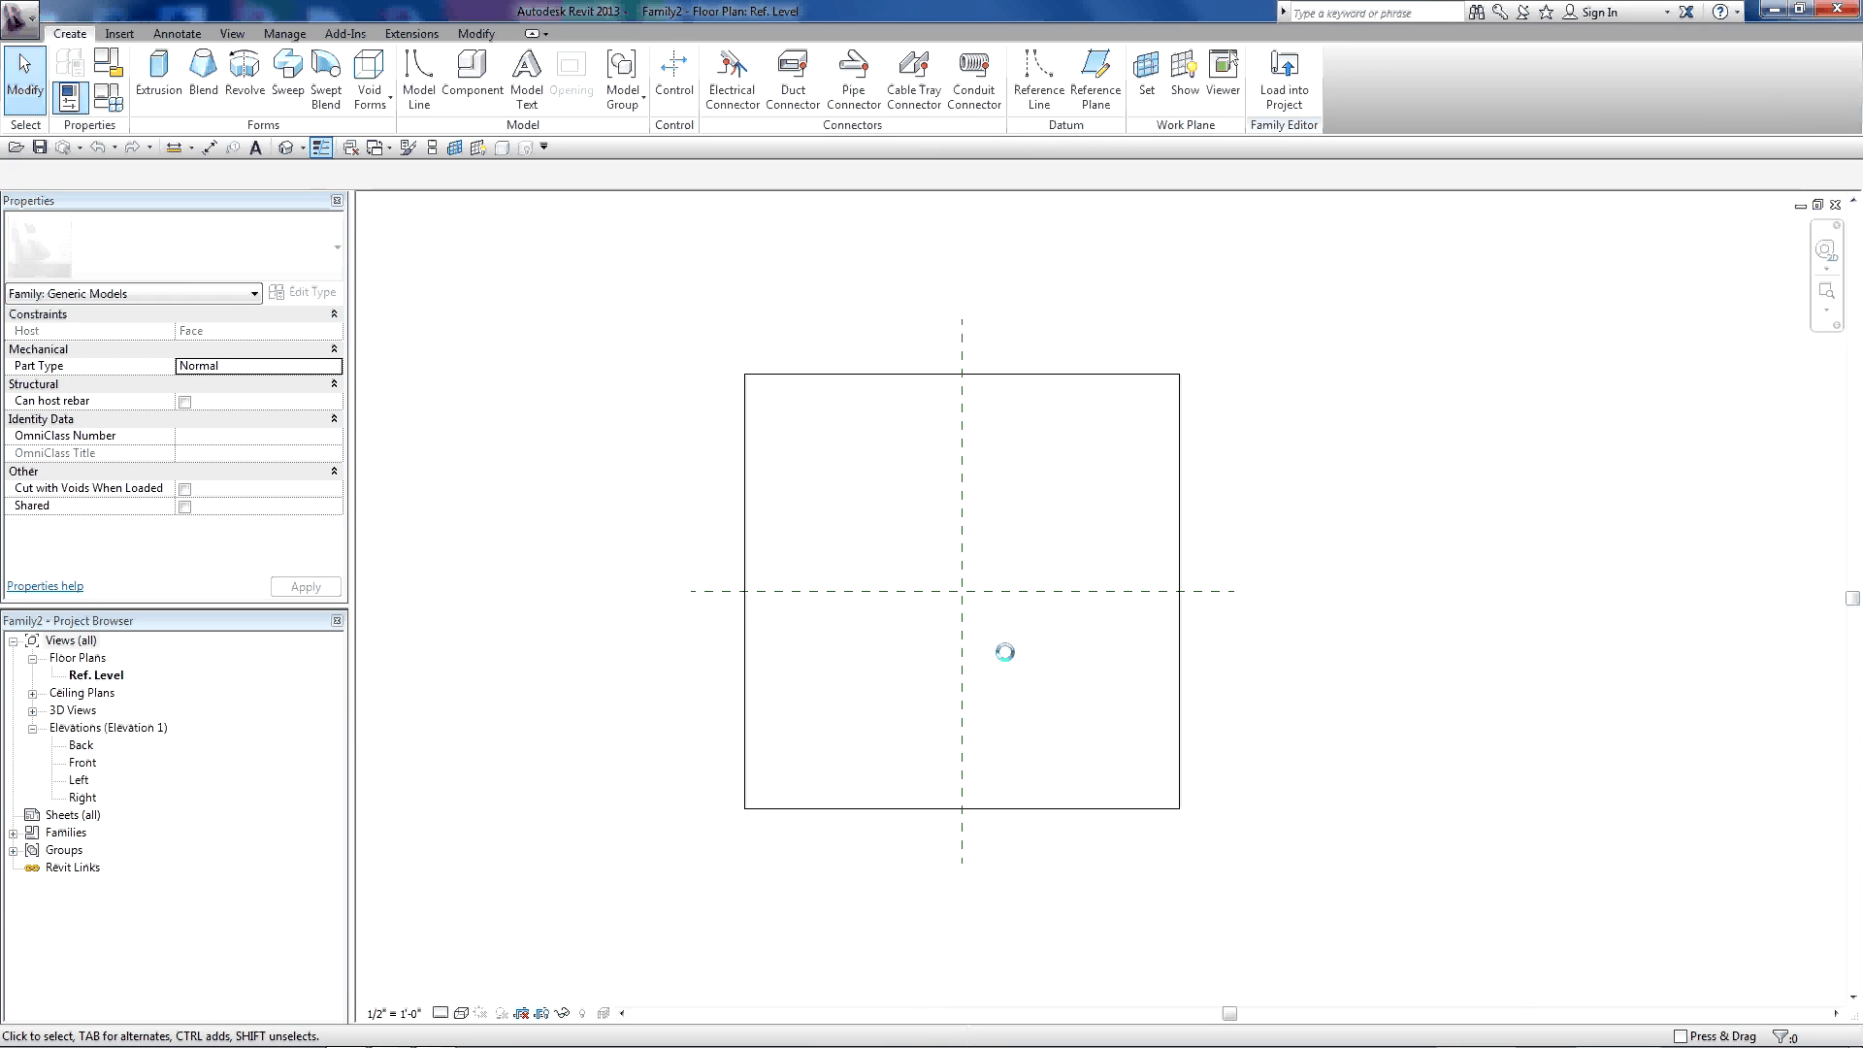
- Cycle through the open families, ending on robs extrusion.rfa's Ref. Level floor plan
left_click(380, 147)
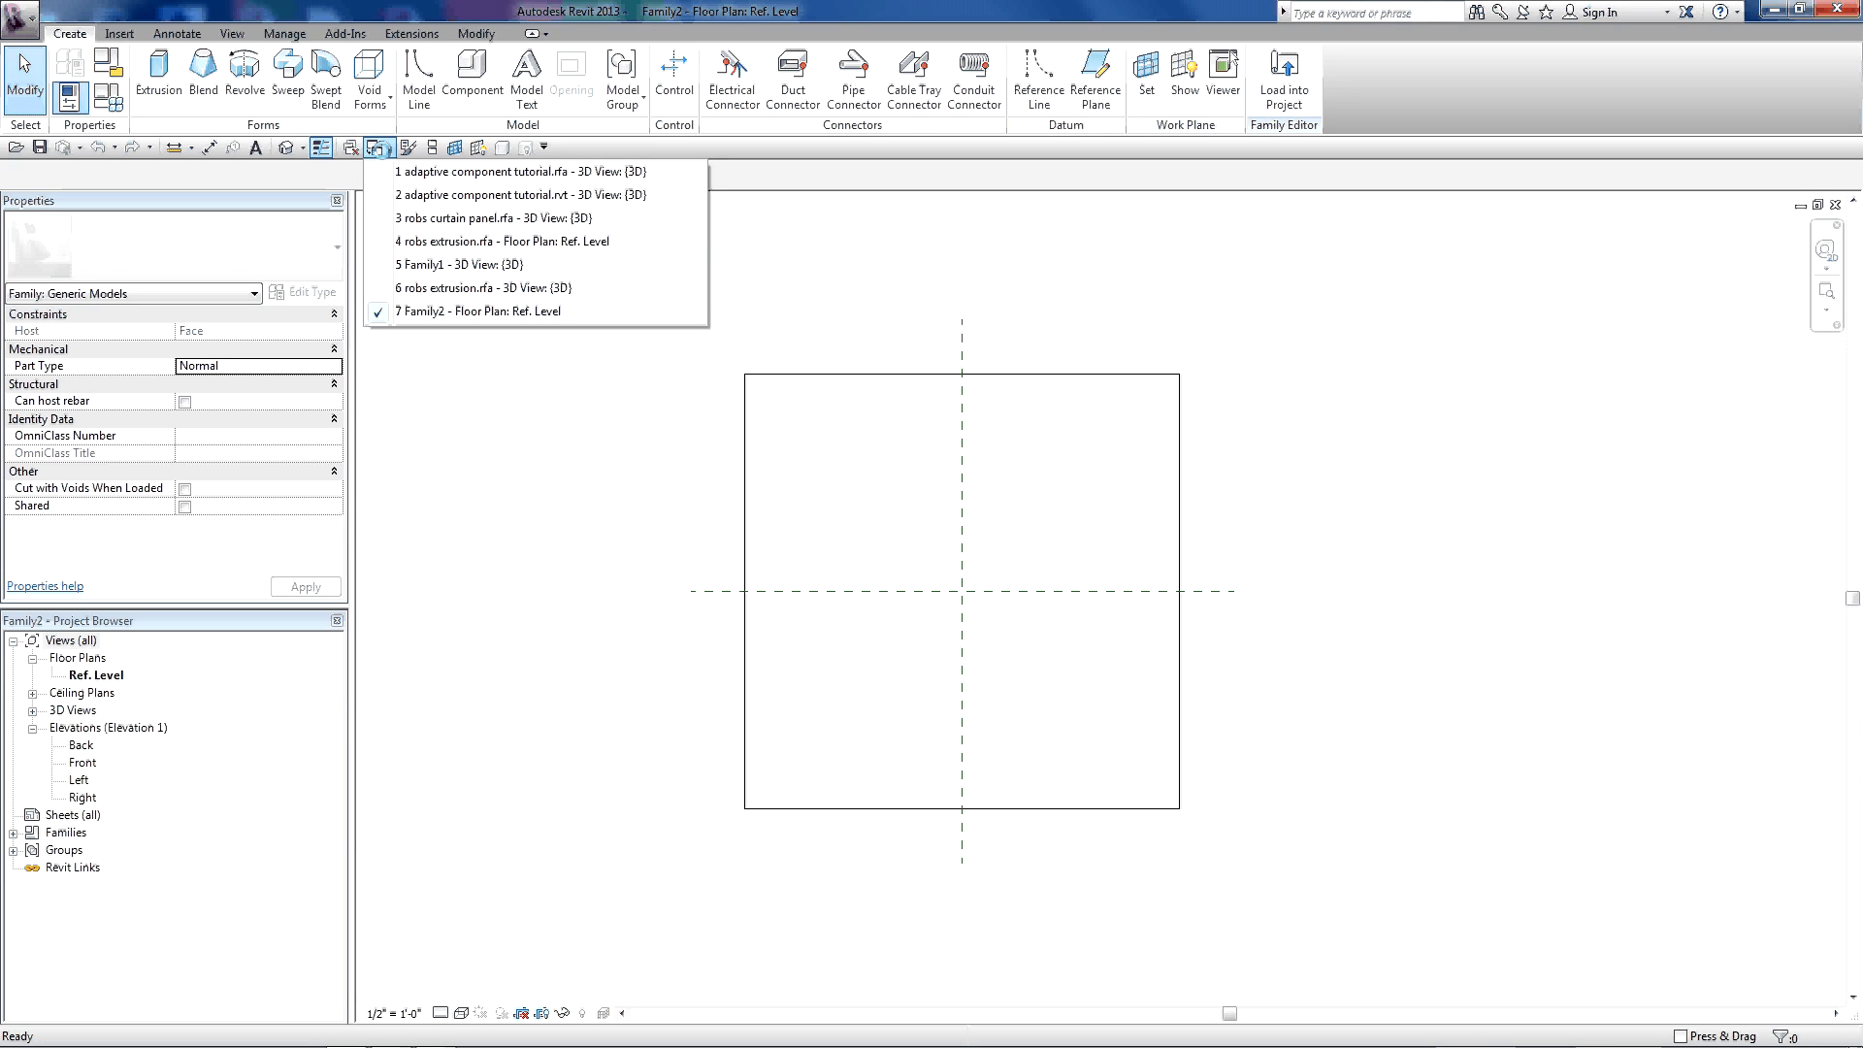
mouse_move(499, 217)
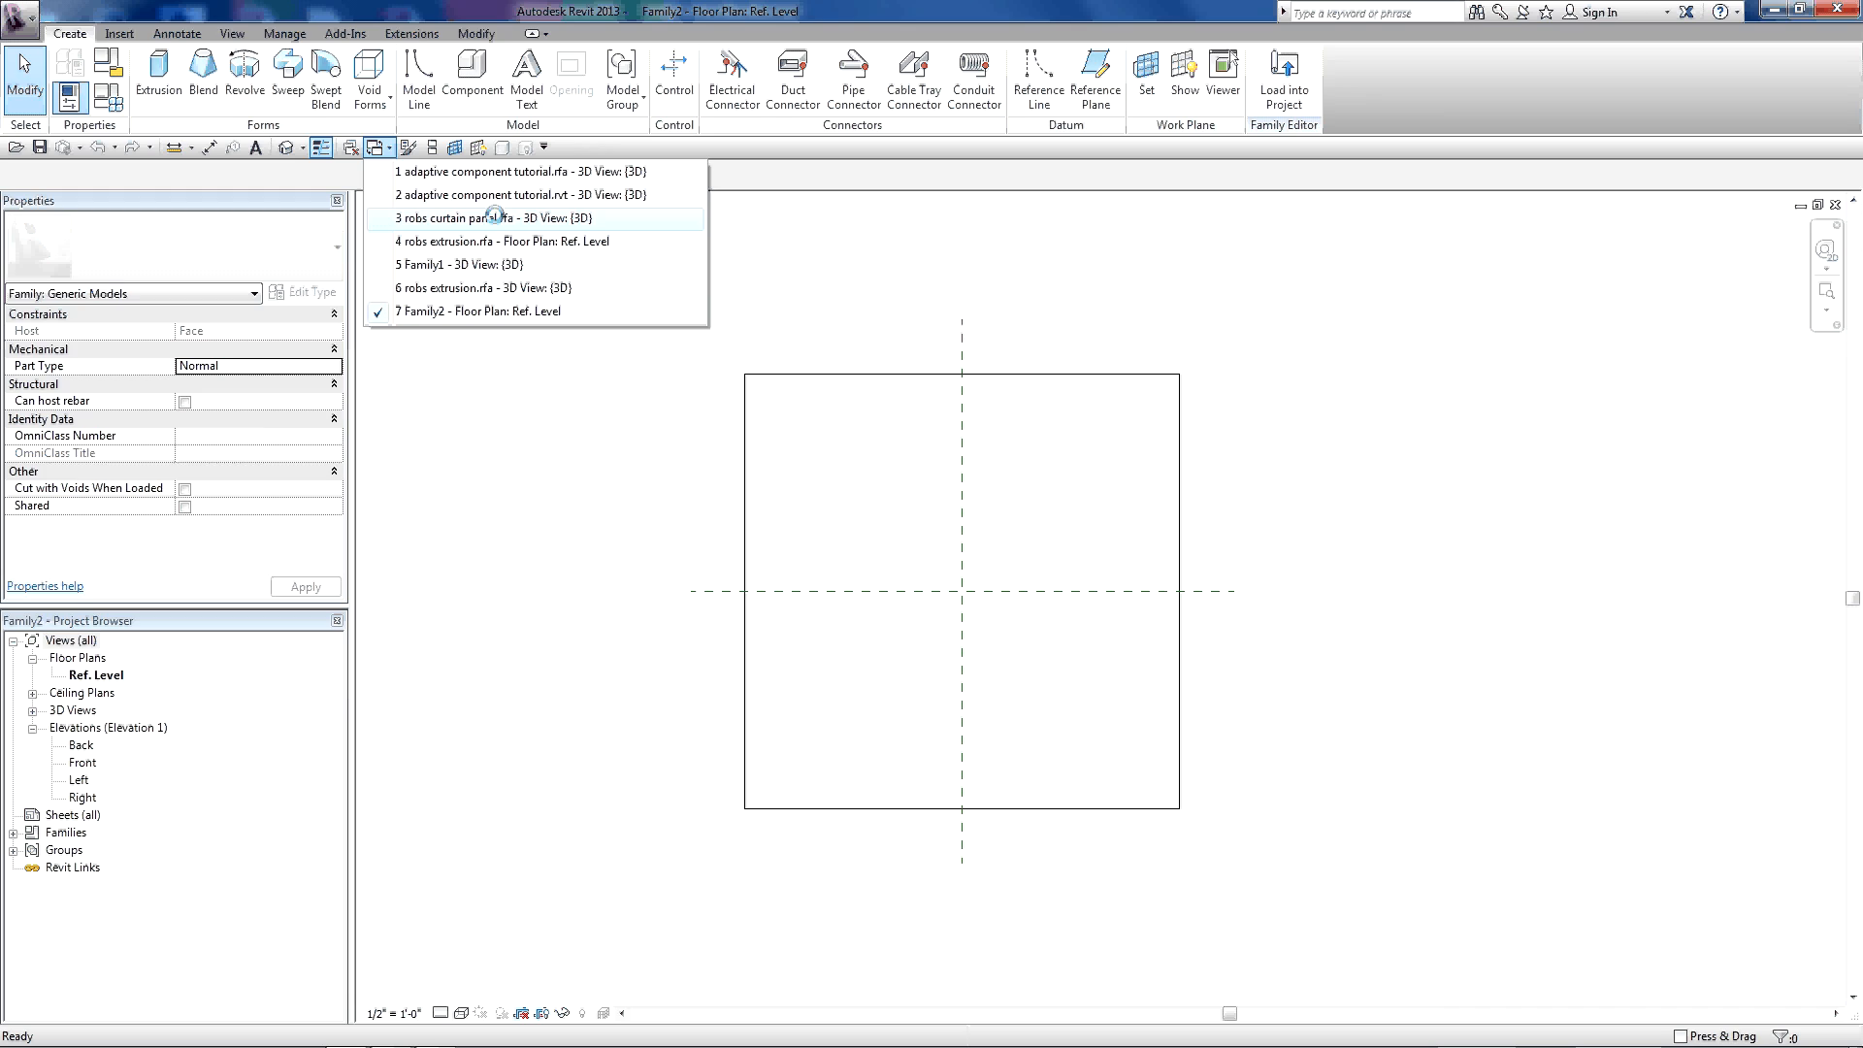
left_click(508, 217)
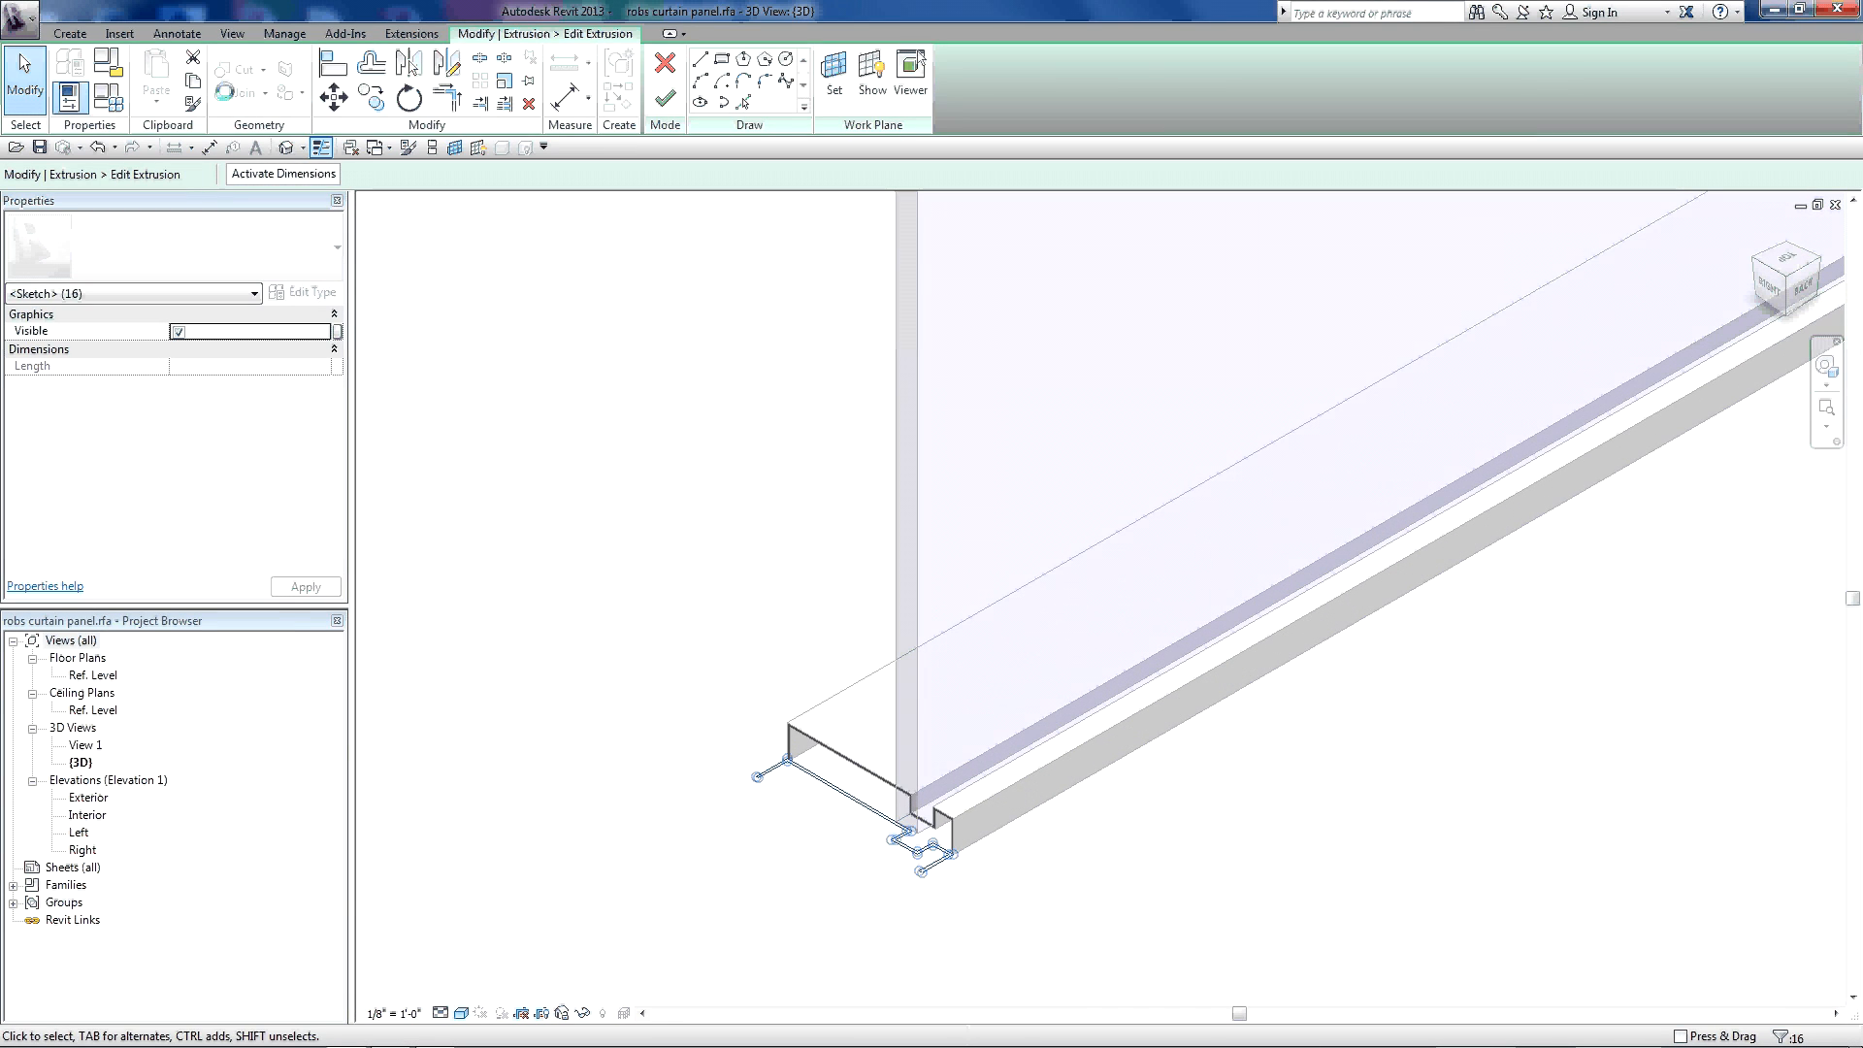
left_click(381, 148)
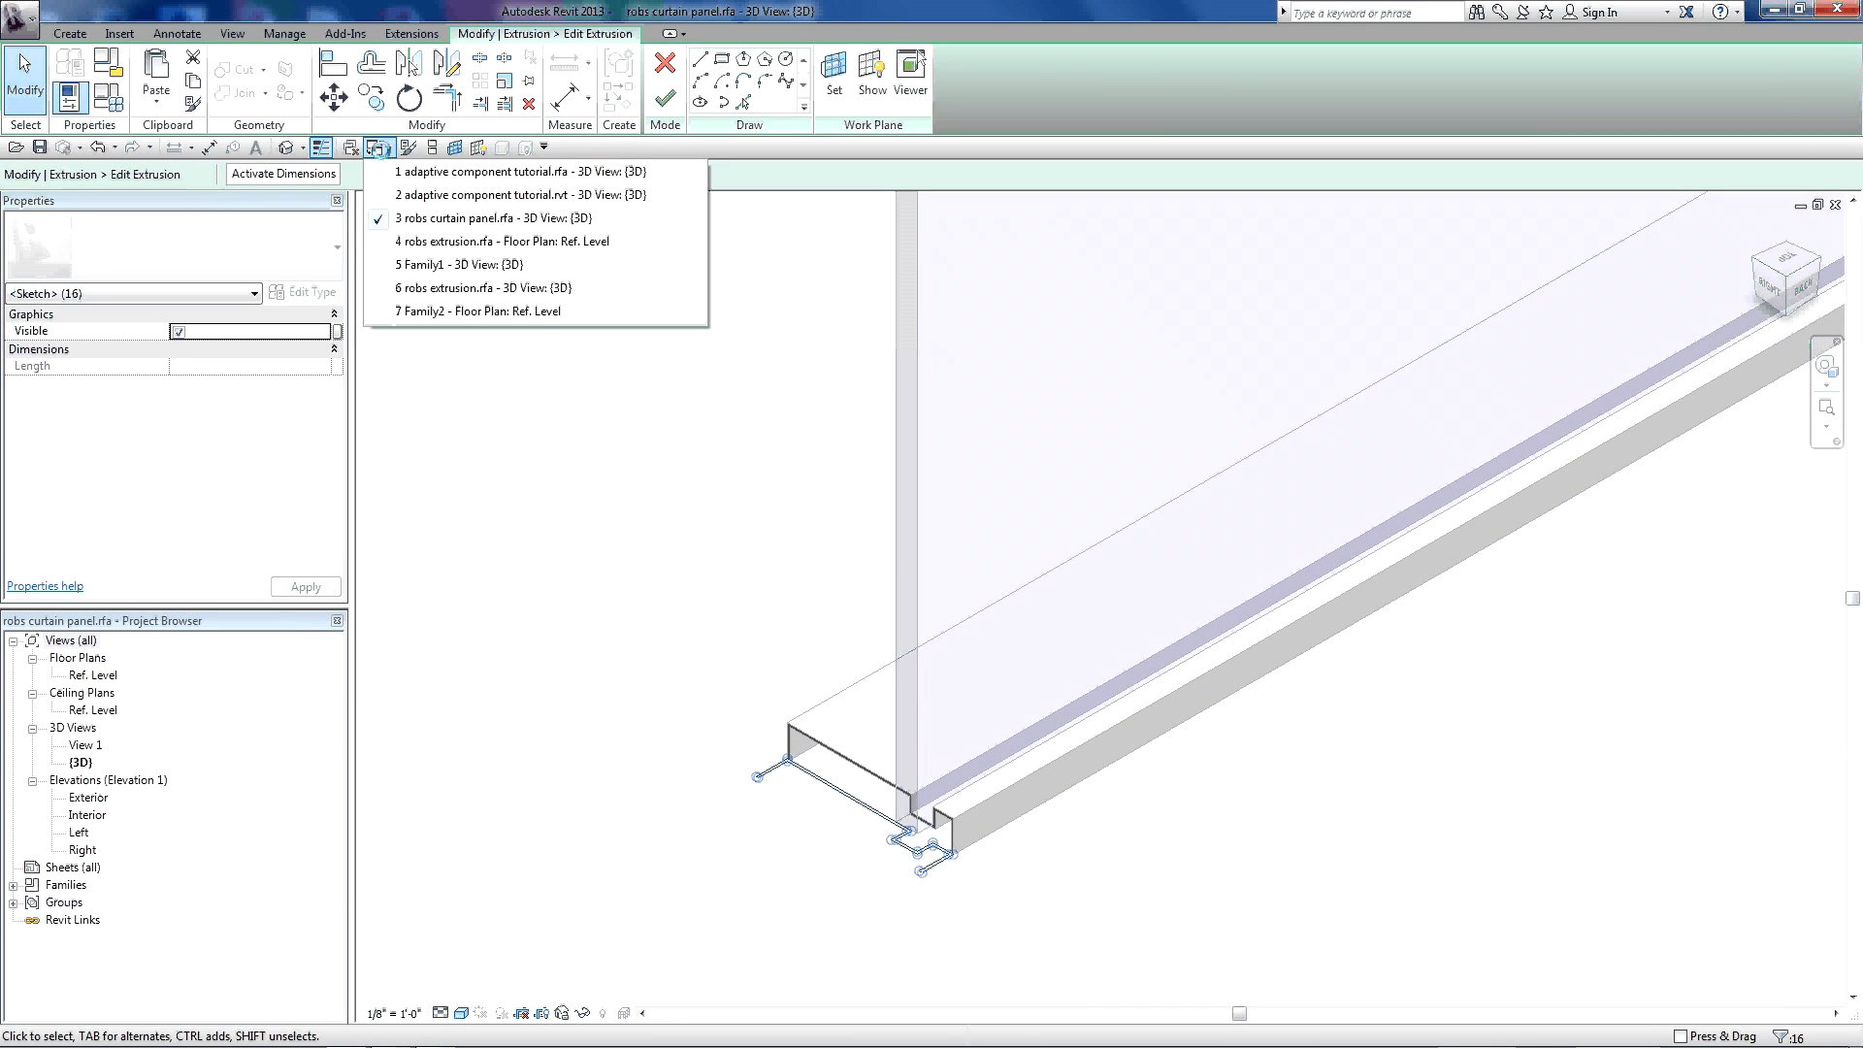
left_click(446, 264)
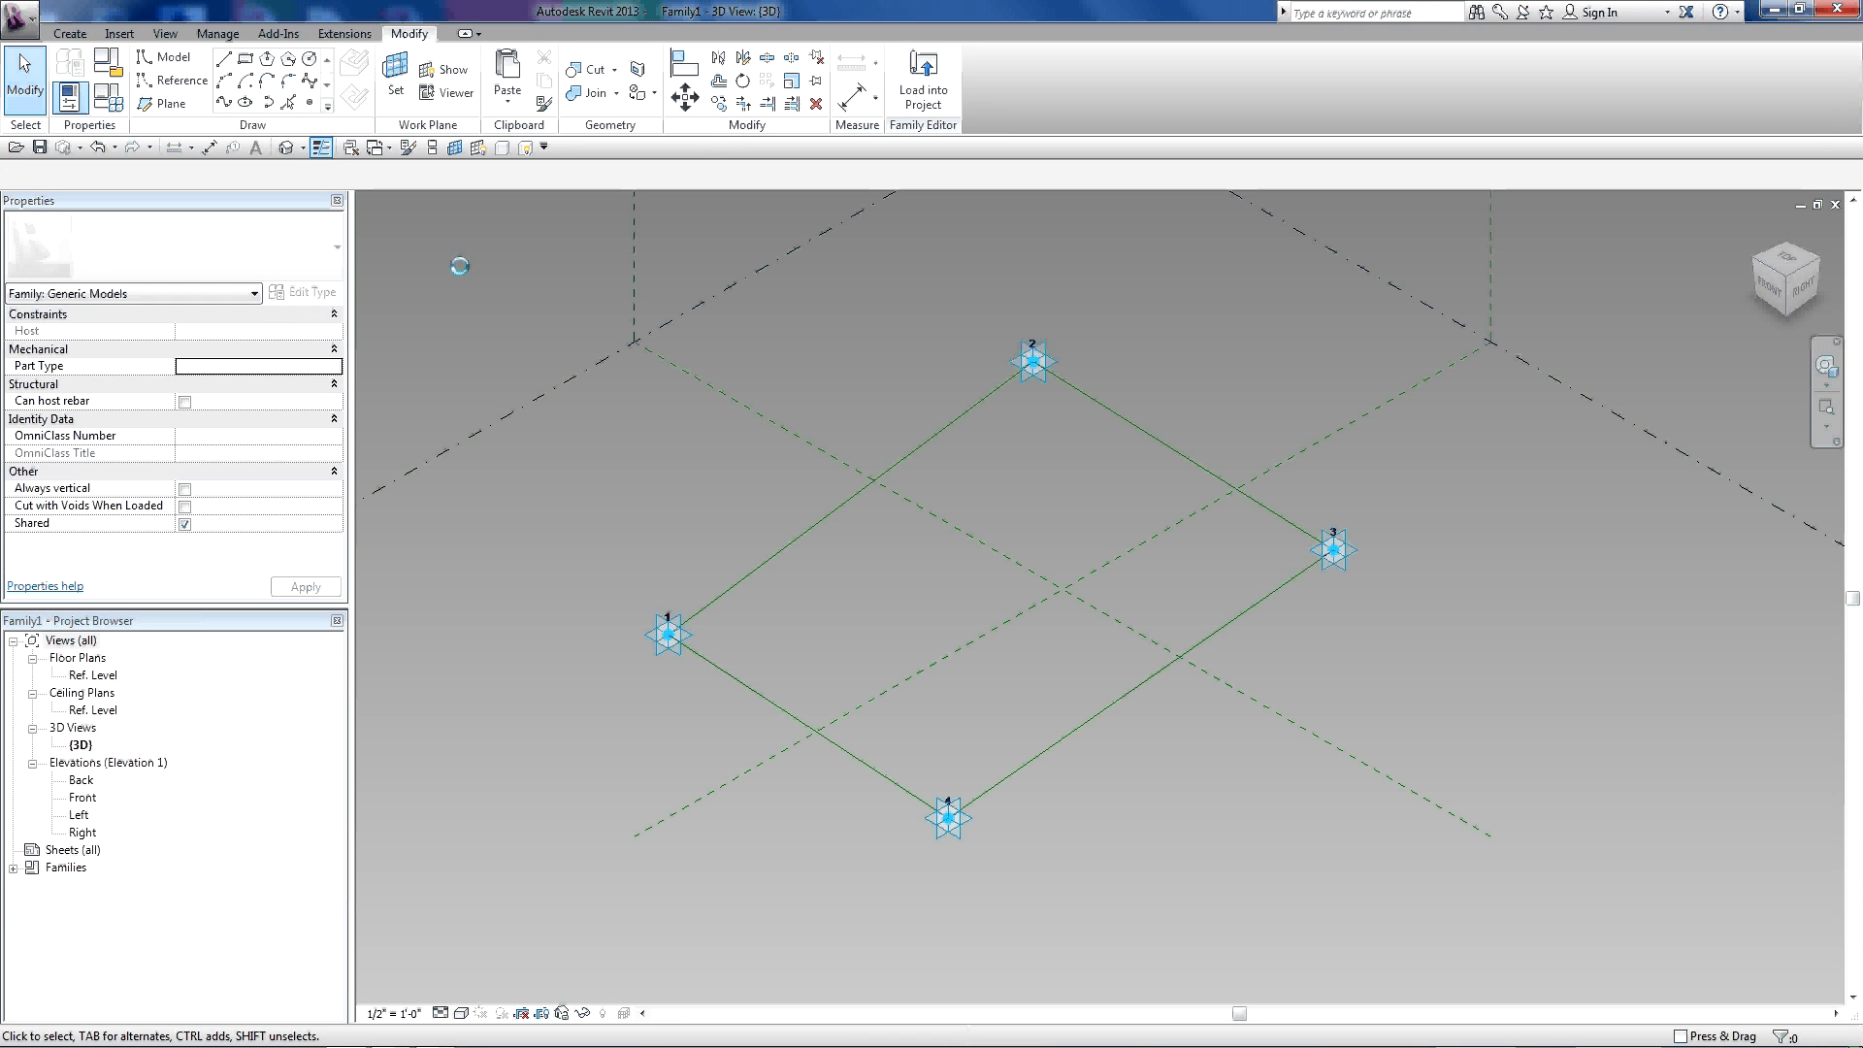
left_click(380, 147)
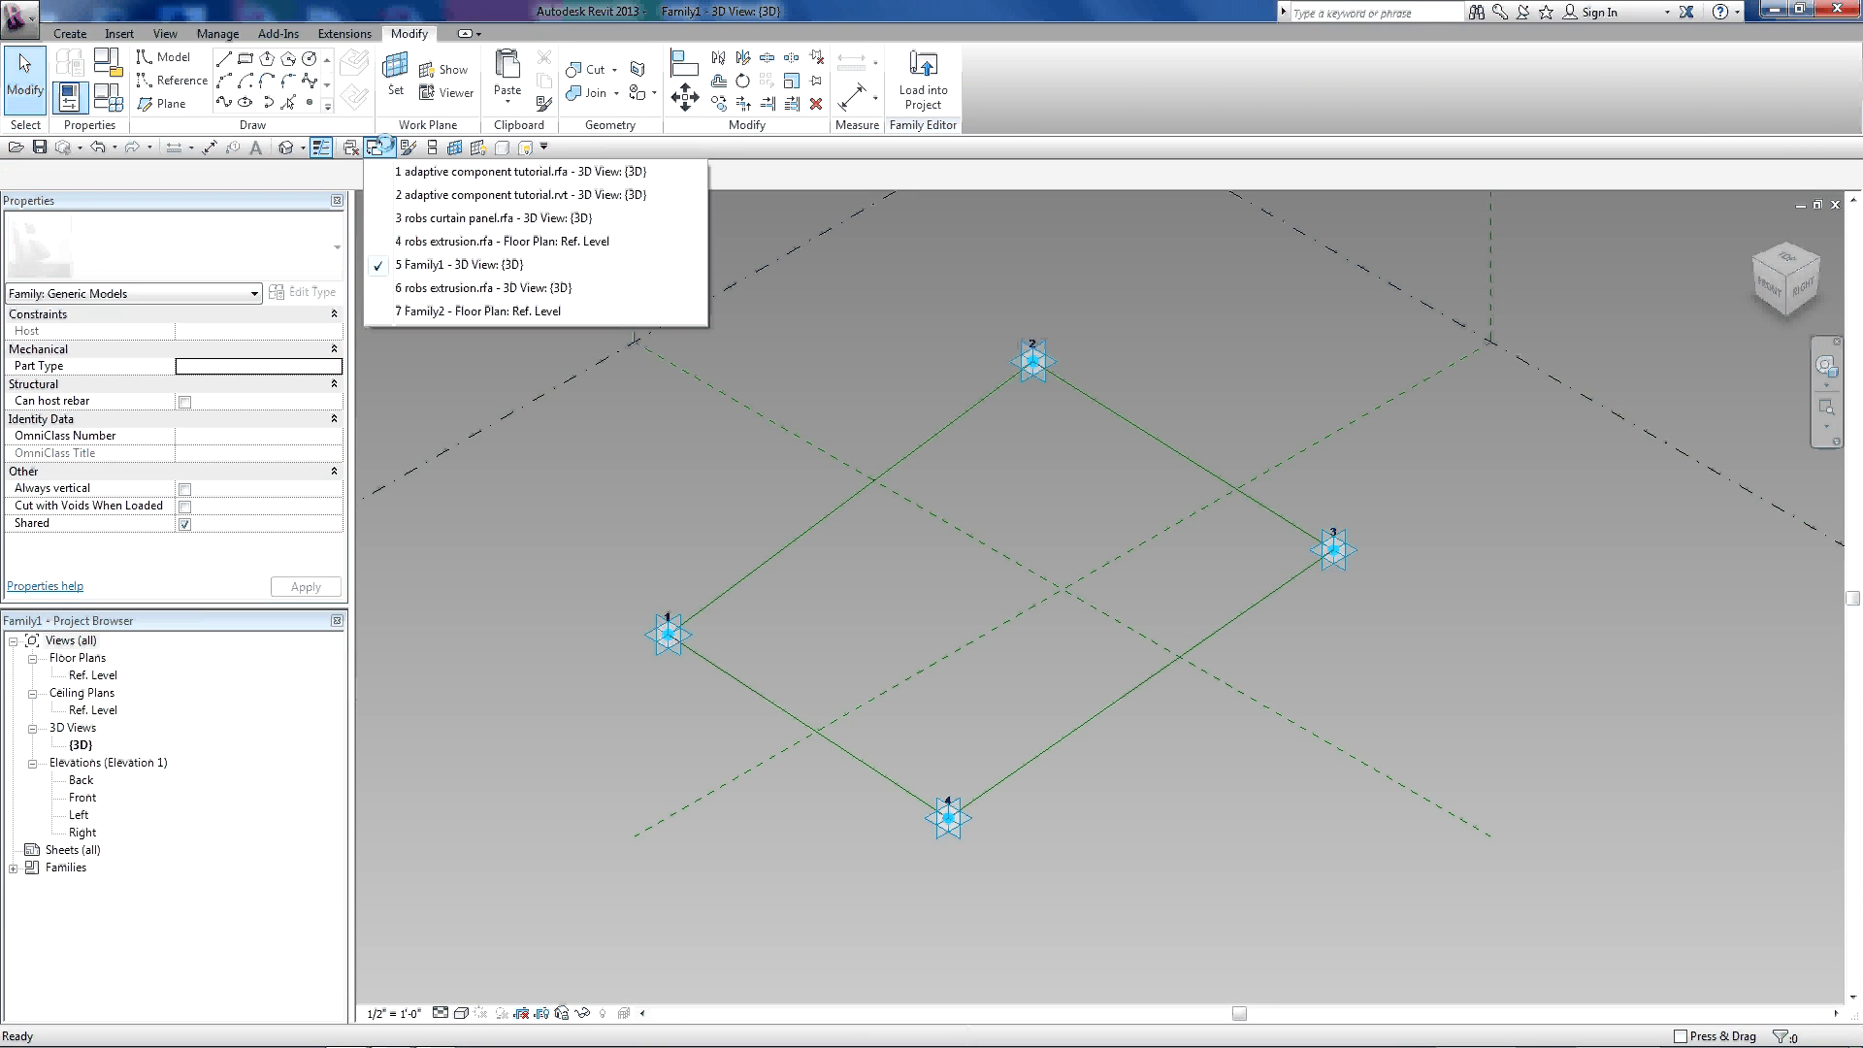
left_click(481, 287)
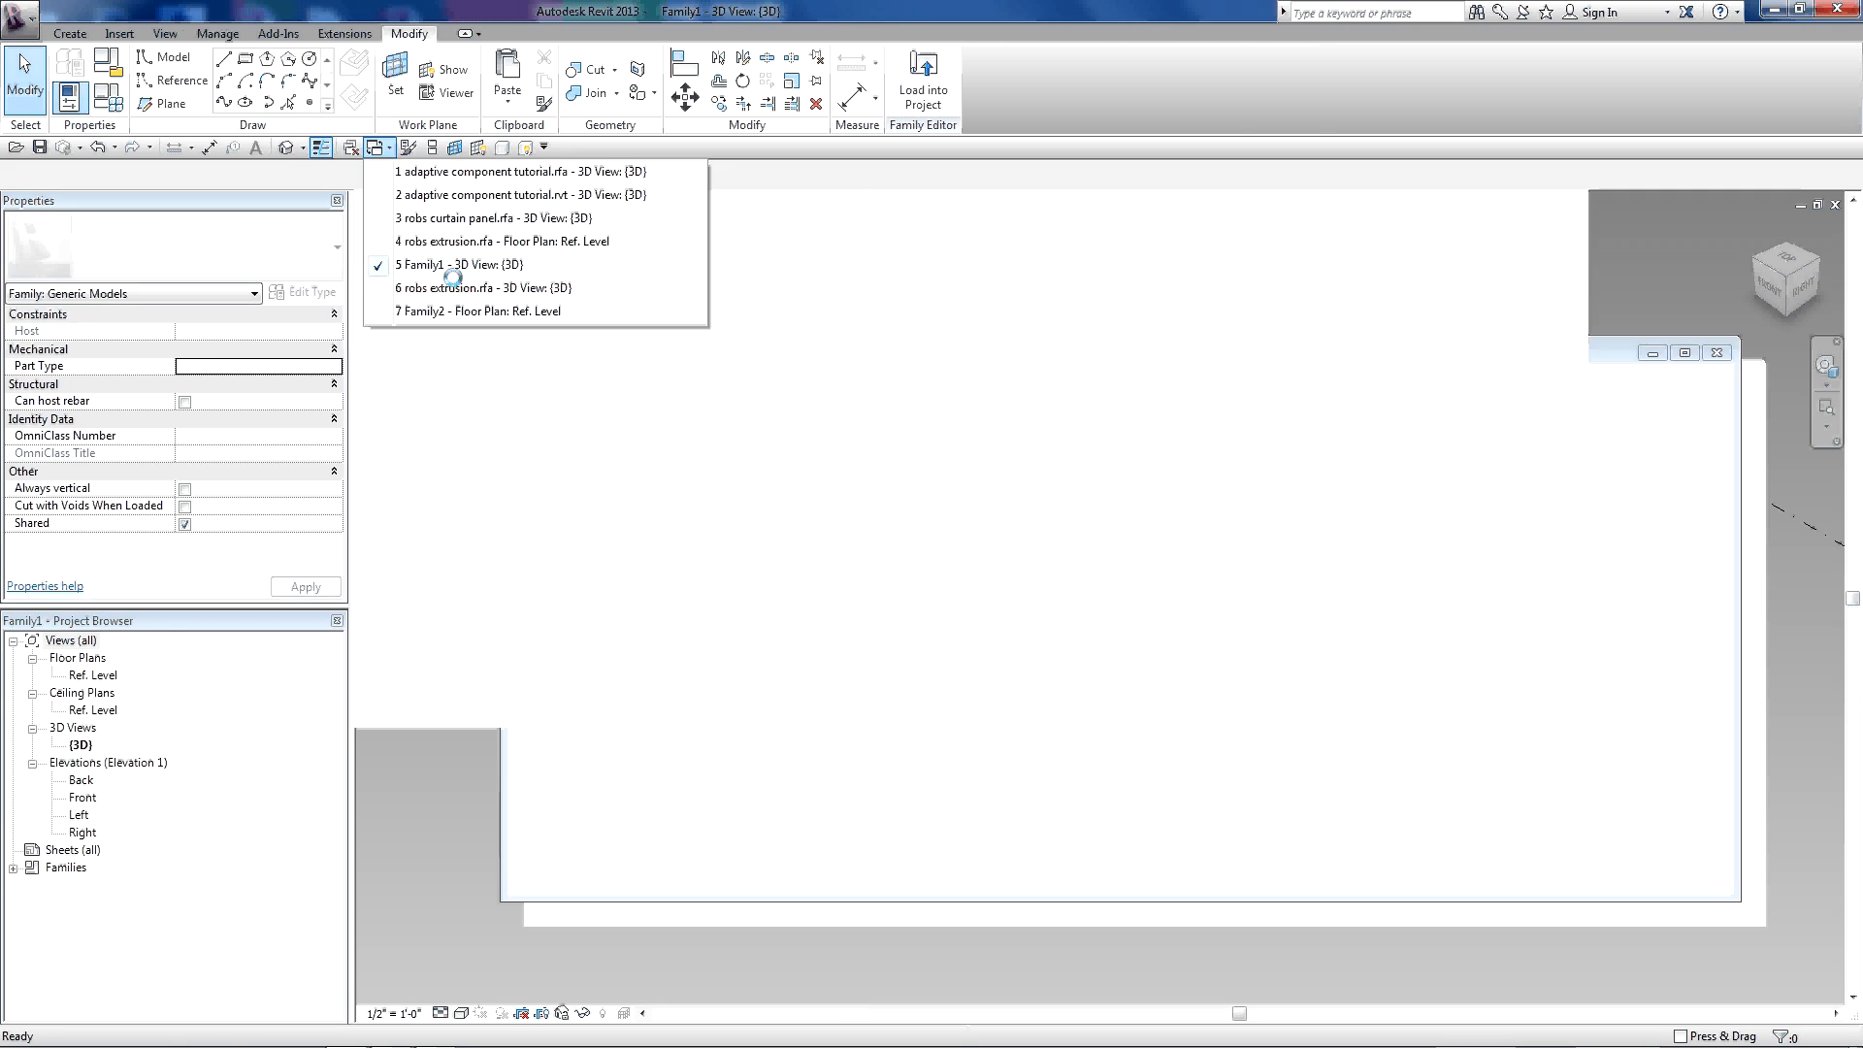
left_click(499, 240)
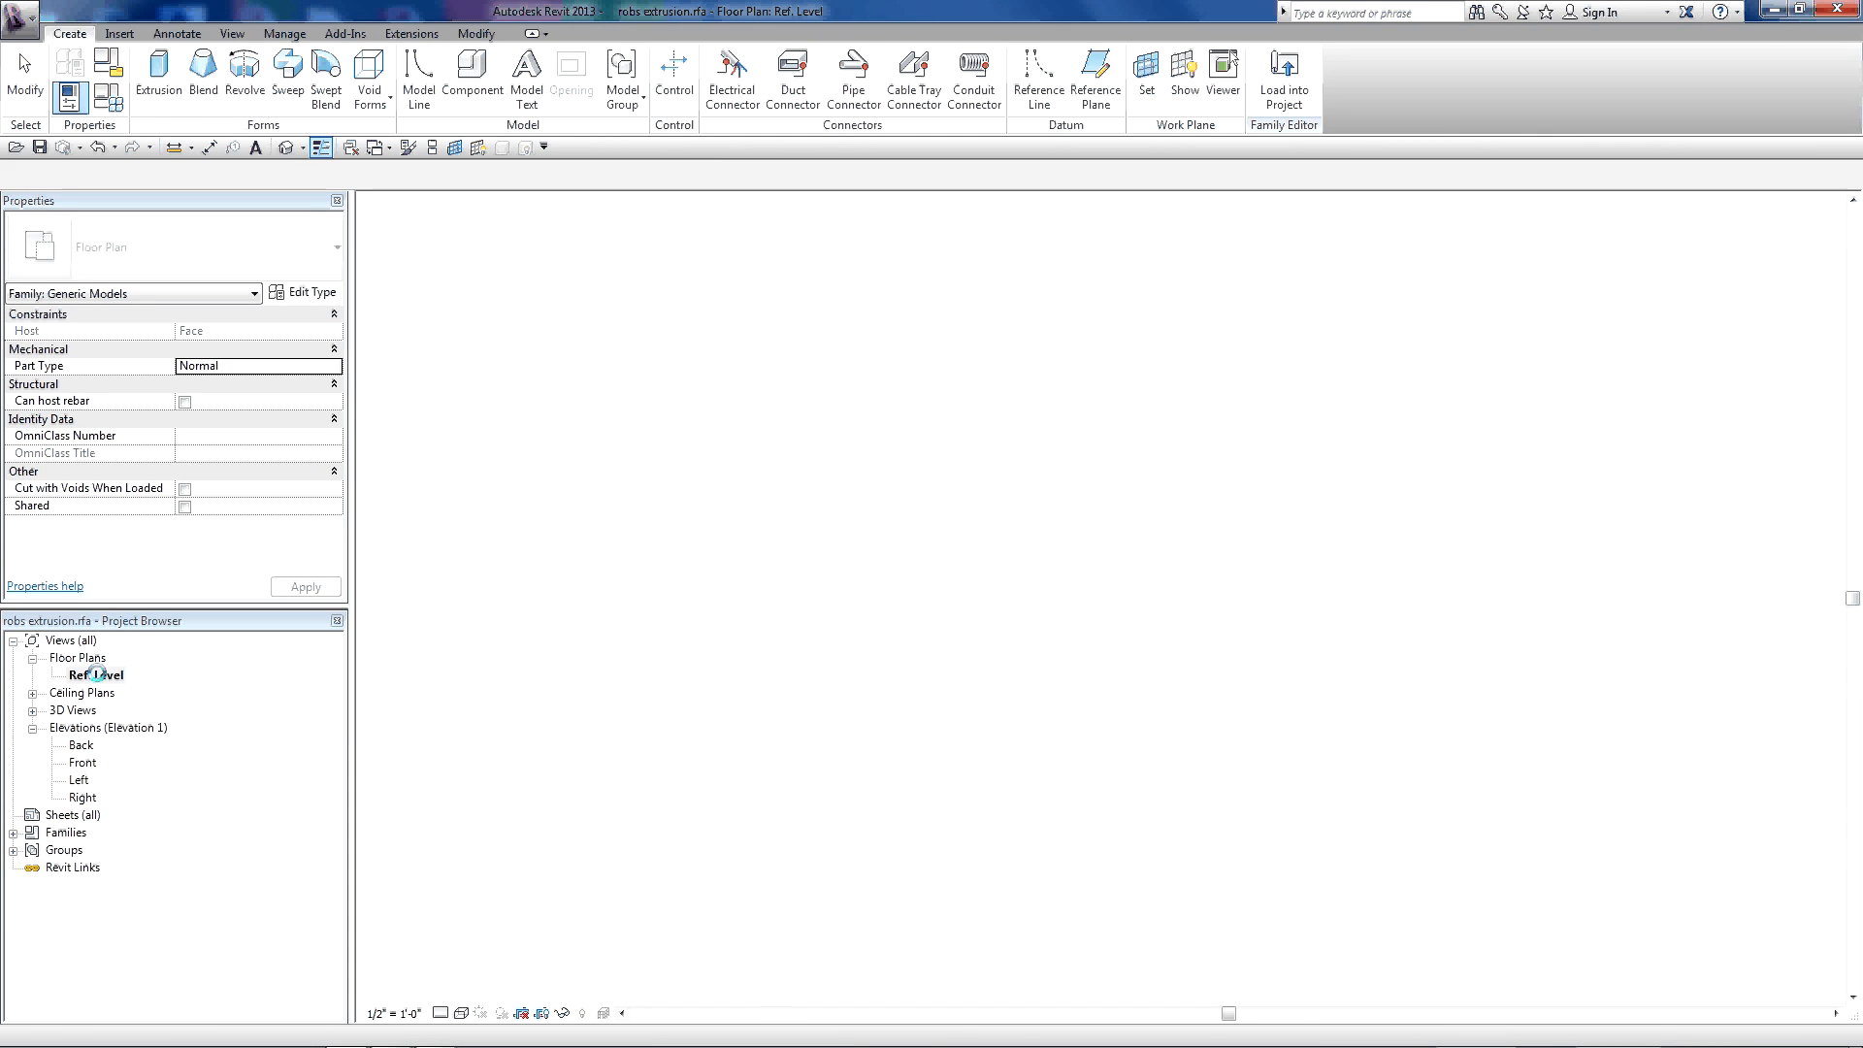
- Open the Ref. Level floor plan from the Project Browser to show the profile lines
double_click(94, 676)
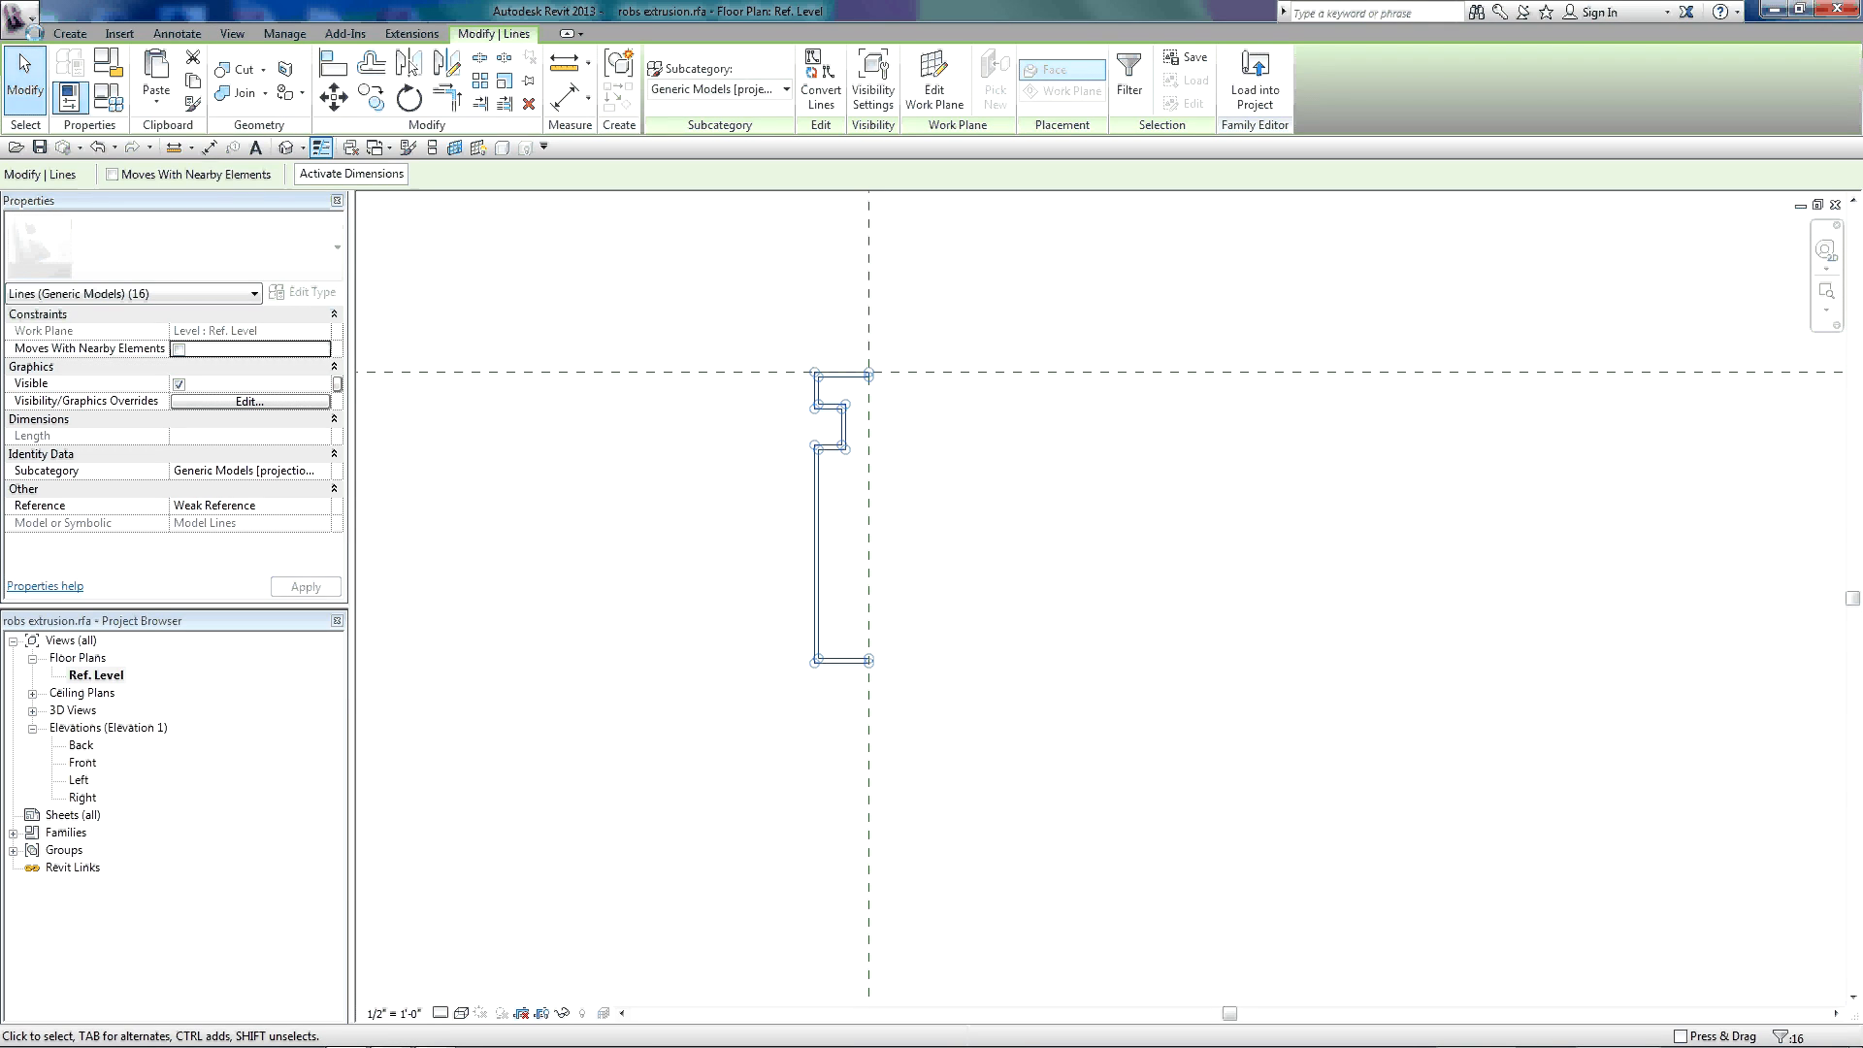
- Load the robs extrusion family into Family1
left_click(1255, 79)
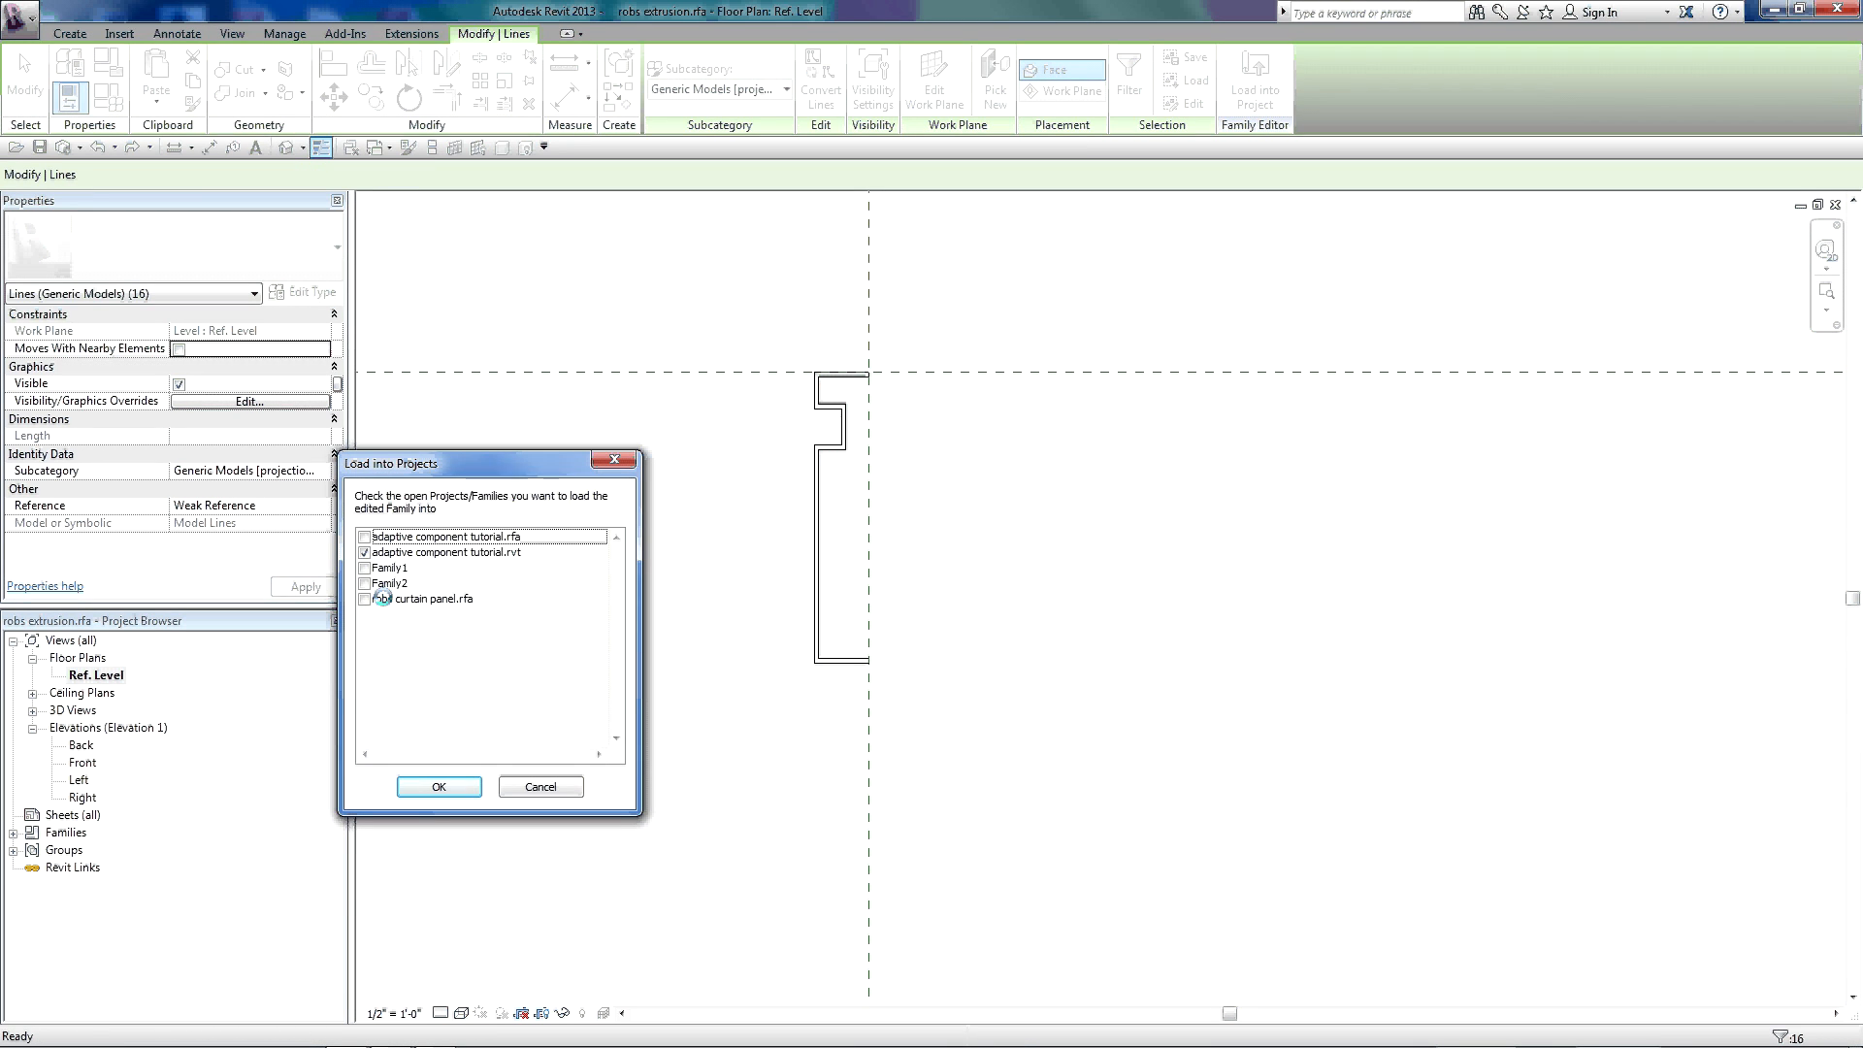
left_click(451, 551)
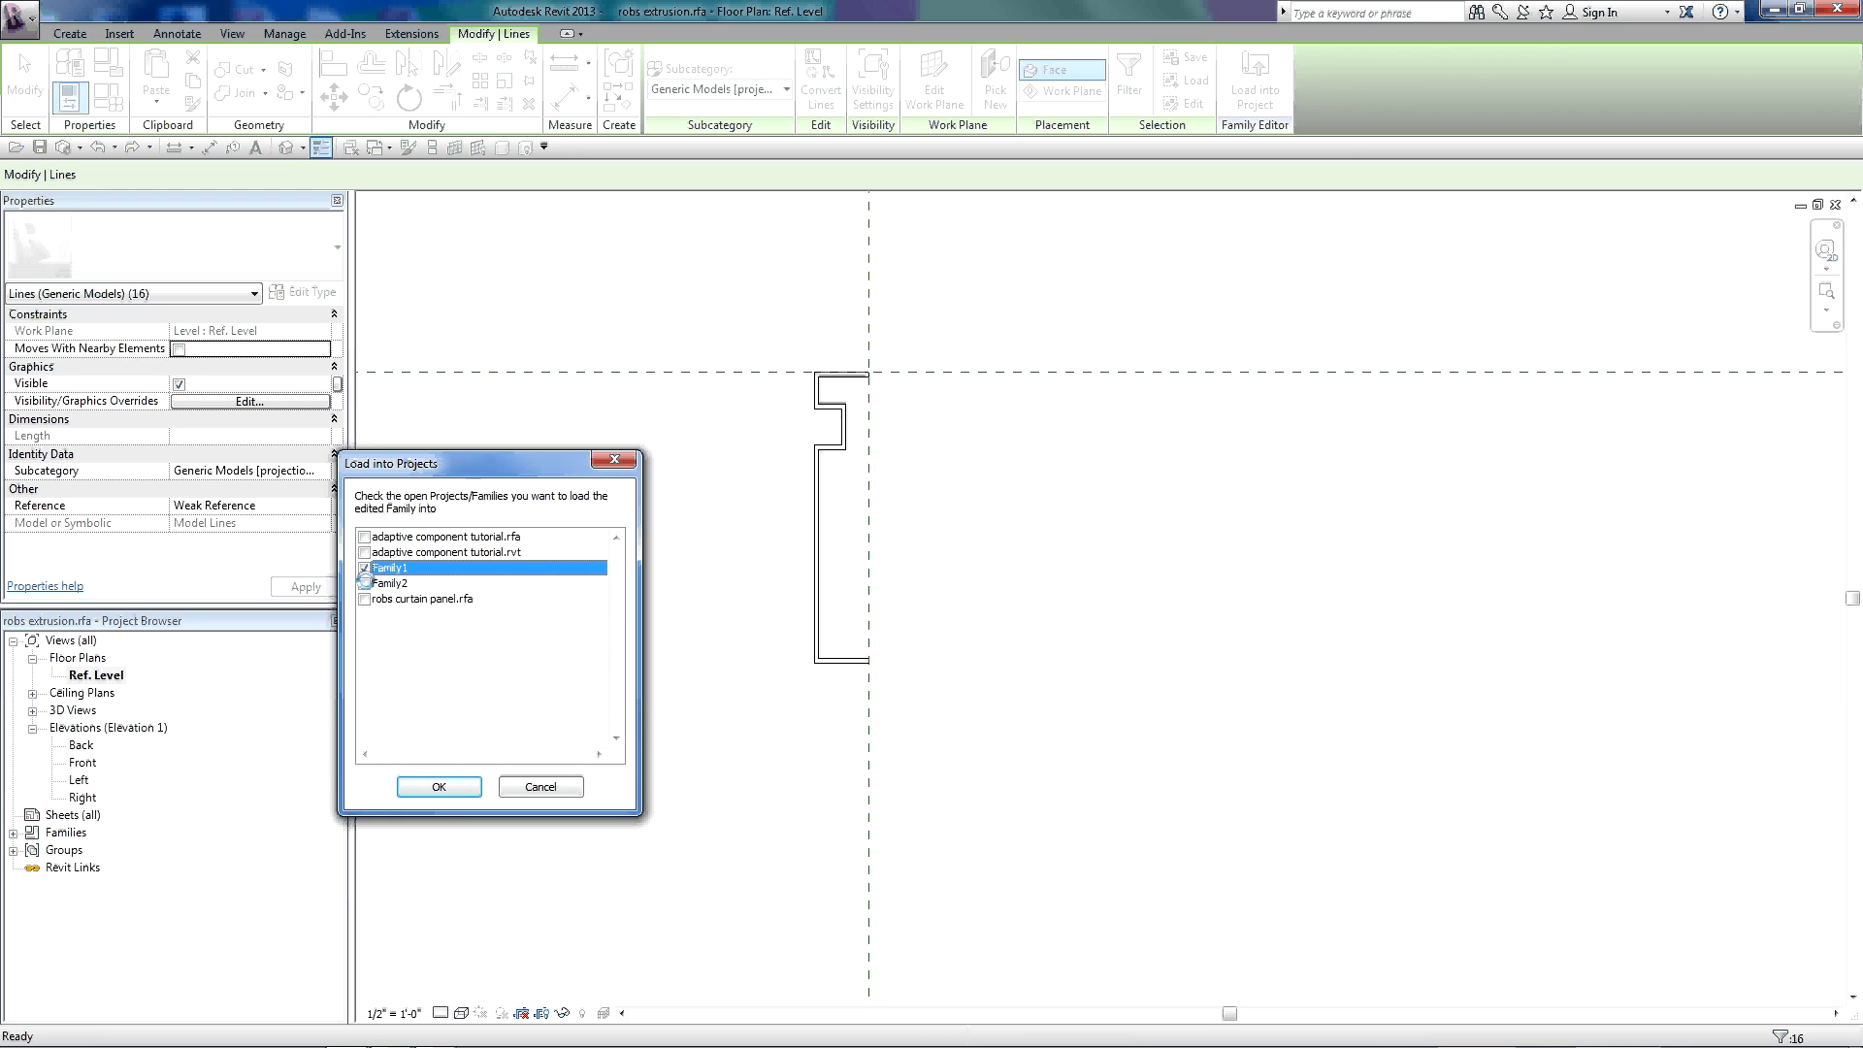
left_click(439, 785)
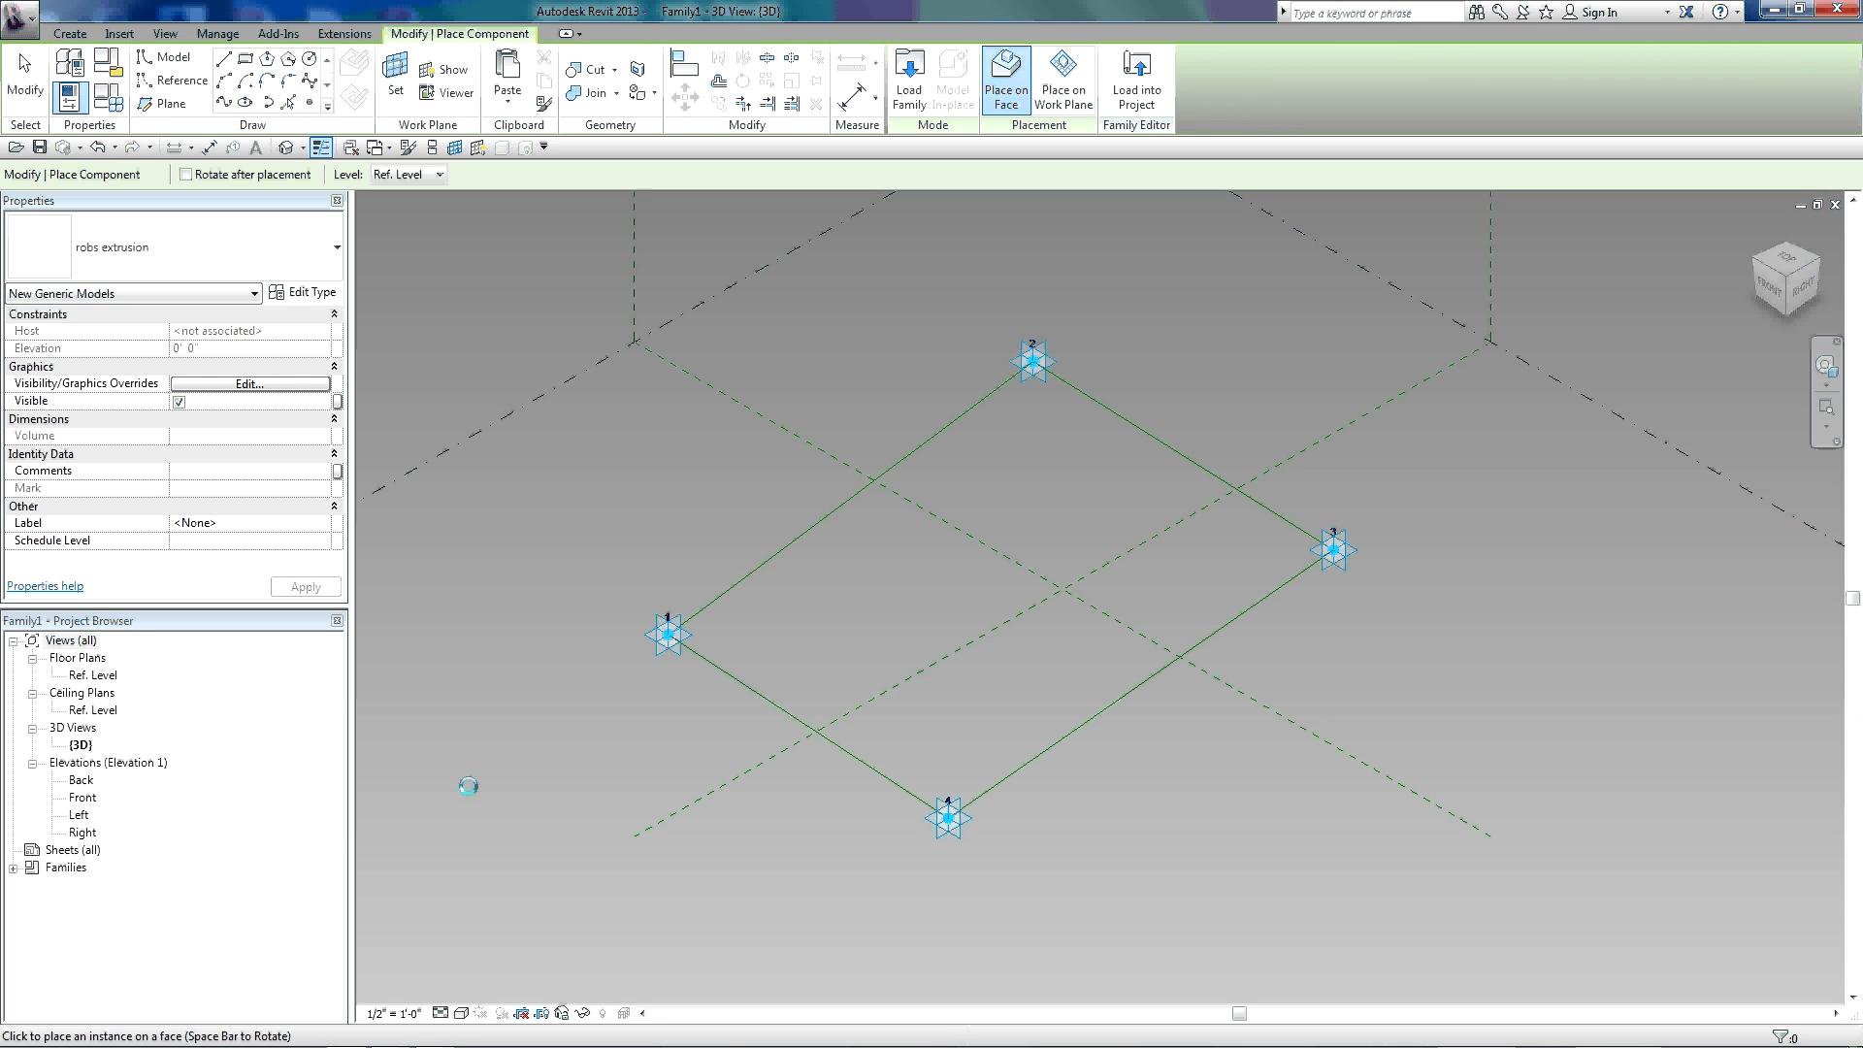
mouse_move(952, 854)
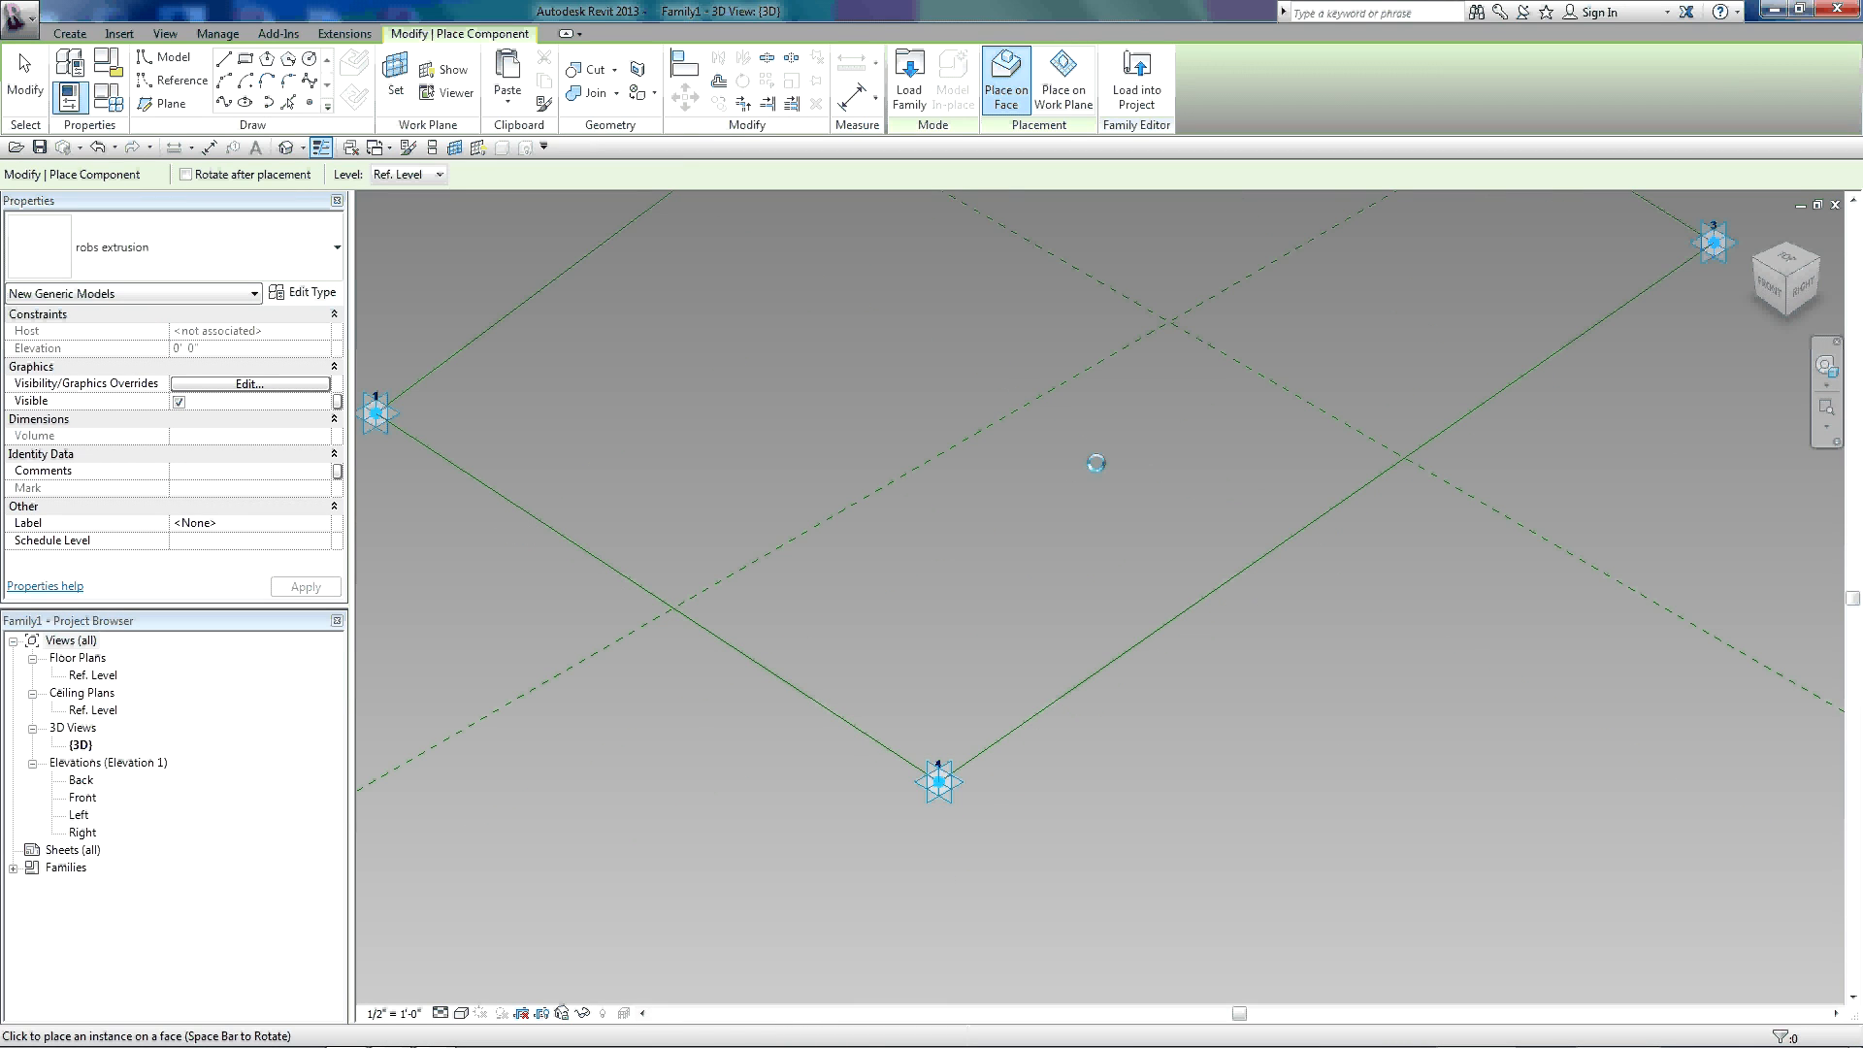
- Place a robs extrusion instance on a work plane and move it onto adaptive point 4
left_click(1062, 79)
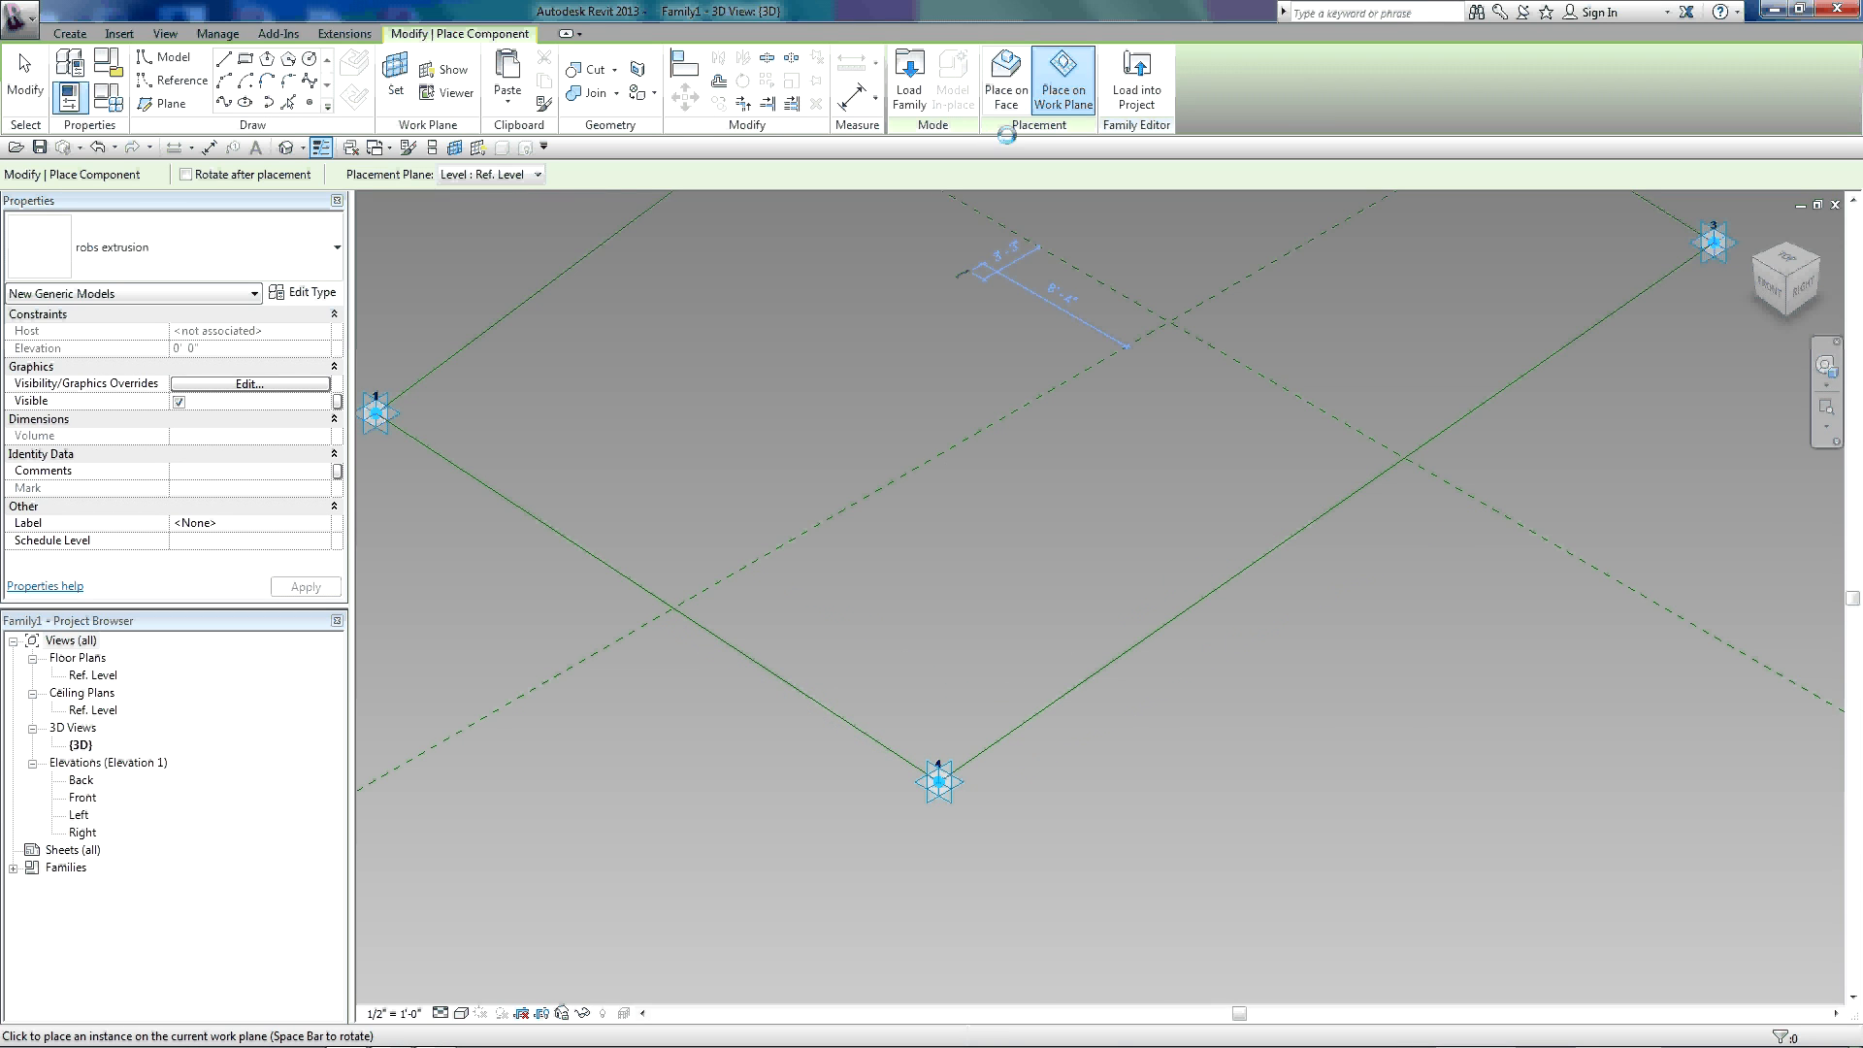
left_click(535, 173)
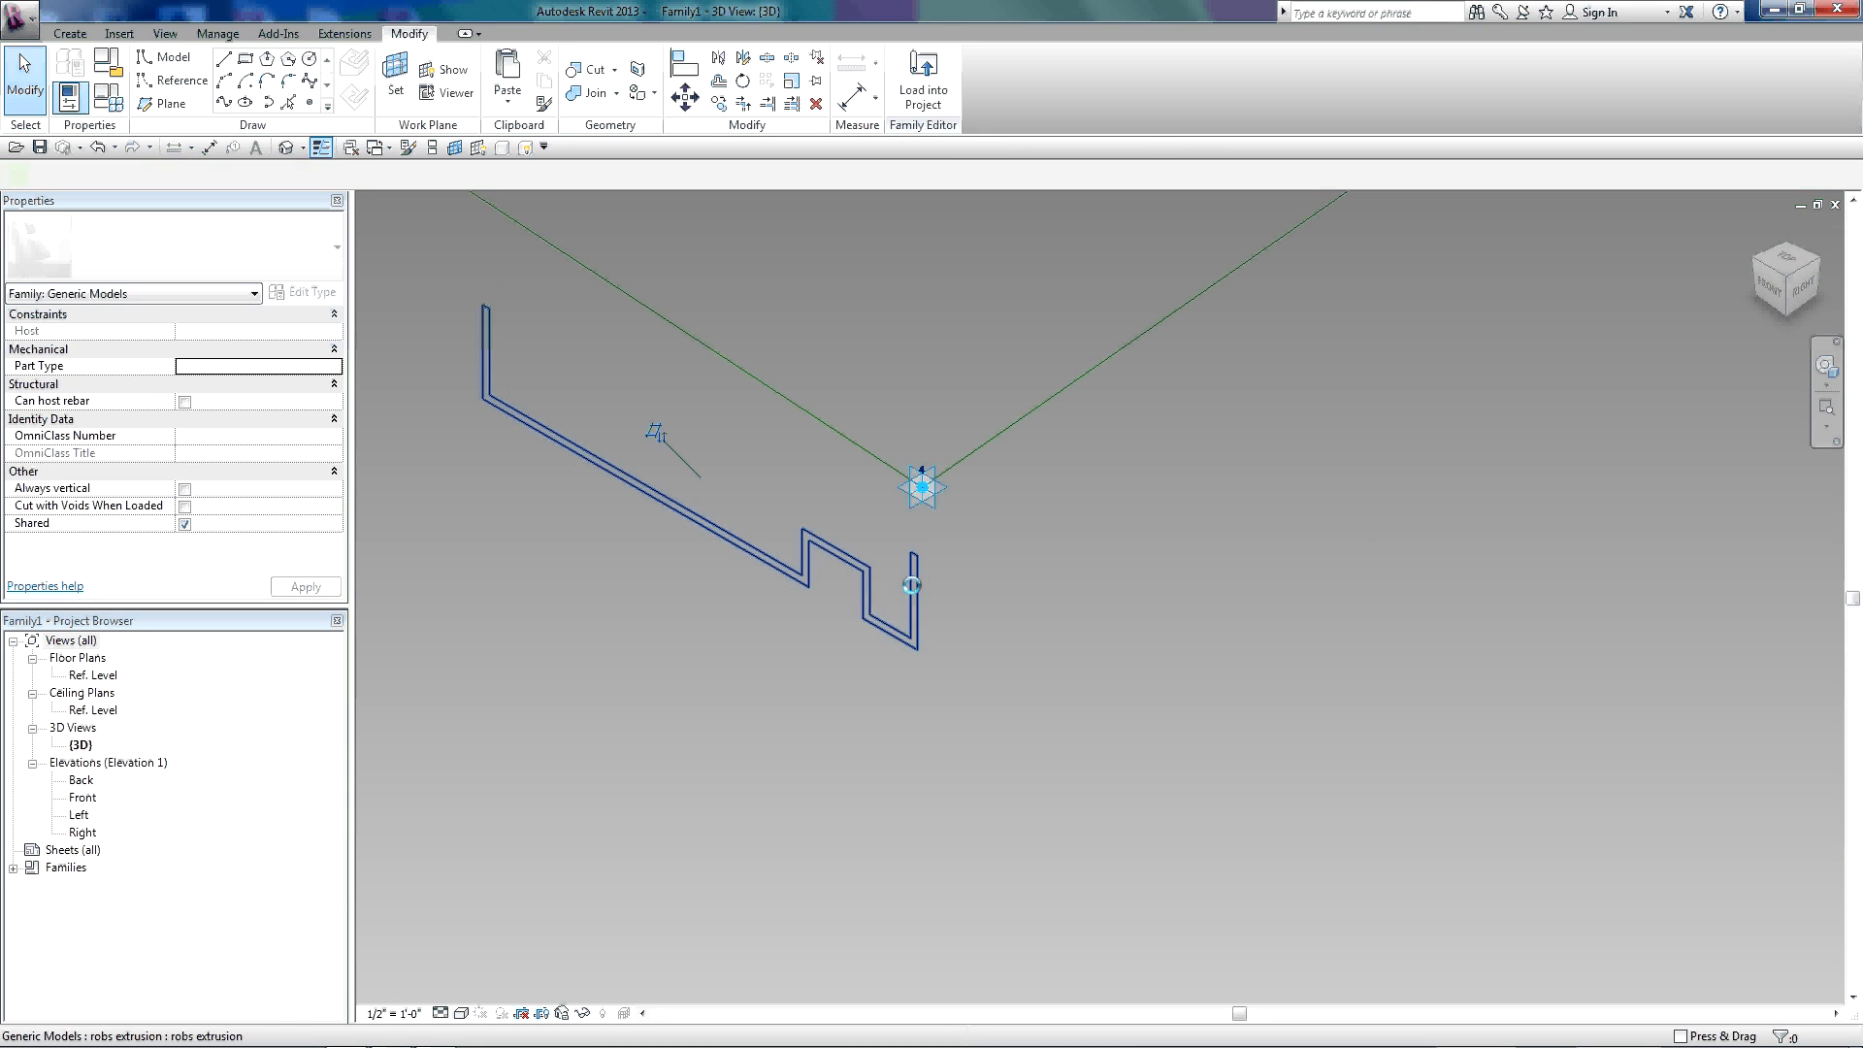
left_click(922, 585)
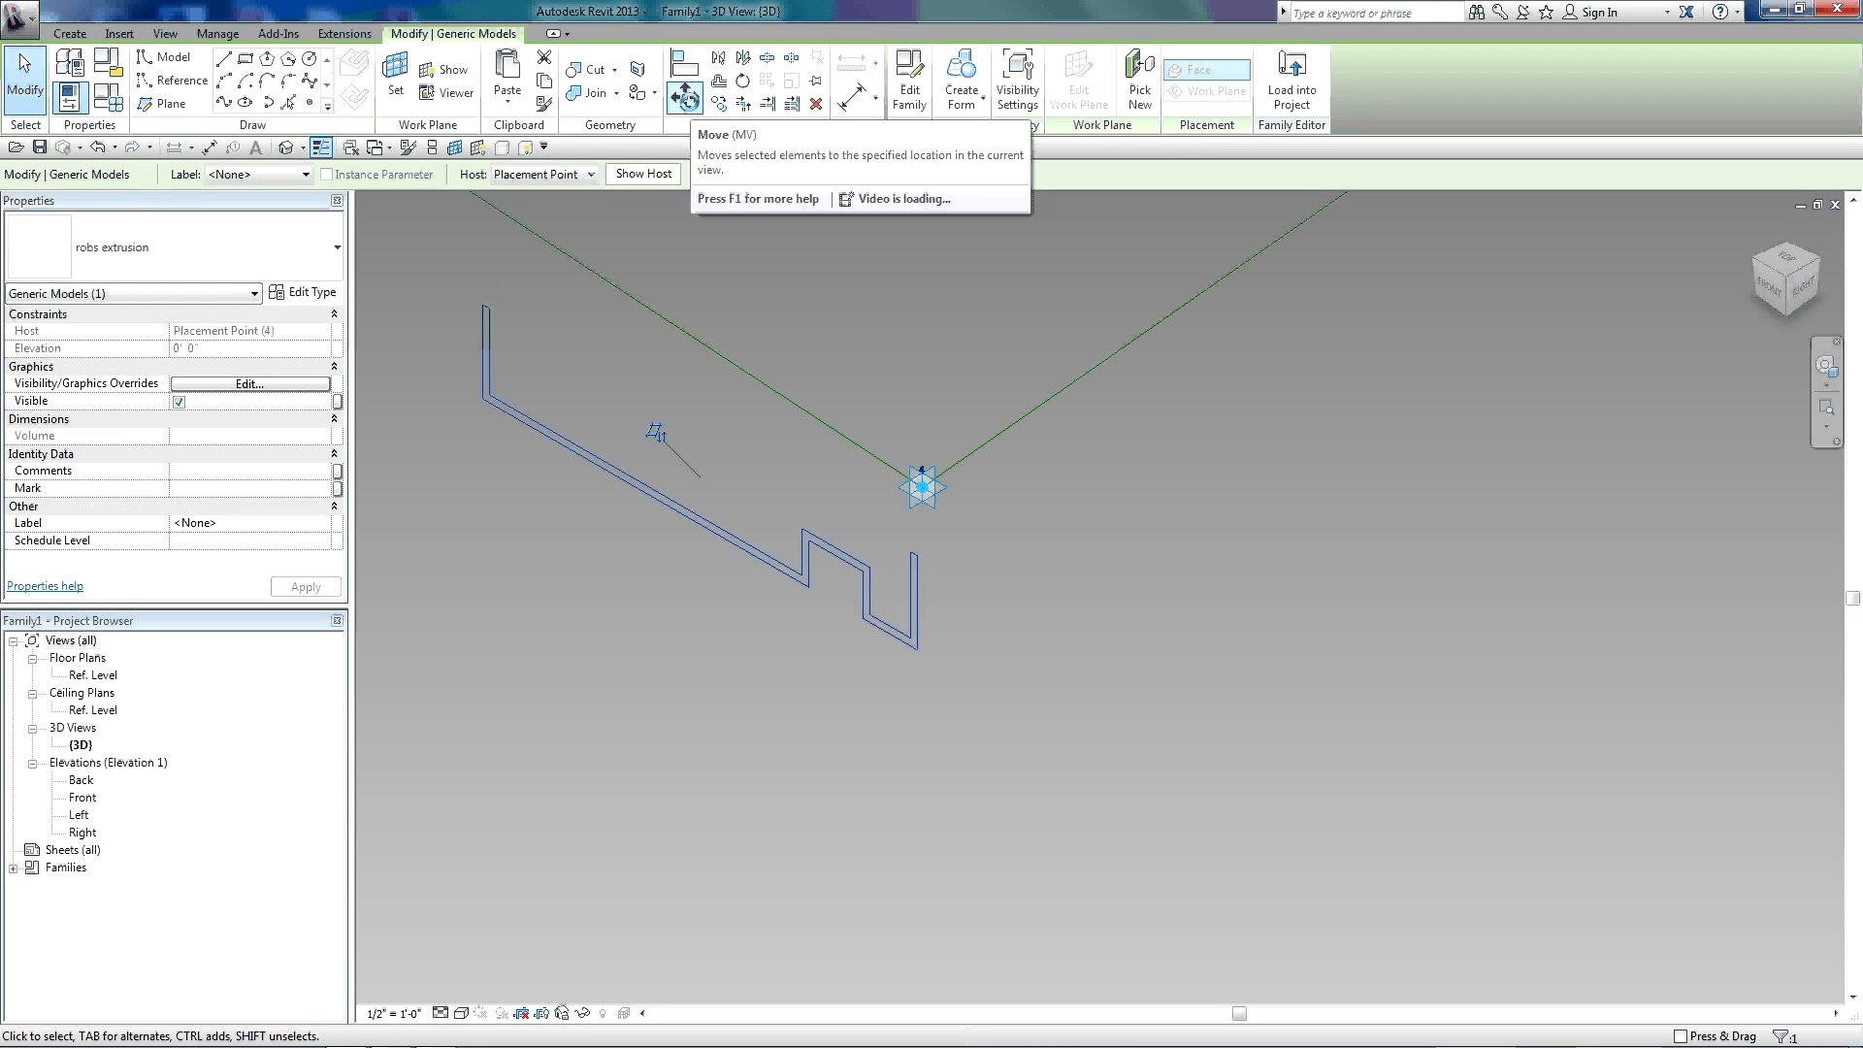
left_click(684, 96)
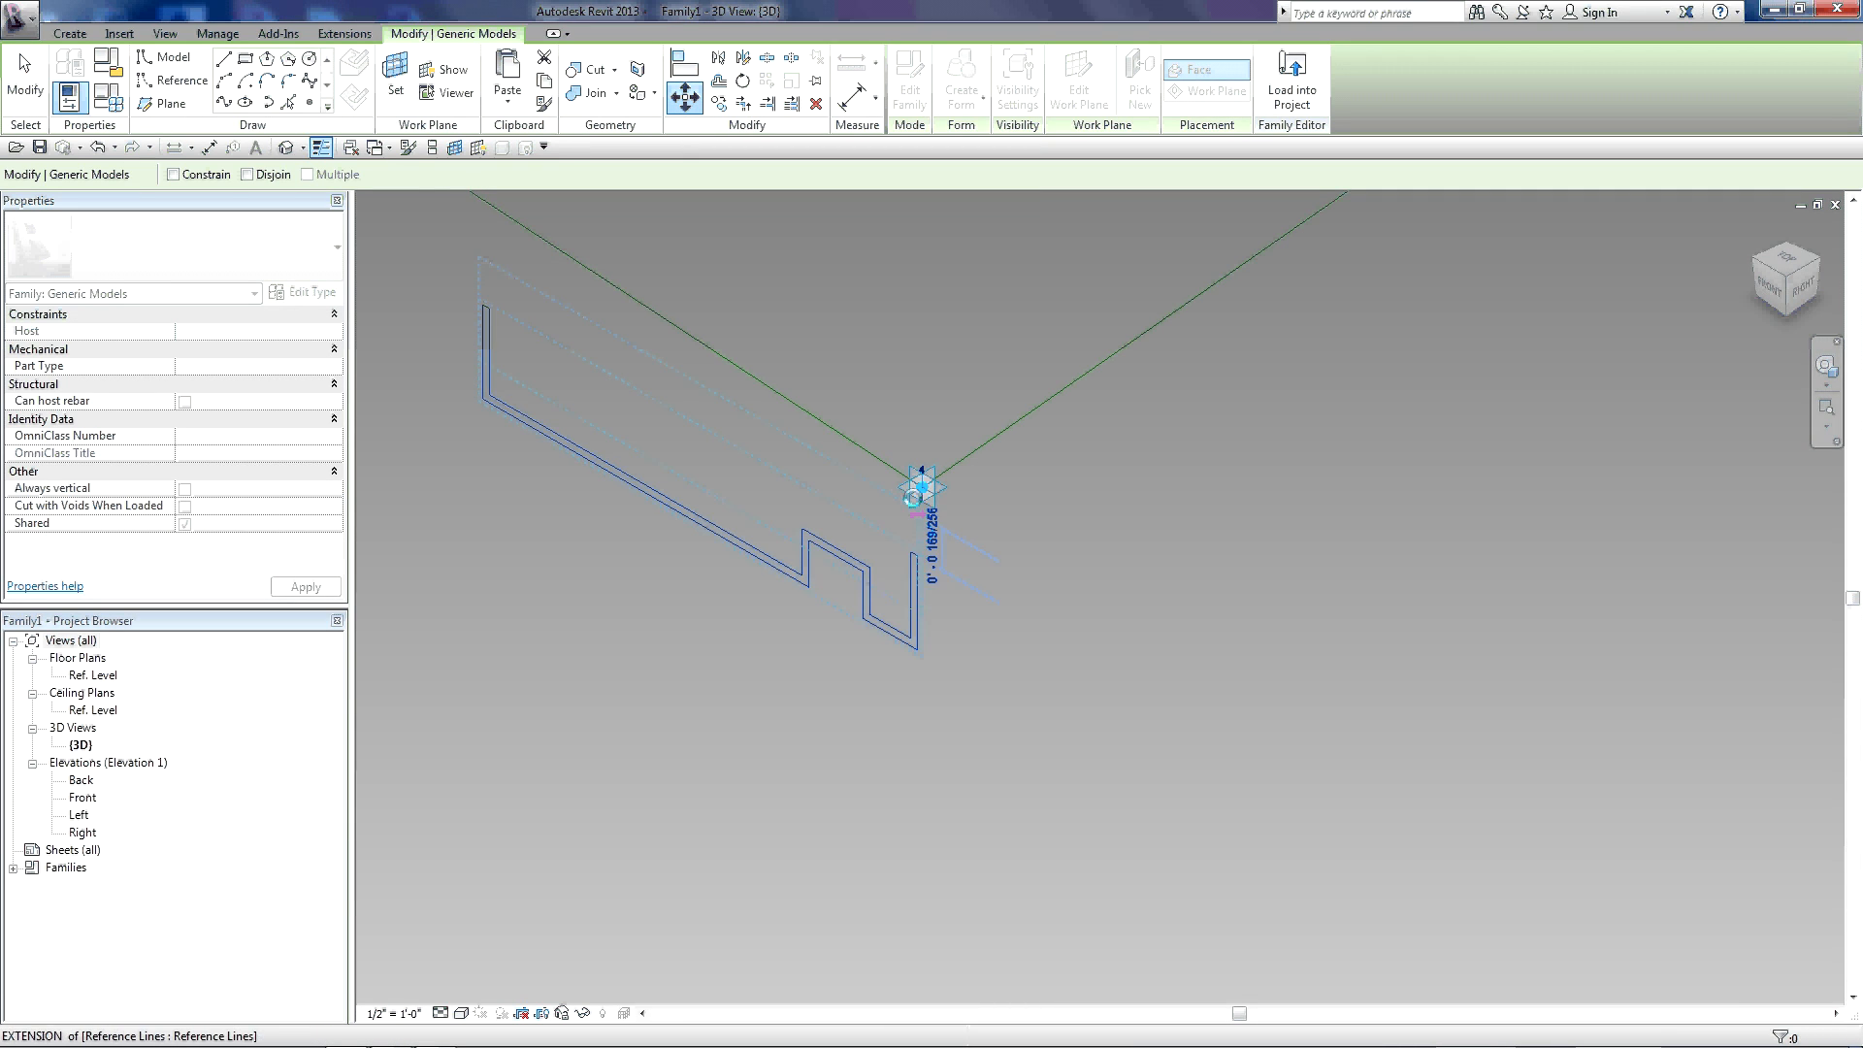
left_click(921, 488)
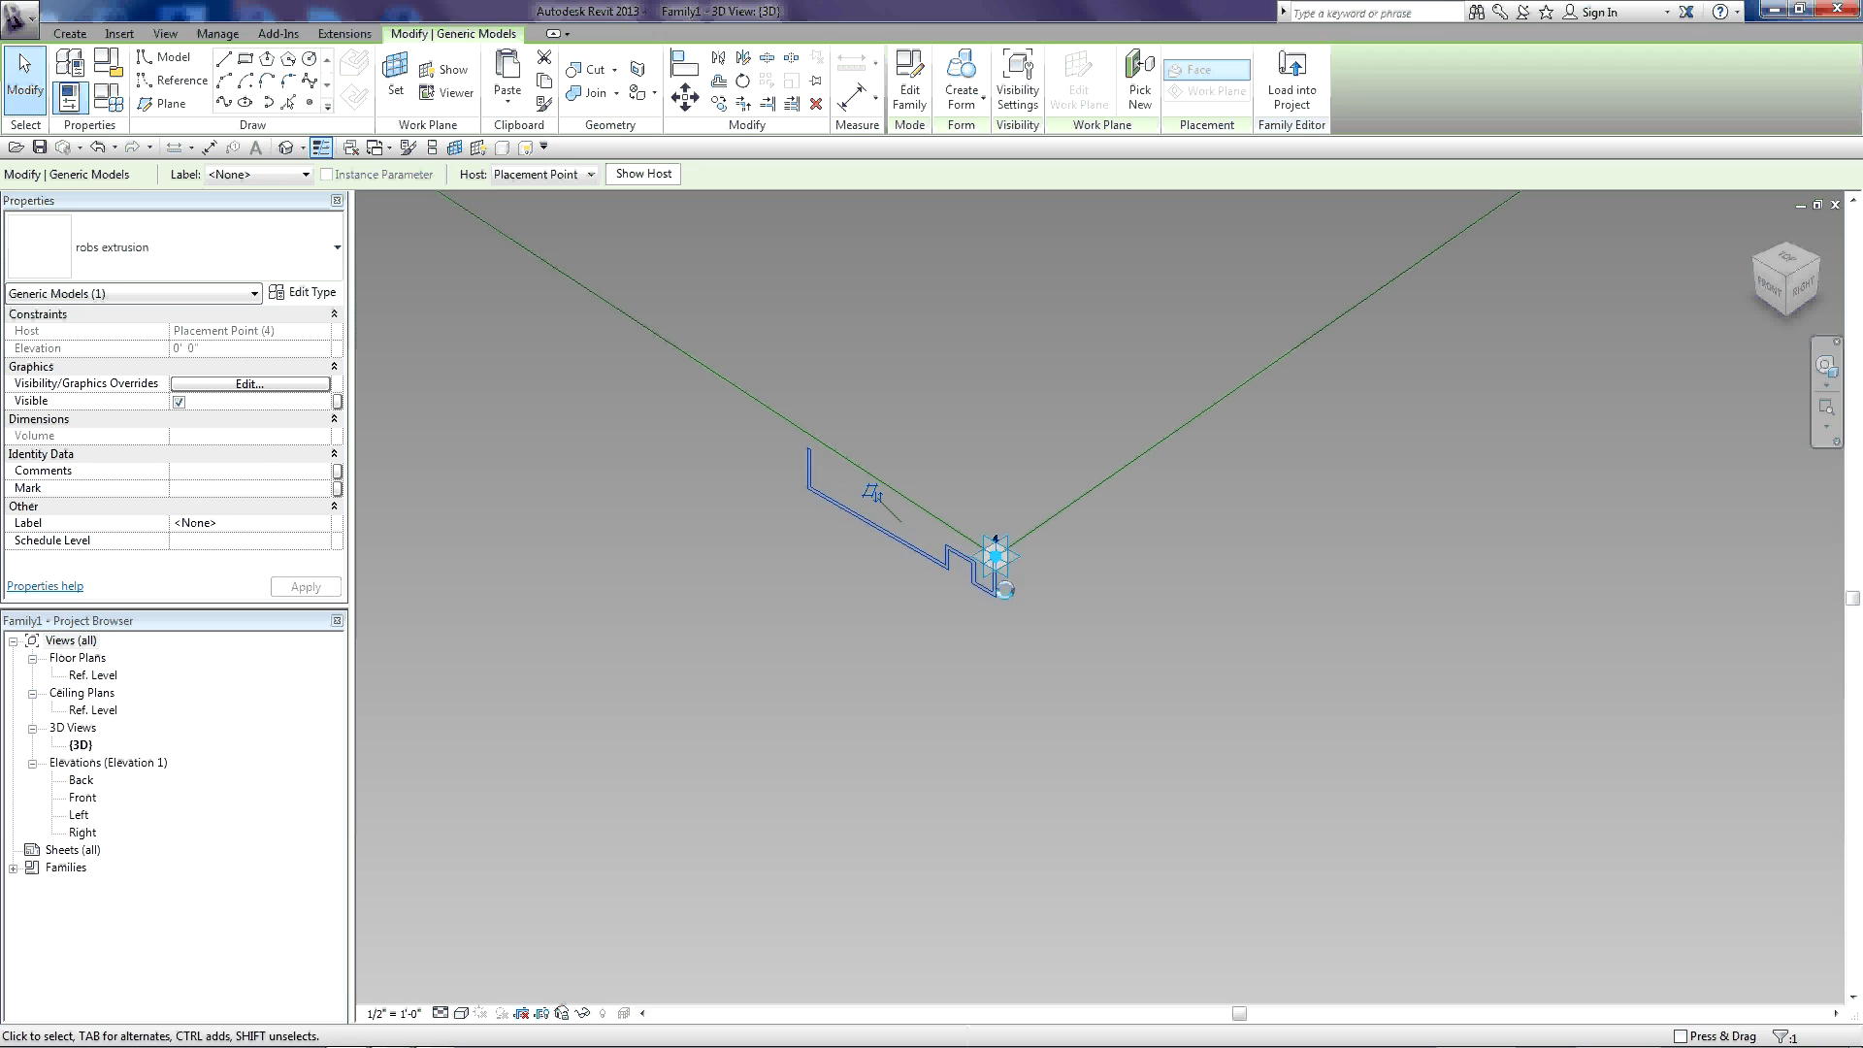
mouse_move(921, 541)
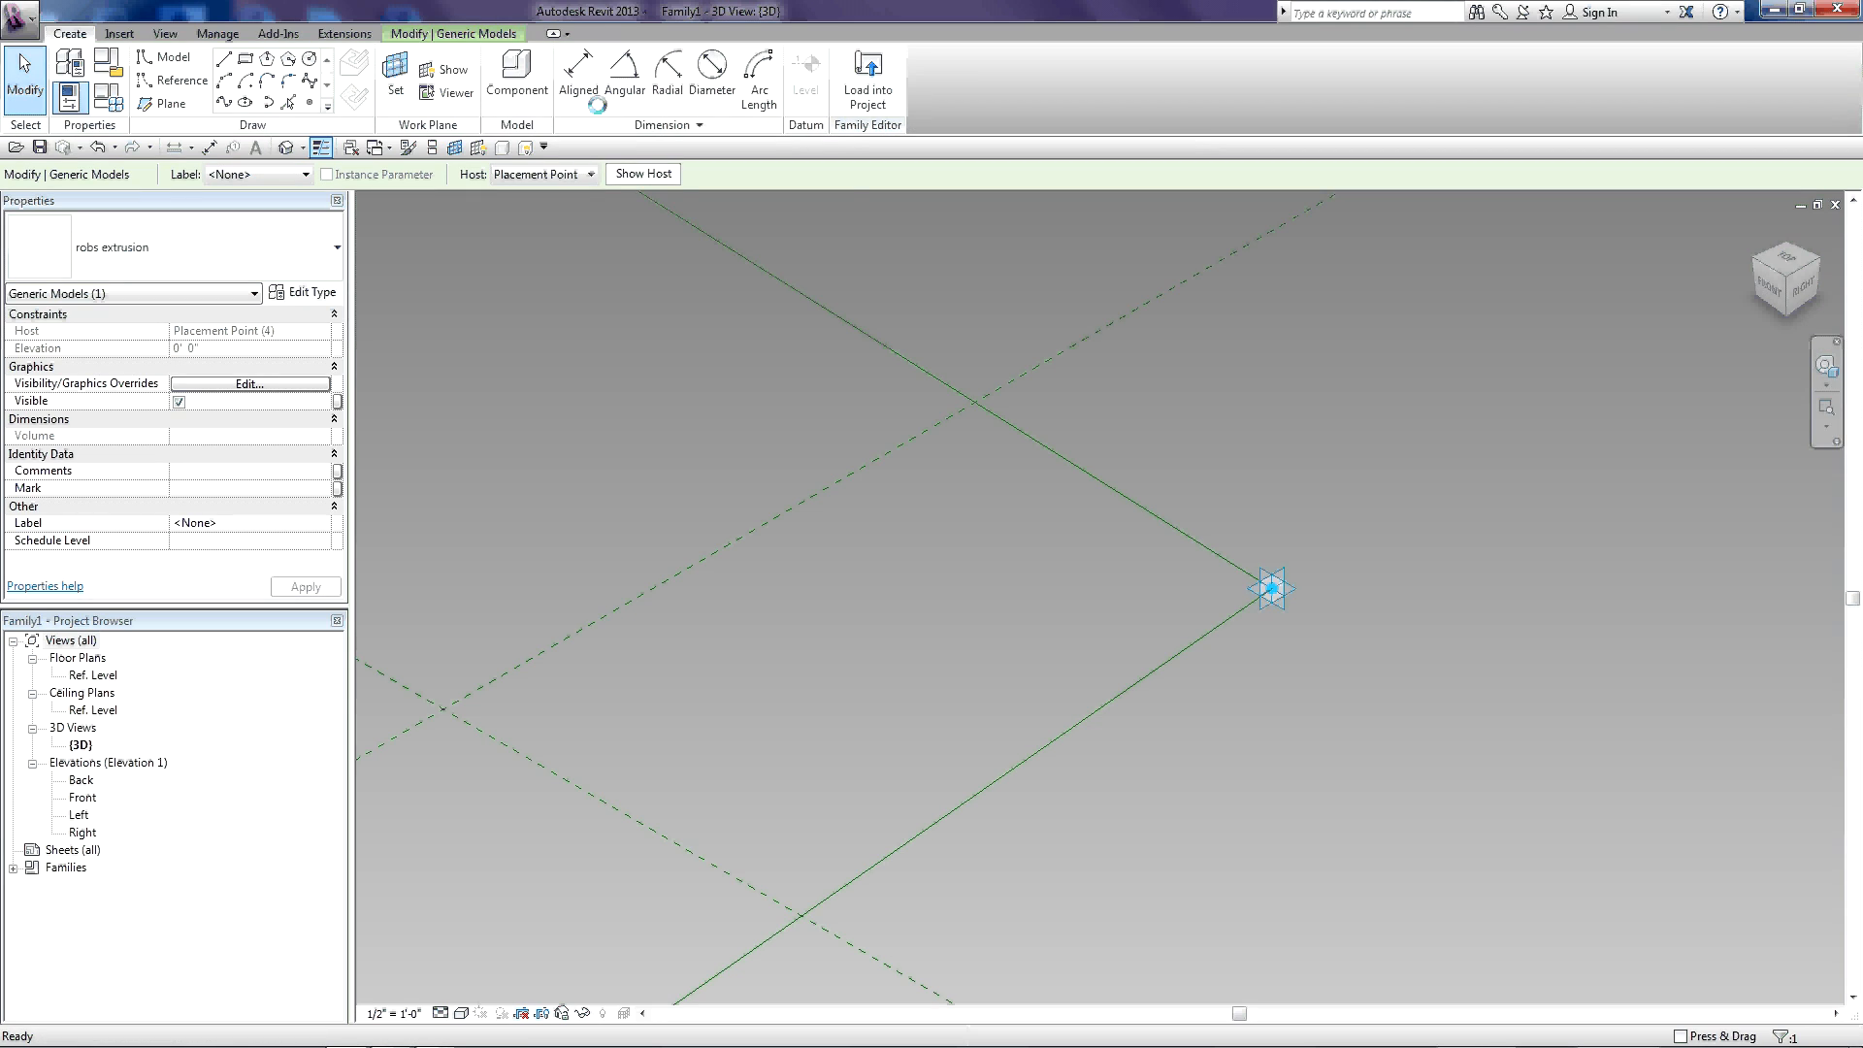
- Place another robs extrusion on point 3's work plane and move it into position
left_click(517, 78)
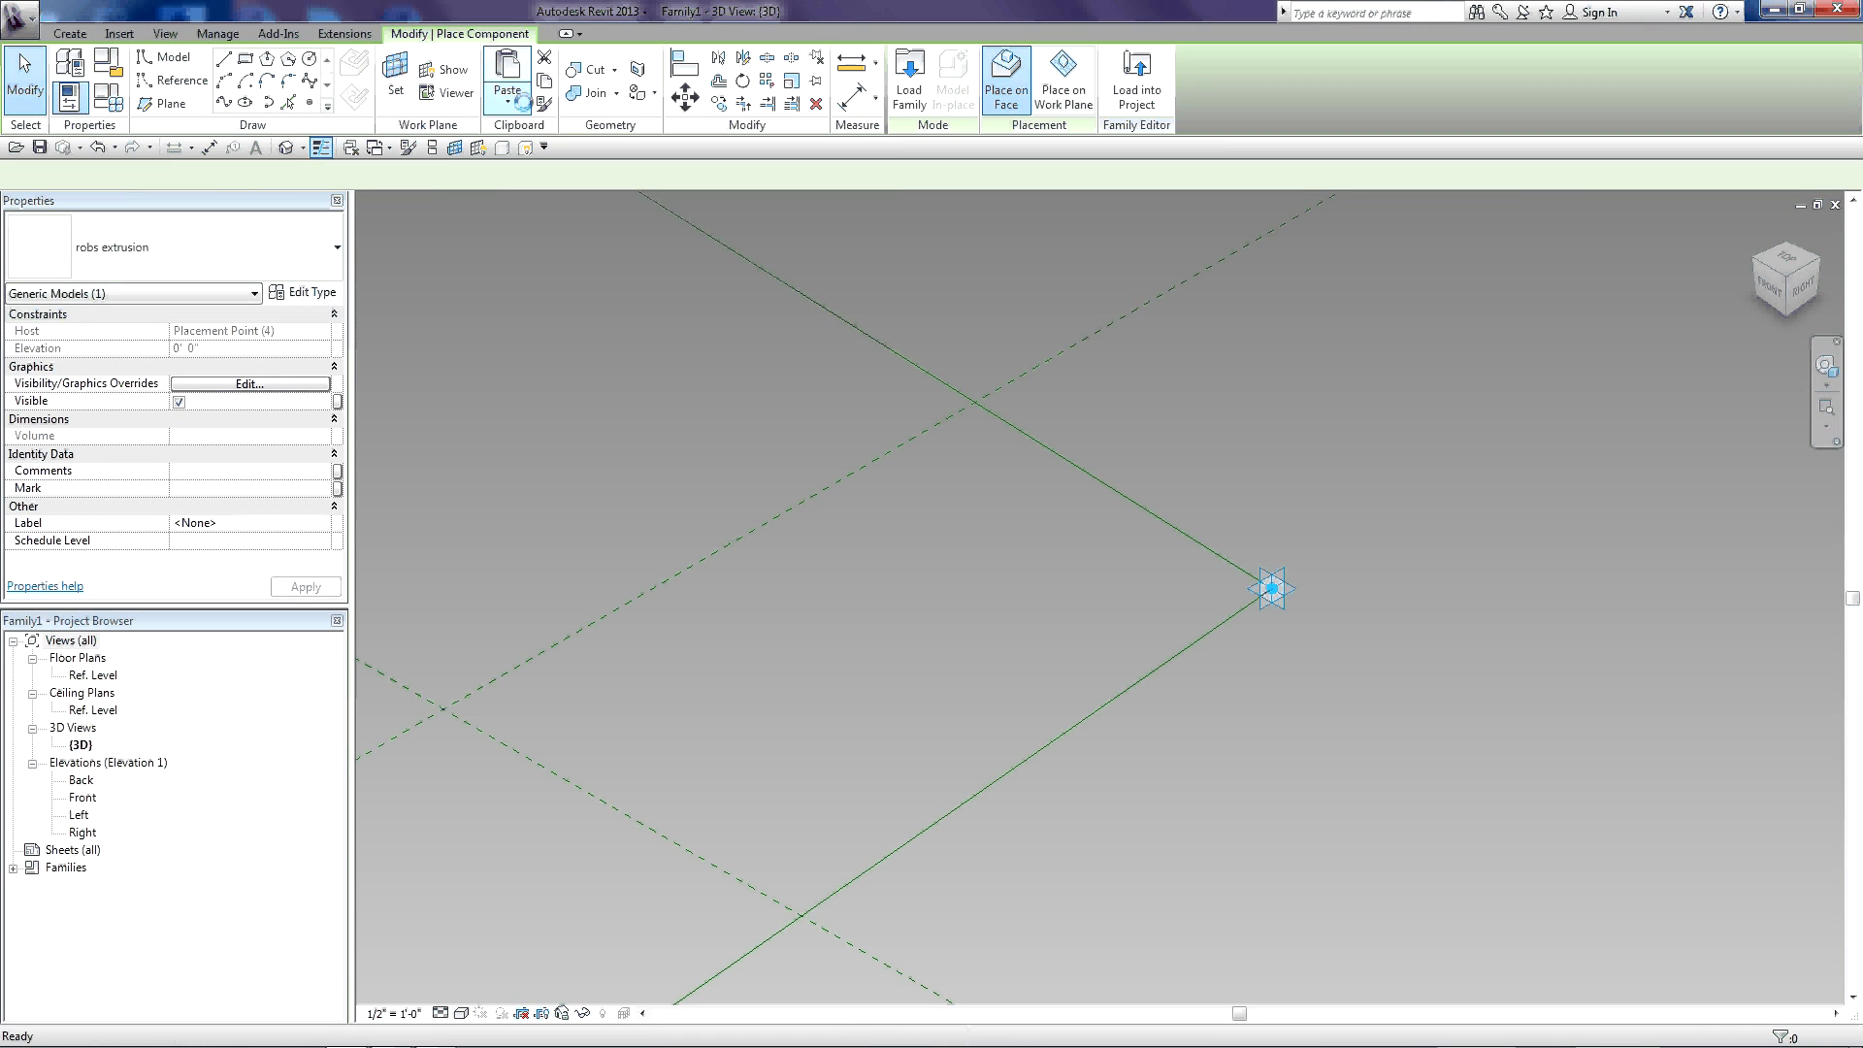
left_click(1006, 71)
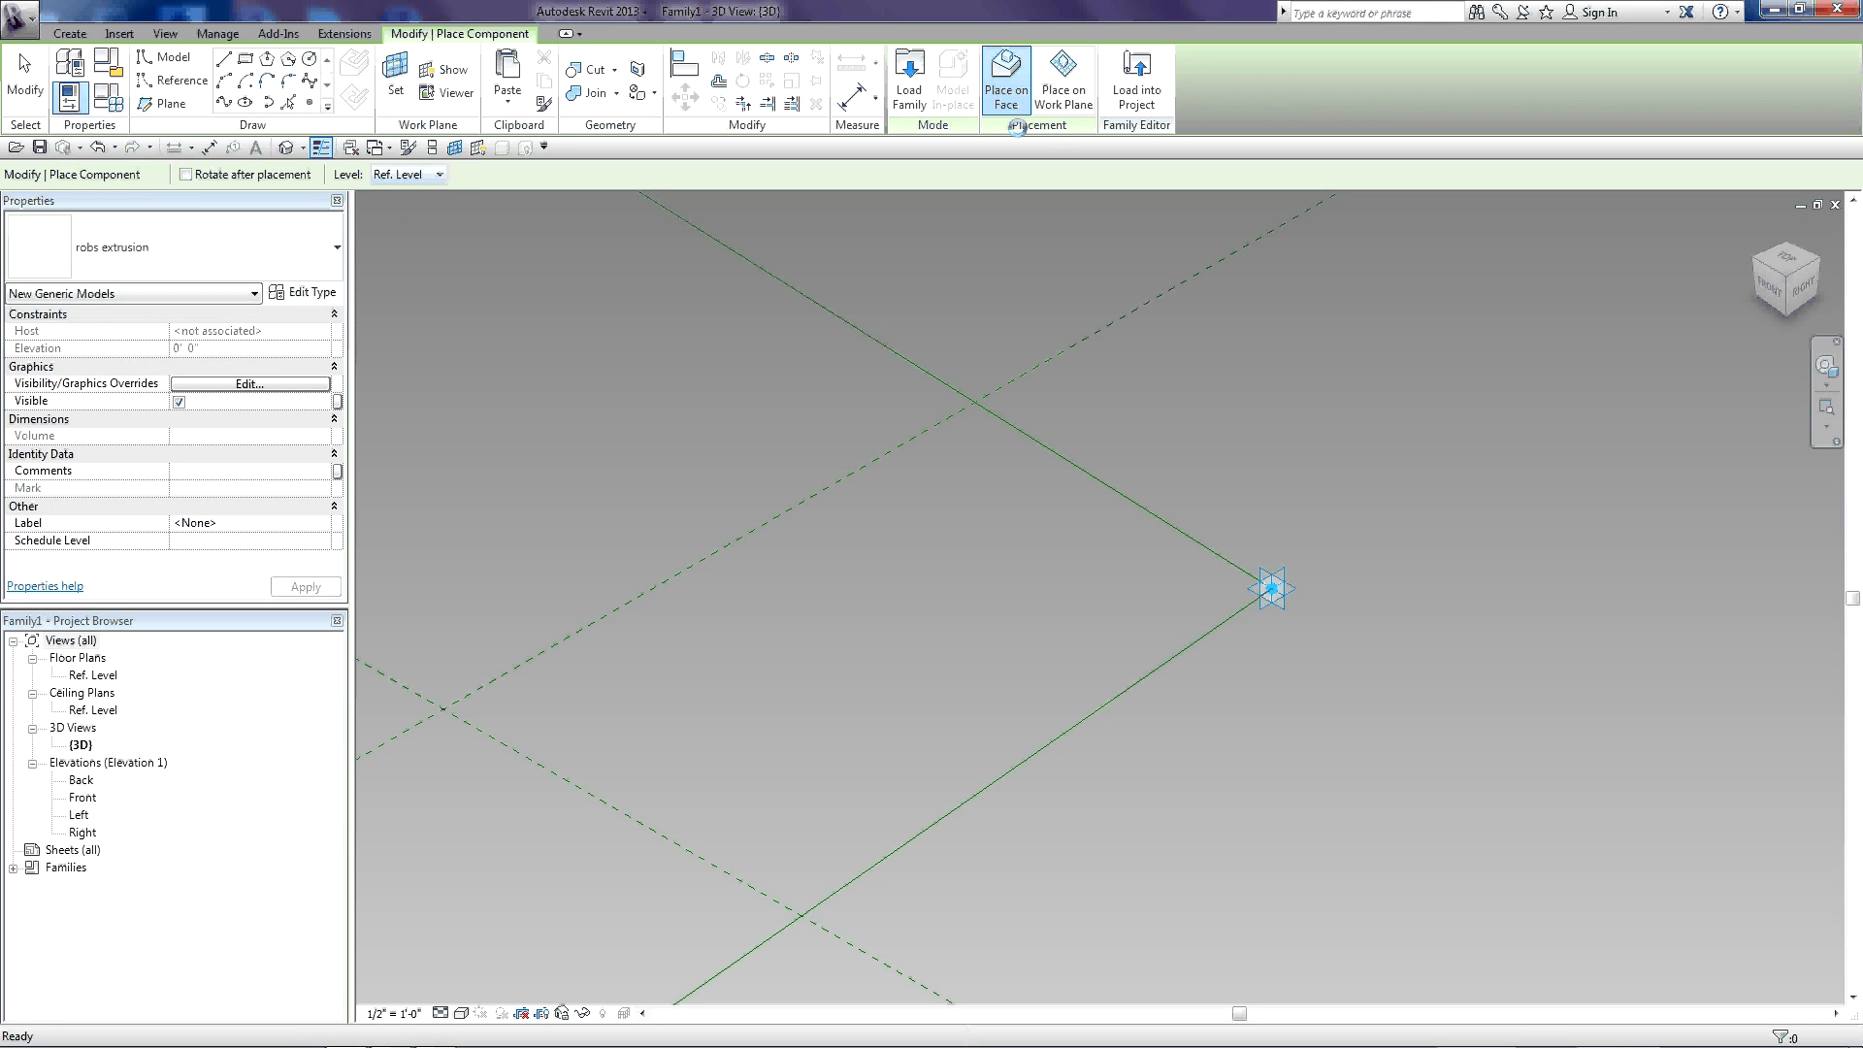
left_click(1063, 74)
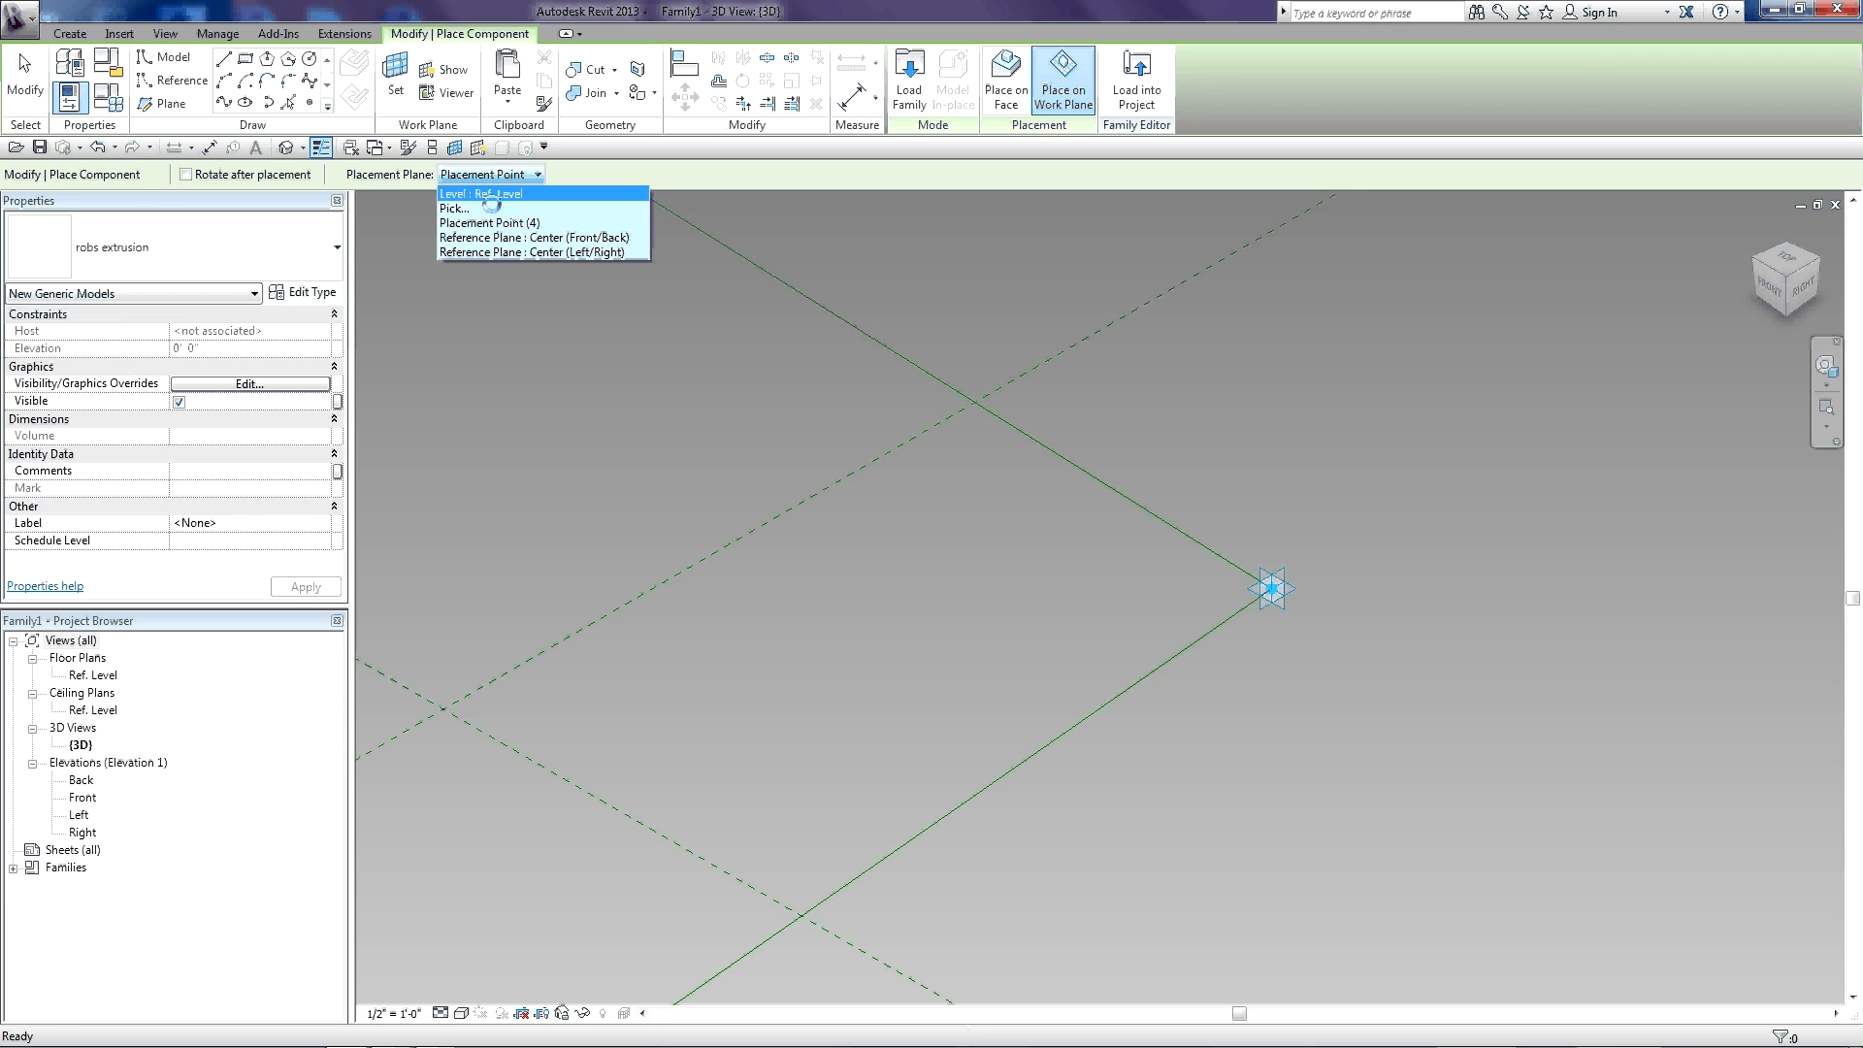
left_click(481, 192)
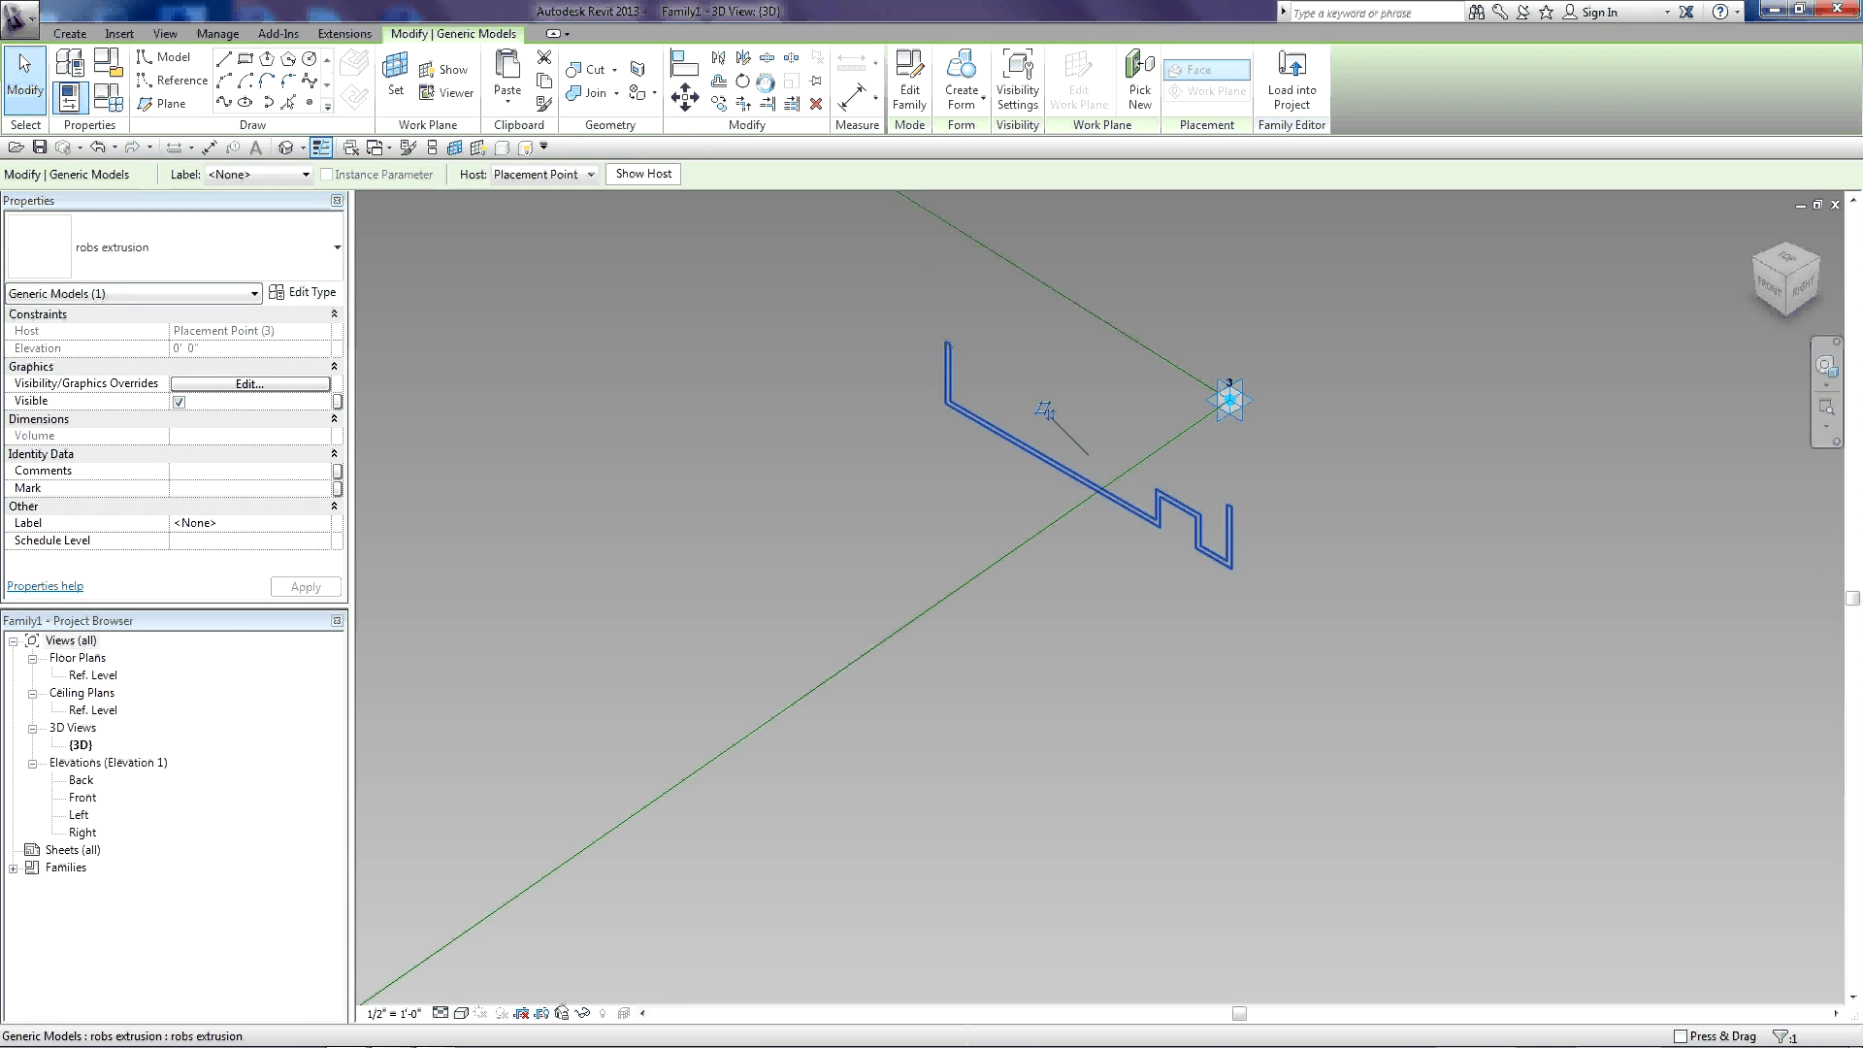
left_click(742, 80)
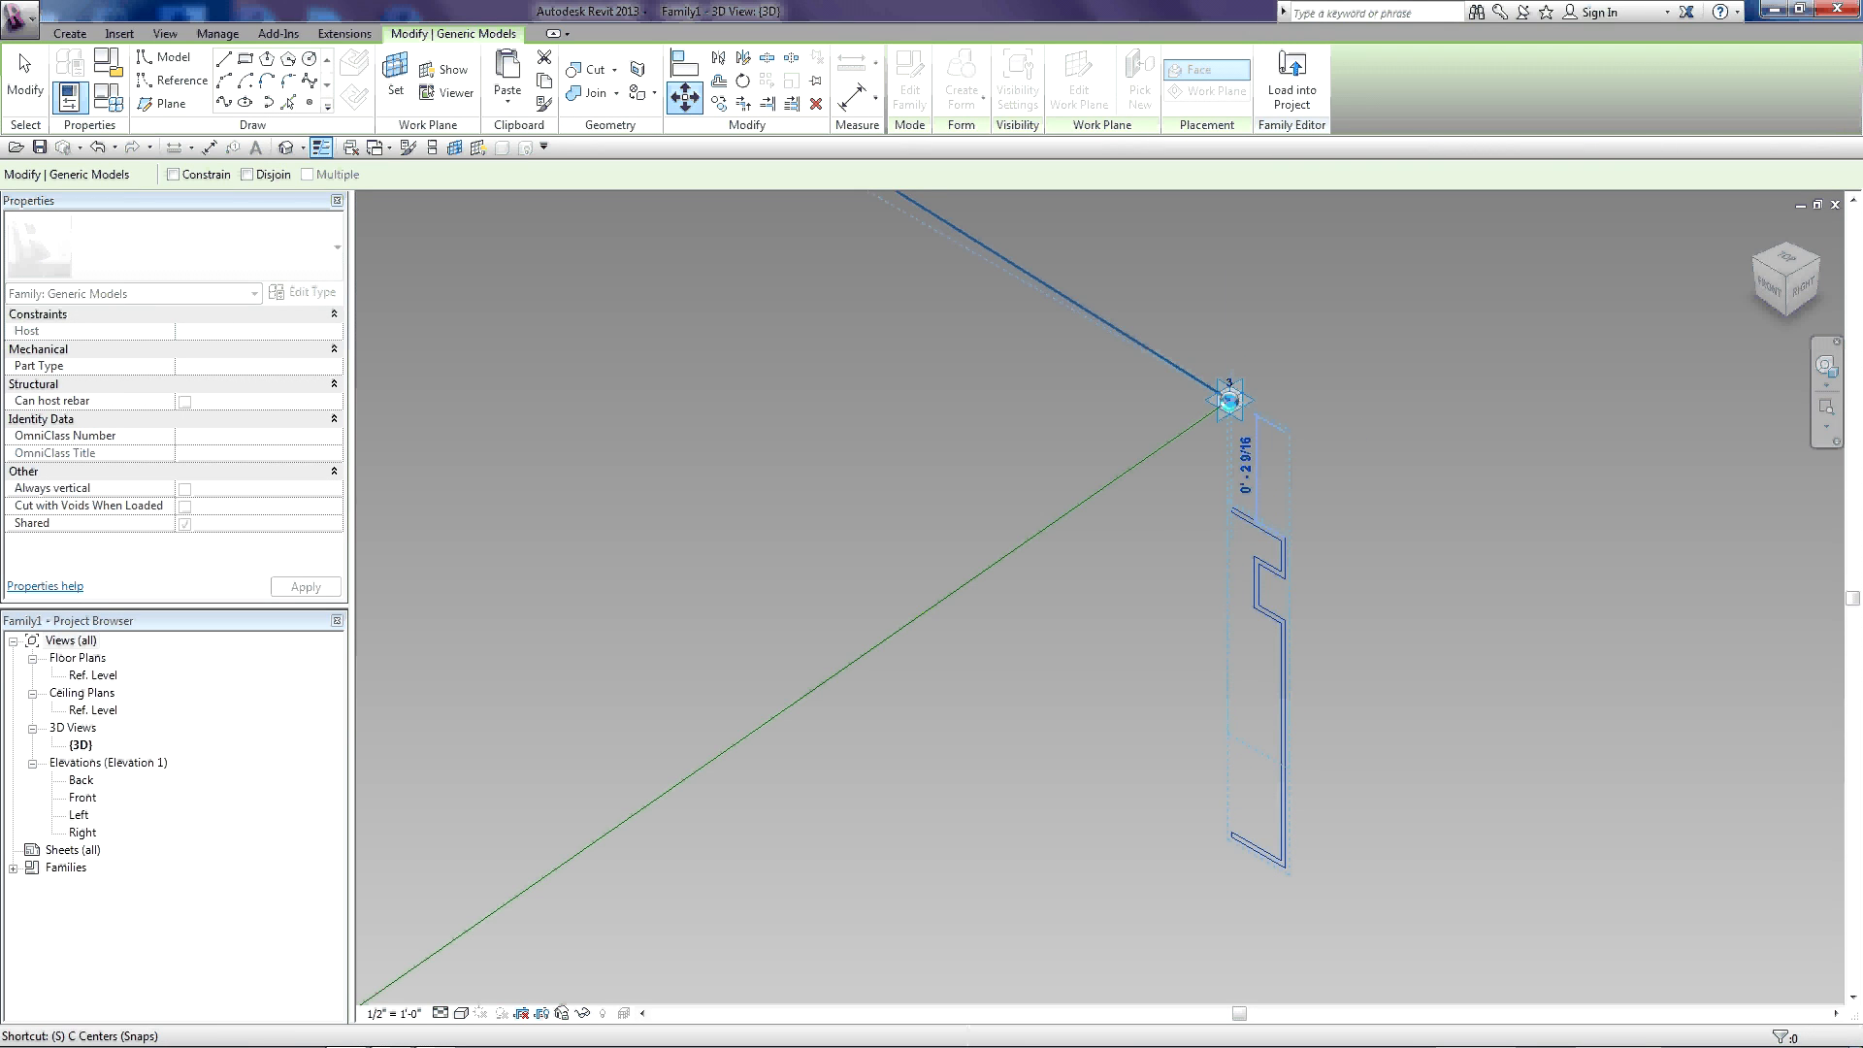
left_click(1228, 401)
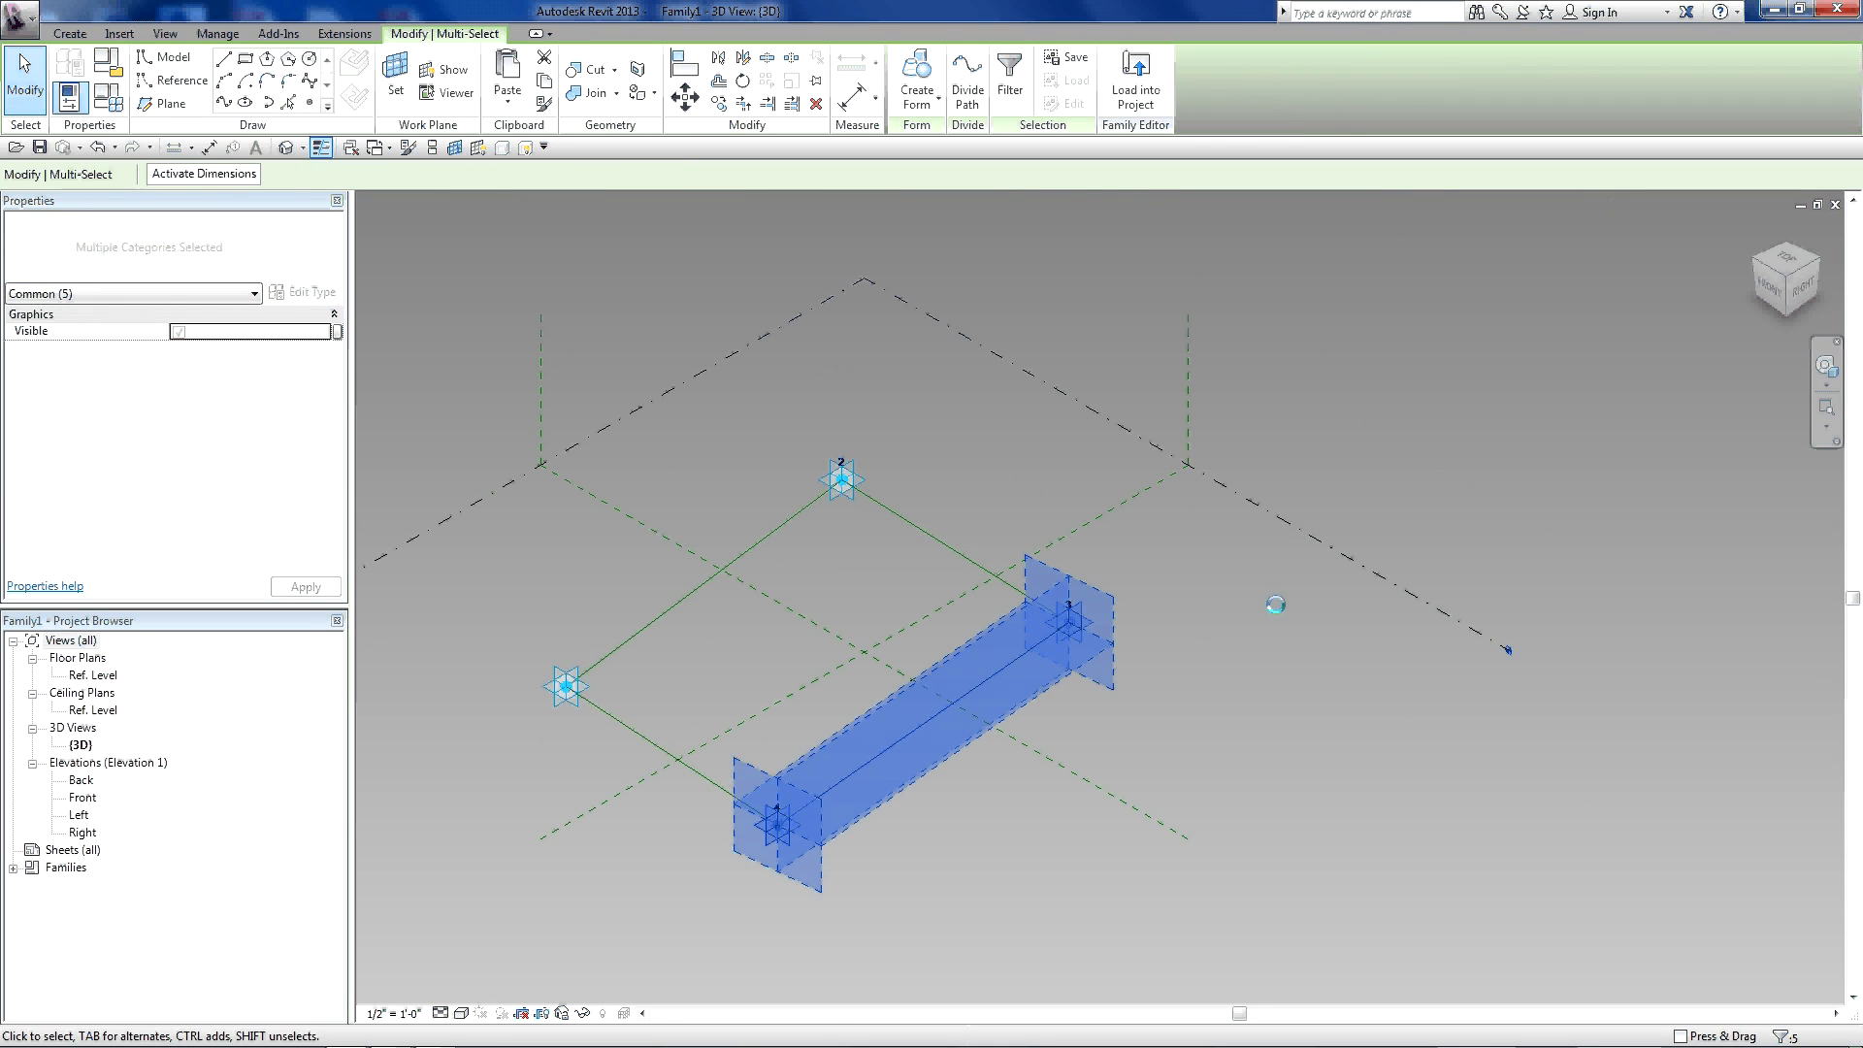
- Filter Adaptive Points out of the selection, form the solid mullion, then deselect
left_click(1009, 74)
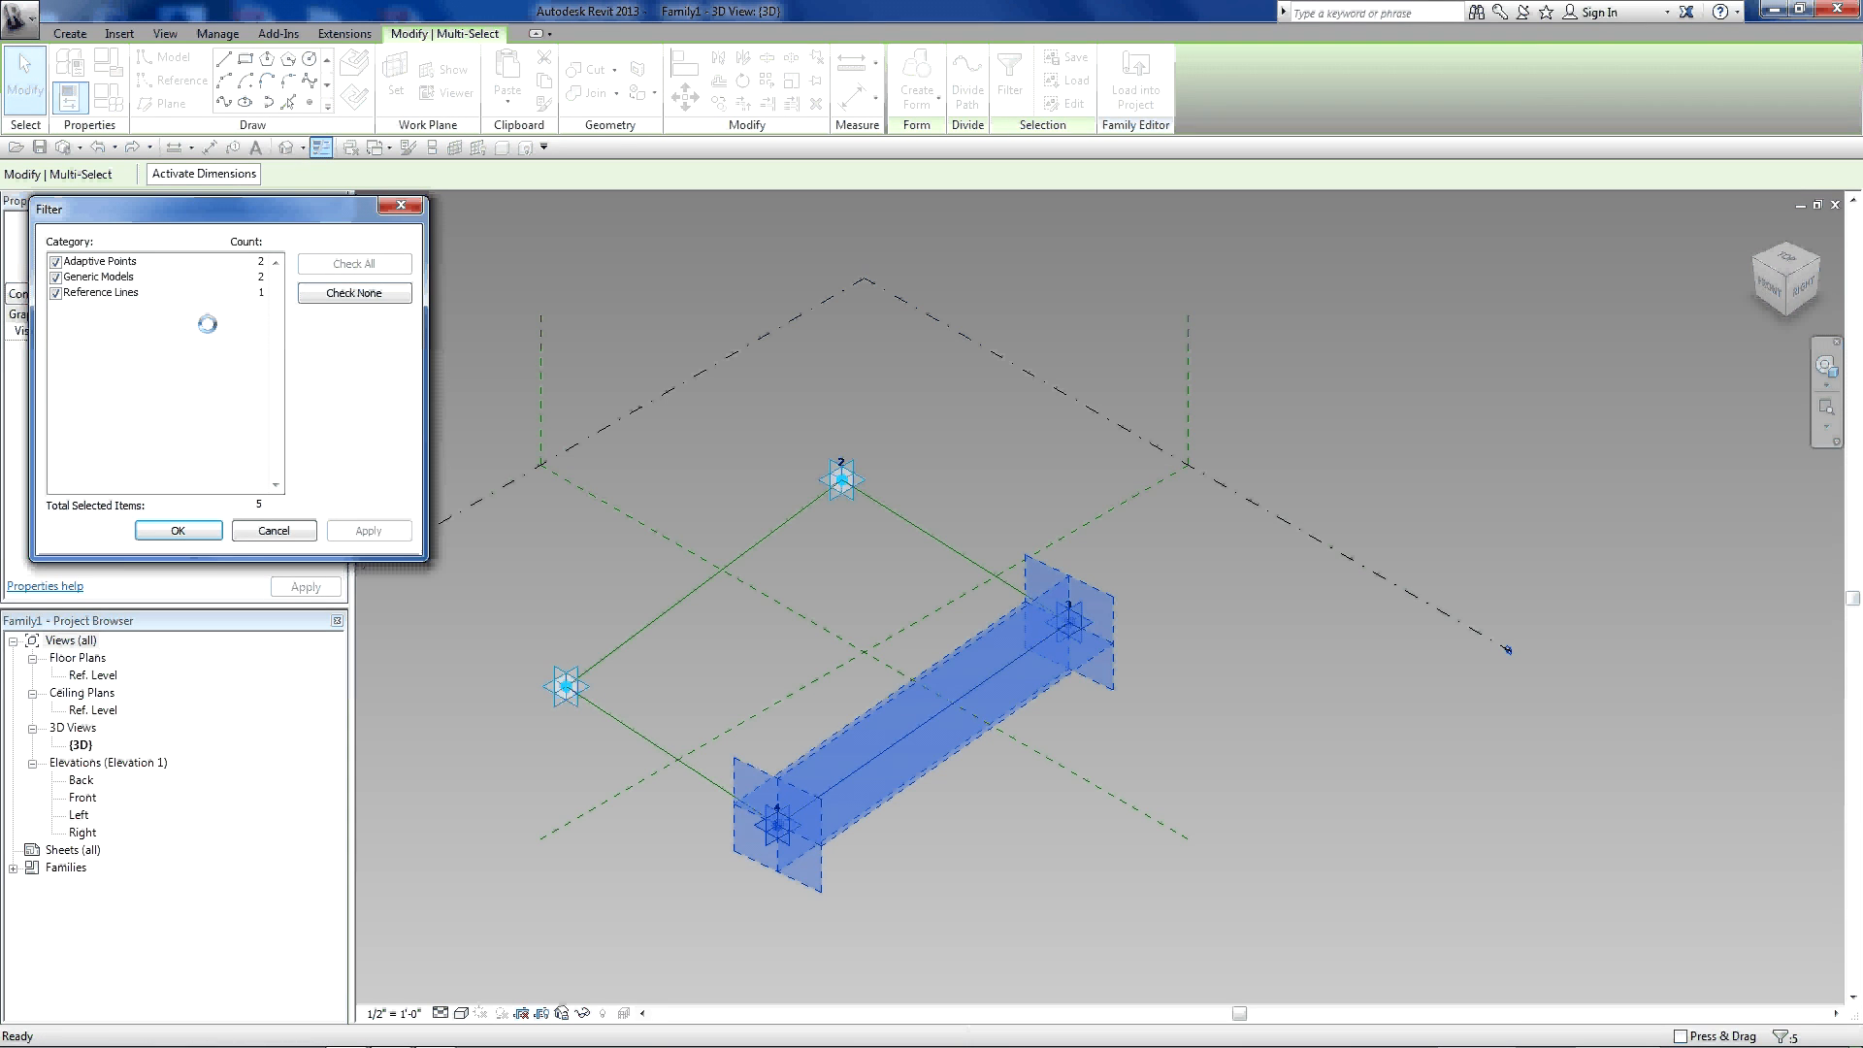
left_click(55, 292)
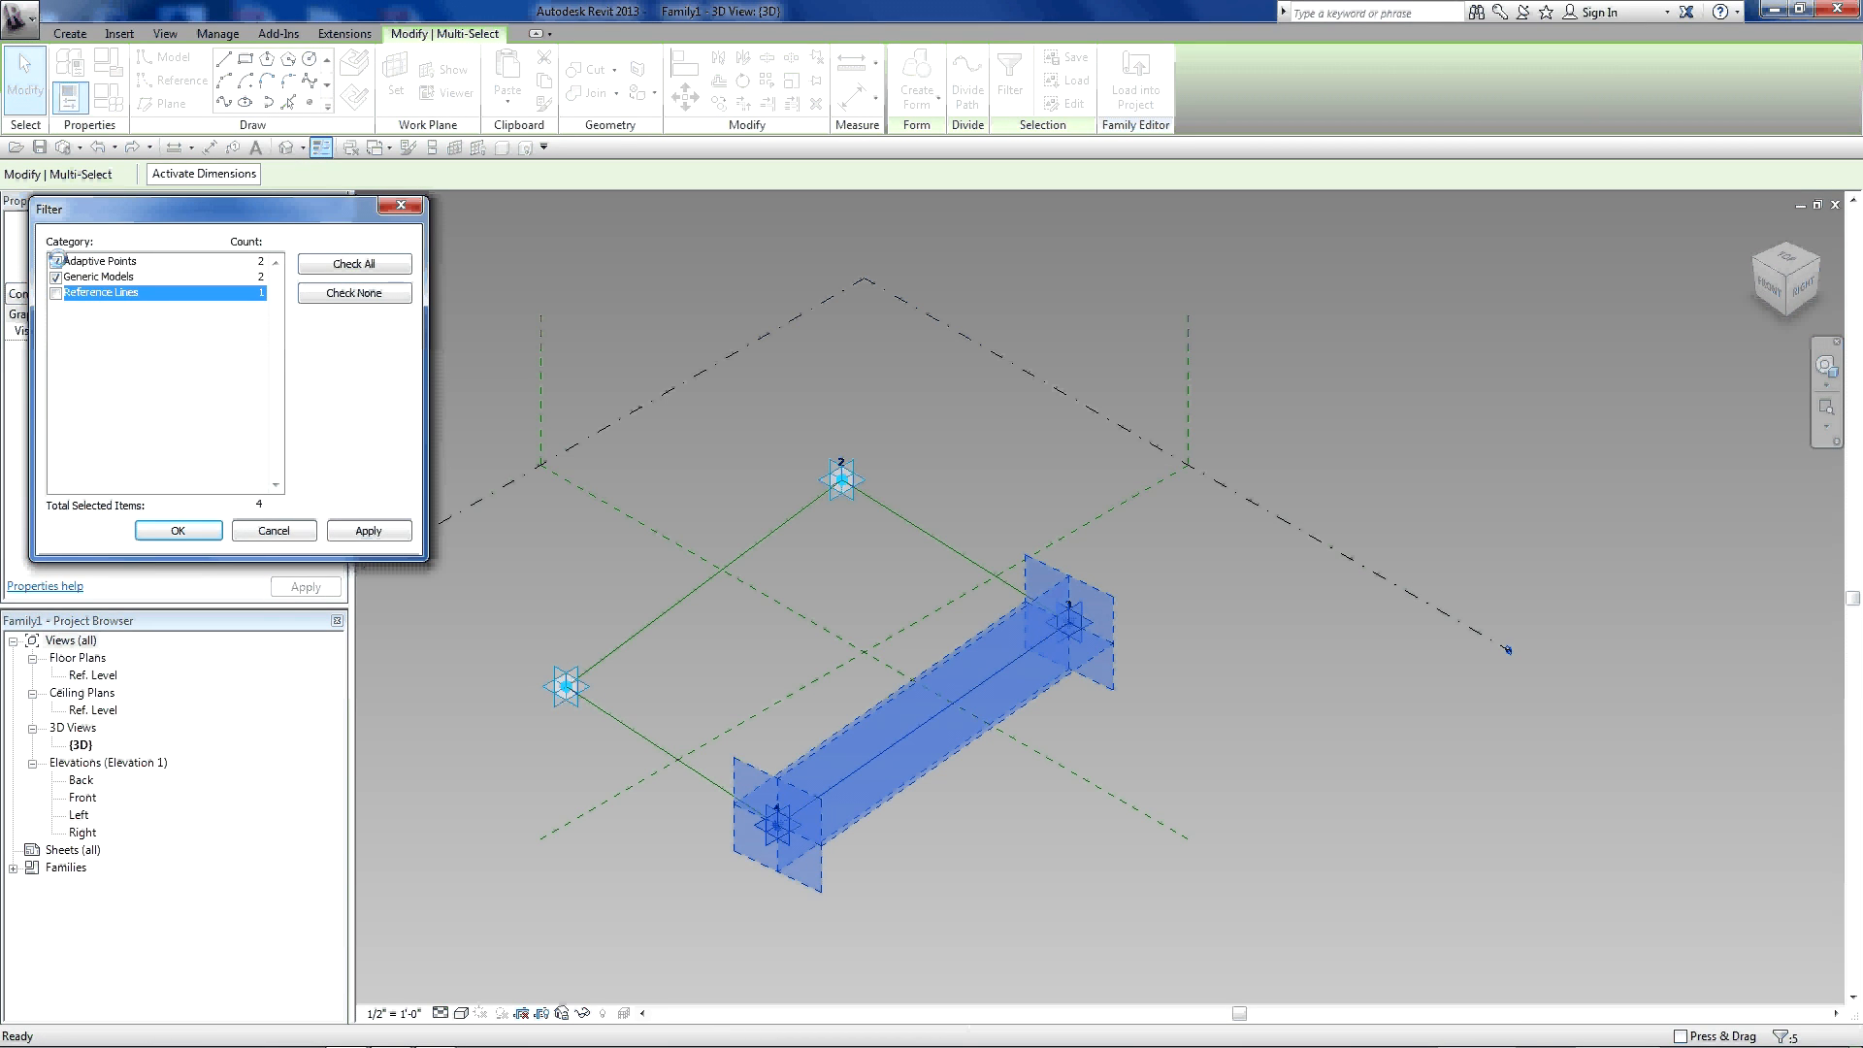
left_click(176, 530)
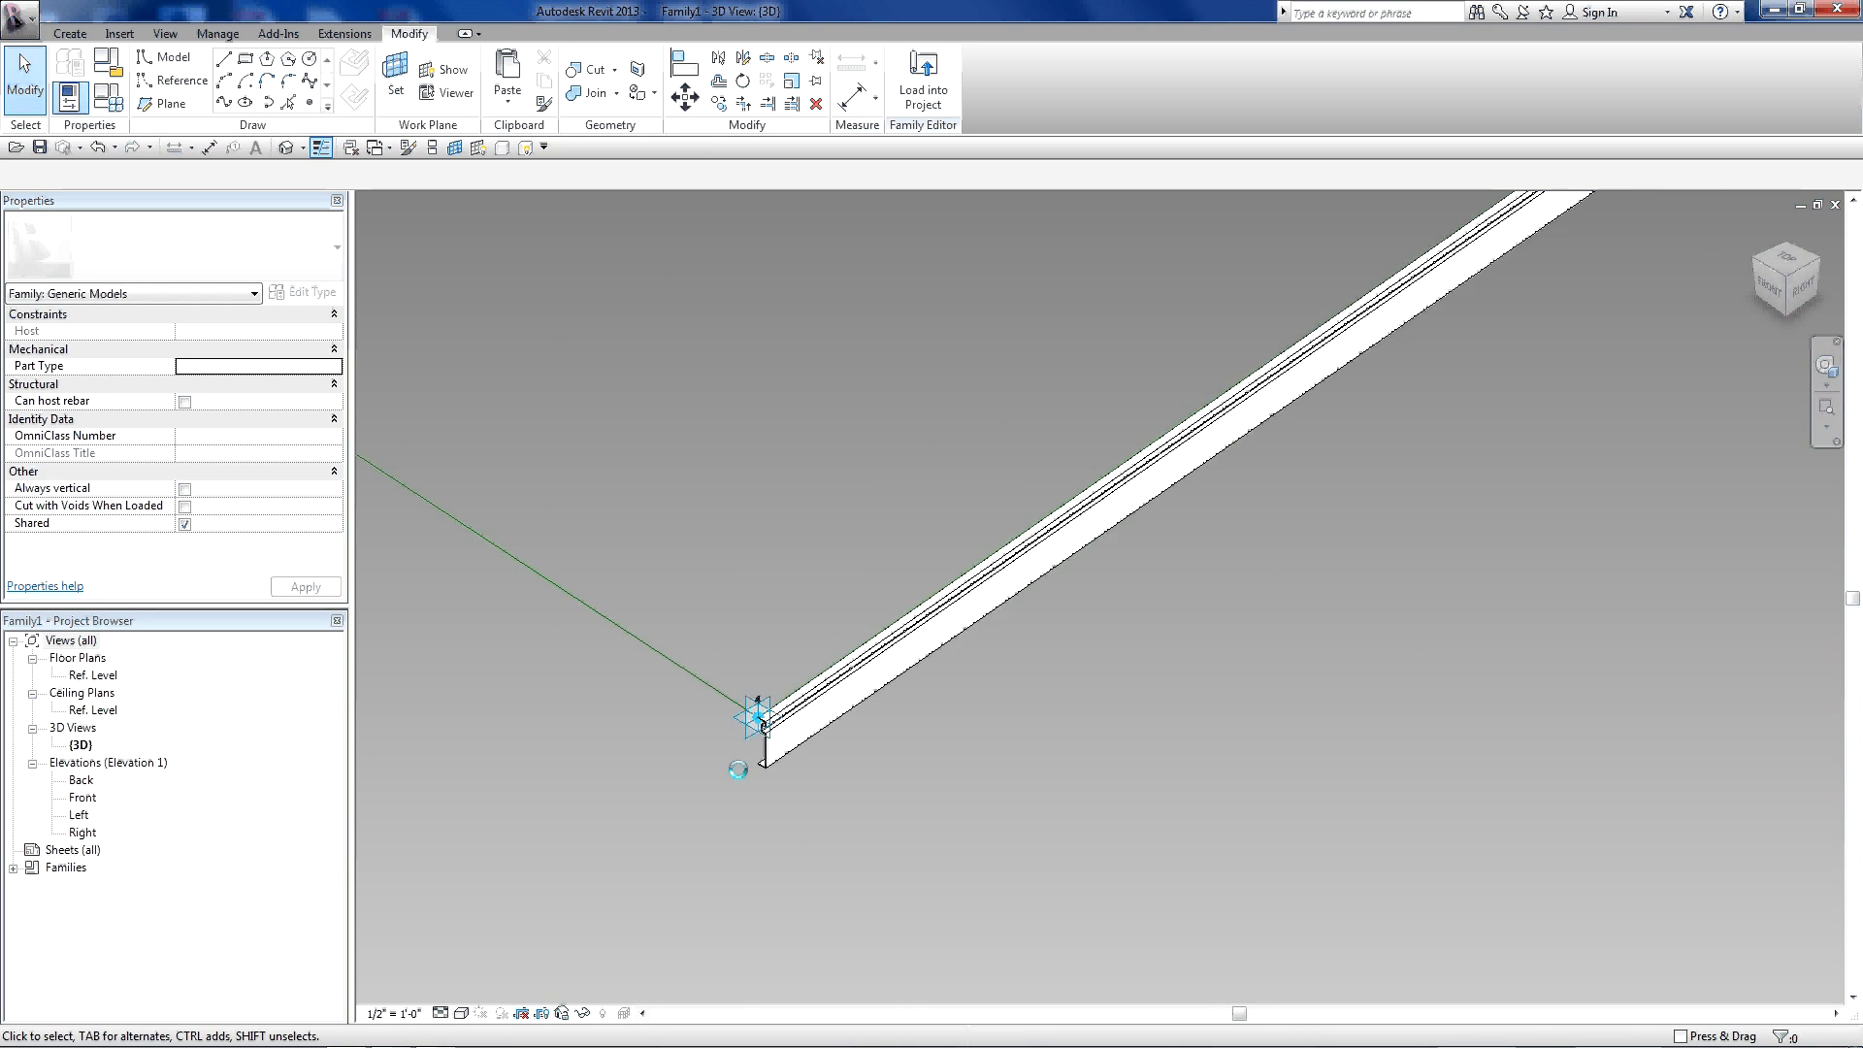
left_click(757, 714)
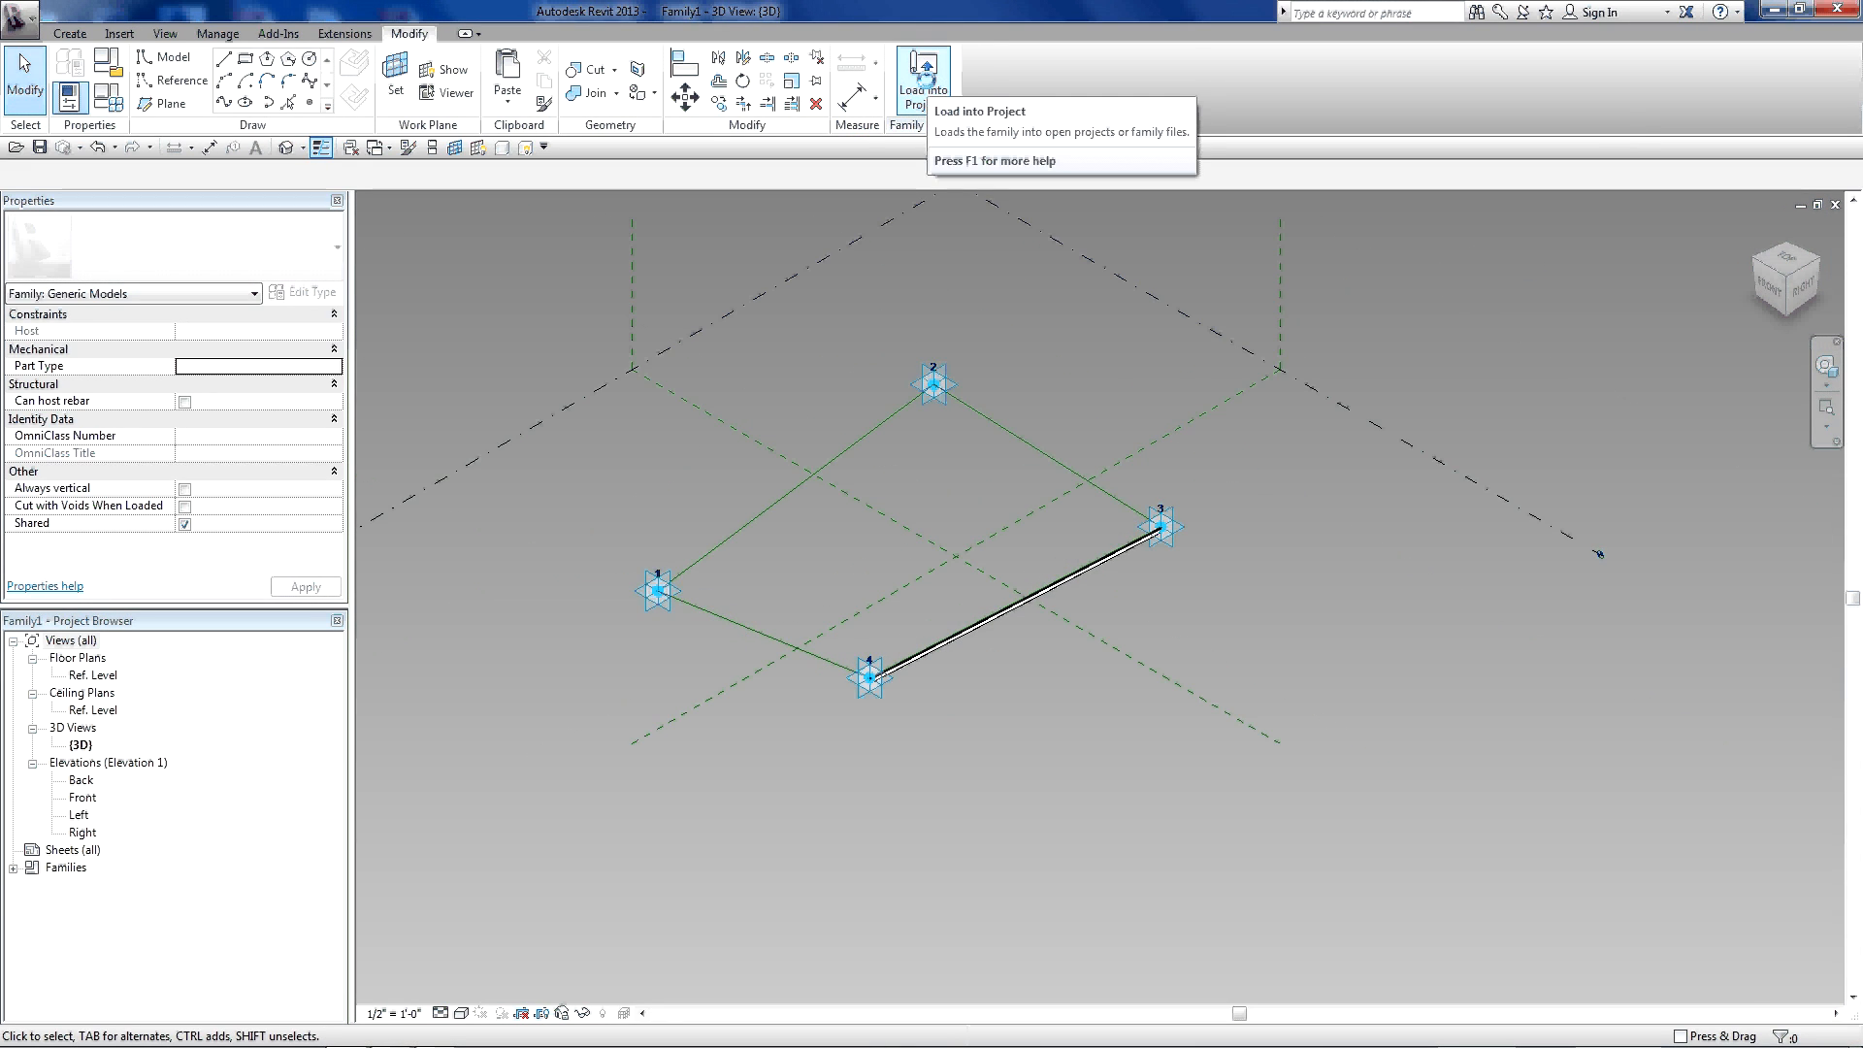
- Load Family1 into the project and place a mullion on the mass's divided front face
left_click(921, 74)
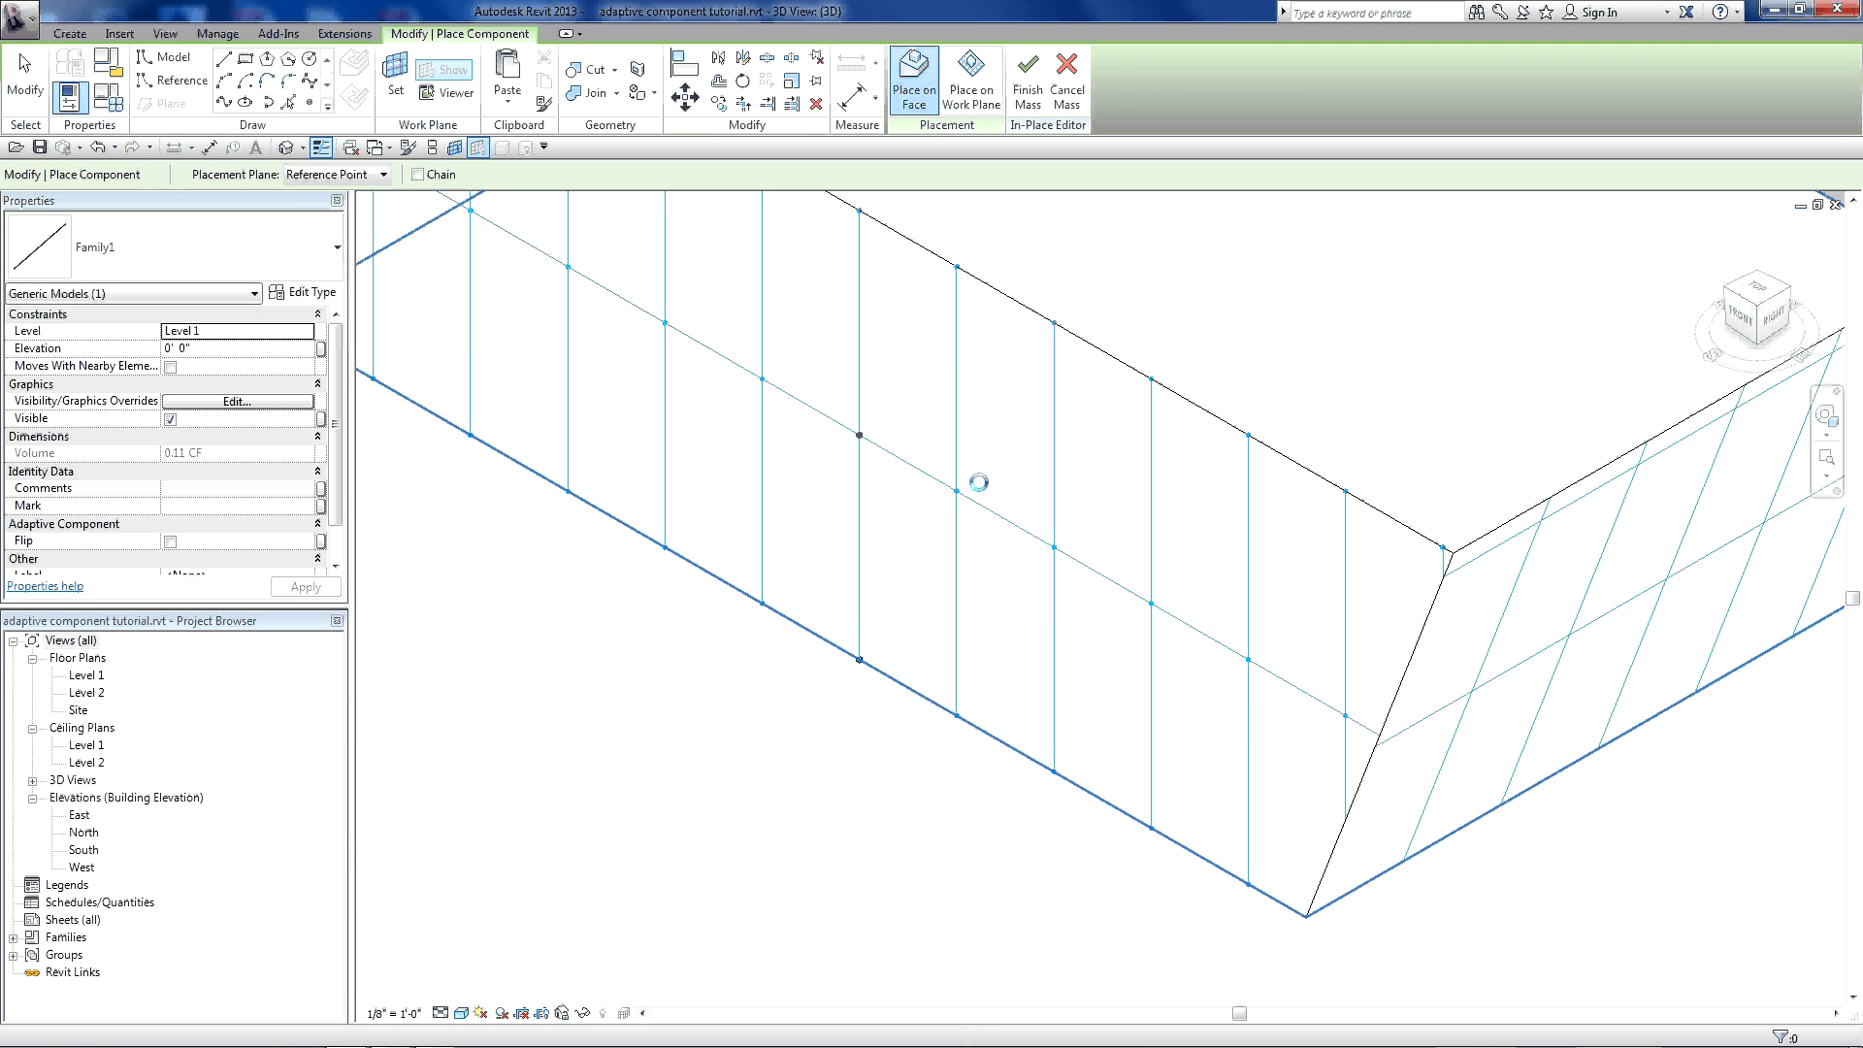
mouse_move(955, 493)
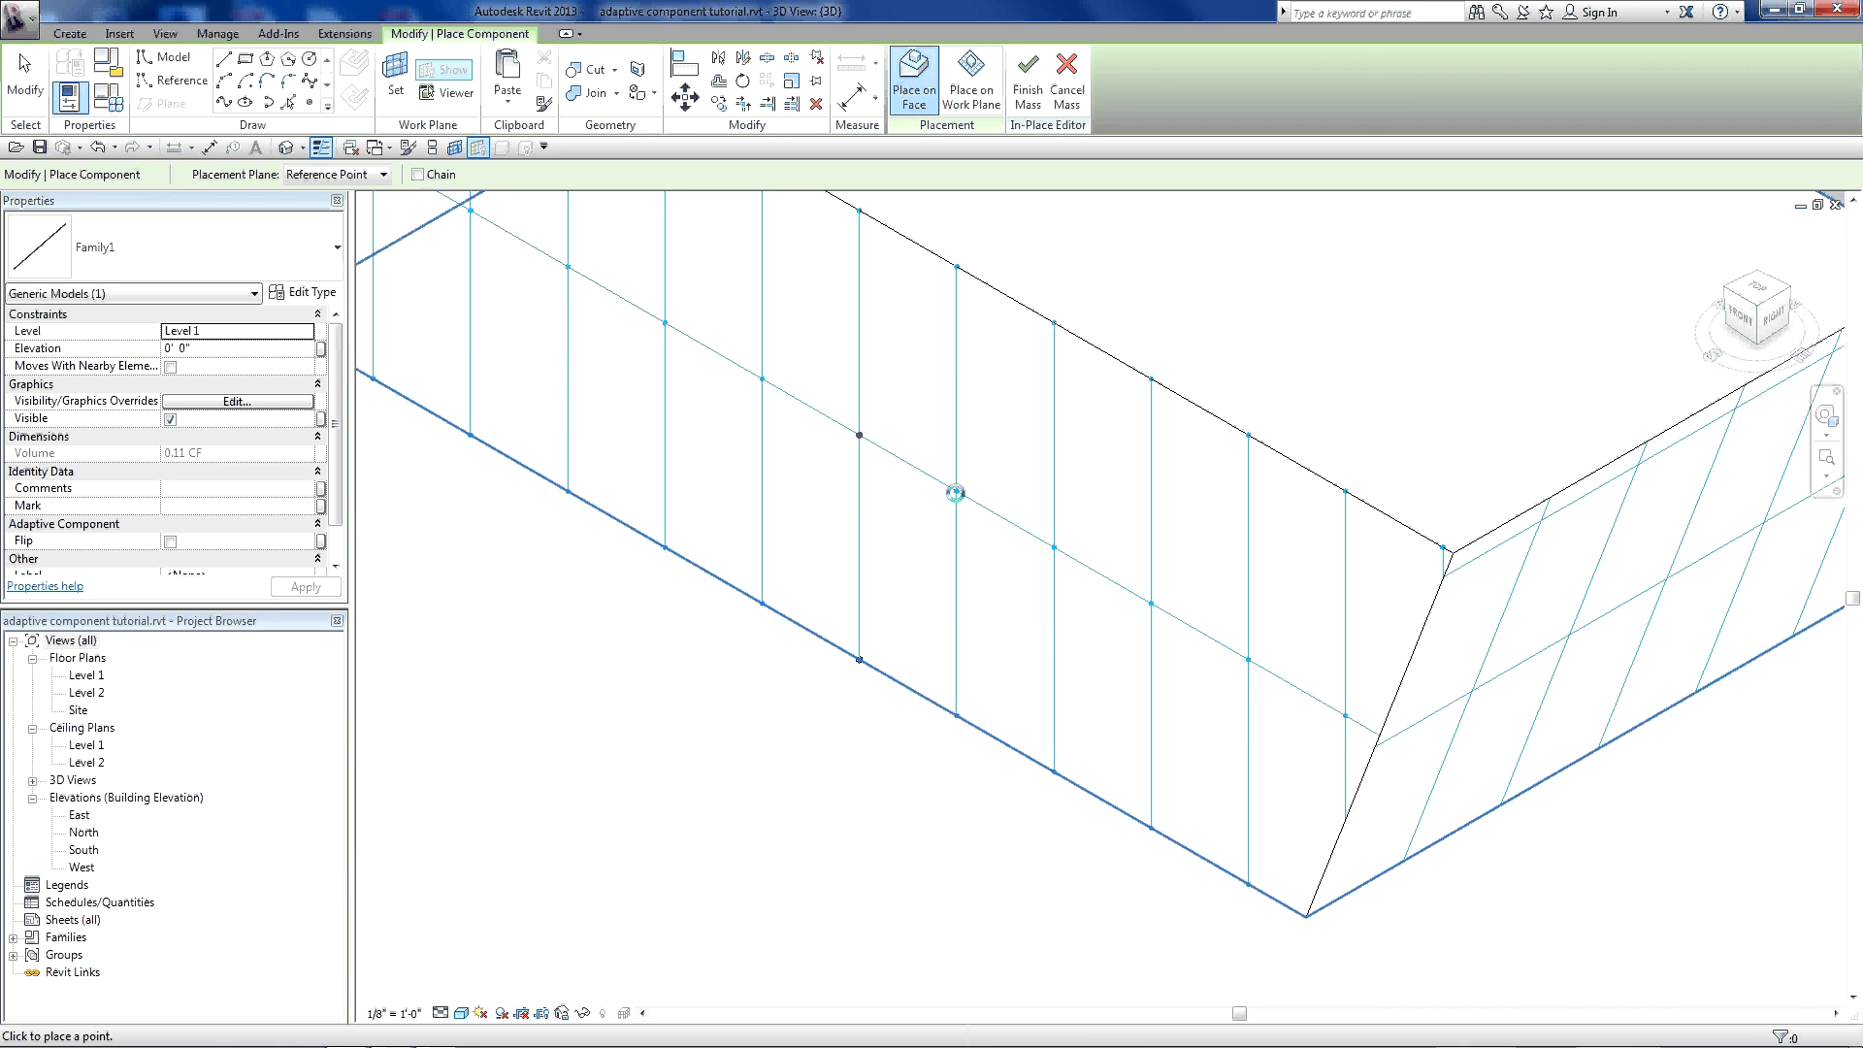
mouse_move(957, 716)
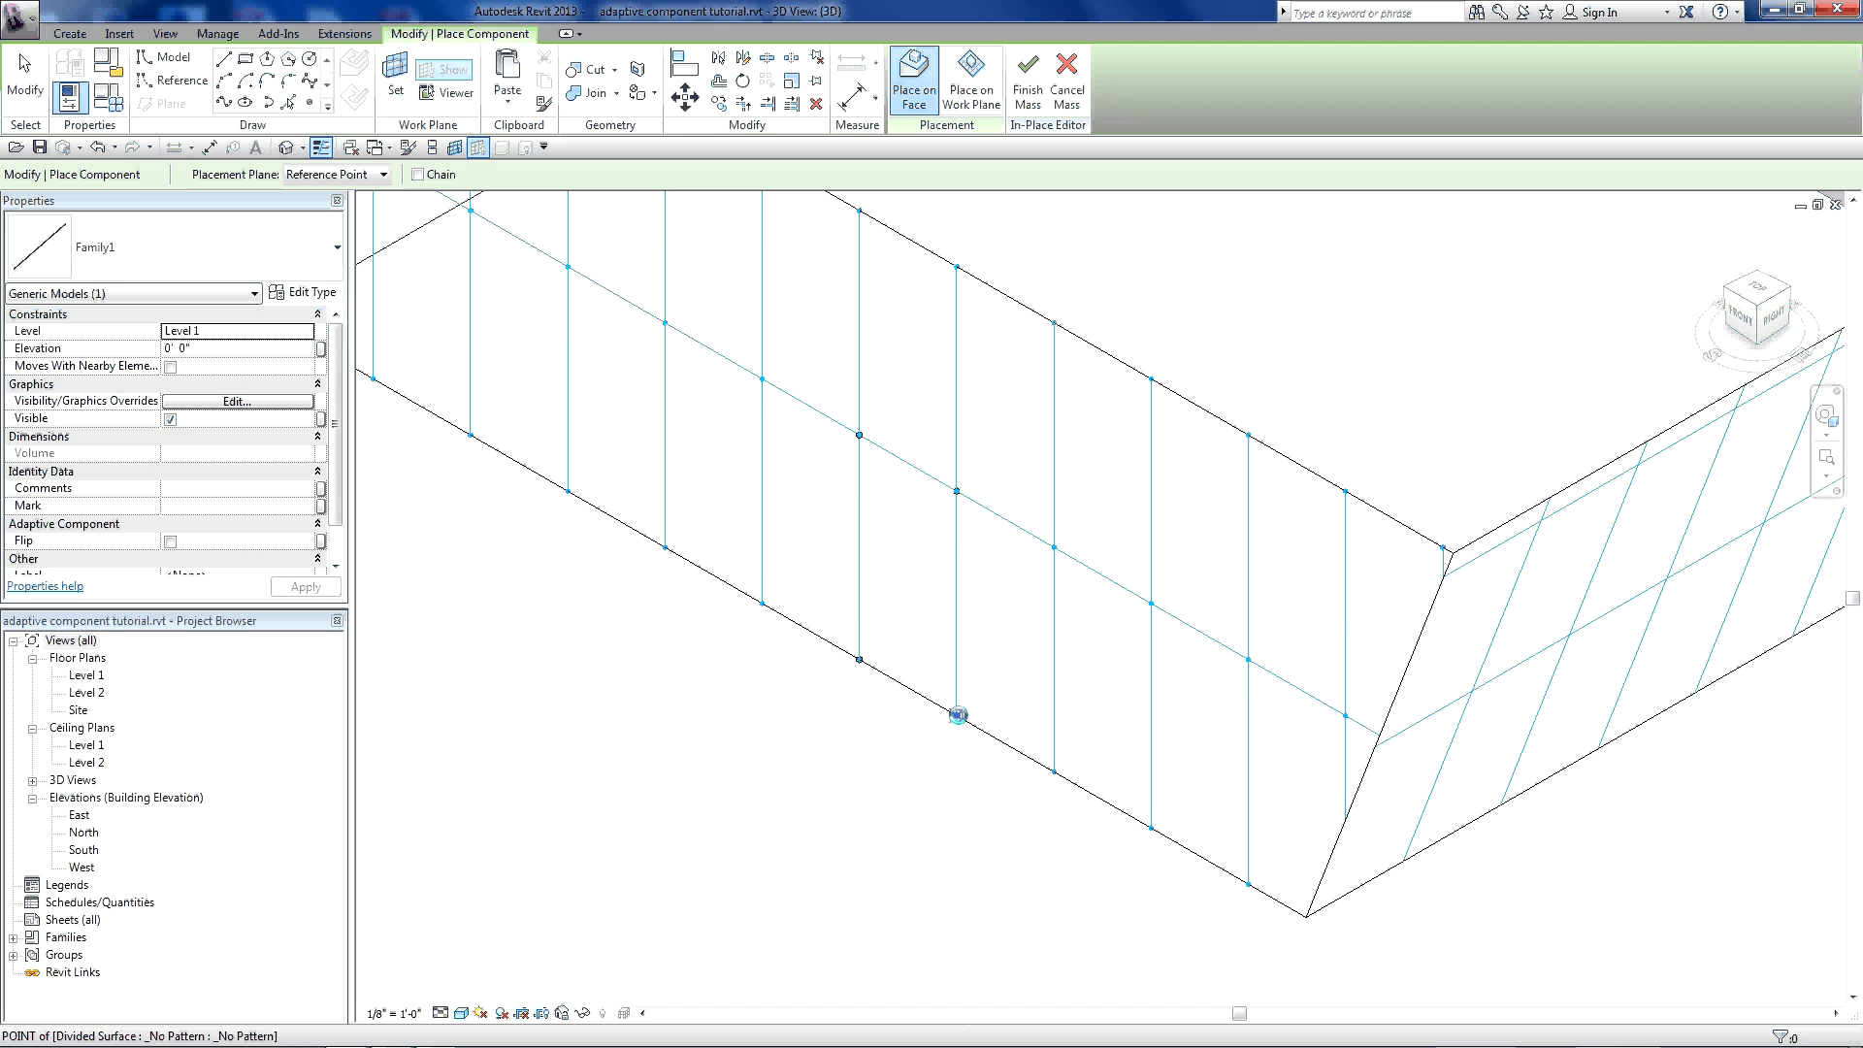
left_click(958, 715)
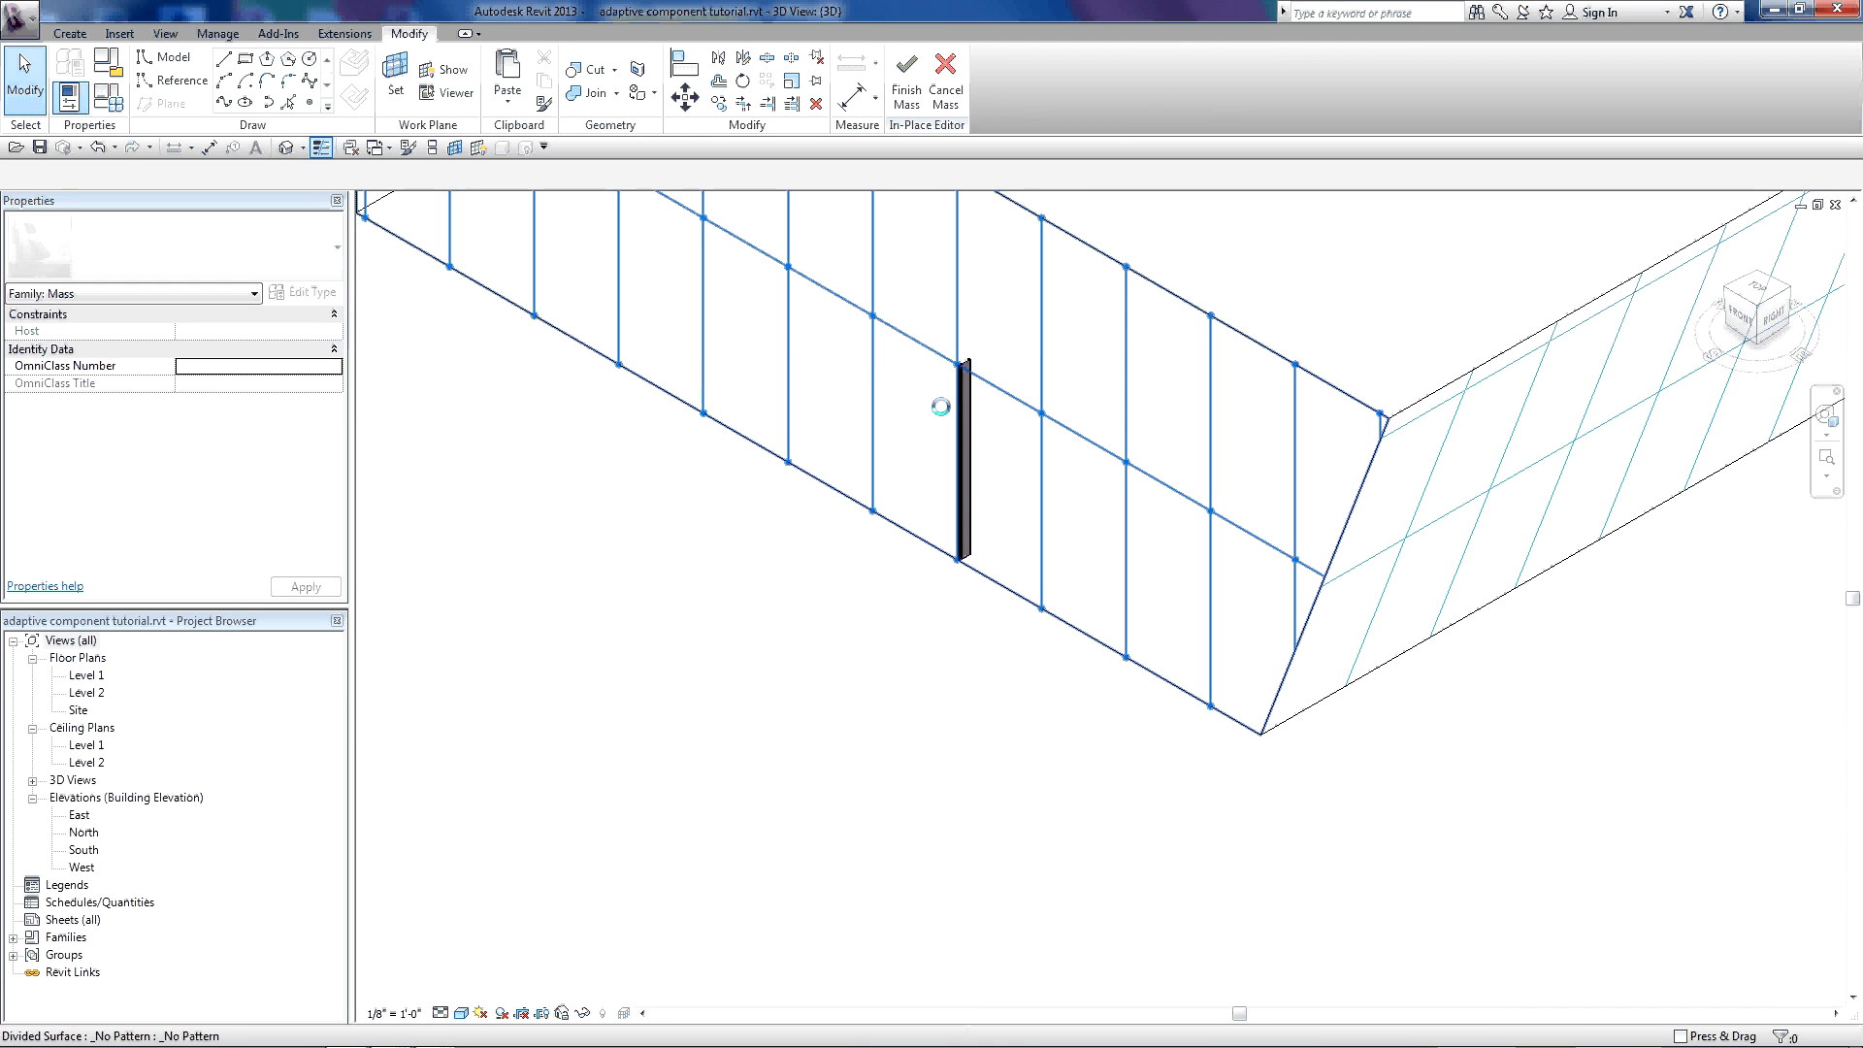
mouse_move(437, 217)
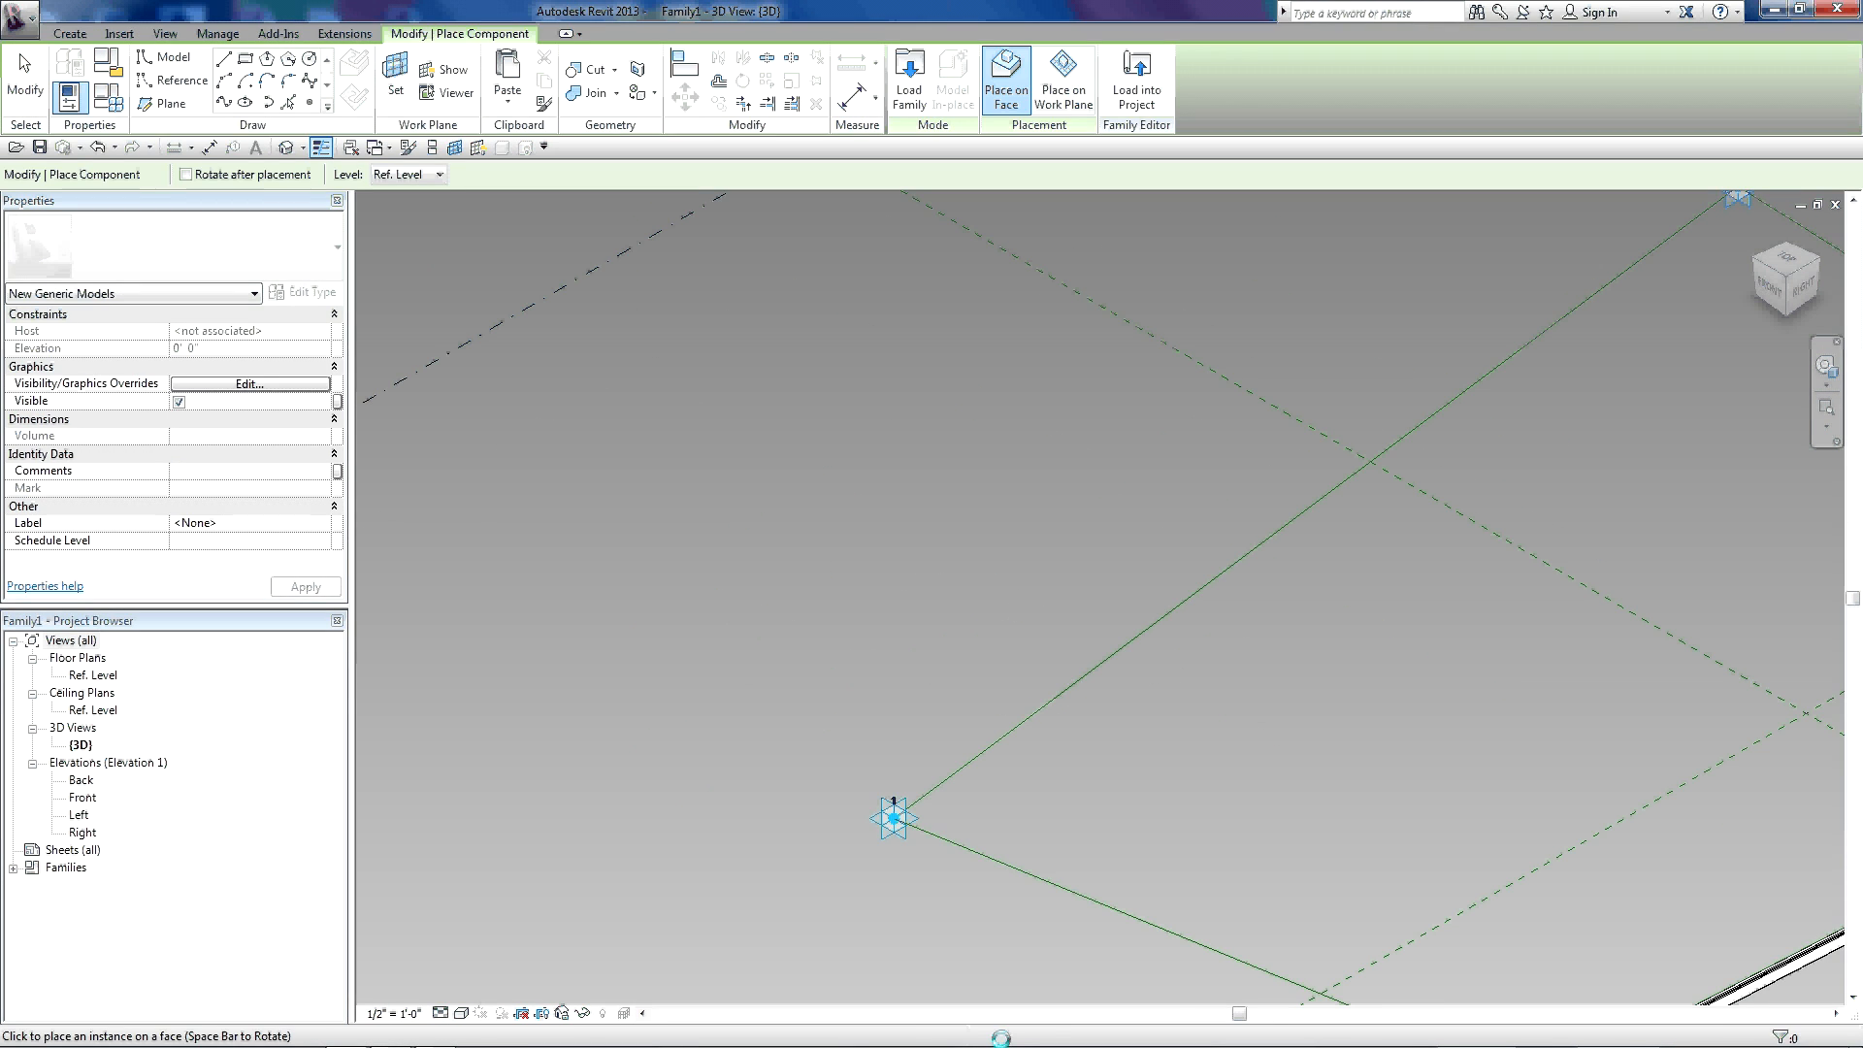
- Place a robs extrusion instance on a work plane at adaptive point 1 and select it
left_click(1062, 78)
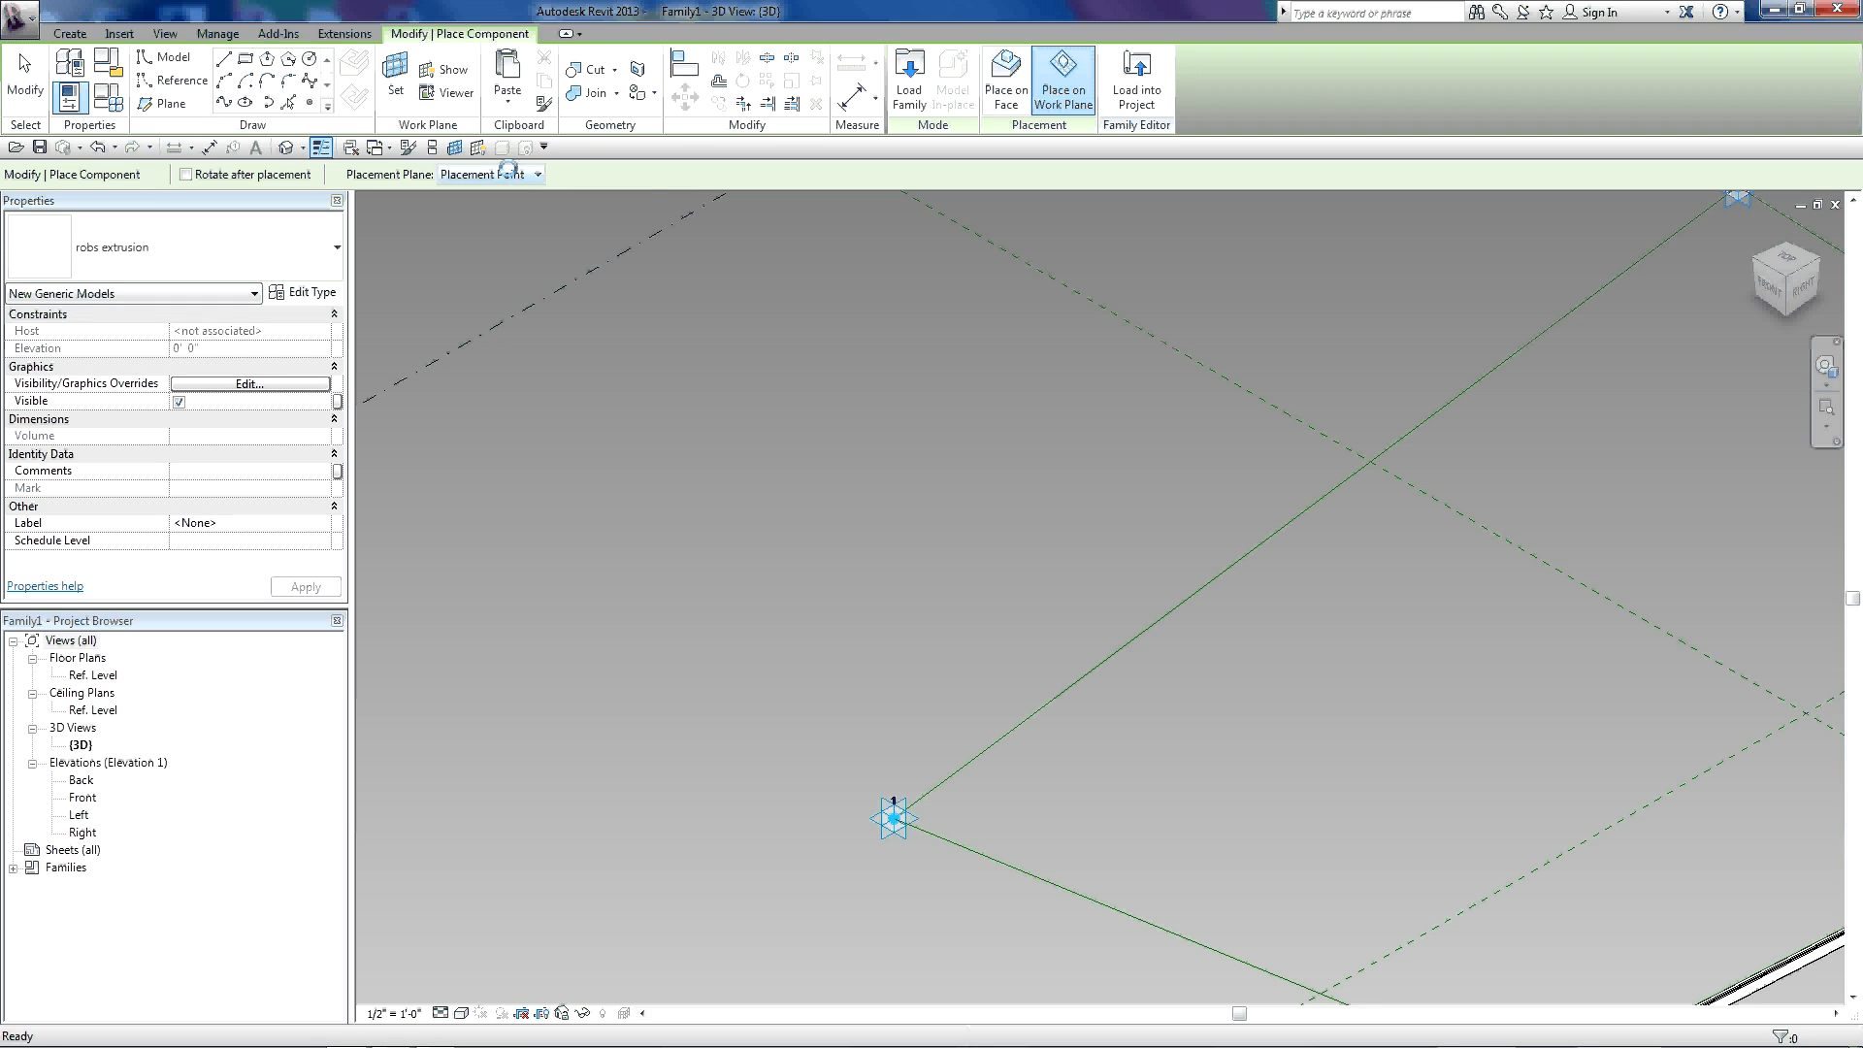
left_click(893, 817)
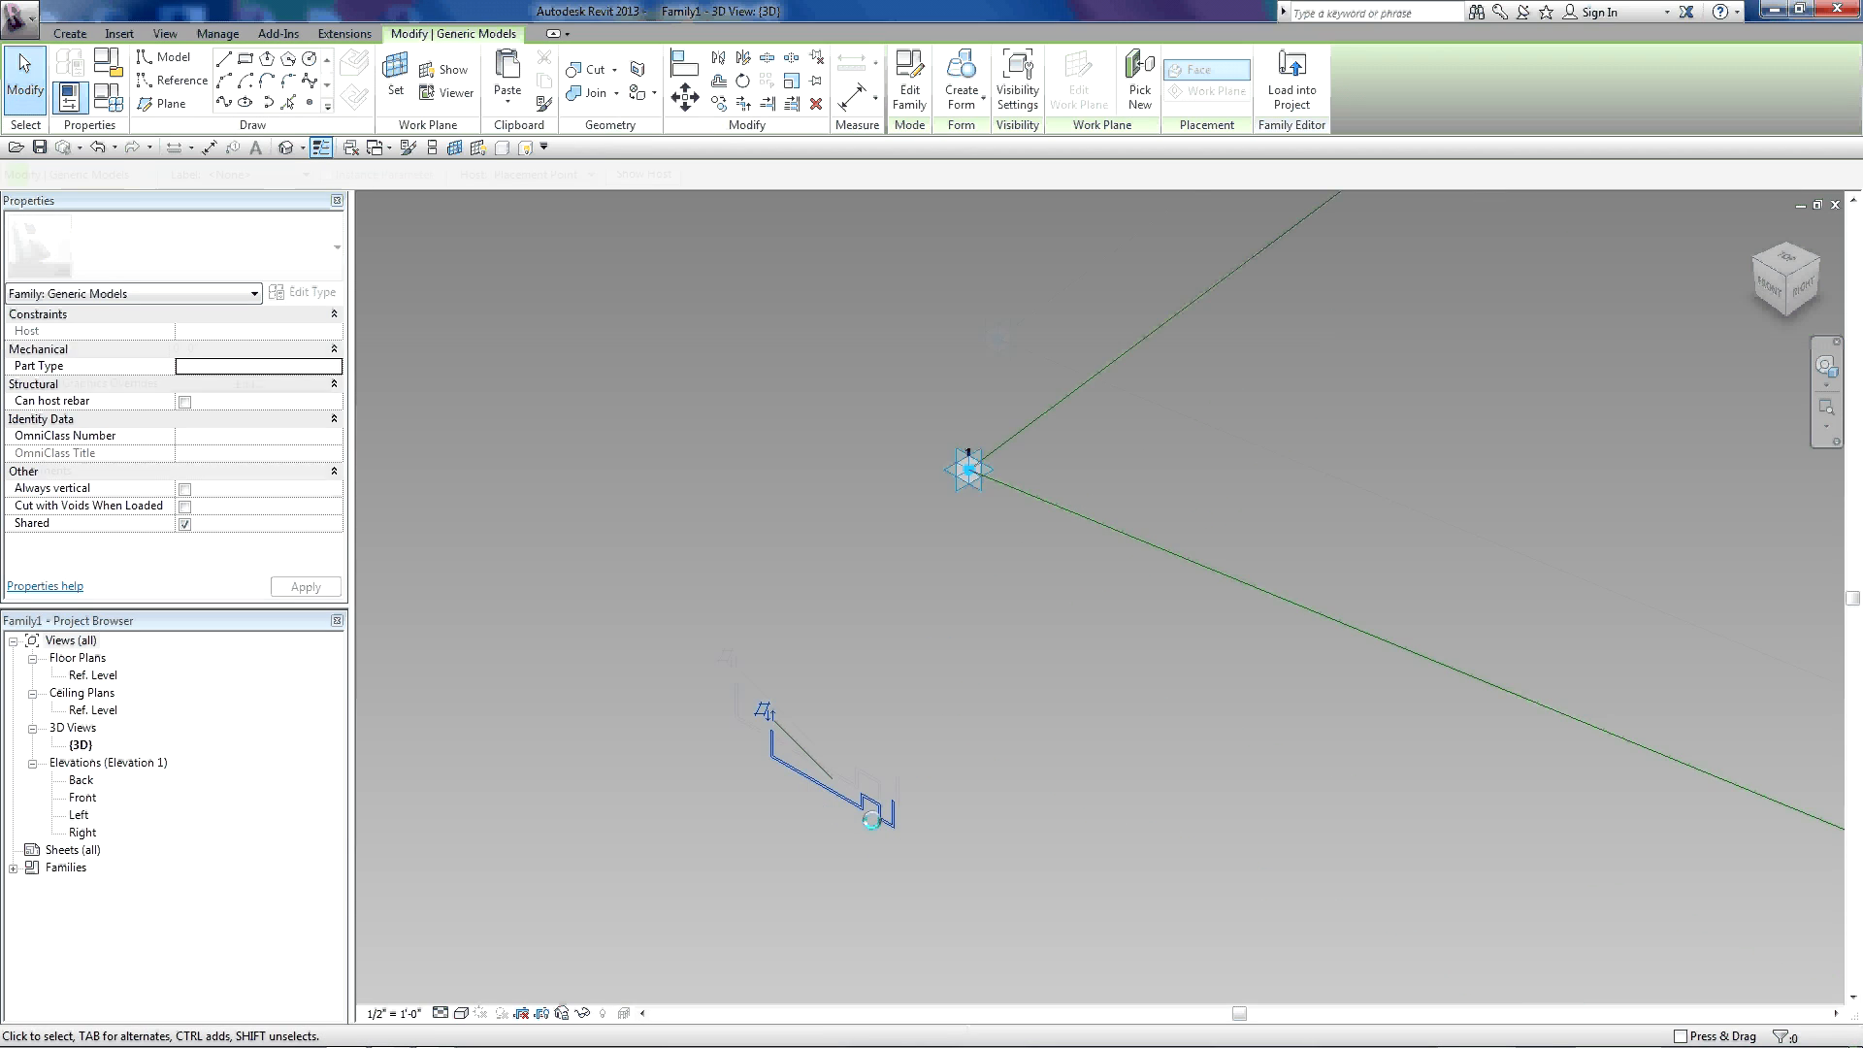
left_click(742, 80)
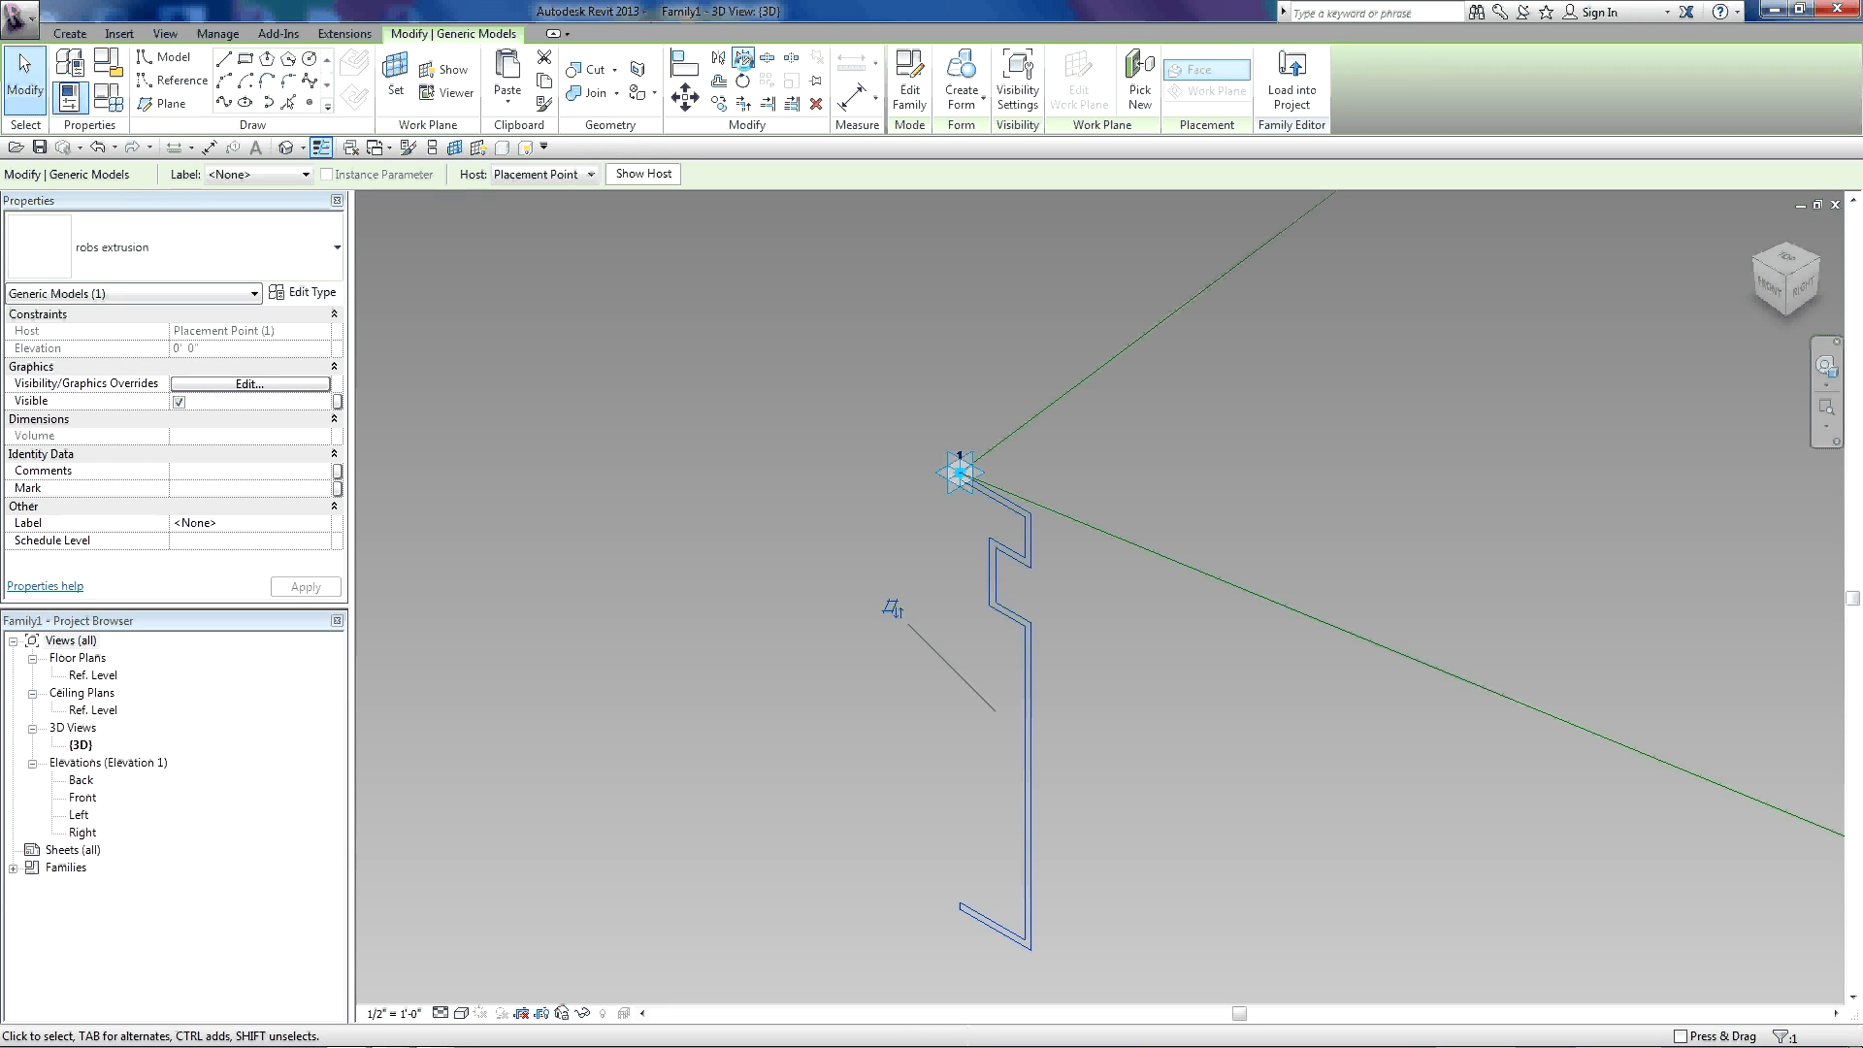
left_click(741, 57)
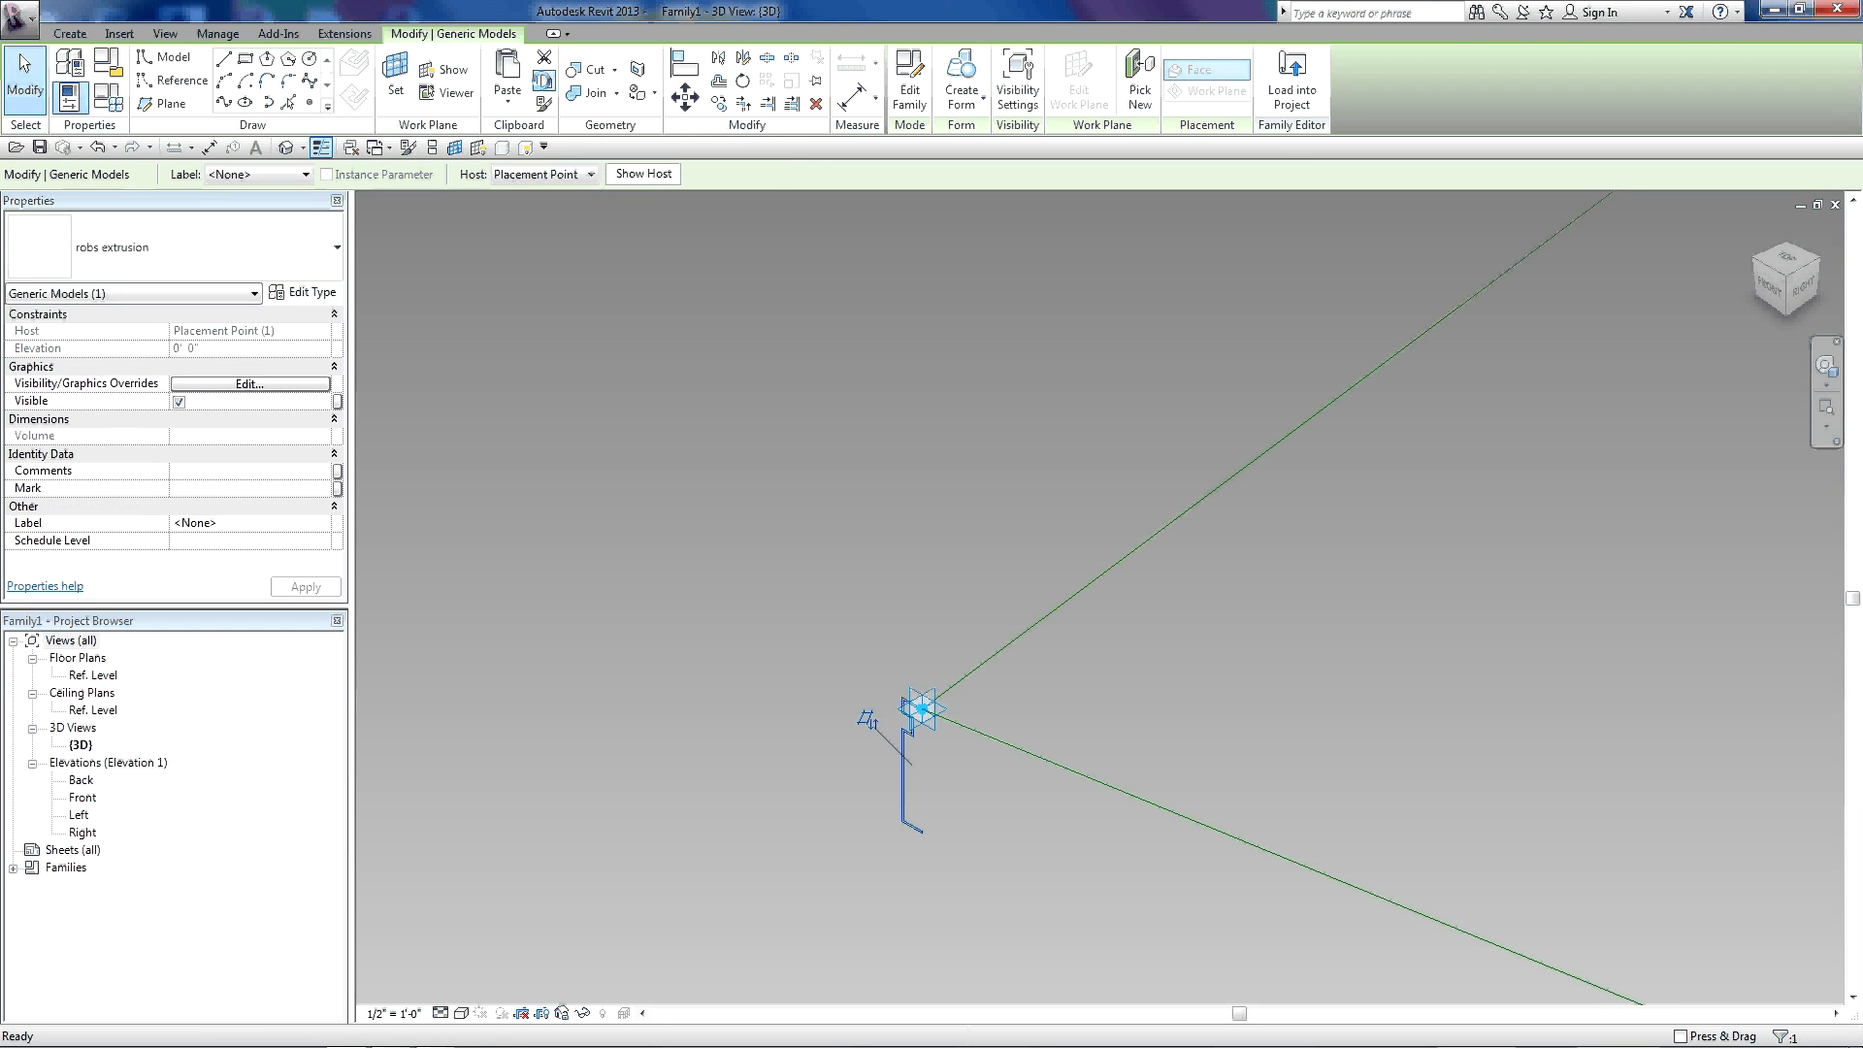
mouse_move(779, 718)
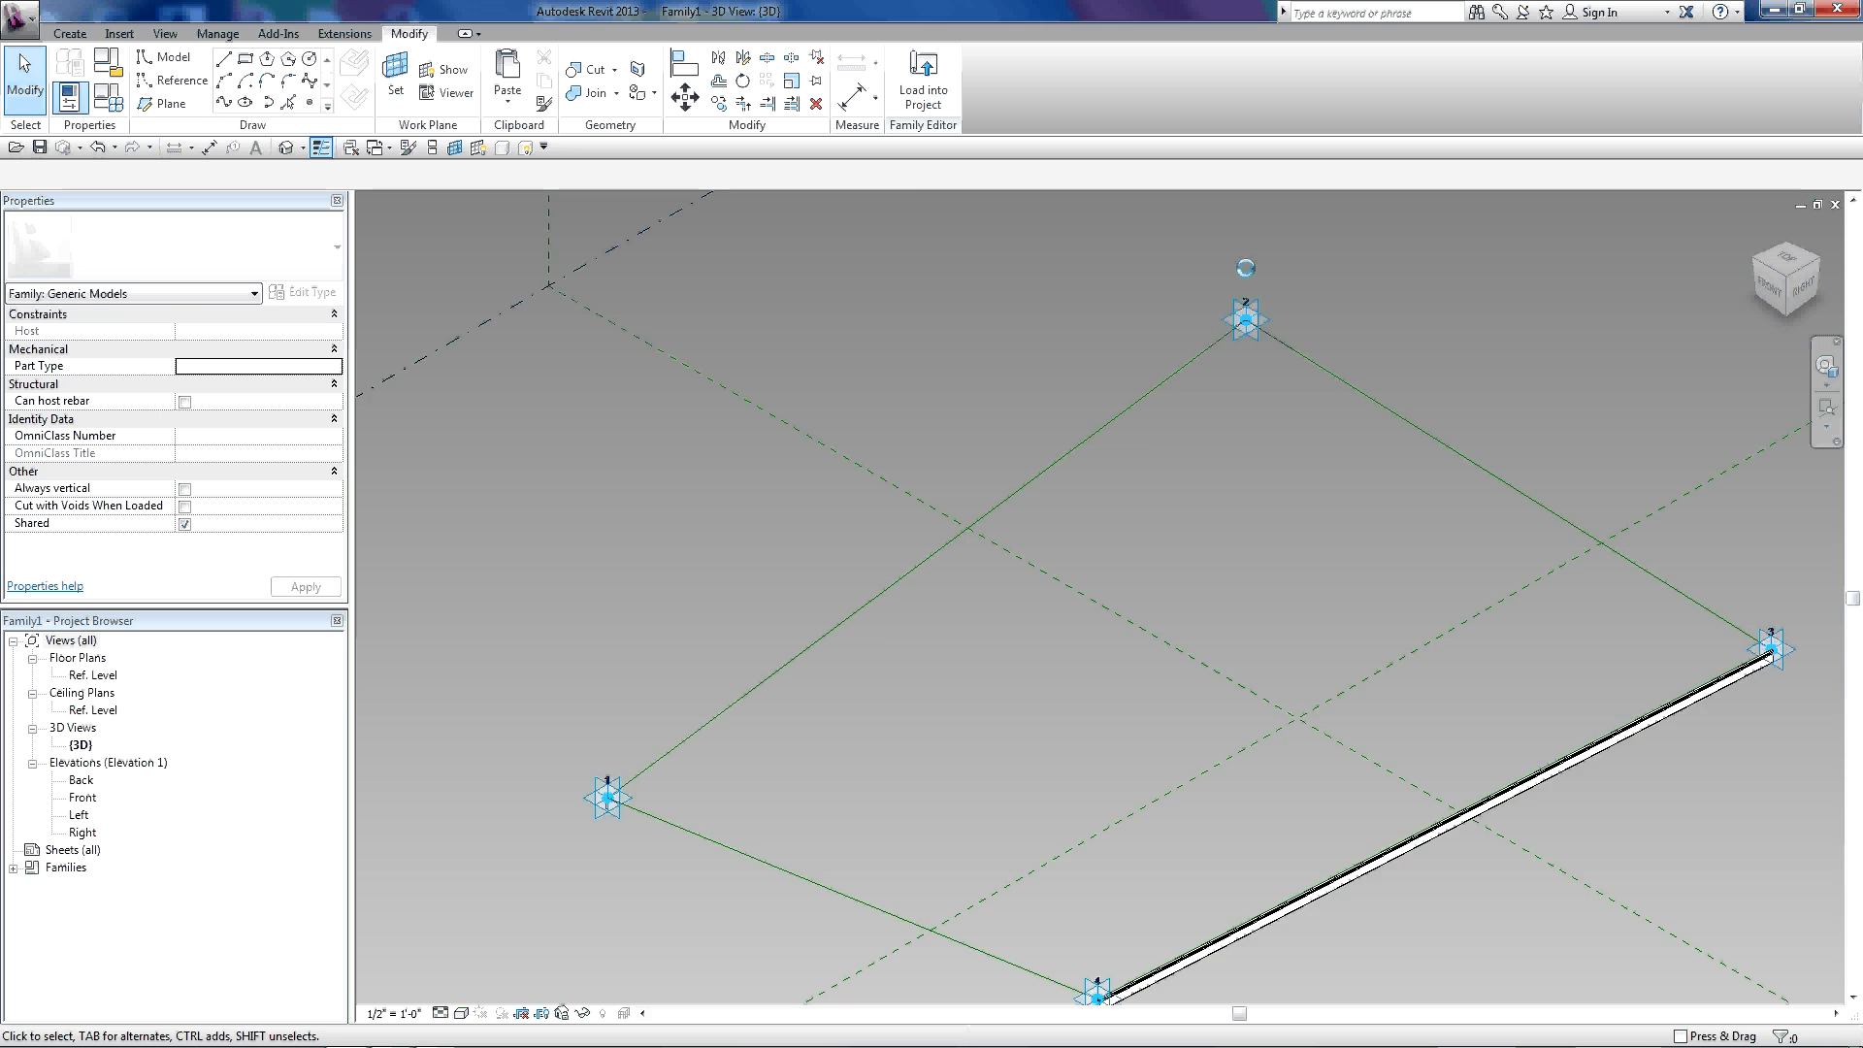
- Place a copy of the robs extrusion profile on adaptive point 2 and select it
left_click(395, 76)
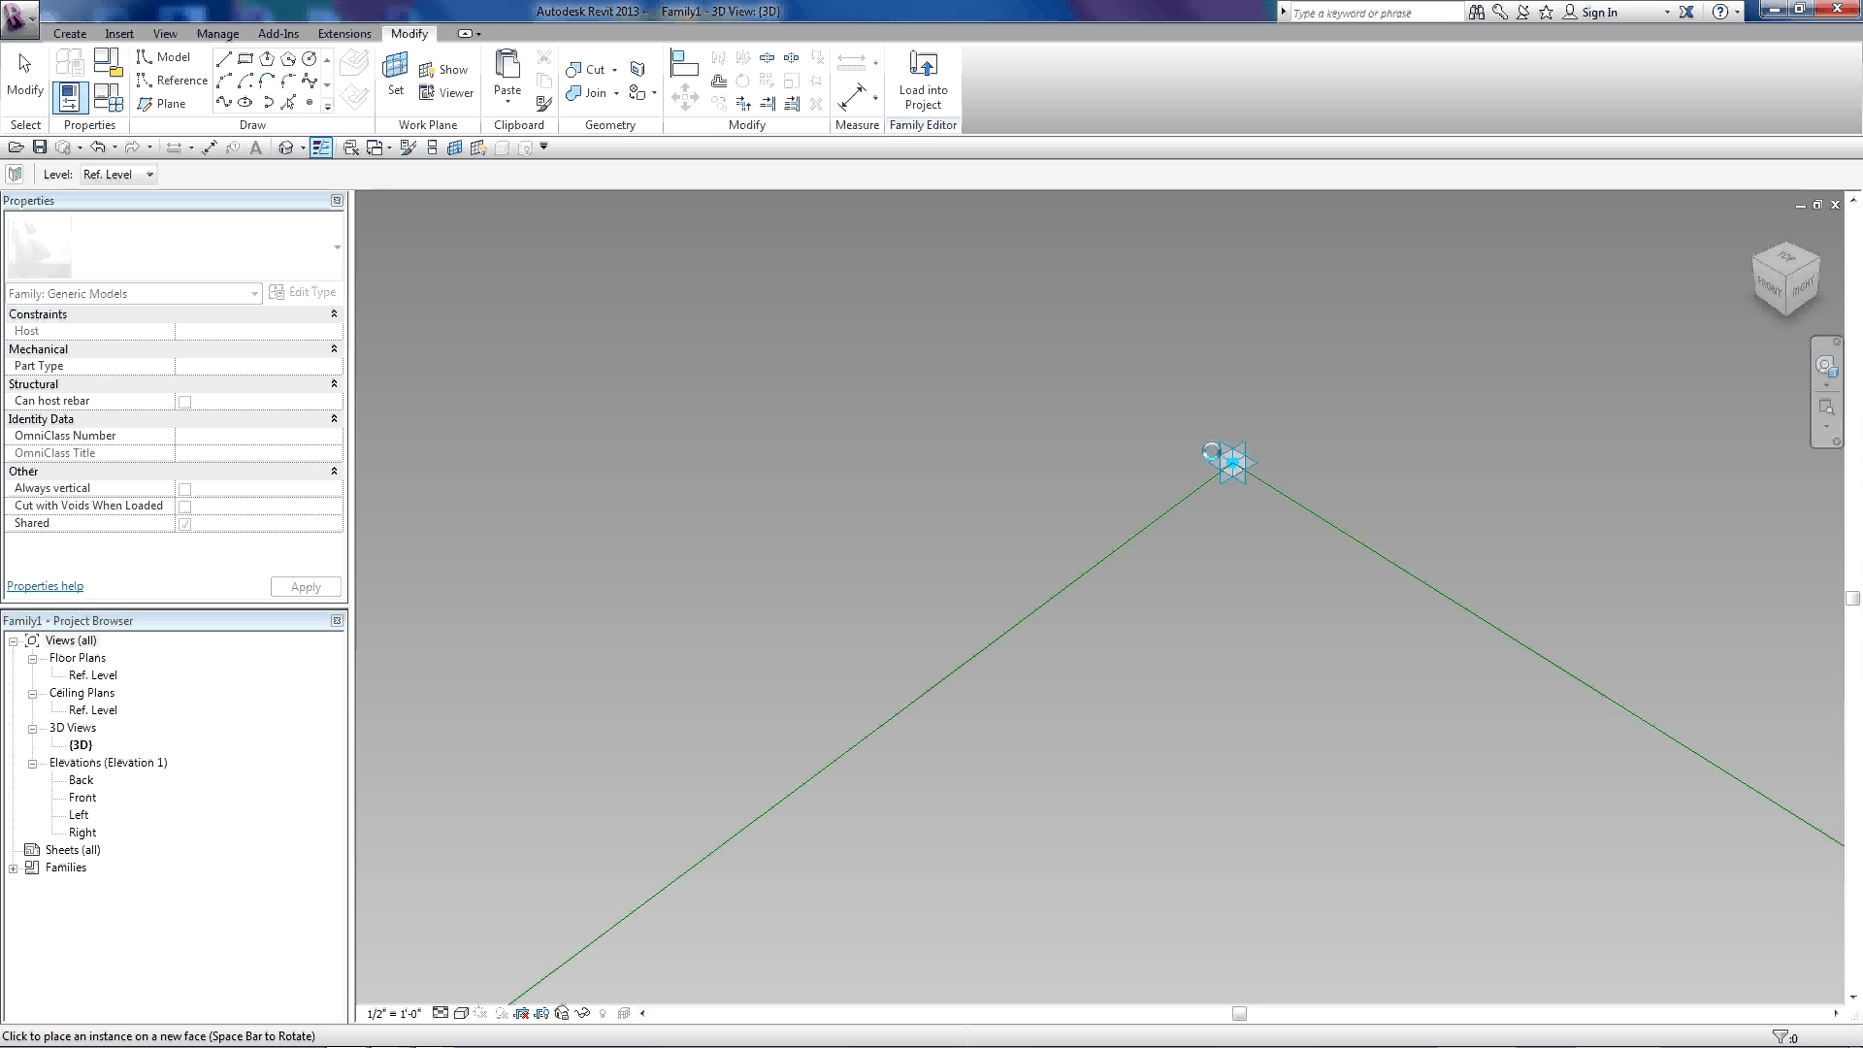
mouse_move(862, 307)
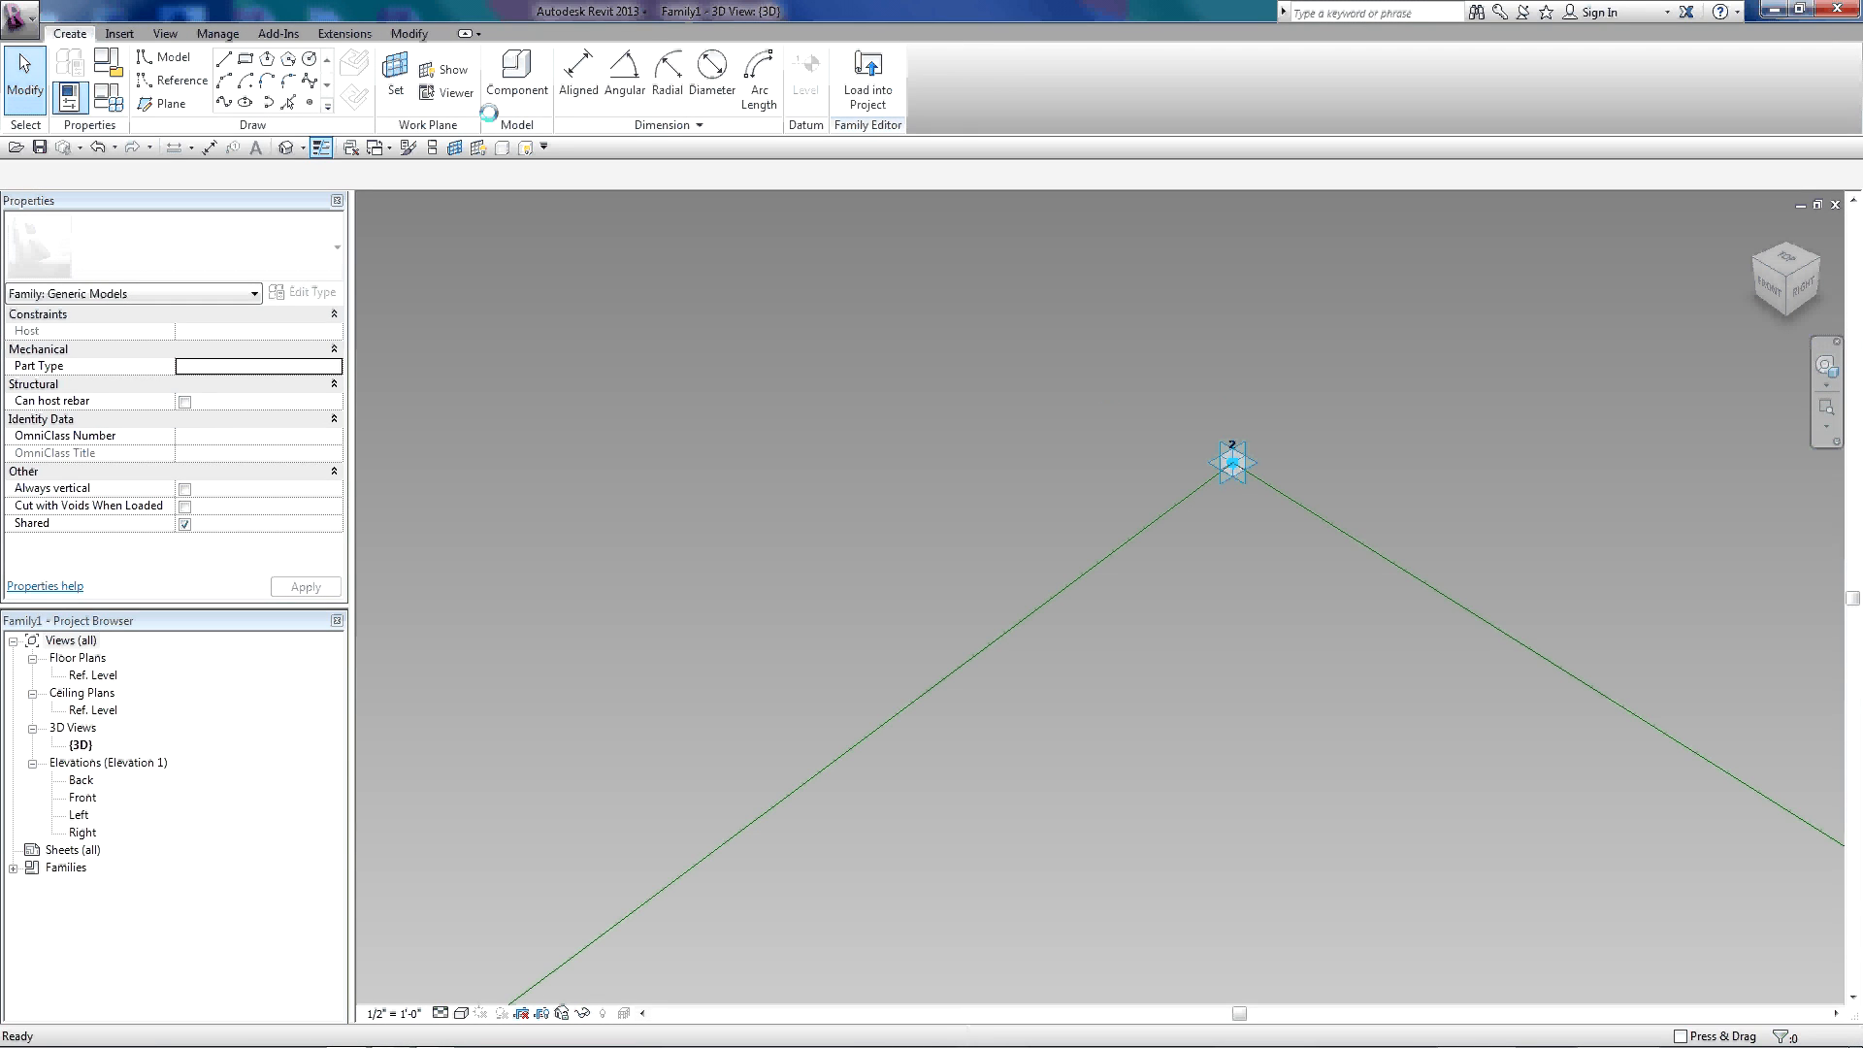
left_click(515, 75)
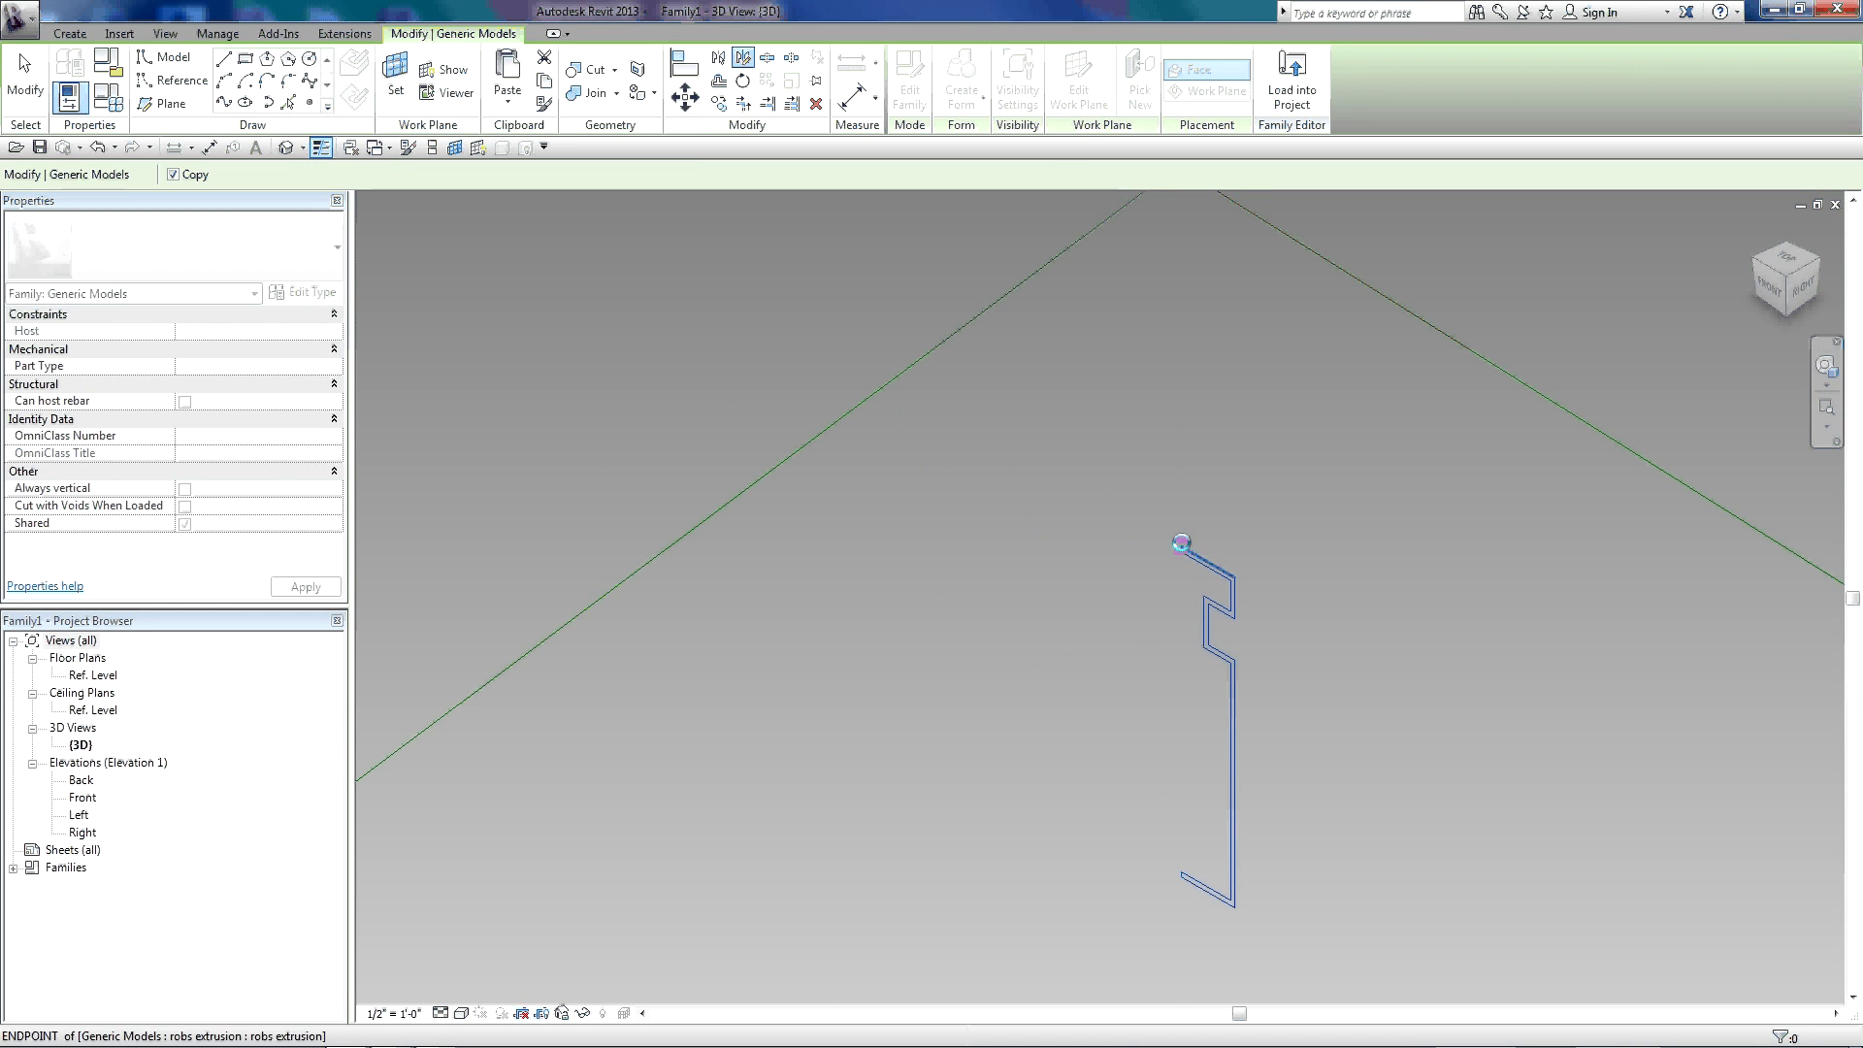
left_click(1206, 714)
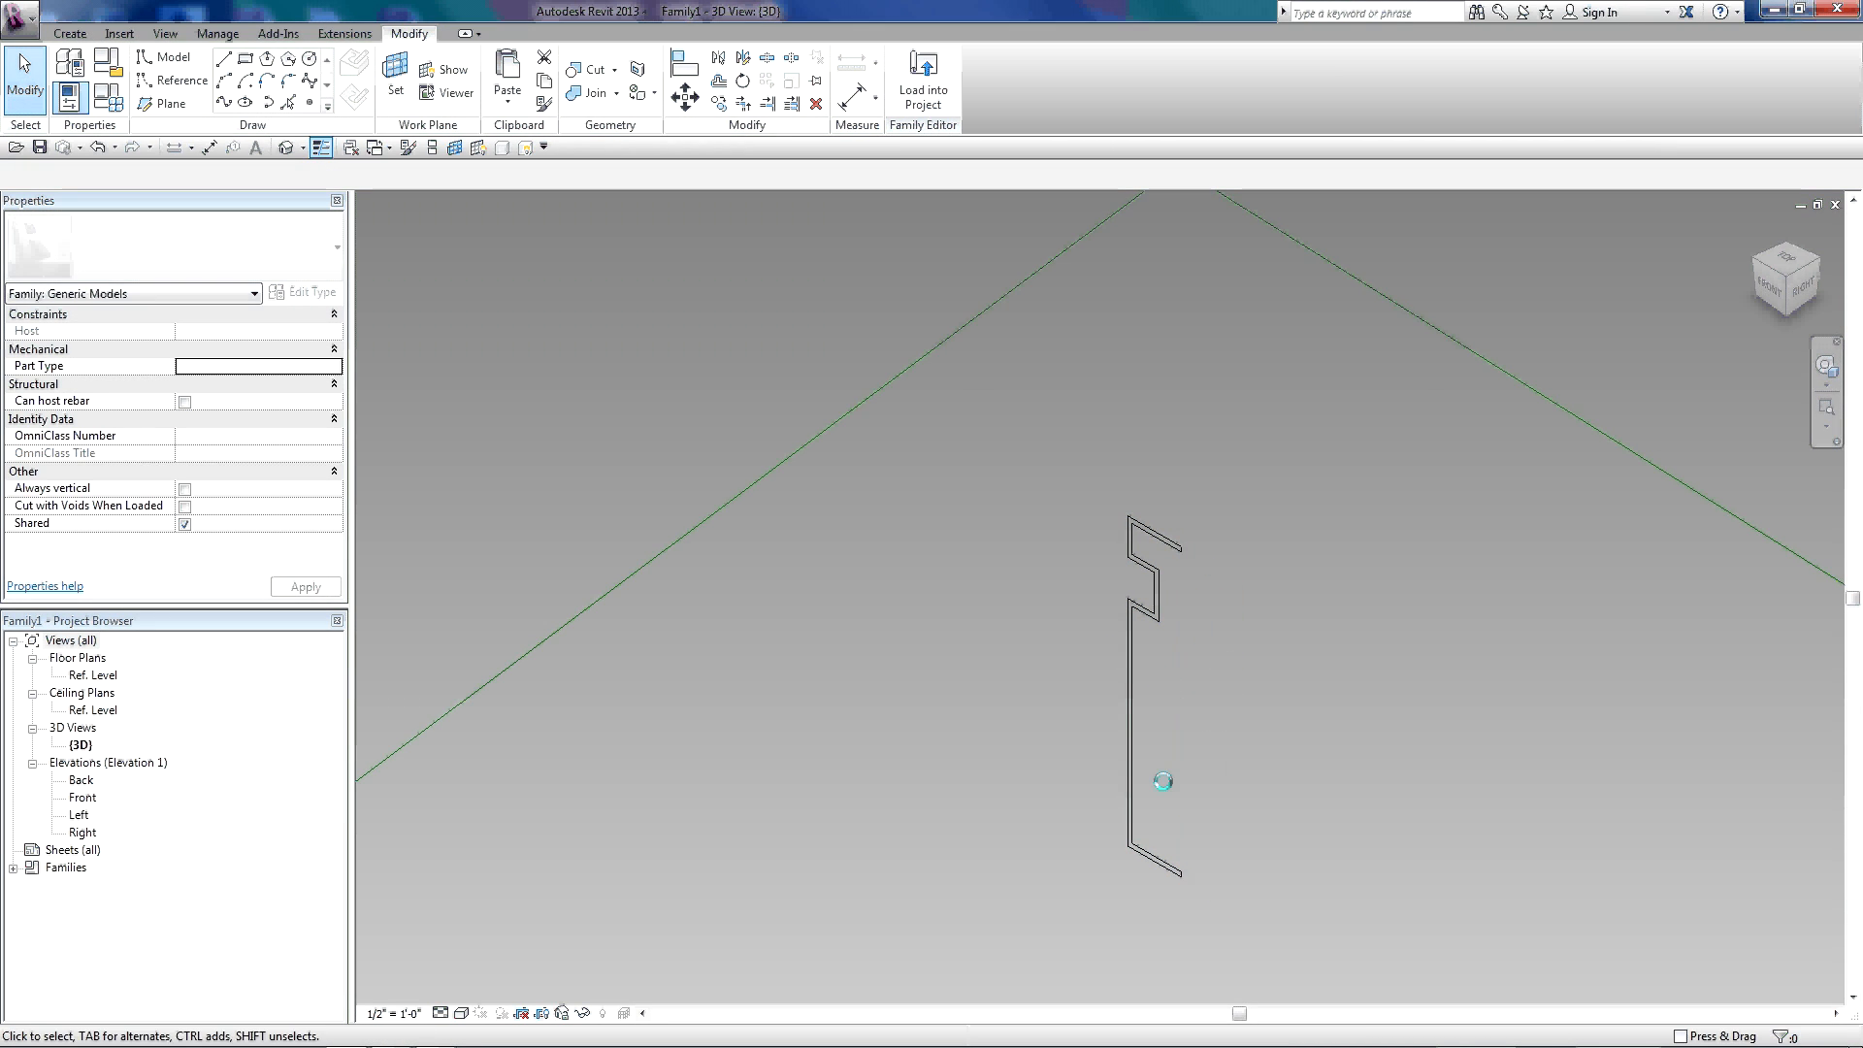
left_click(1144, 688)
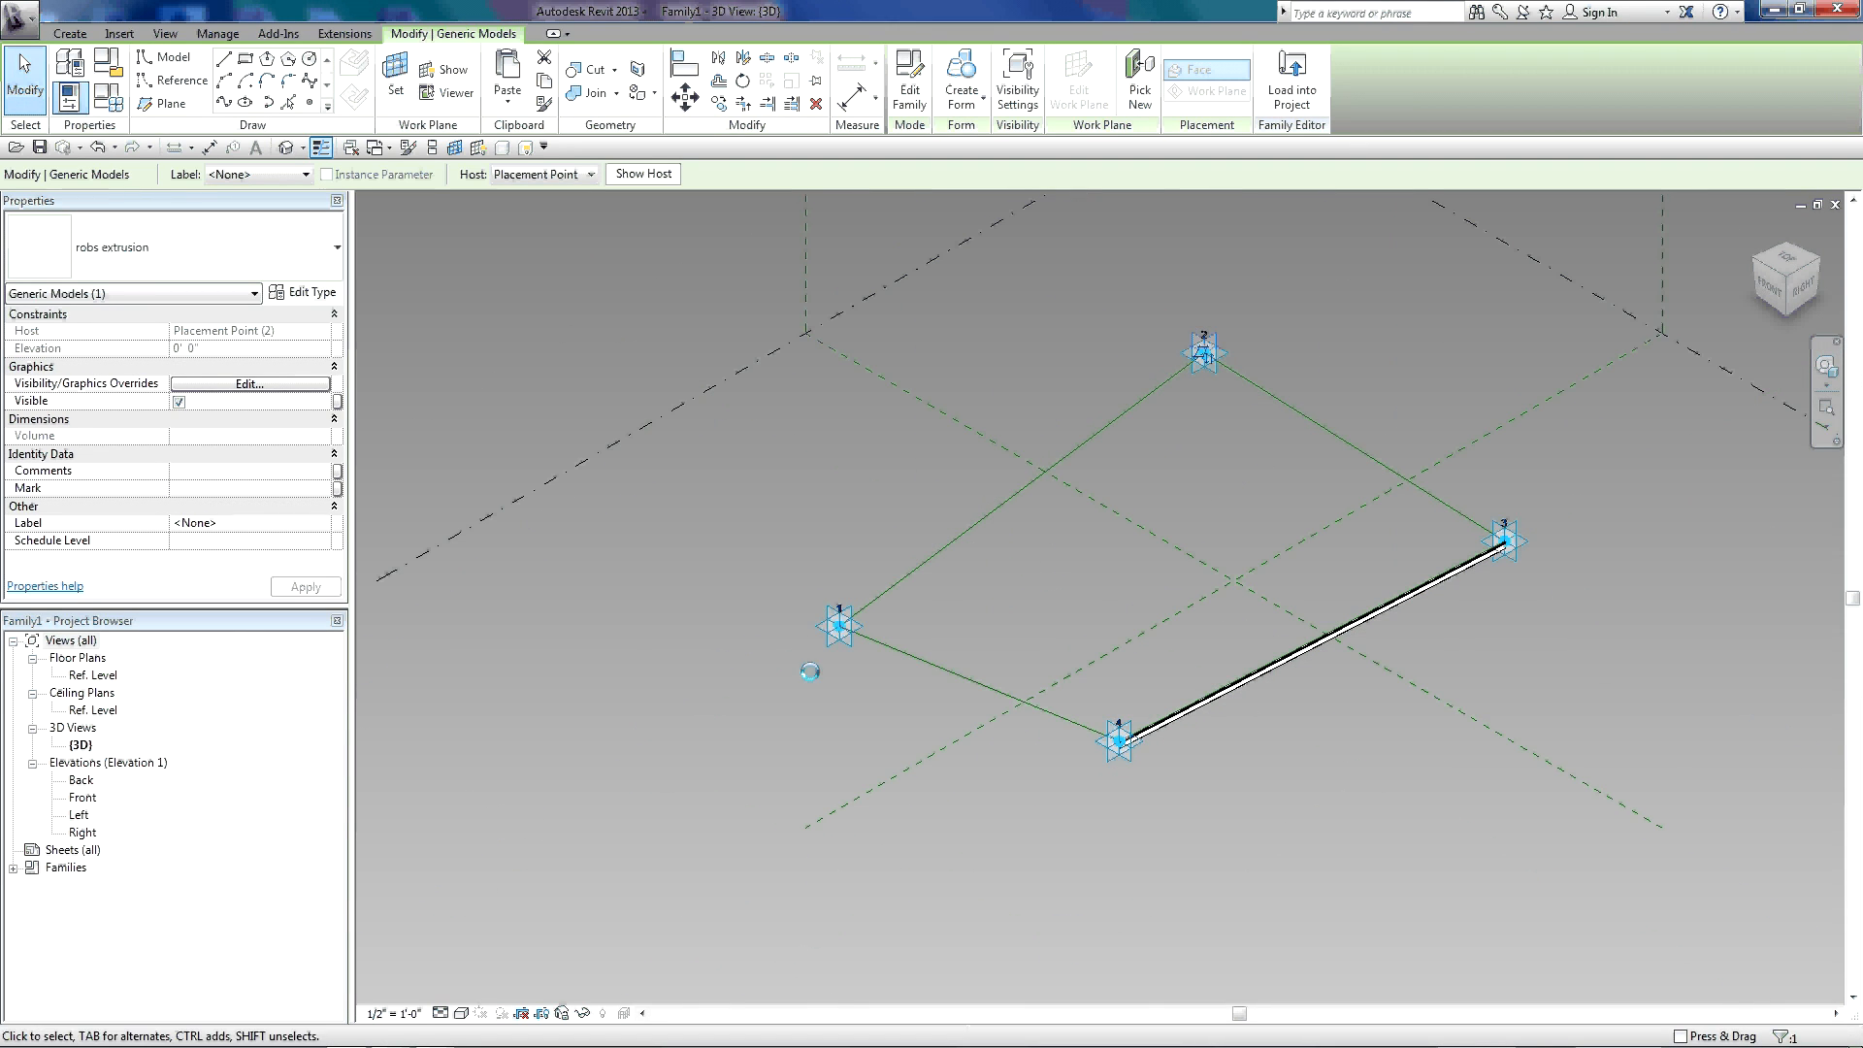
- Window-select the elements along the 1–2 edge and filter the selection by category
left_click(1022, 487)
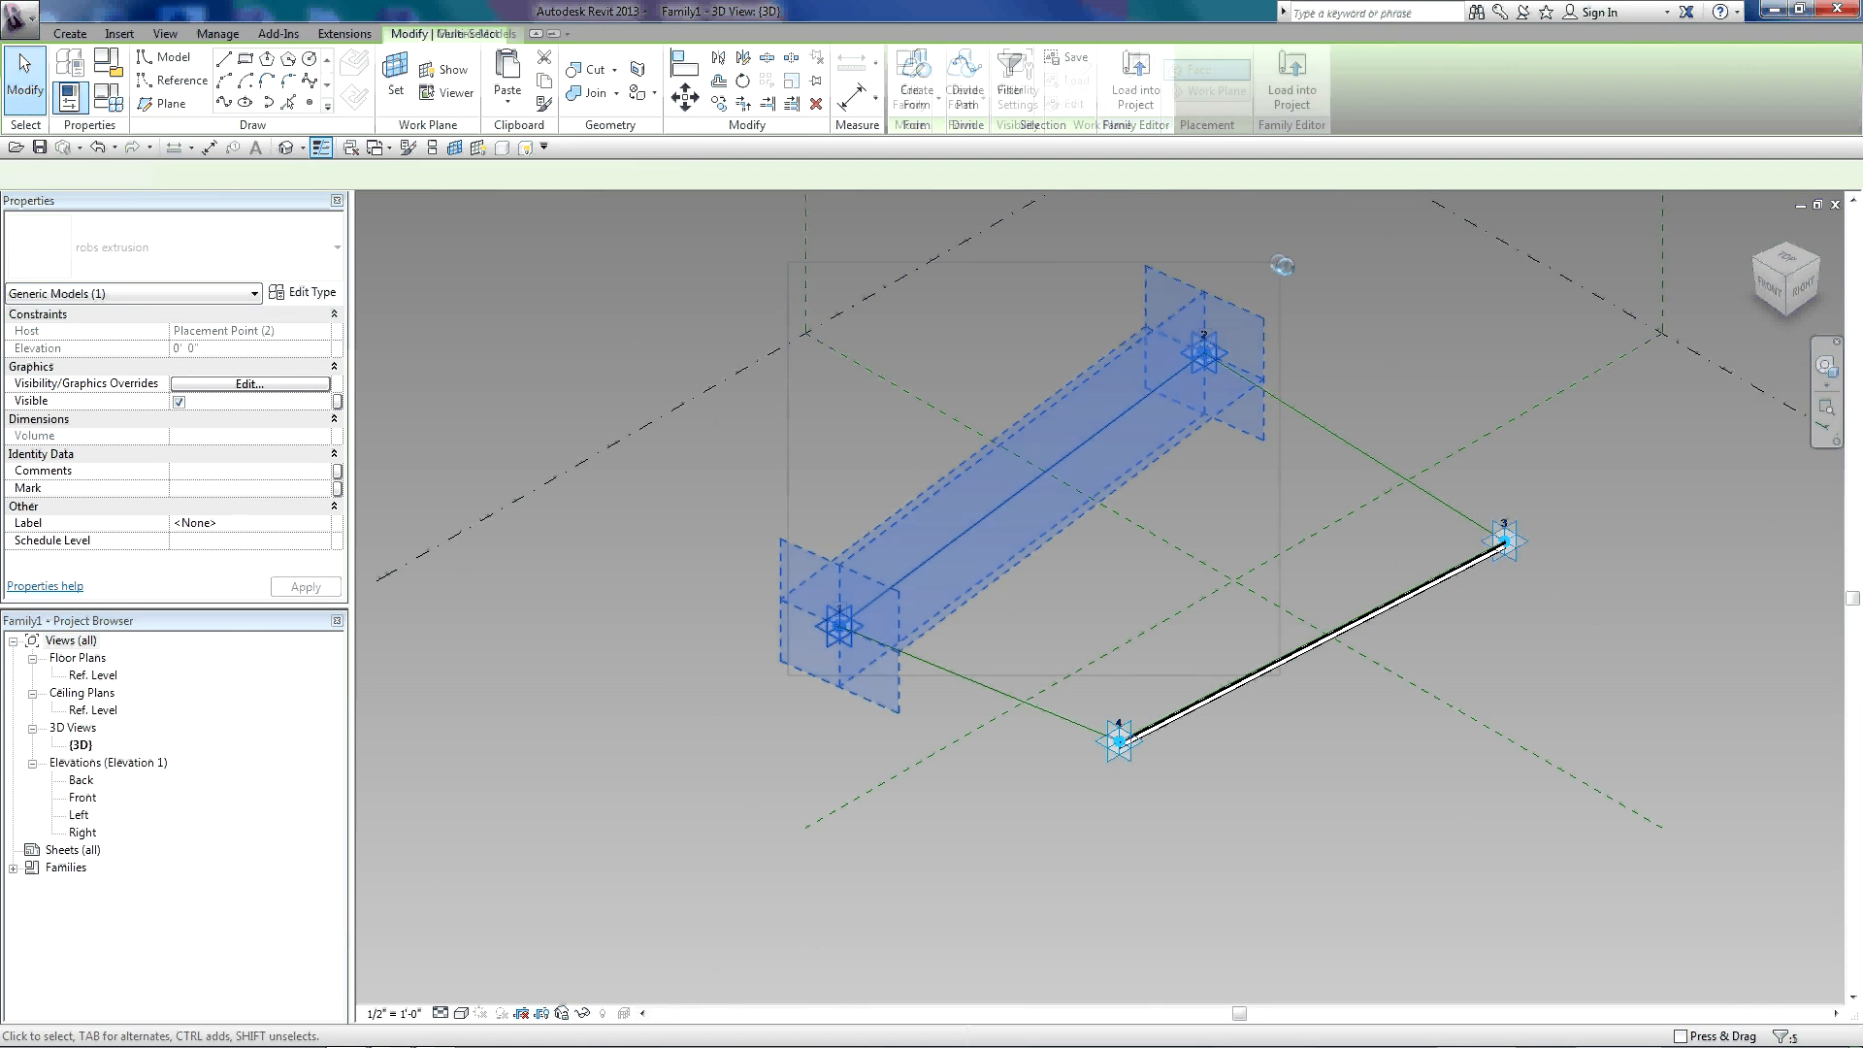
left_click(1010, 71)
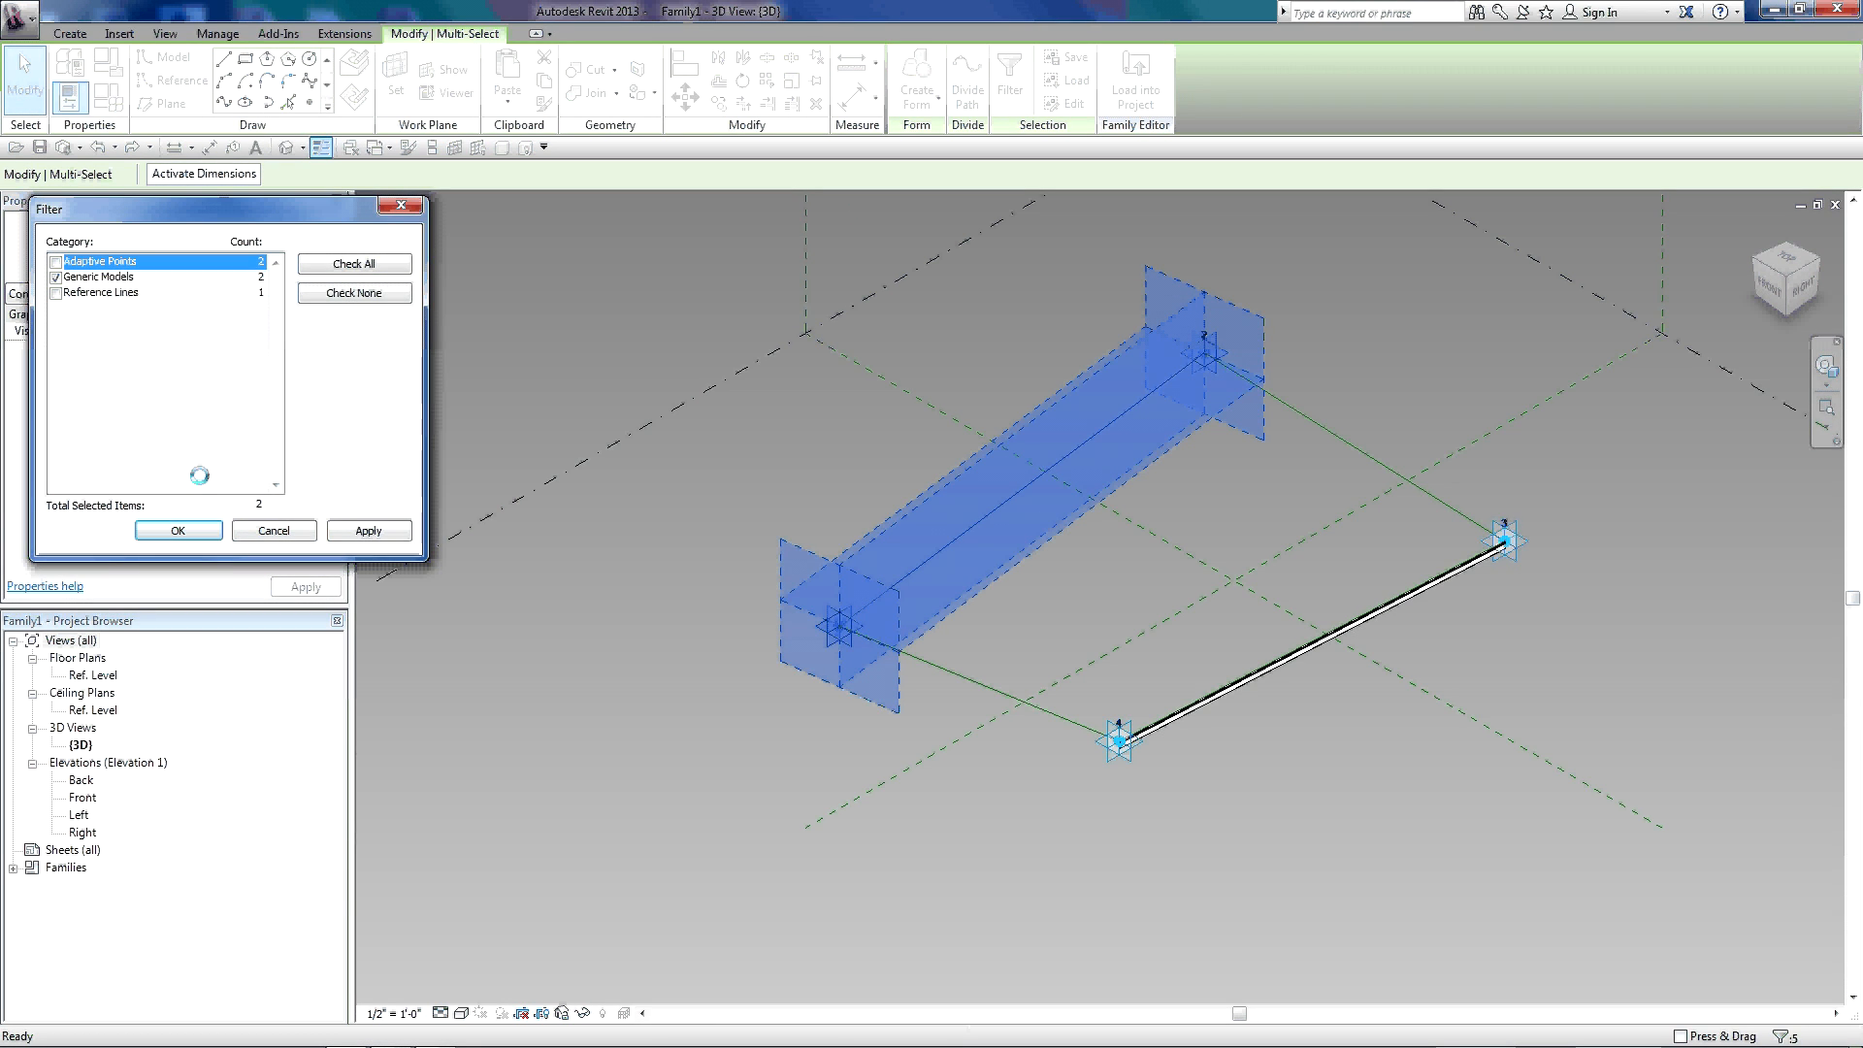
left_click(176, 530)
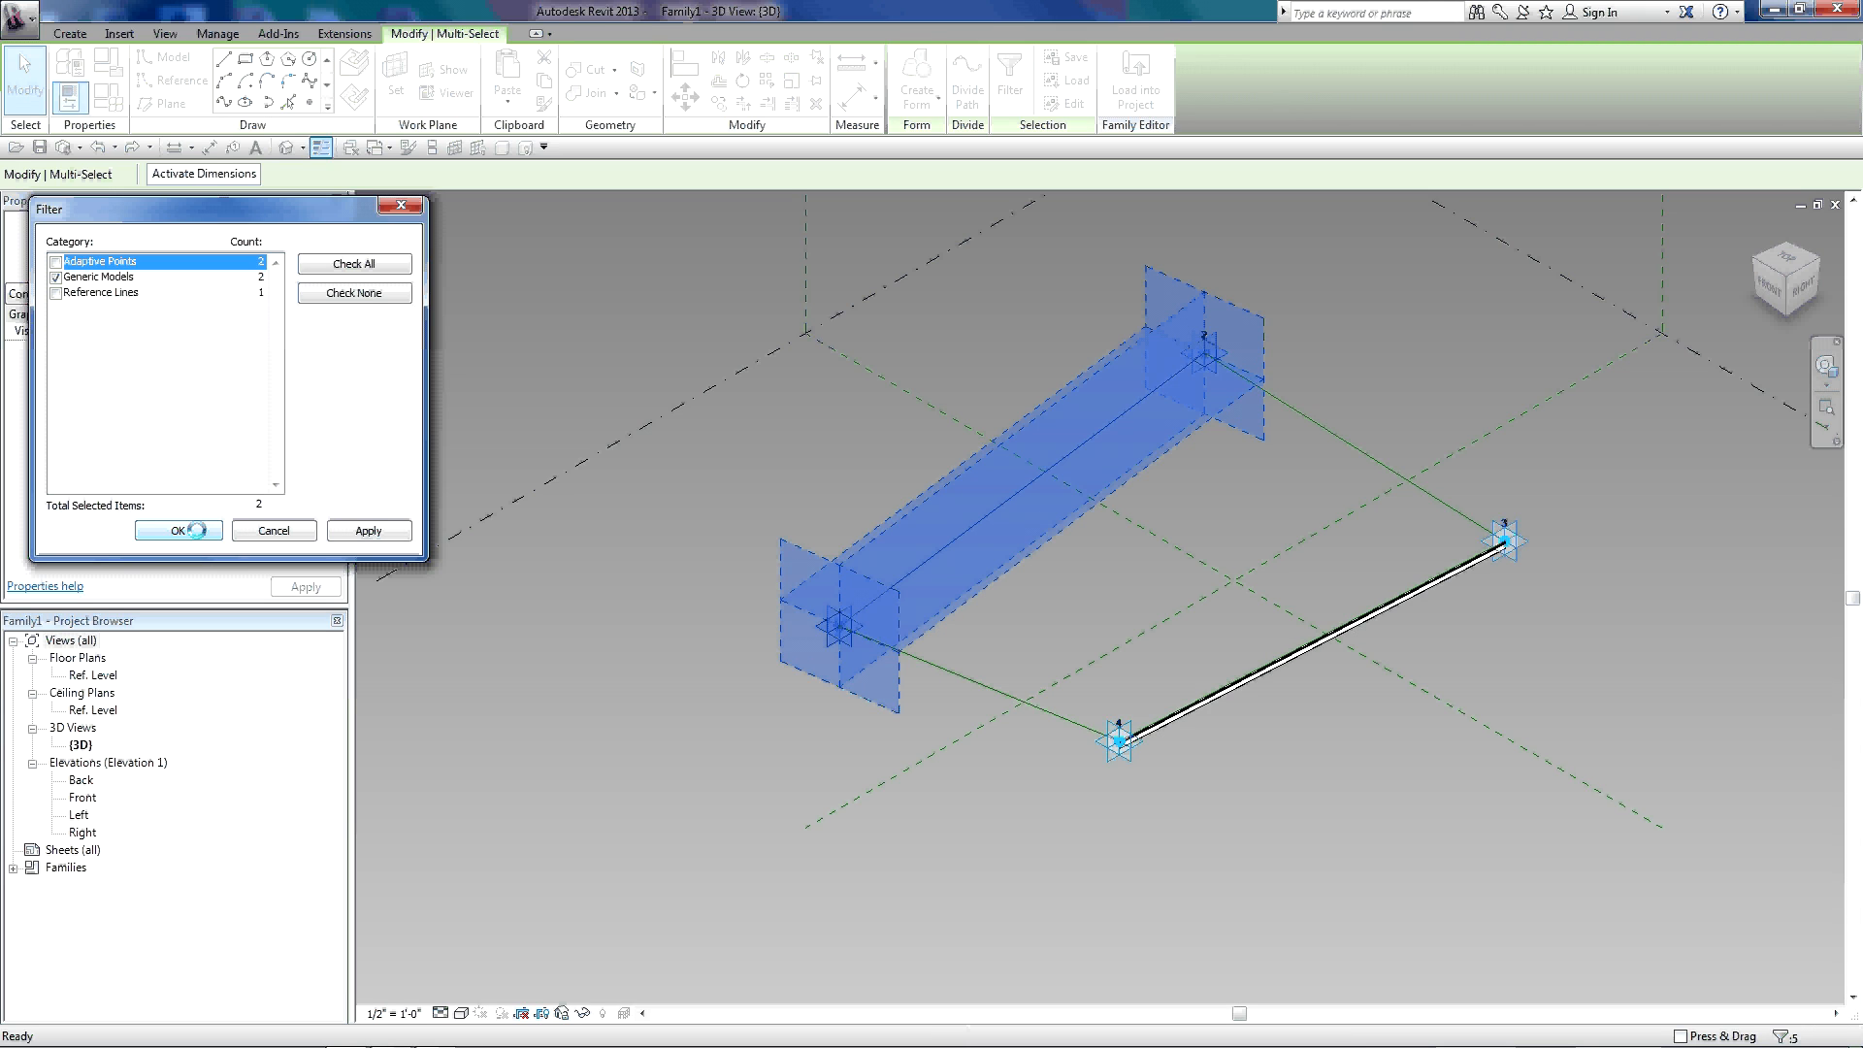
left_click(170, 530)
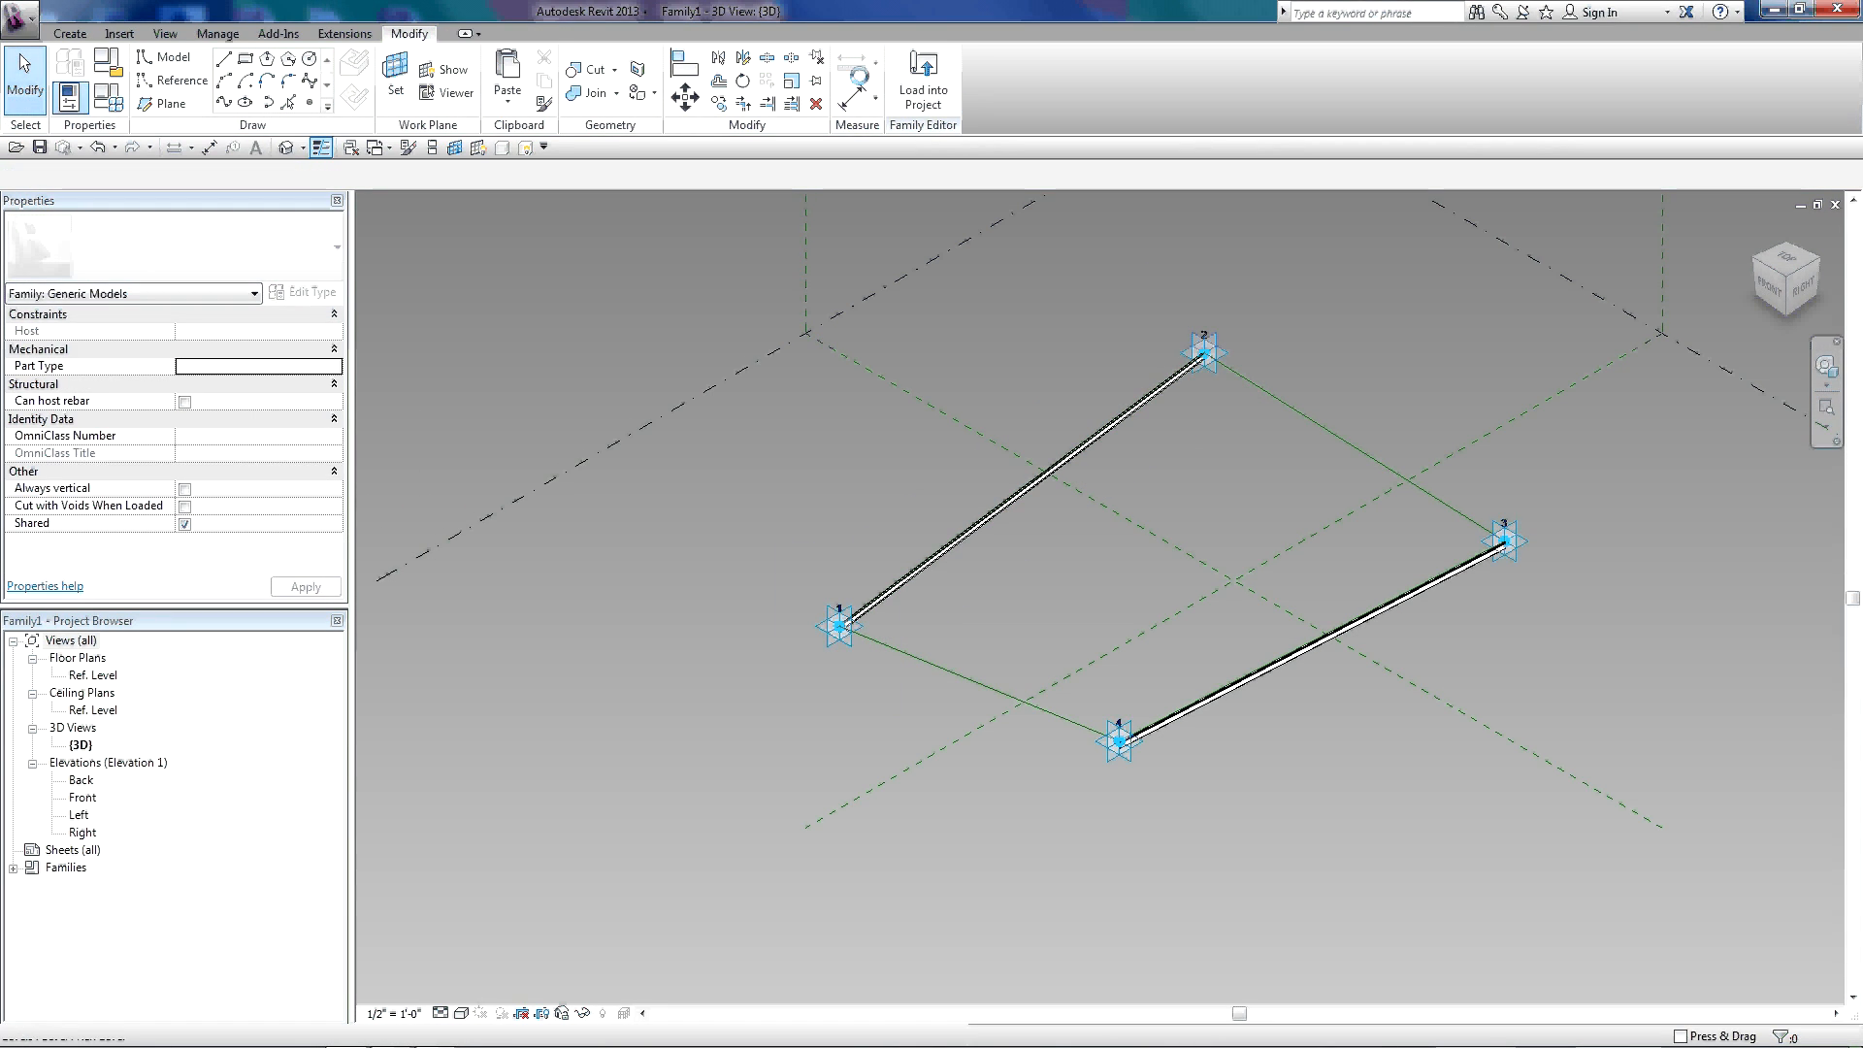
- Load Family1 into the tutorial project, overwriting the existing version
left_click(922, 77)
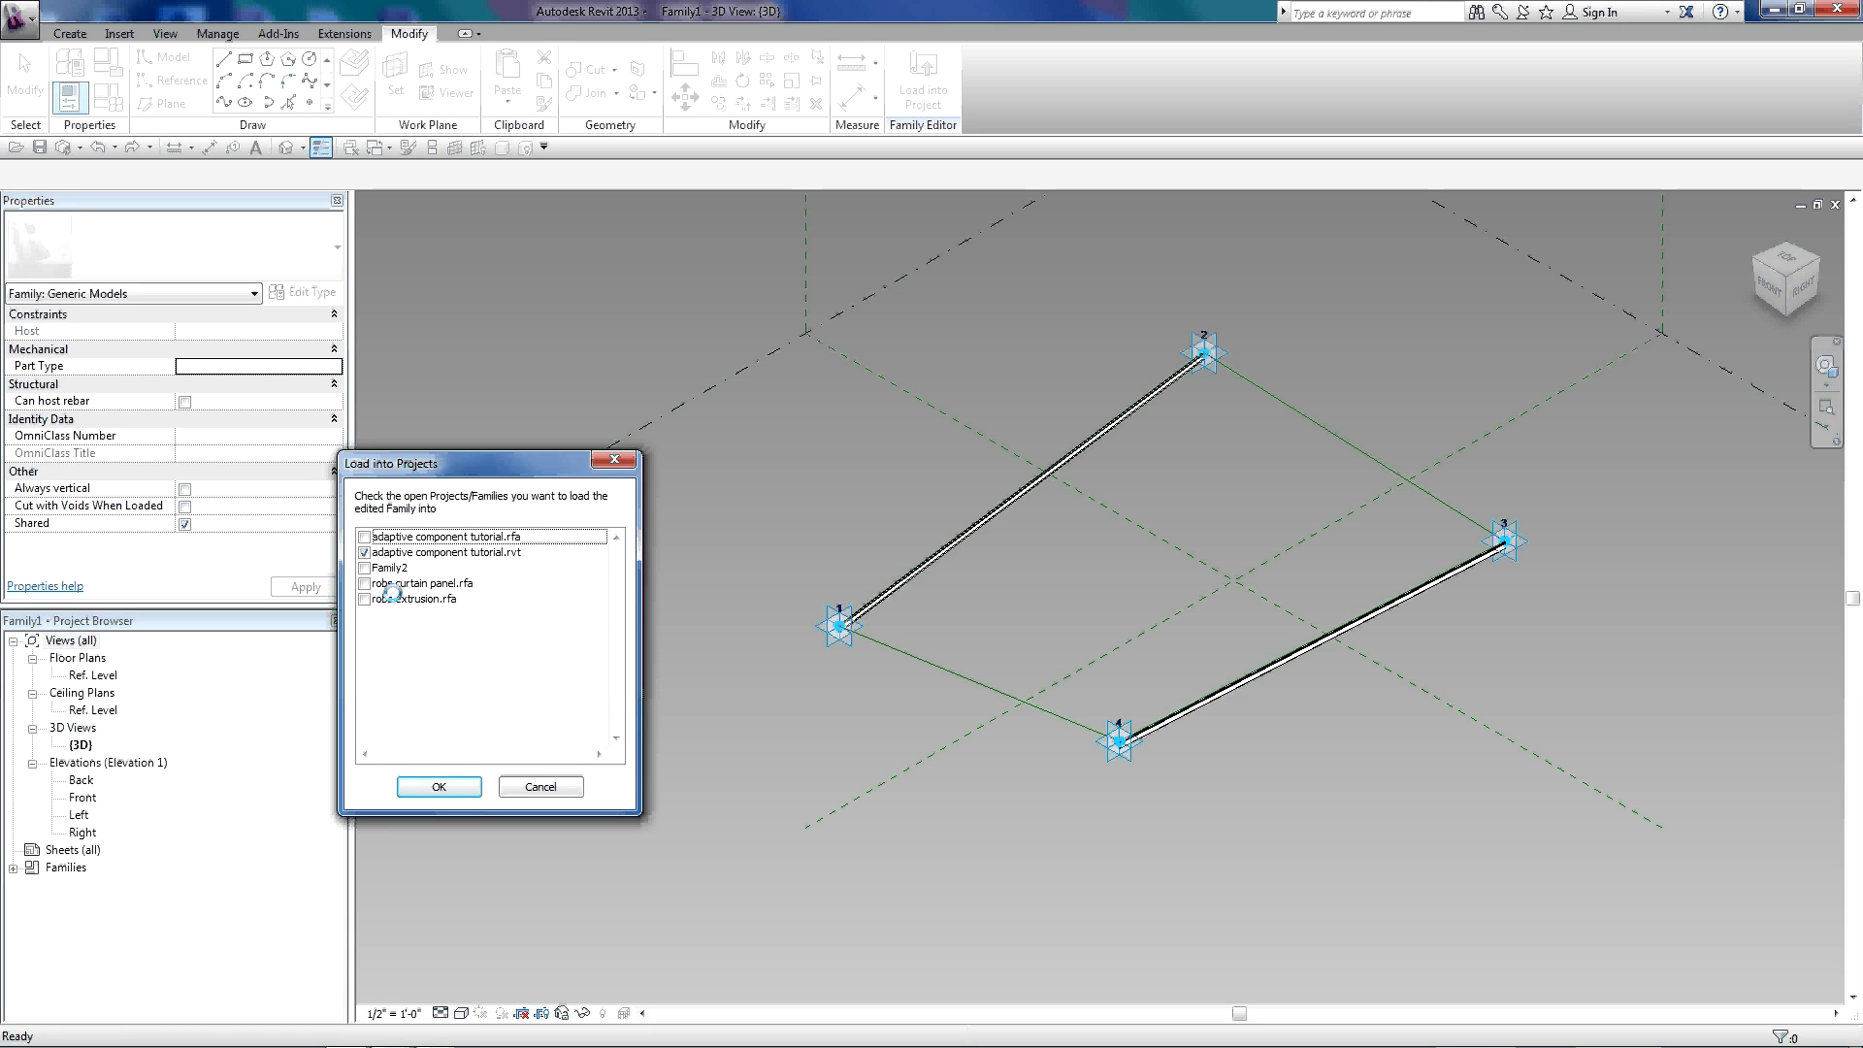
left_click(438, 787)
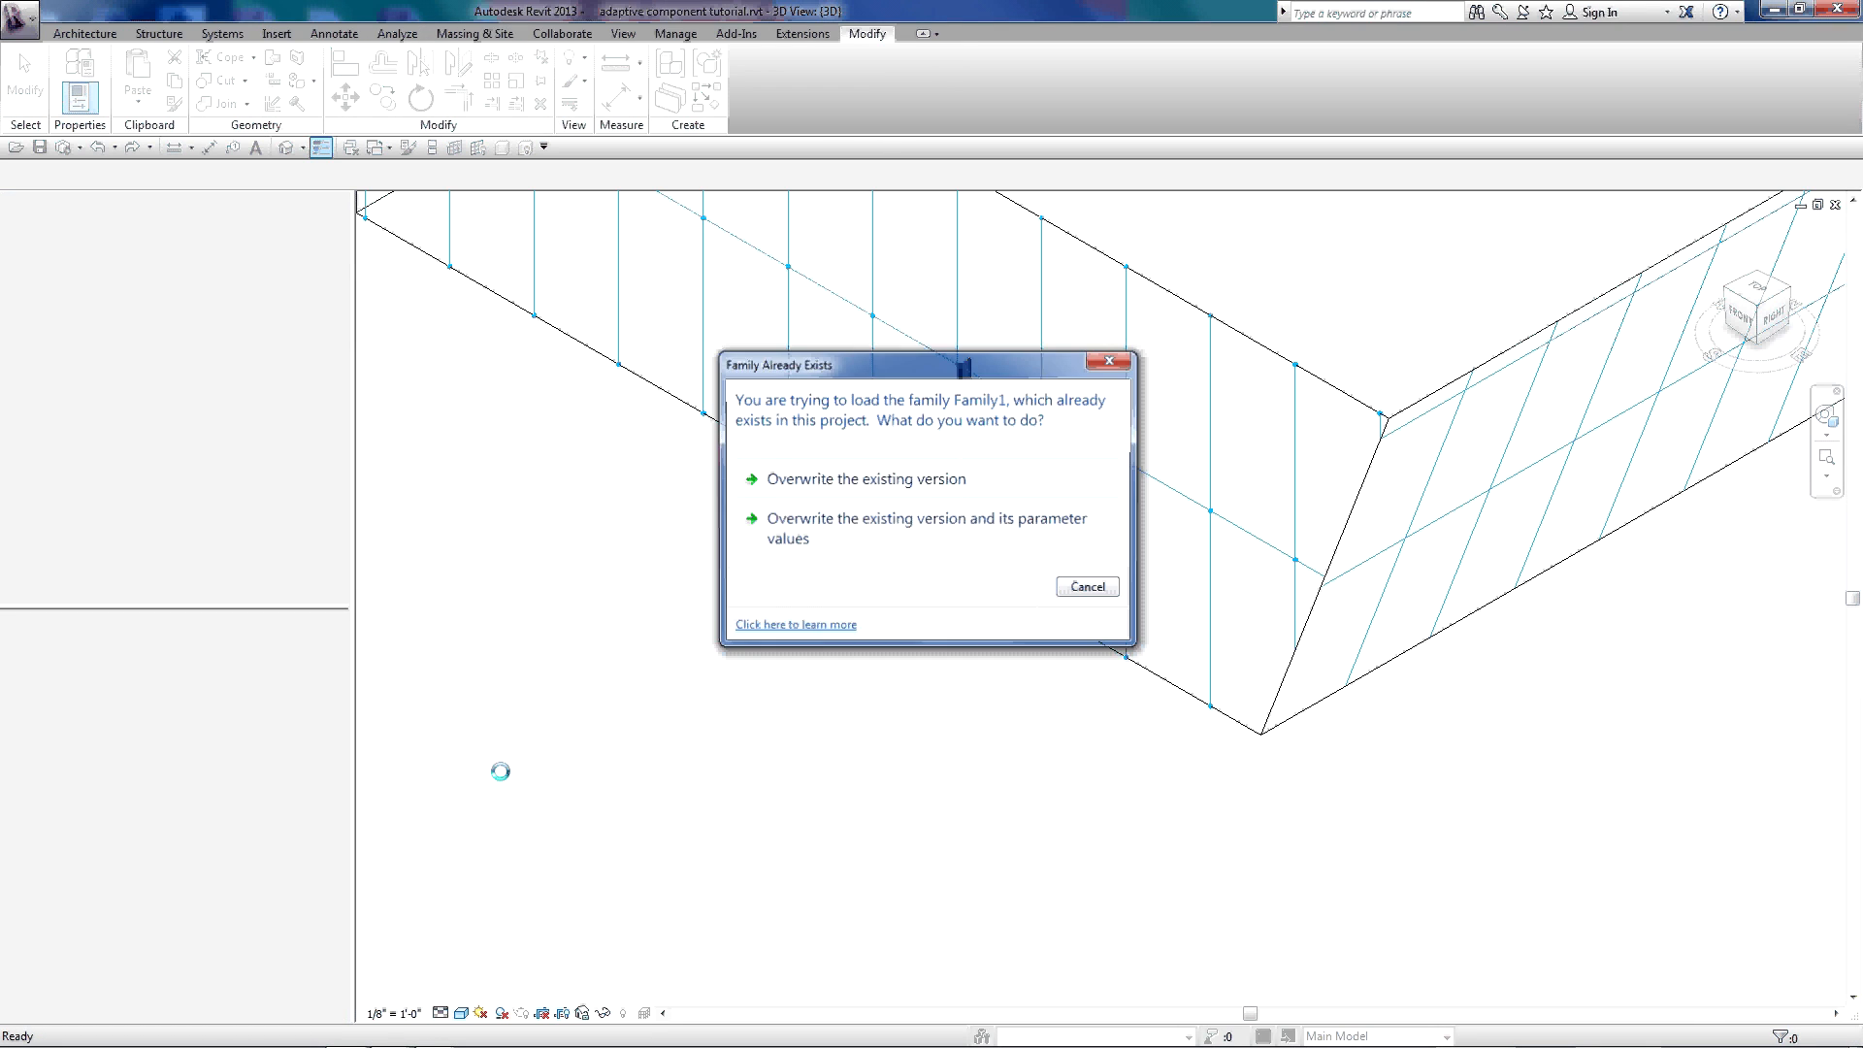
left_click(865, 478)
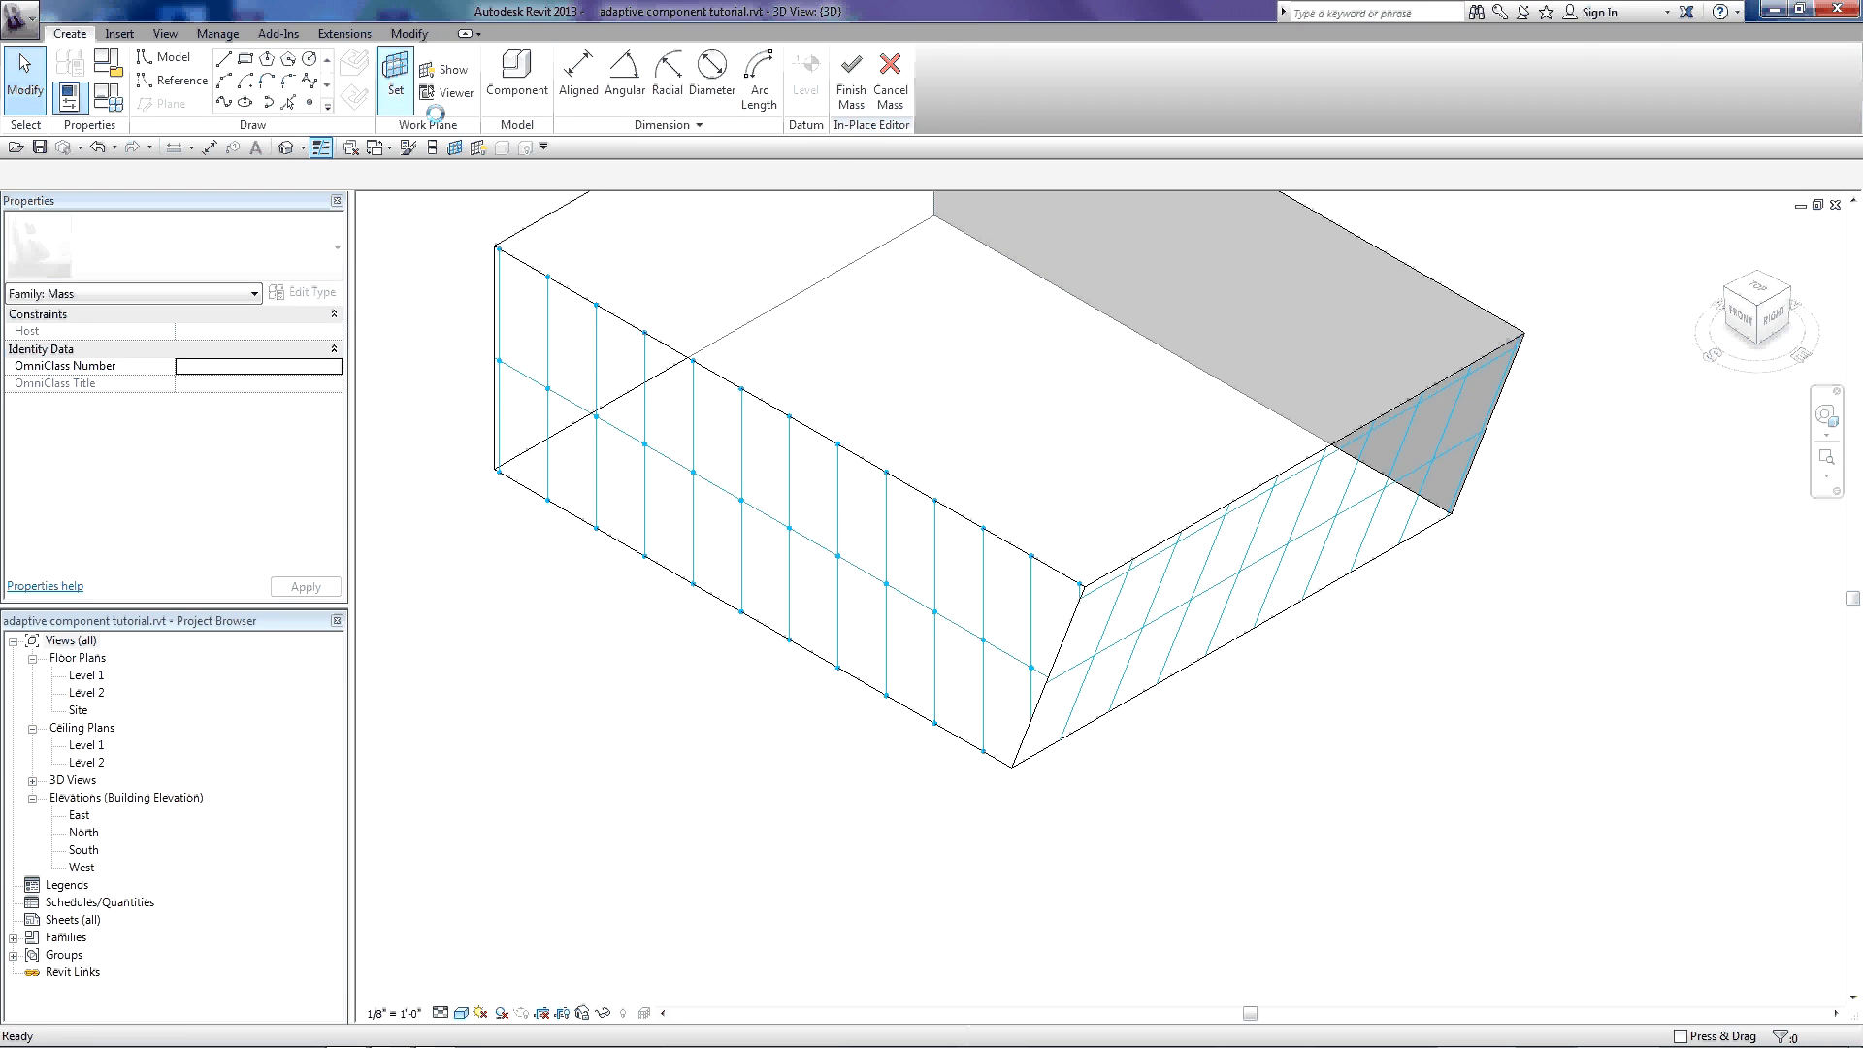
- Place a Family1 instance on the mass's surface grid nodes and dismiss the warning
left_click(517, 79)
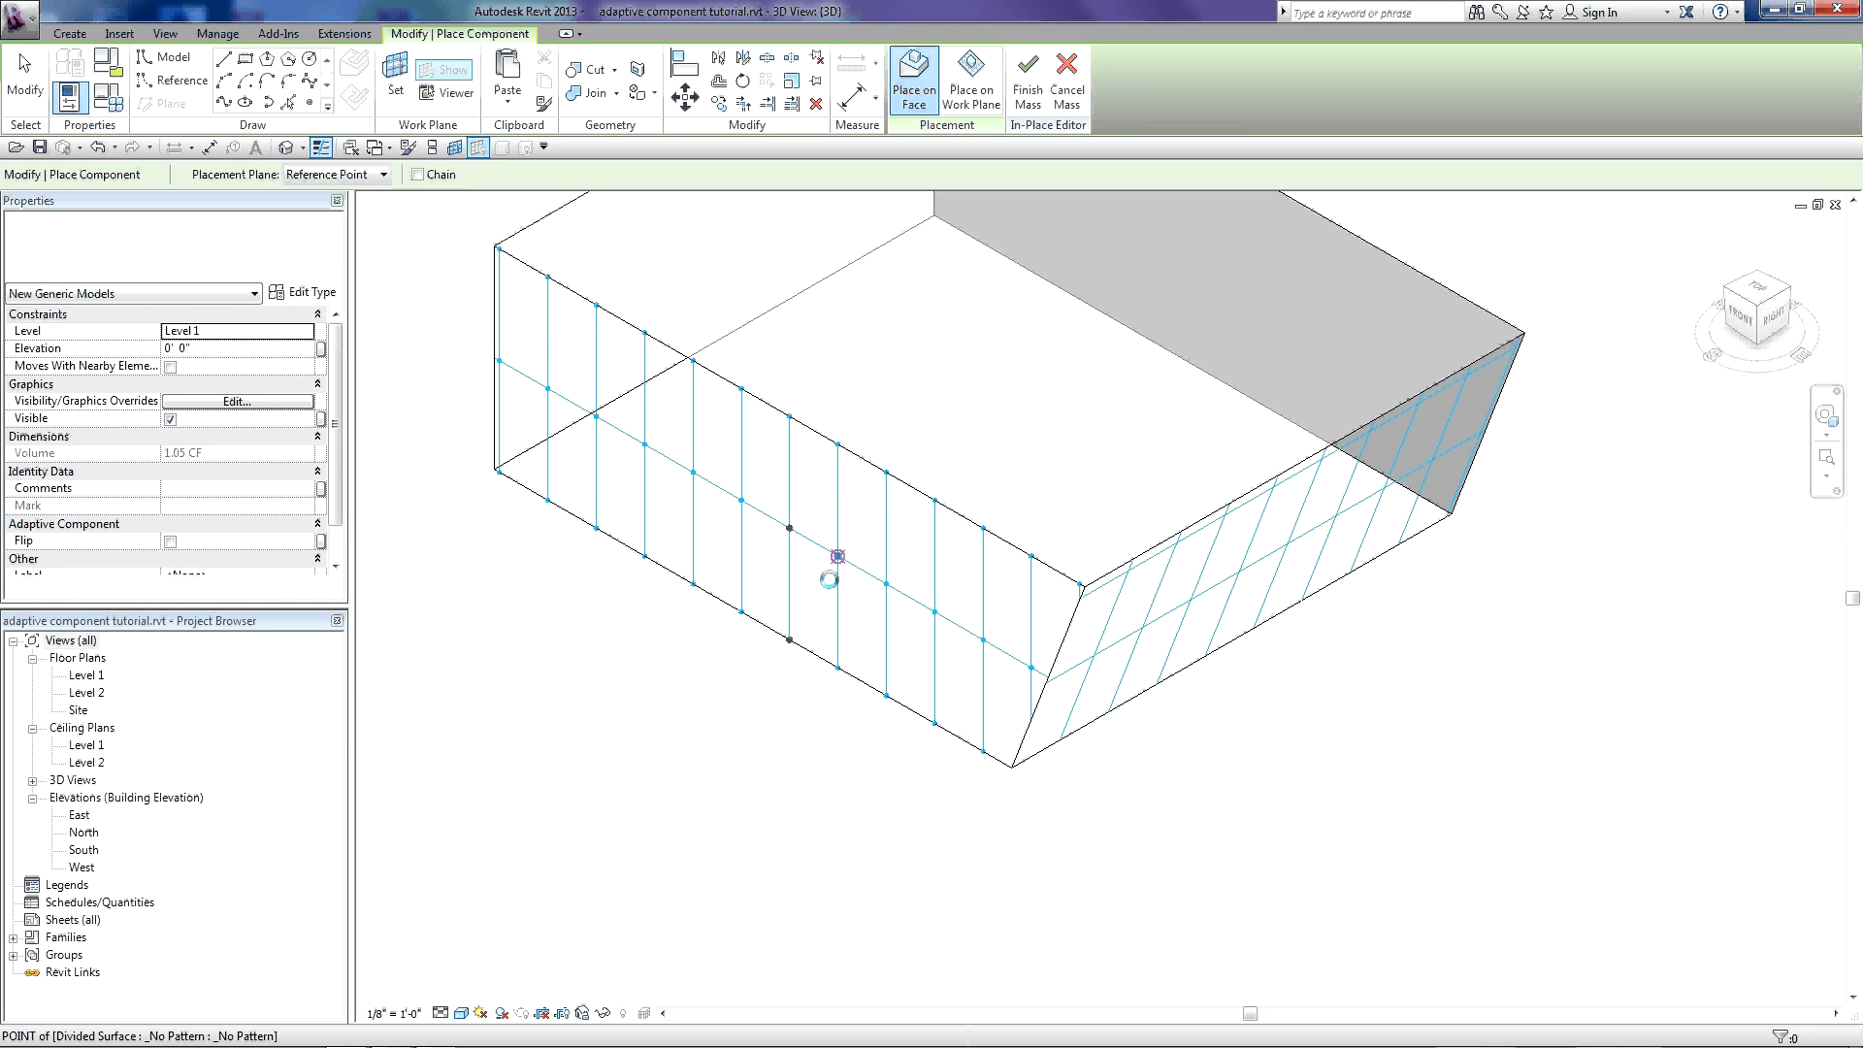
left_click(836, 554)
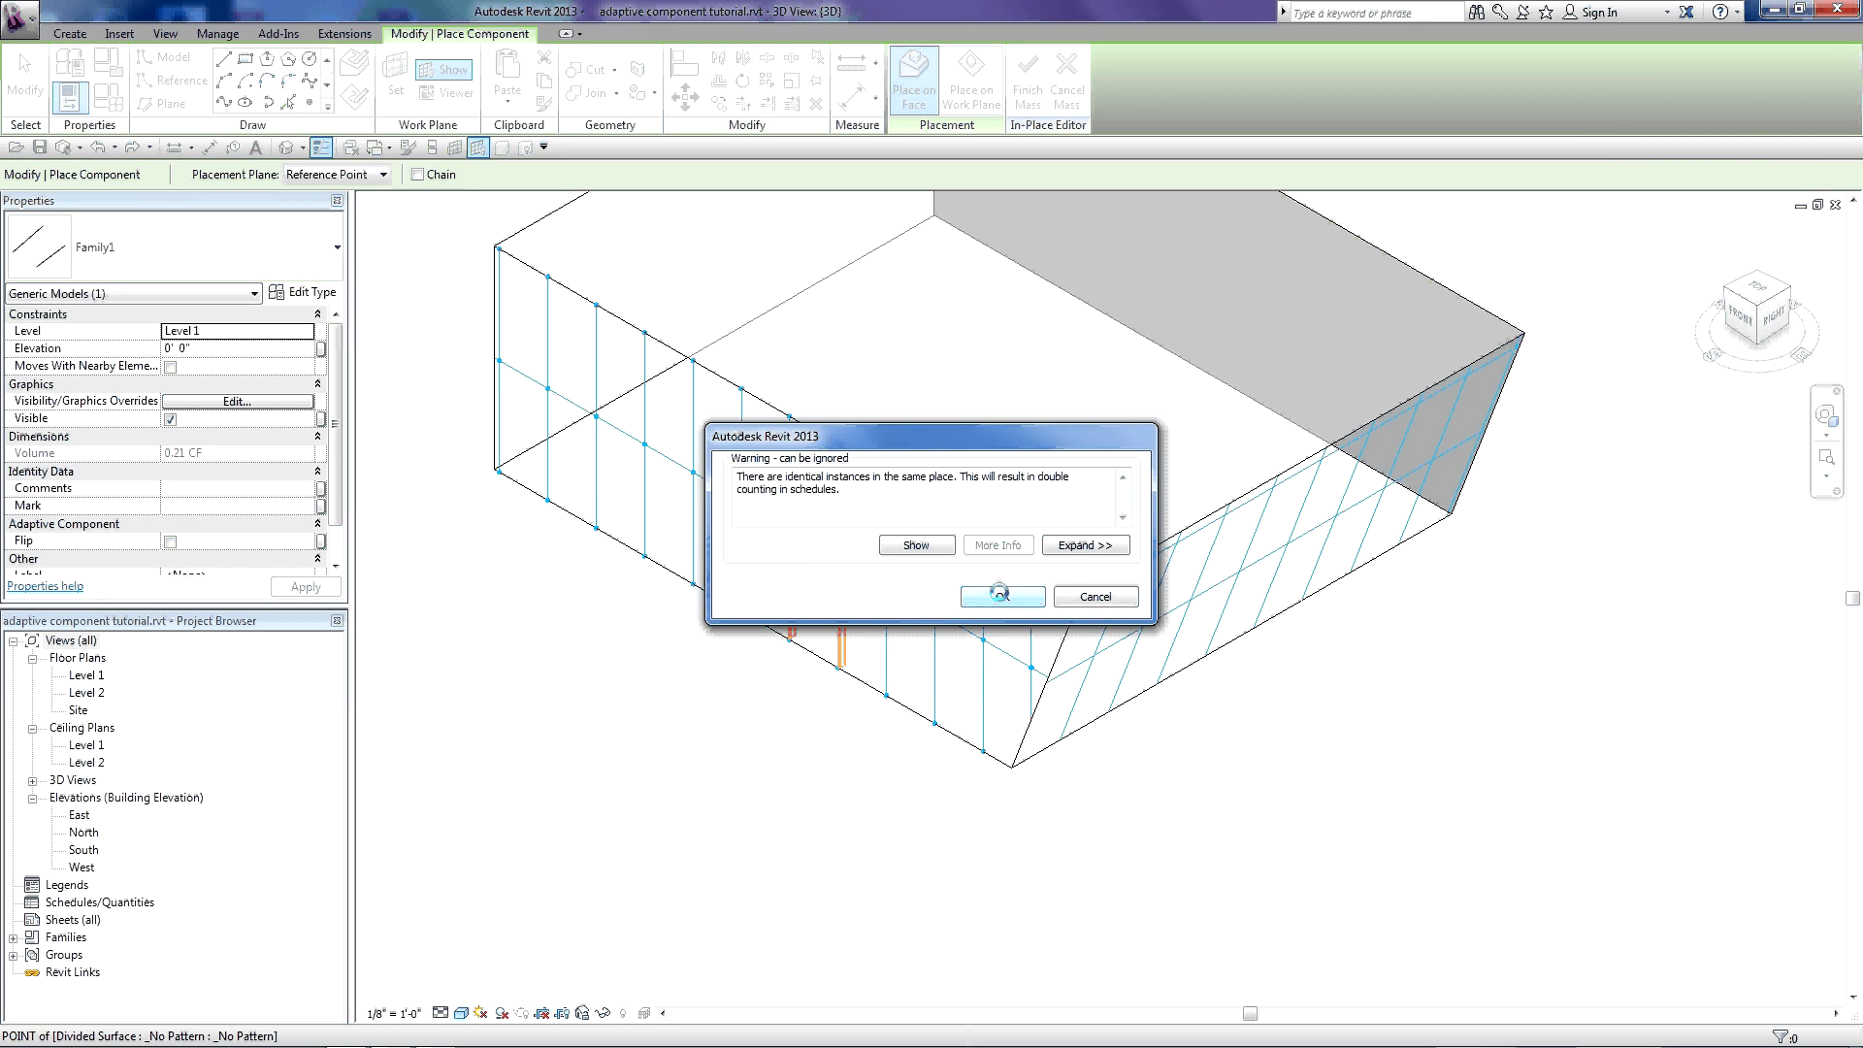
left_click(1001, 595)
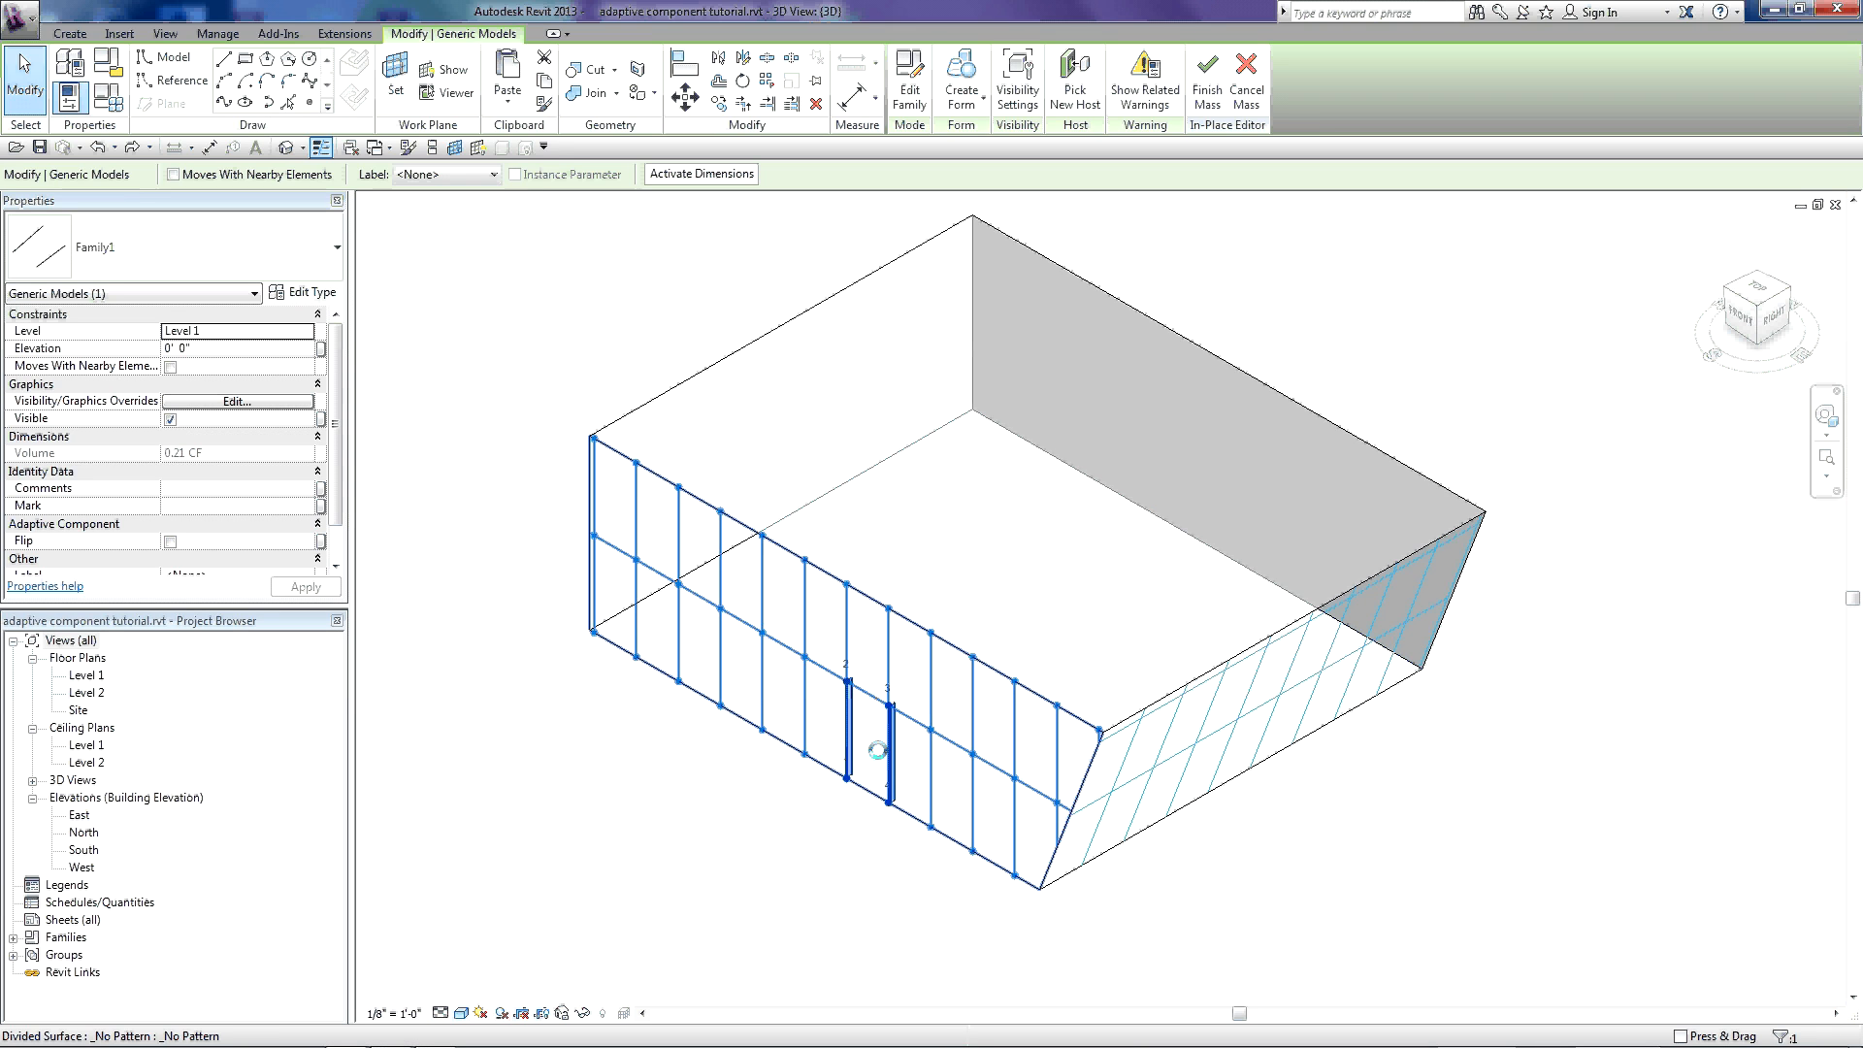
mouse_move(877, 758)
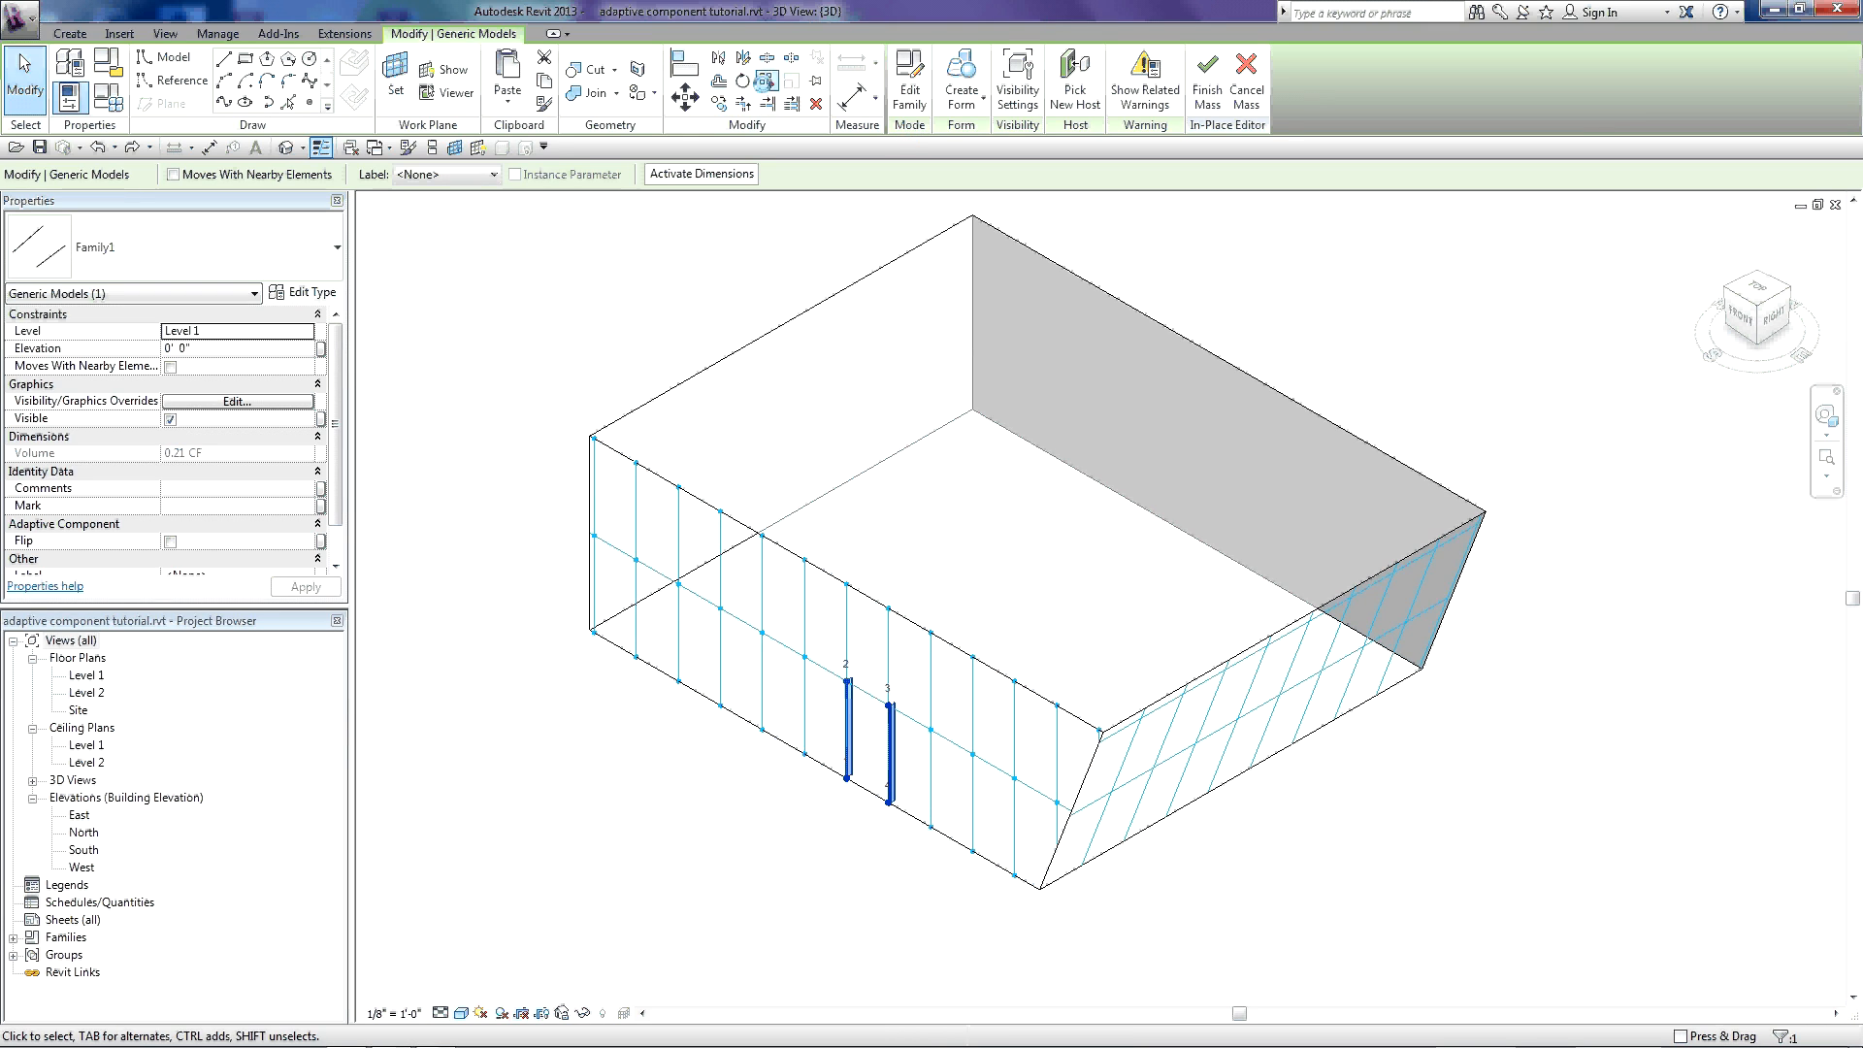
mouse_move(767, 80)
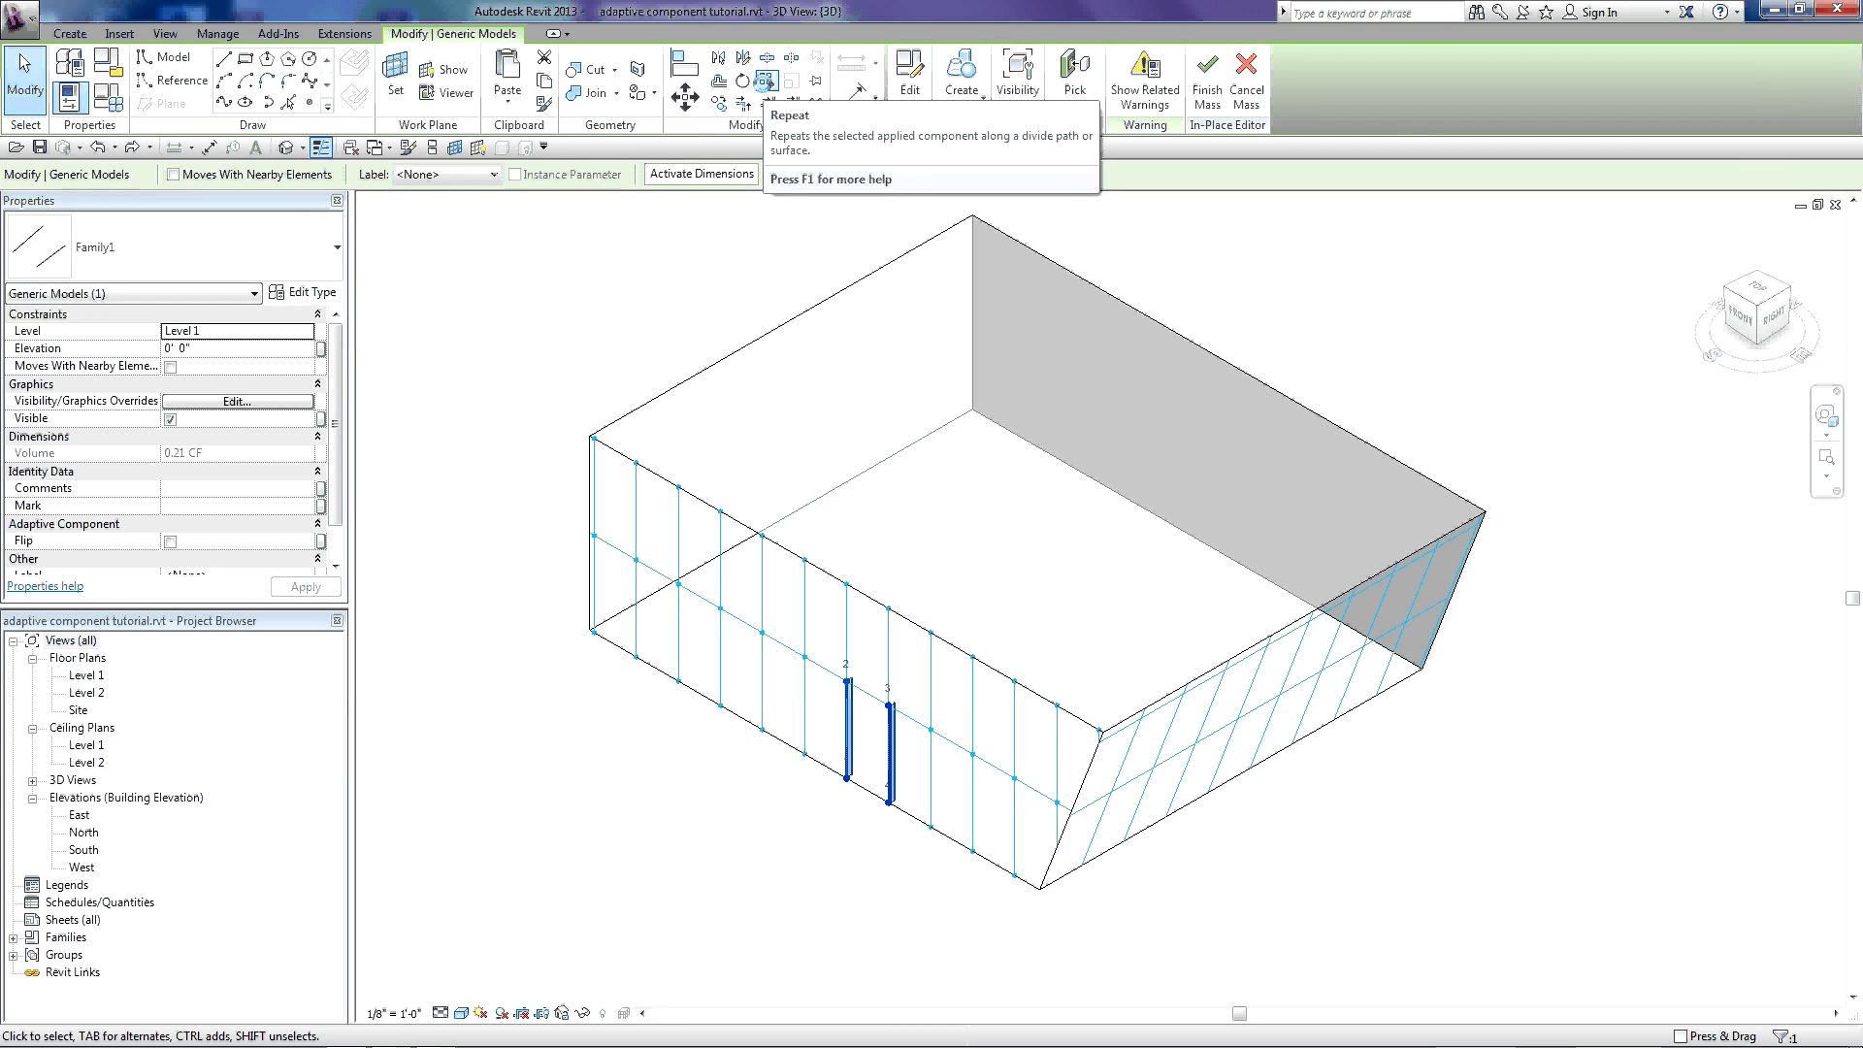
- Apply Repeat to the selected Family1 instance across the divided mass face
left_click(767, 80)
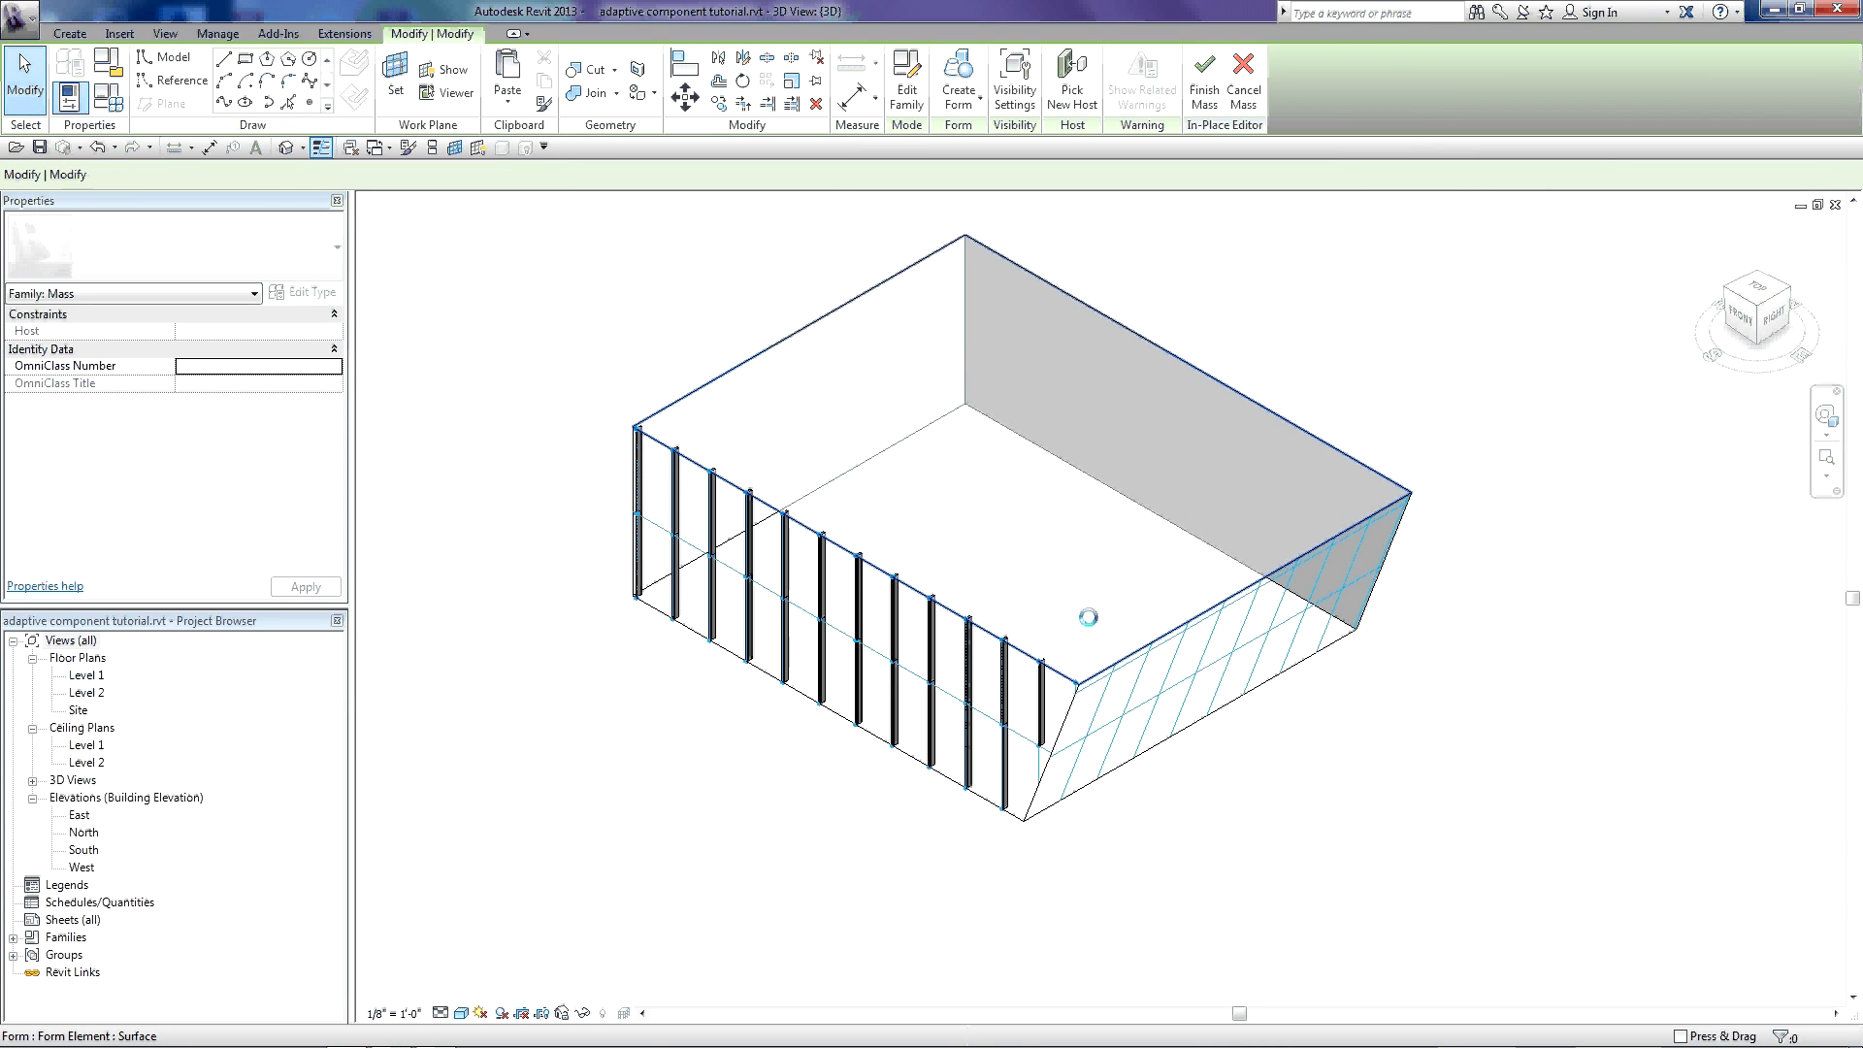
left_click(1069, 428)
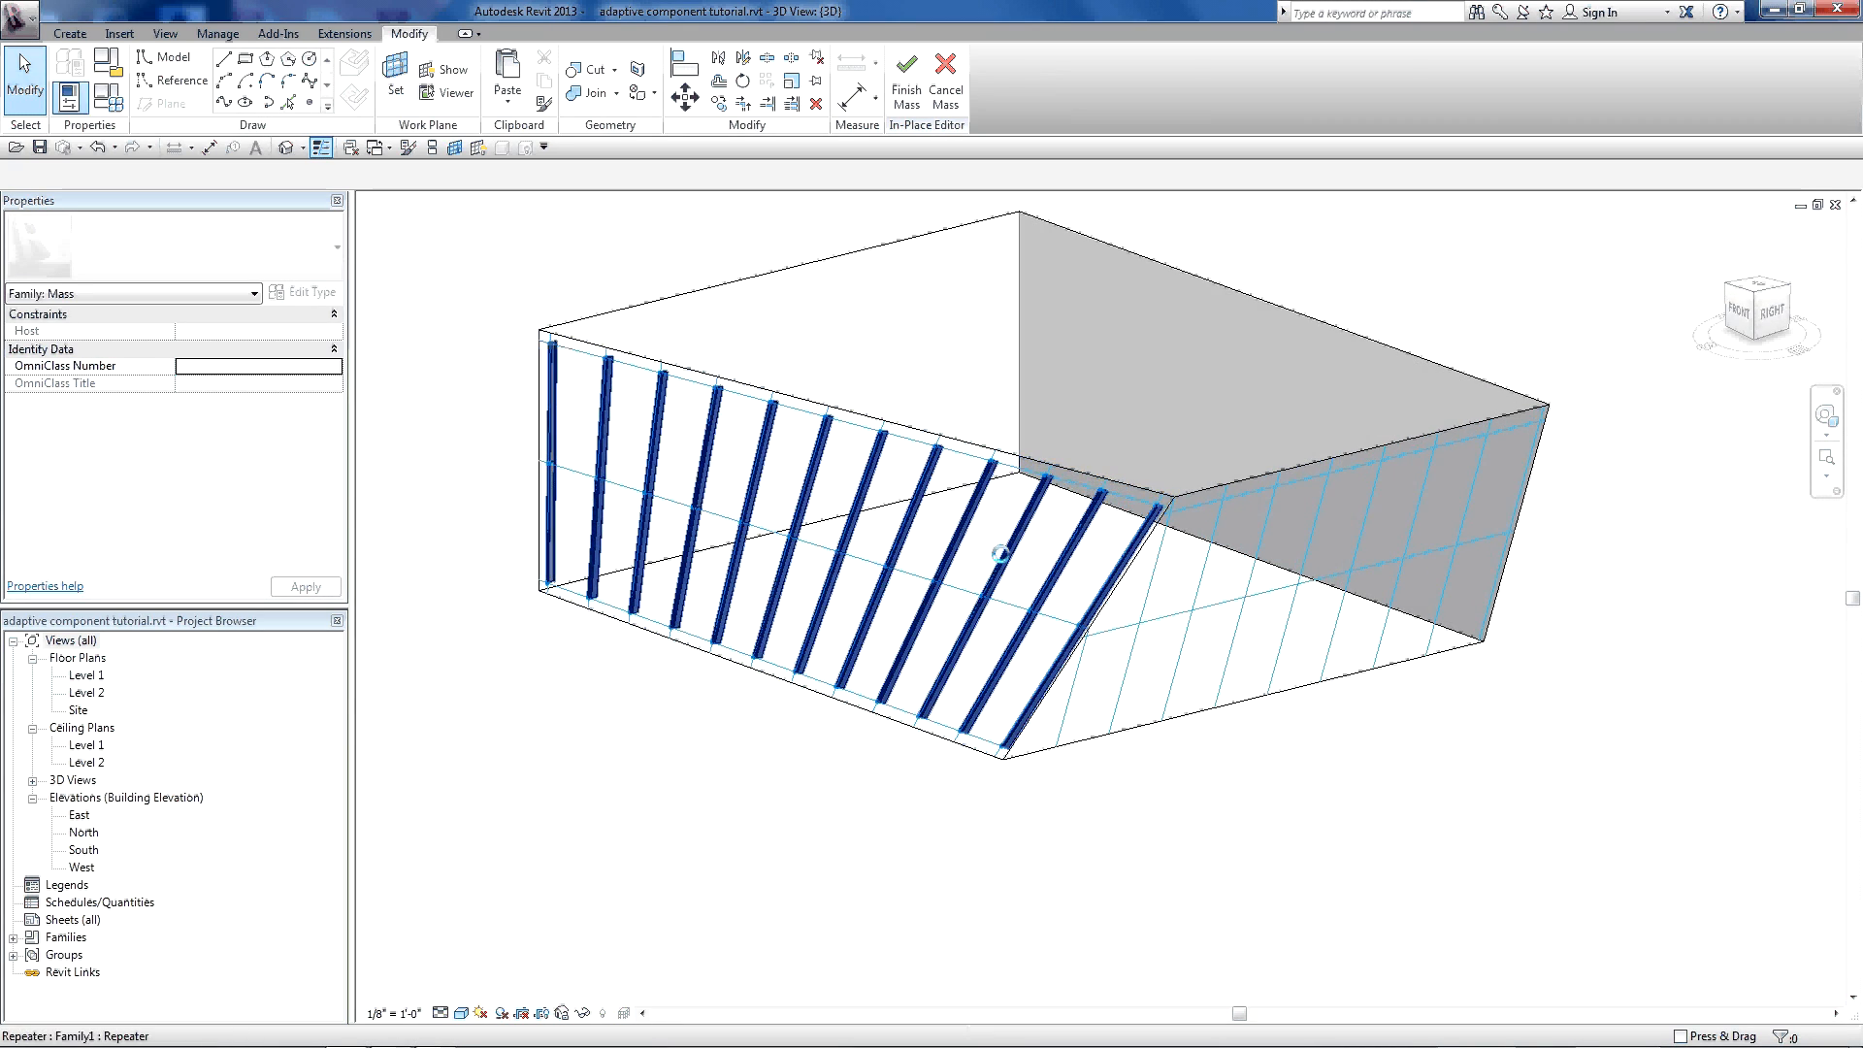
mouse_move(1024, 545)
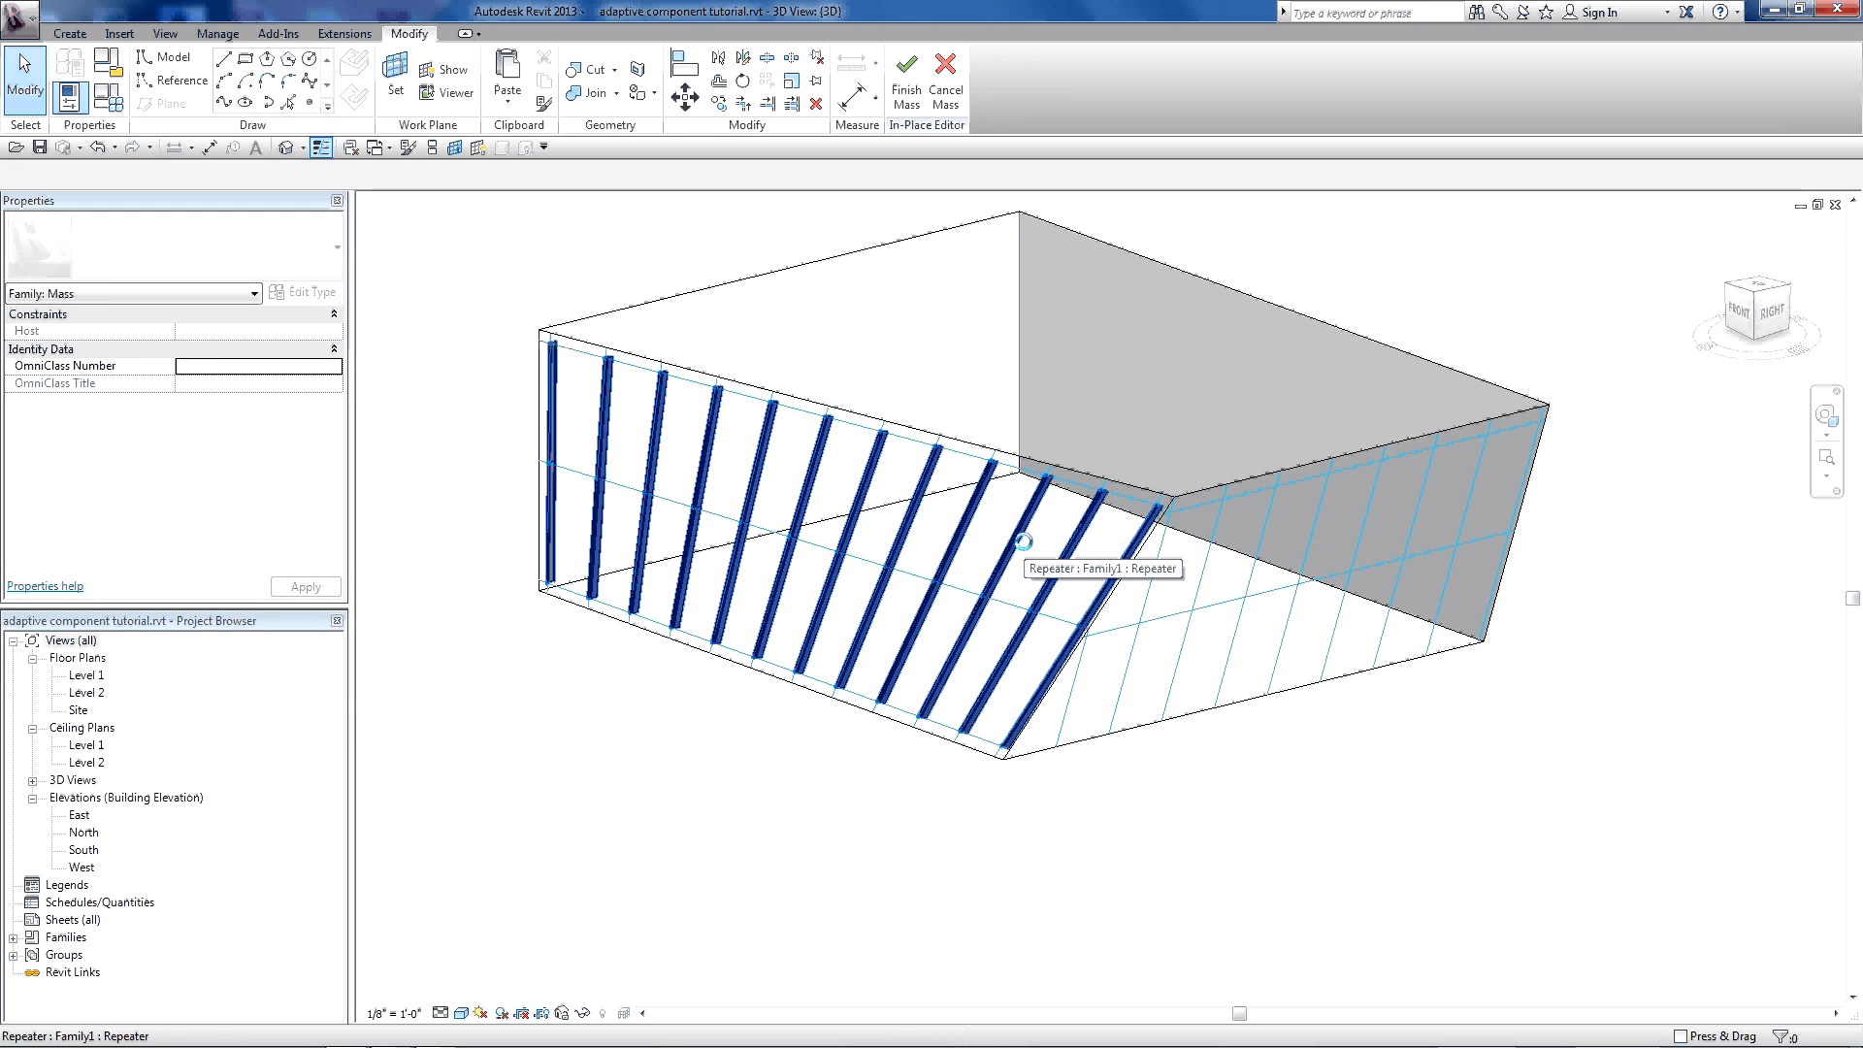